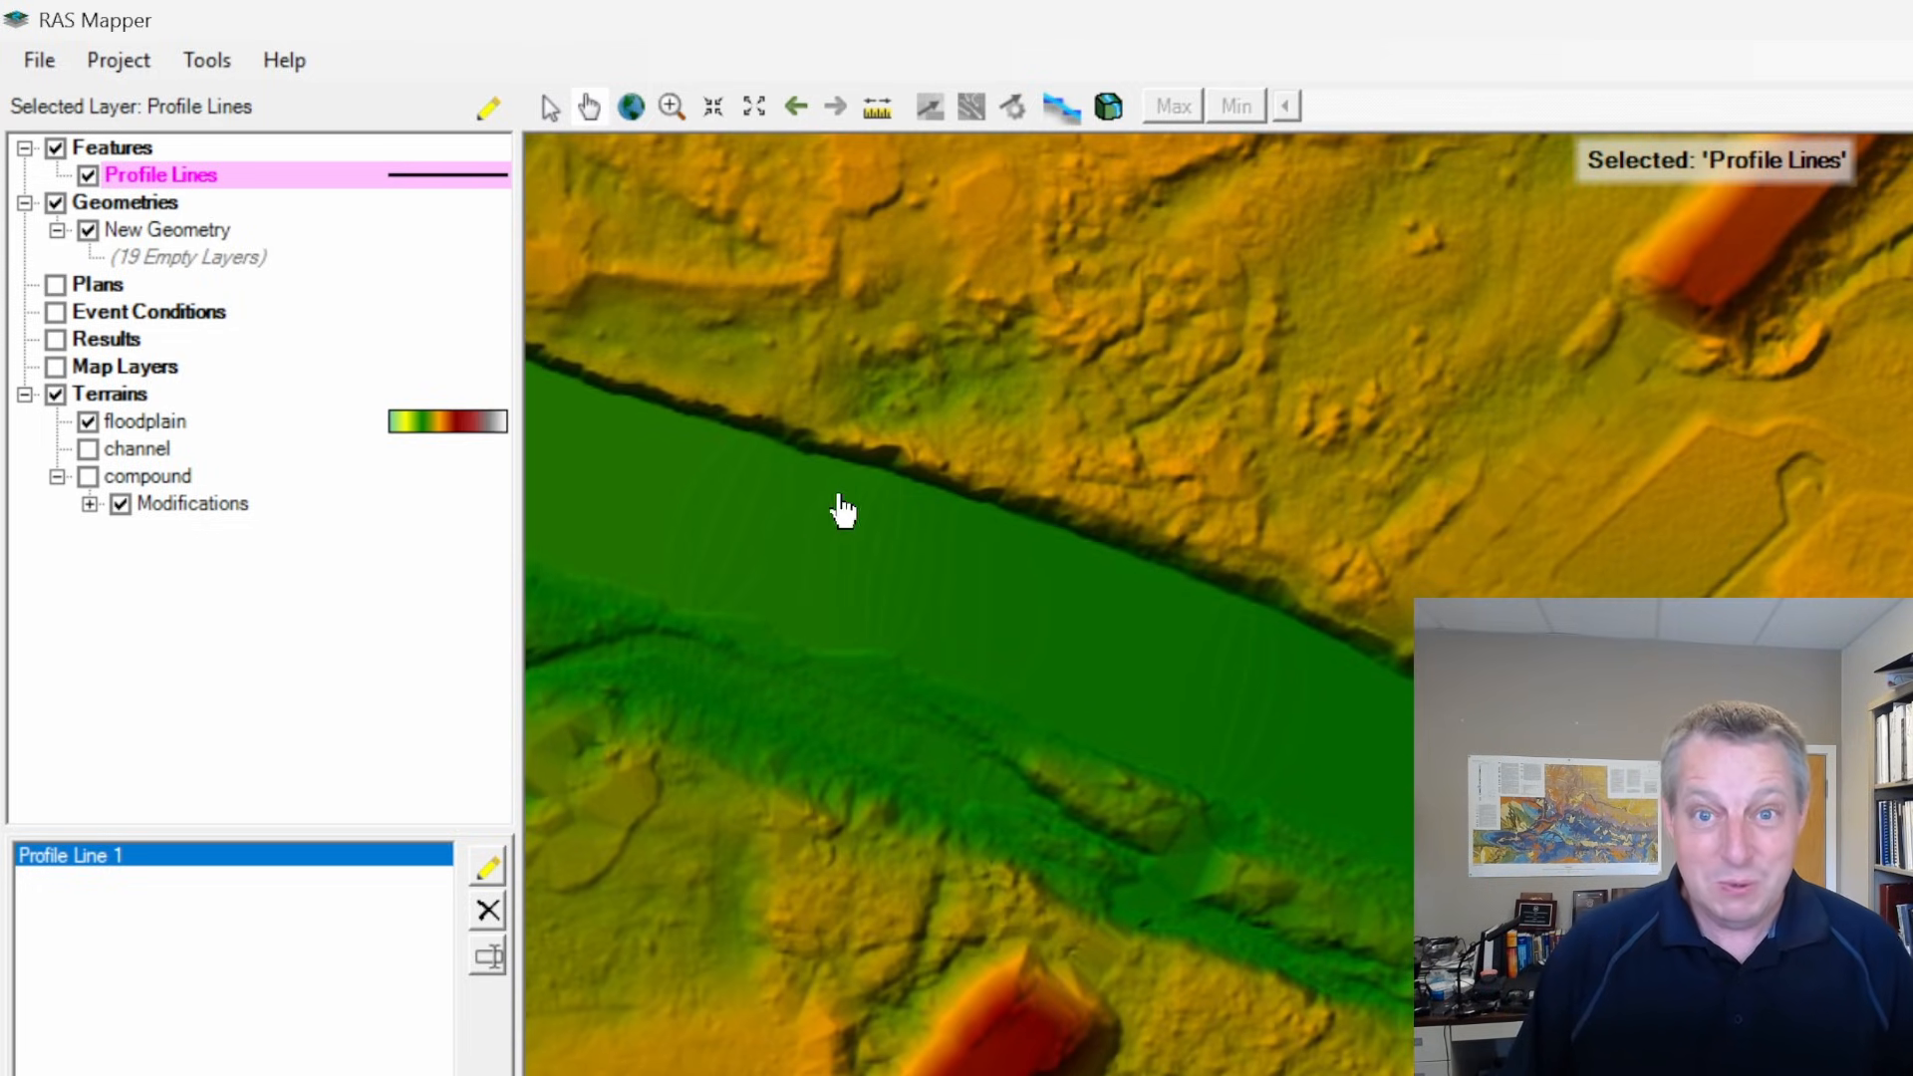
mouse_move(826, 628)
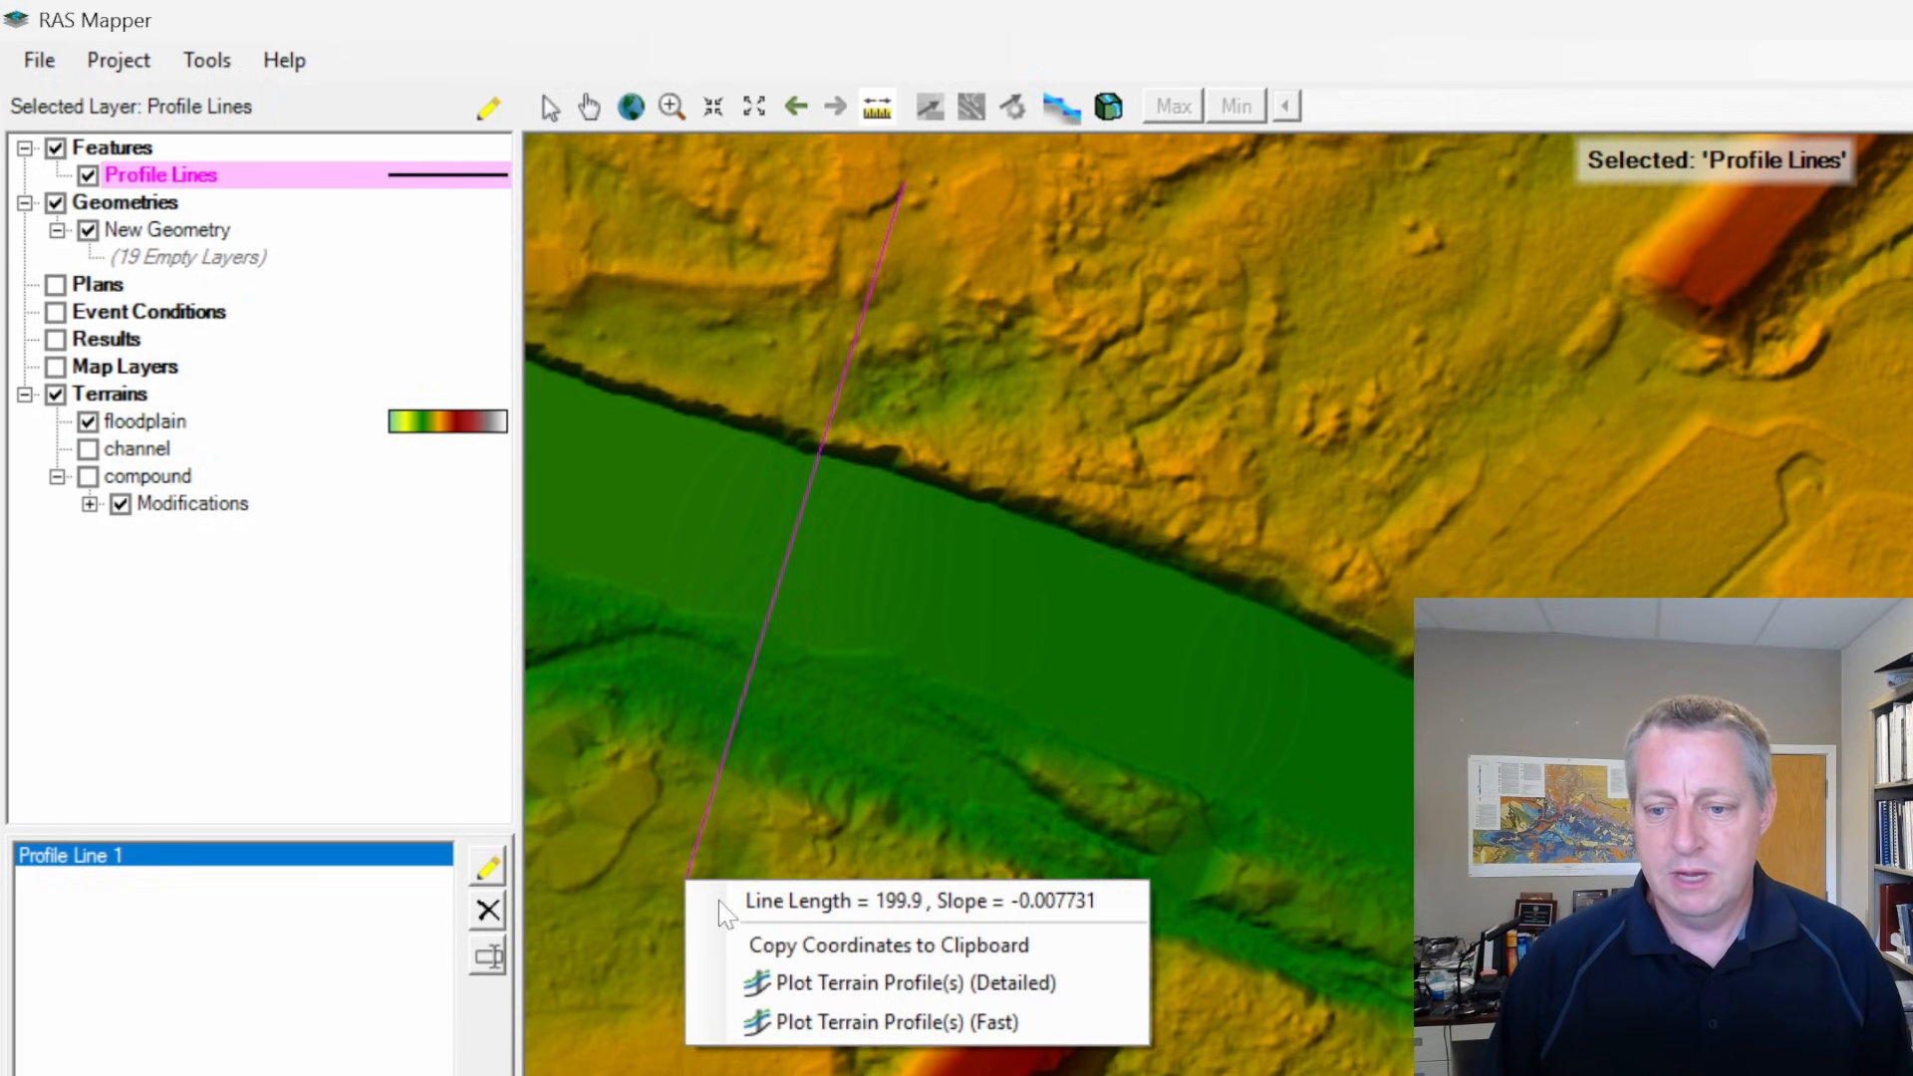
Plot the terrain profile along the measure line drawn across the channel
left_click(896, 982)
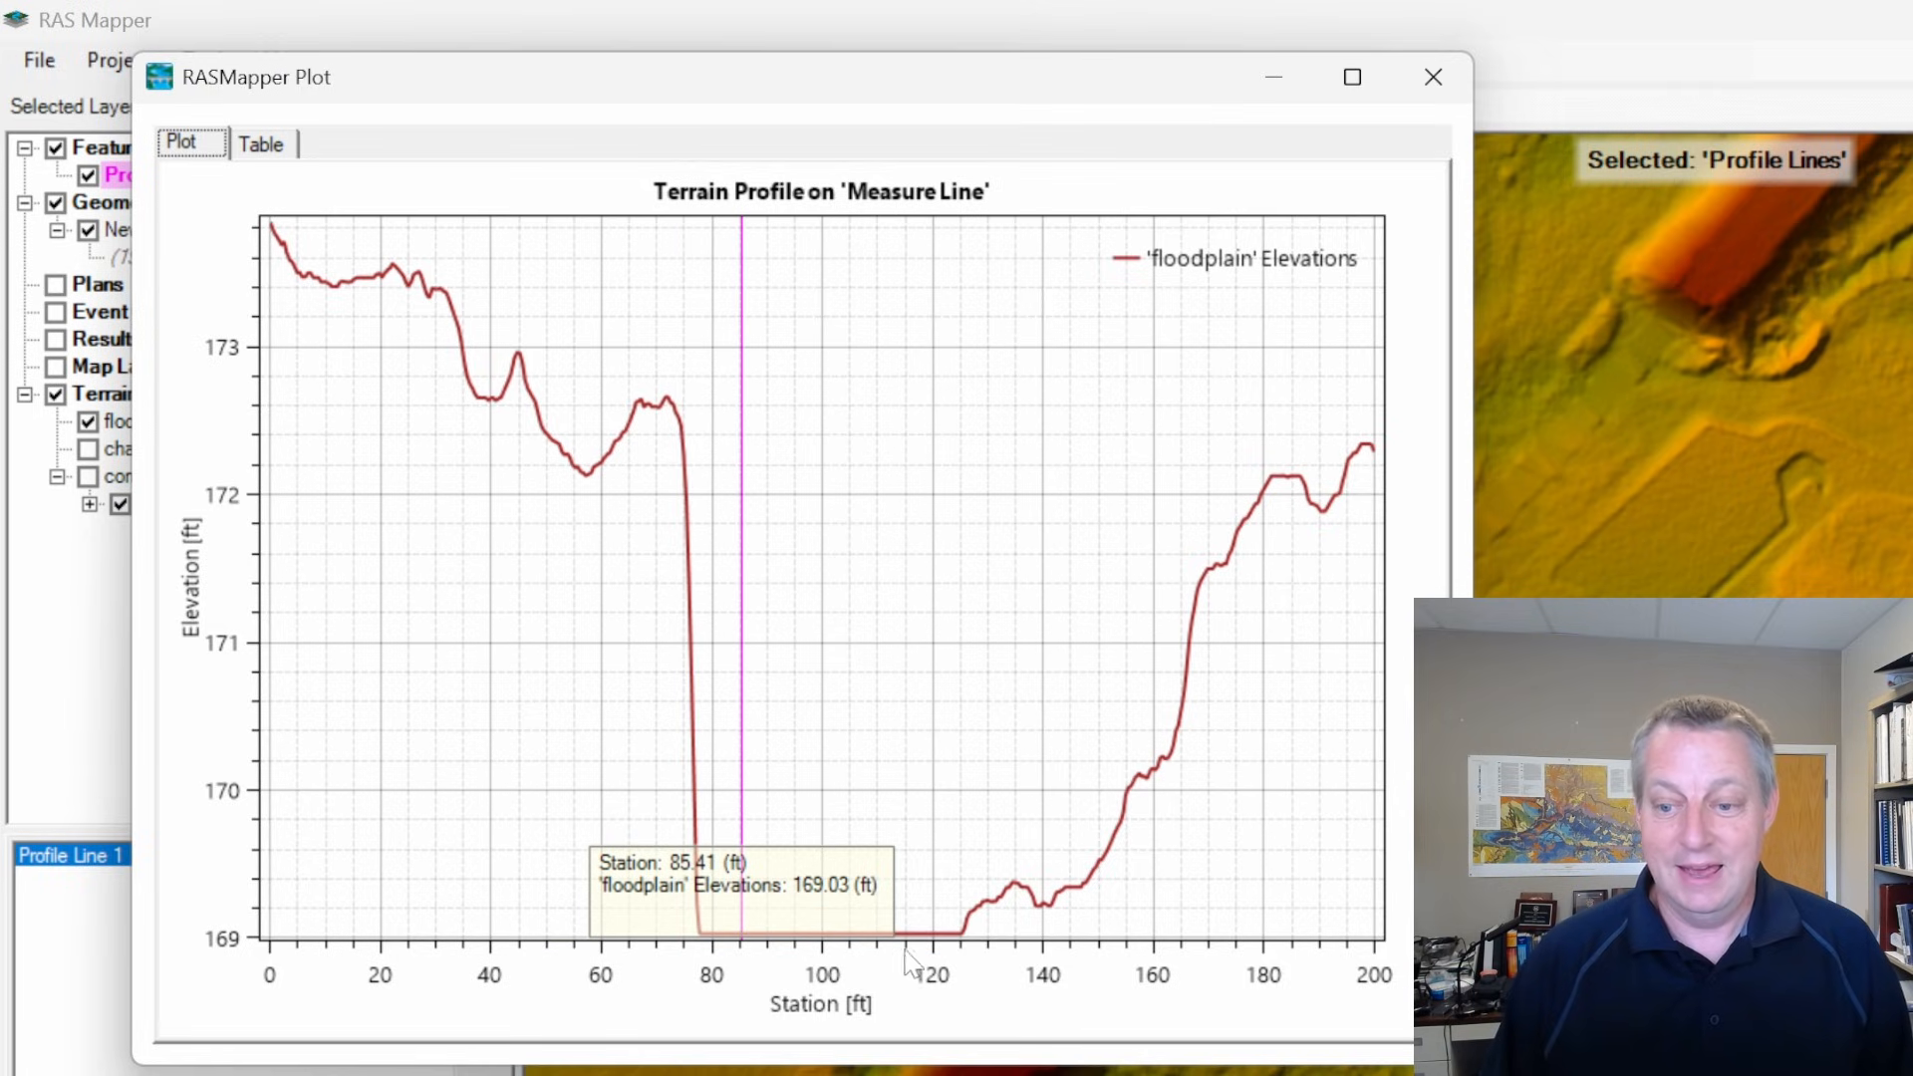
mouse_move(964, 945)
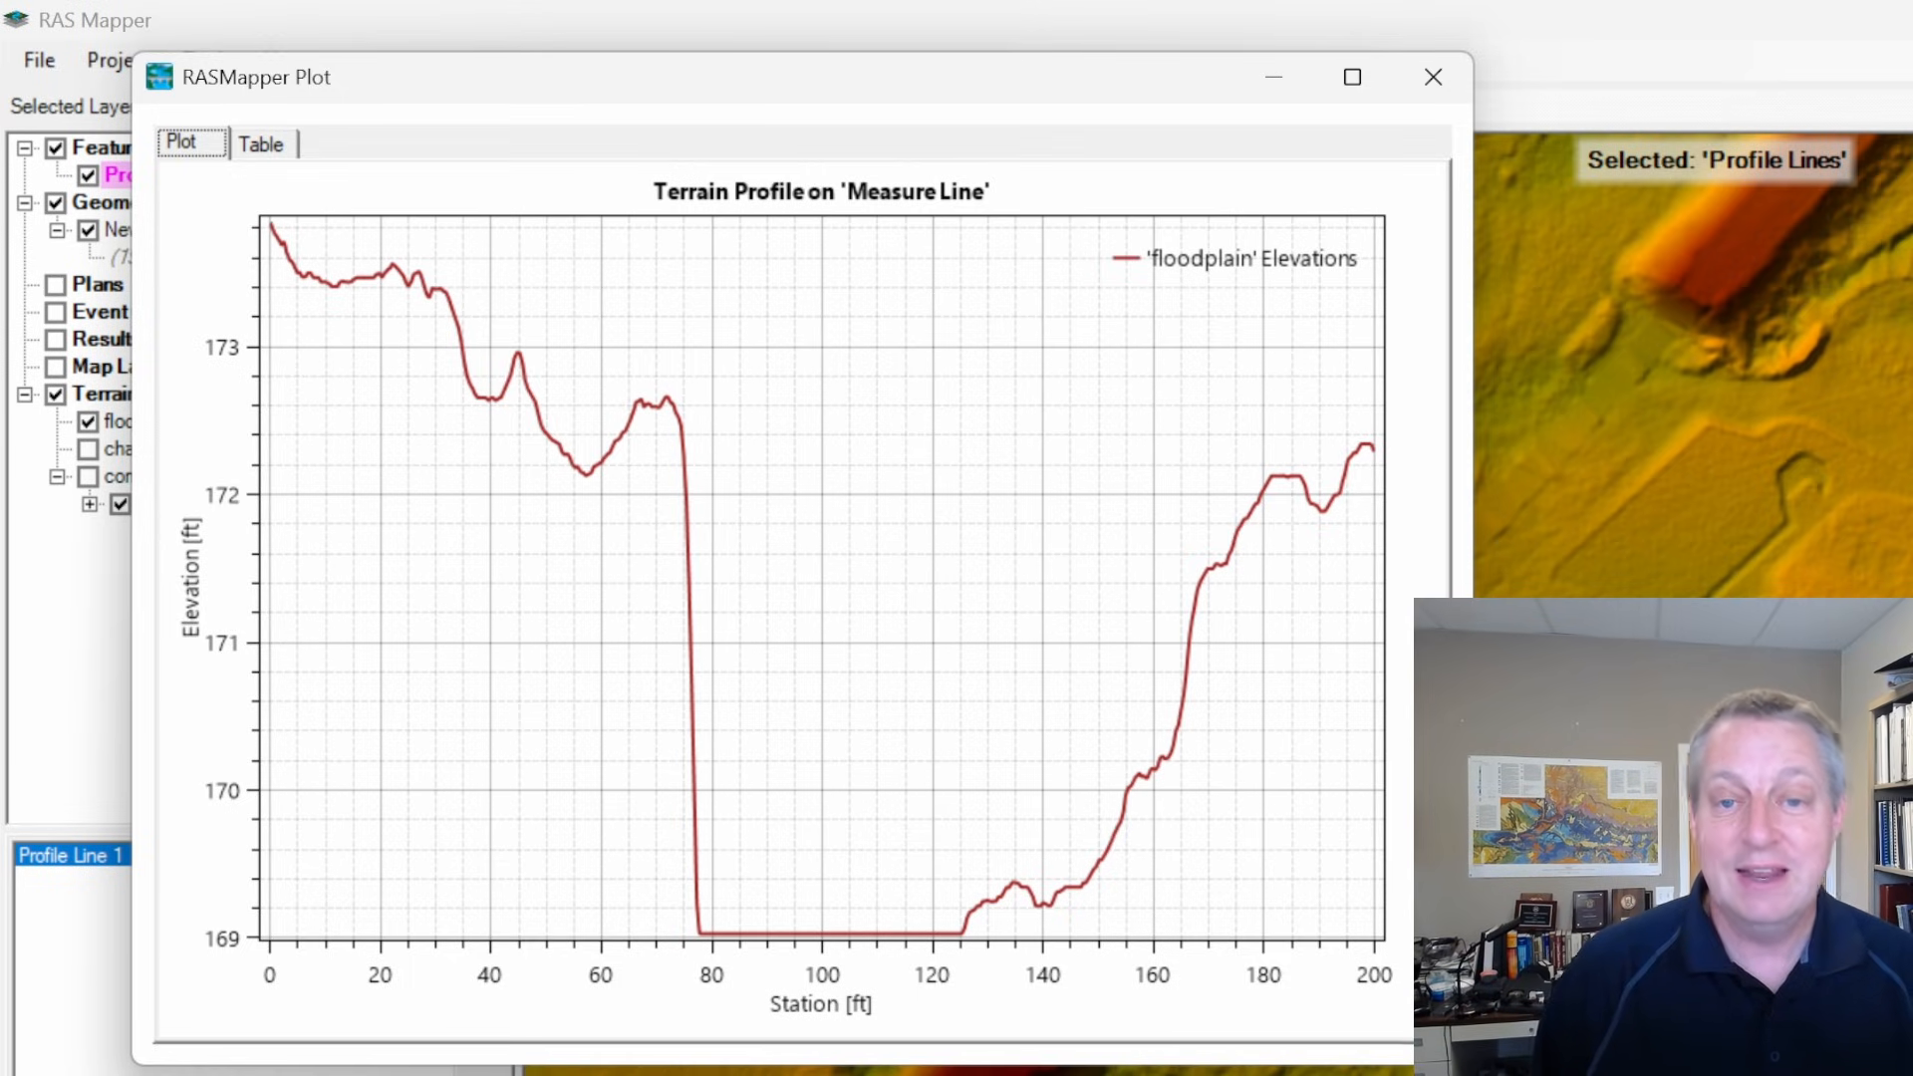
Zoom into the channel and overlay the Base geometry's river centerline and cross sections
left_click(1432, 76)
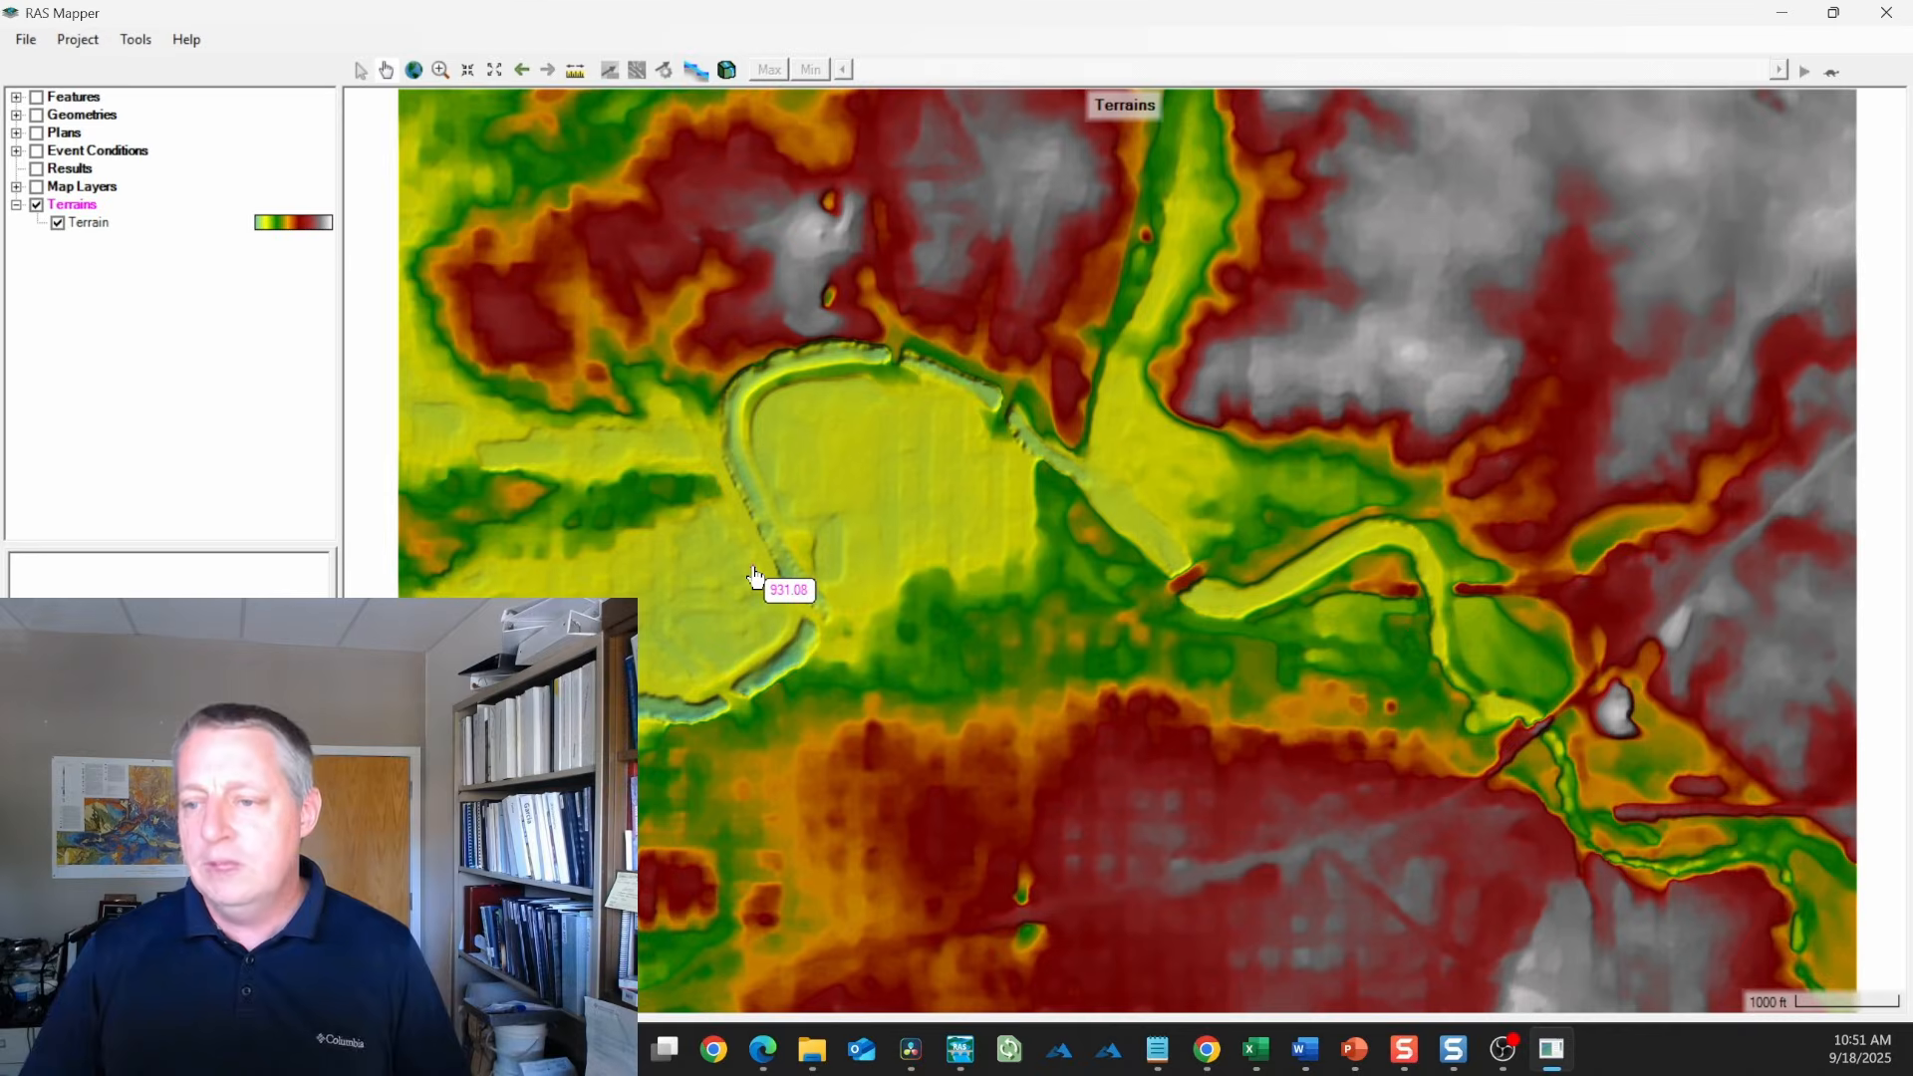
mouse_move(1256, 586)
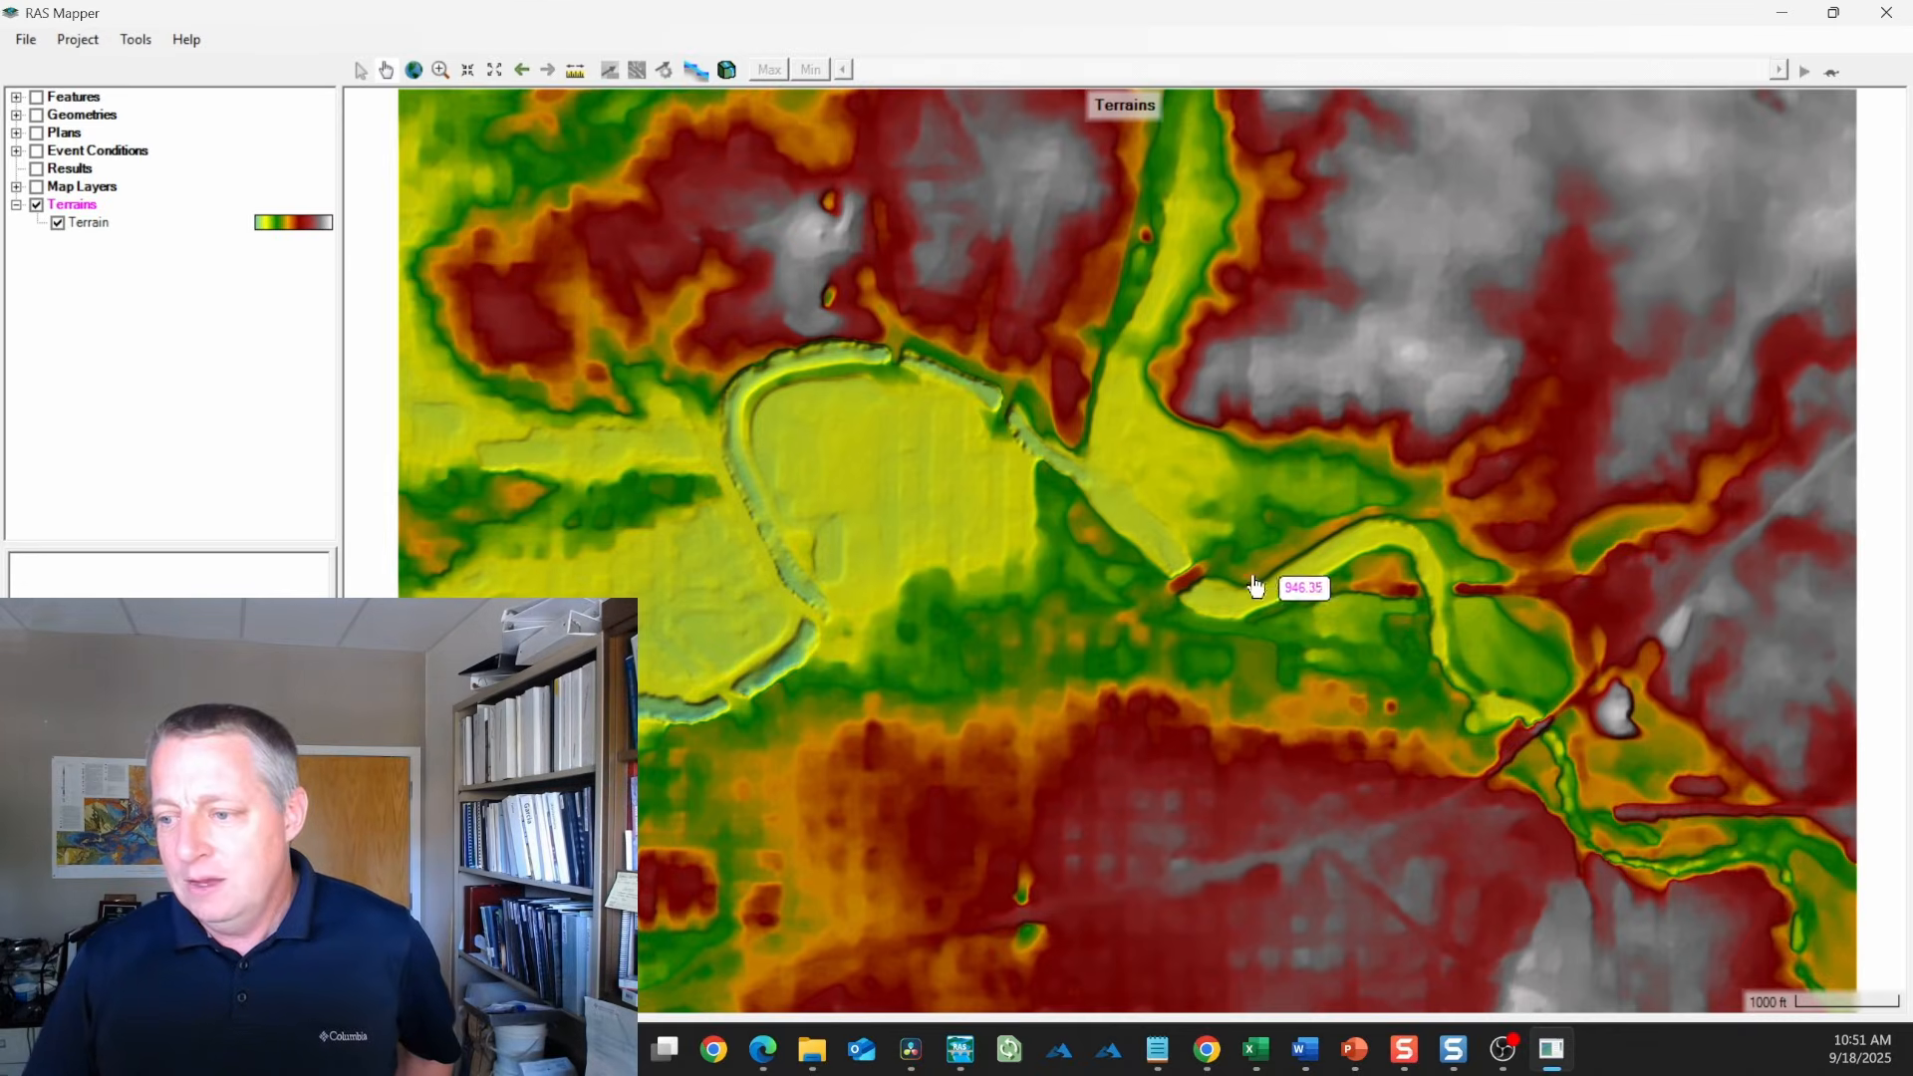
scroll("up", 3)
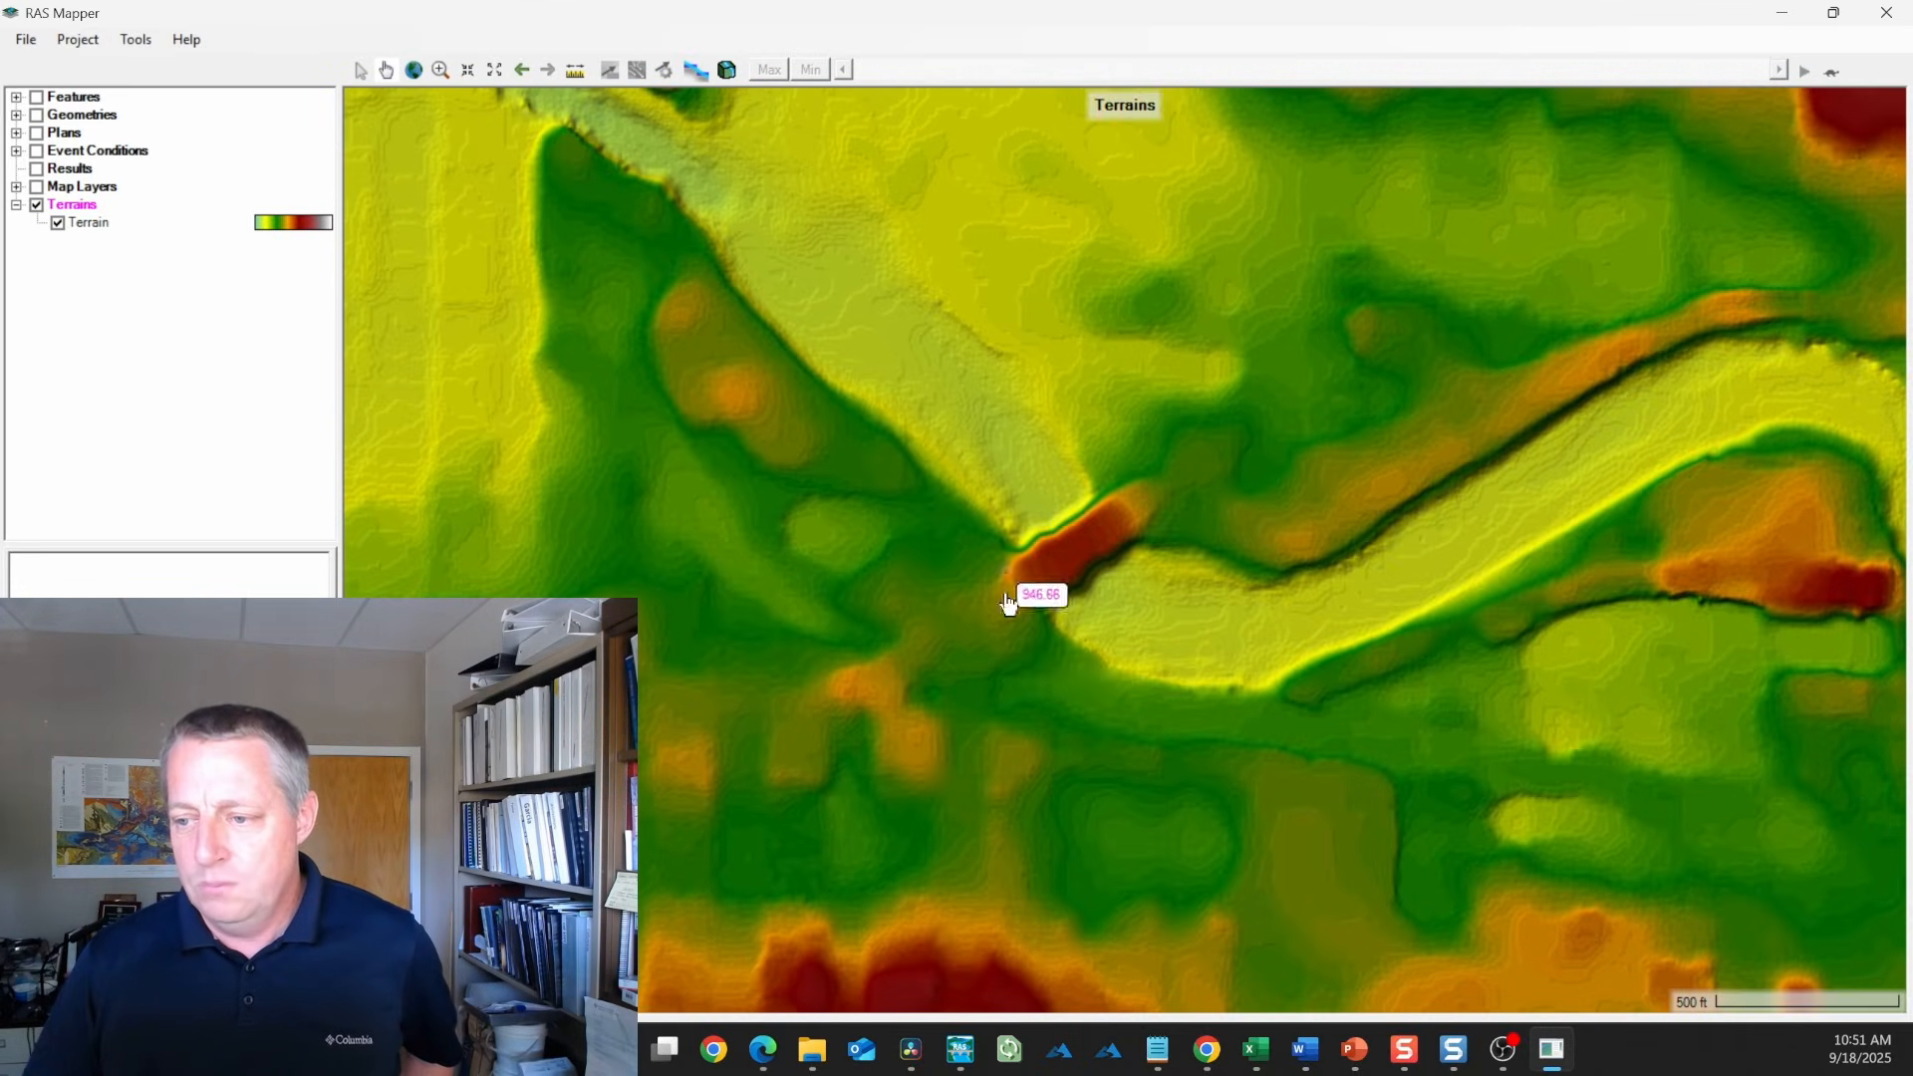
mouse_move(1151, 559)
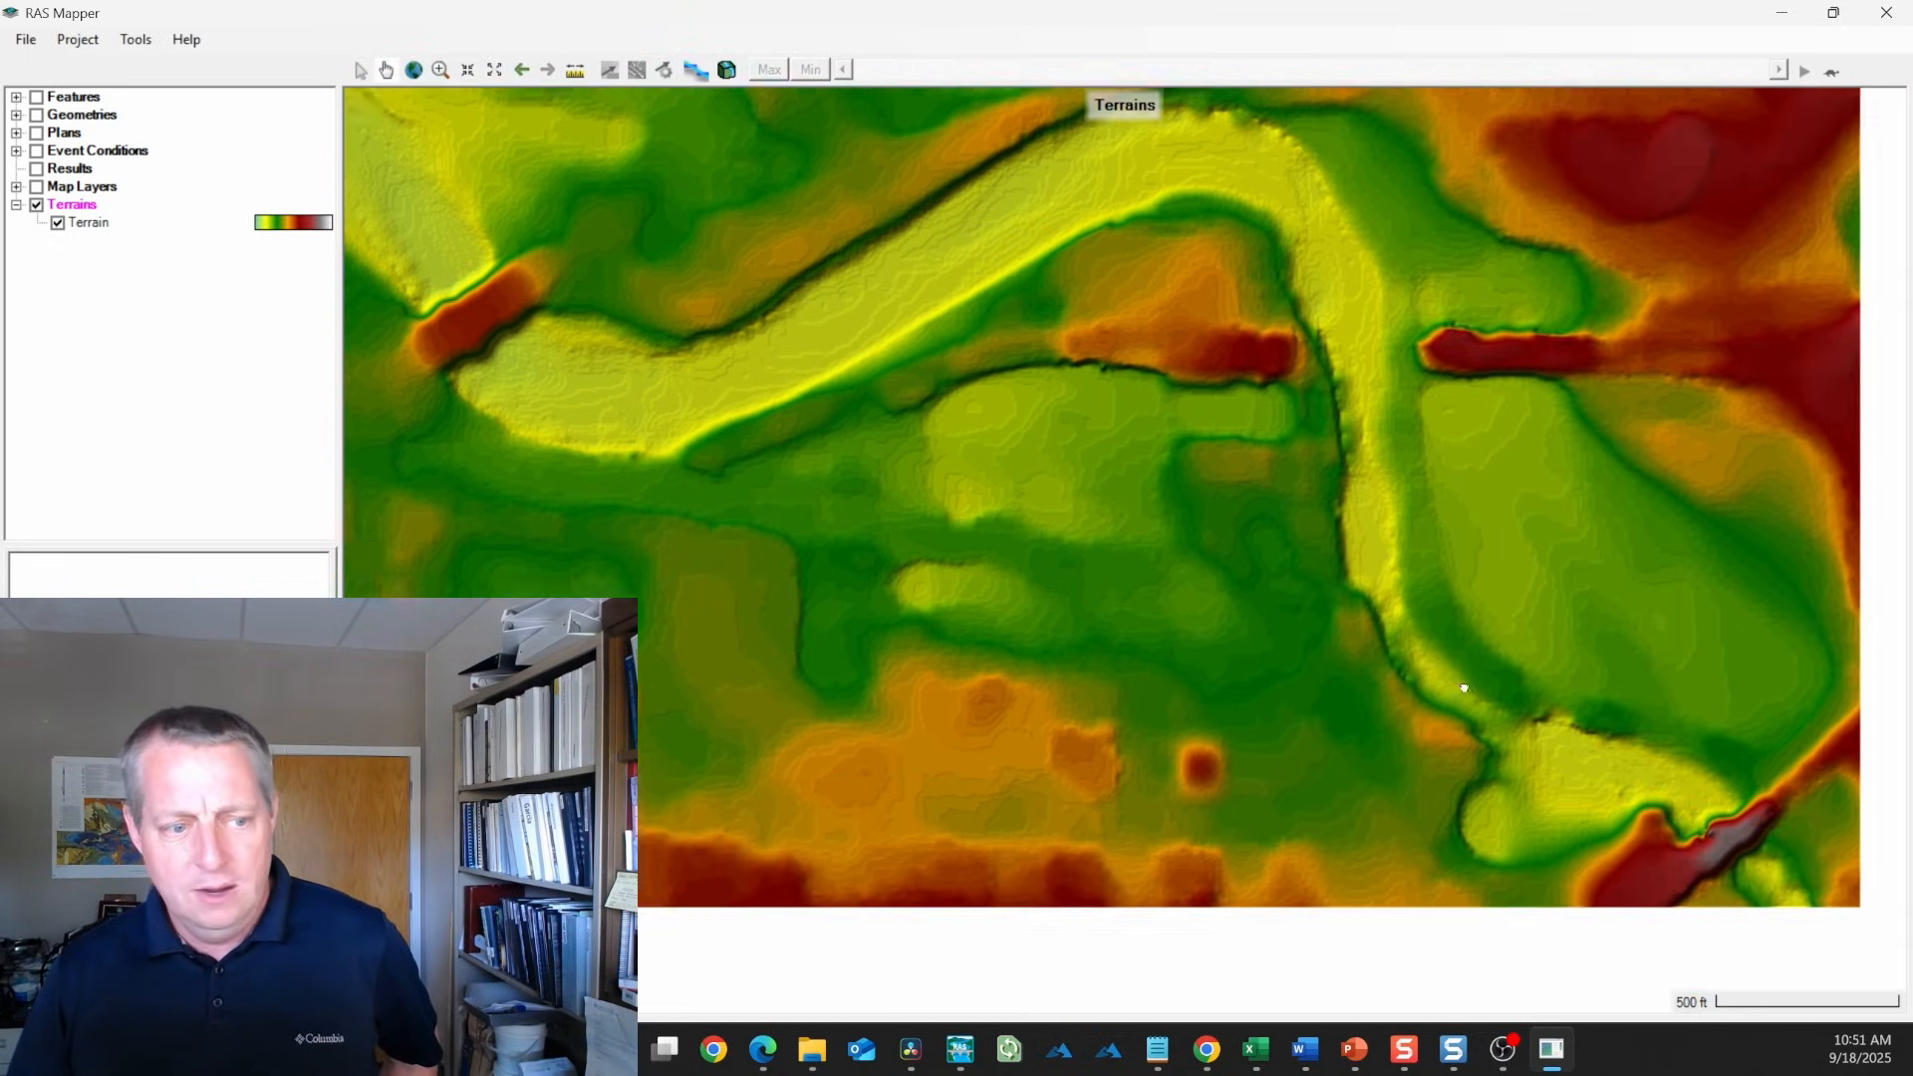
scroll("up", 3)
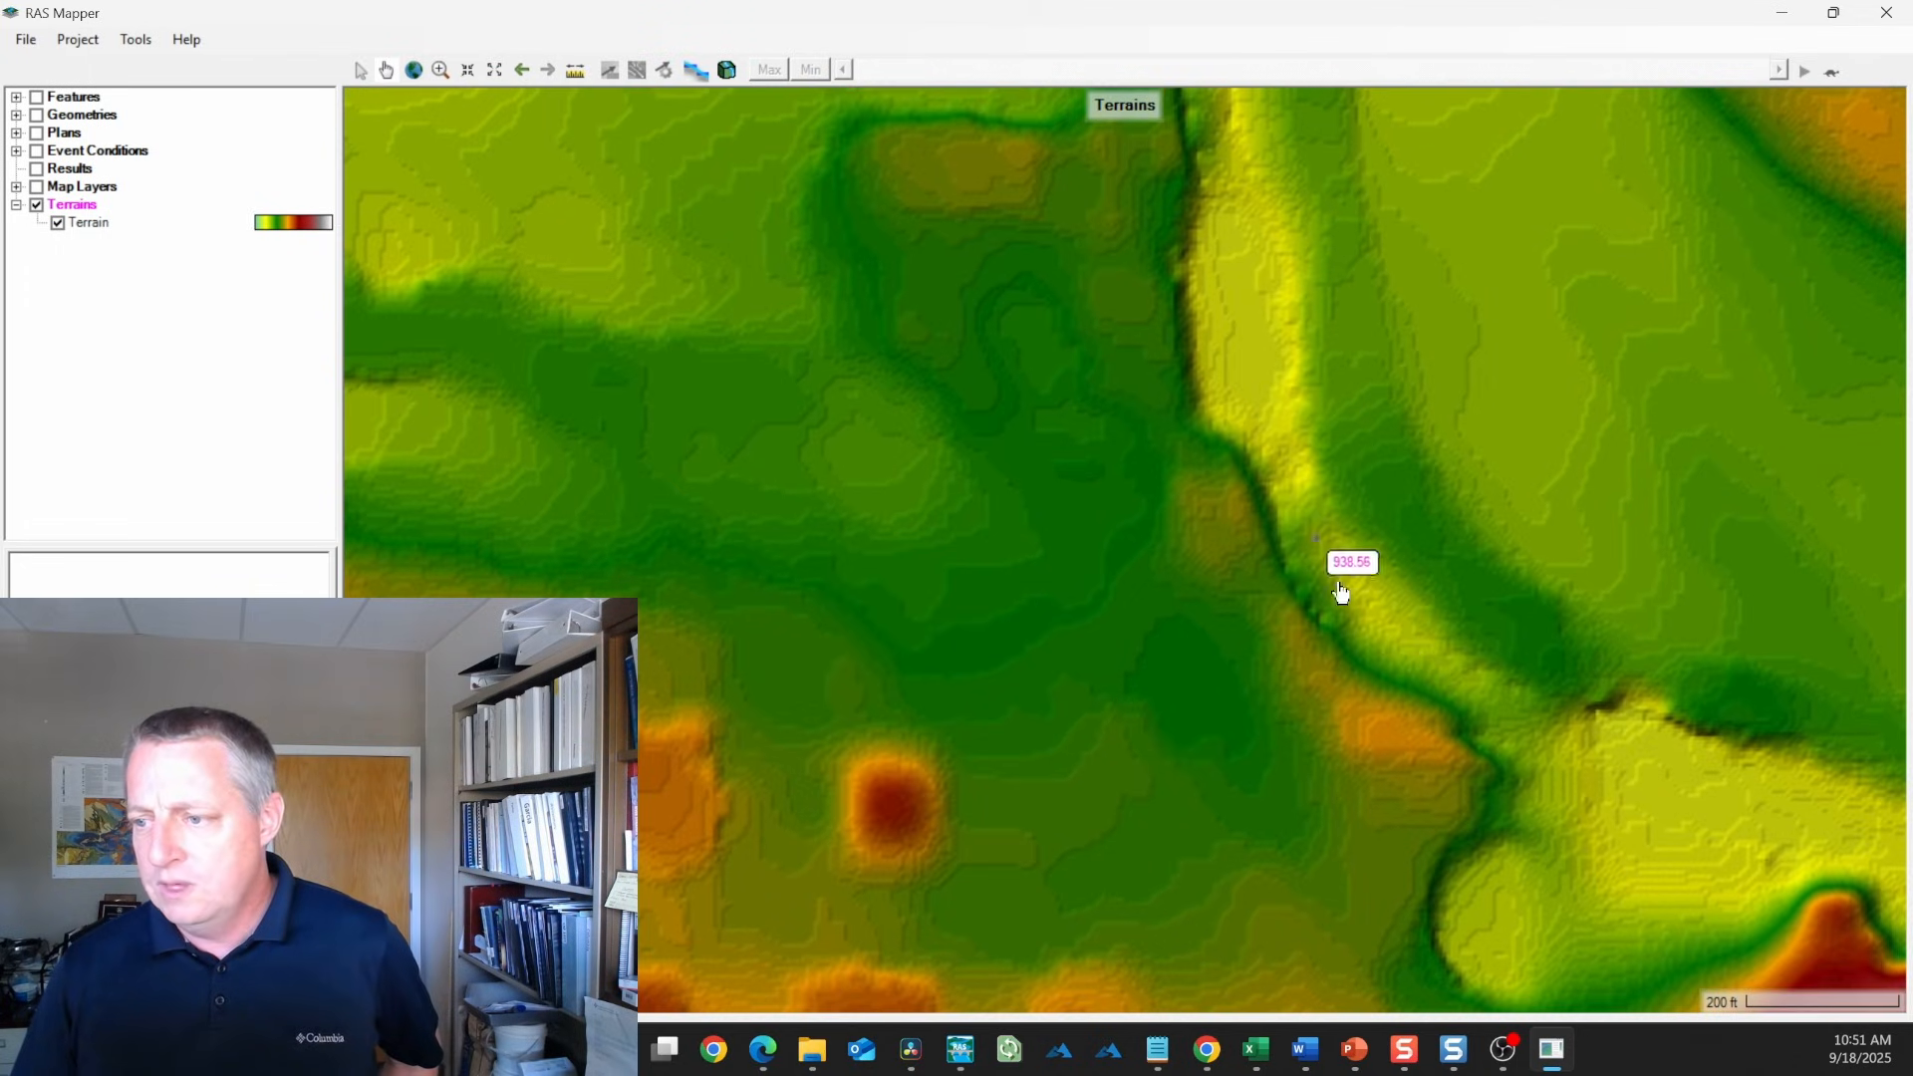
mouse_move(1227, 462)
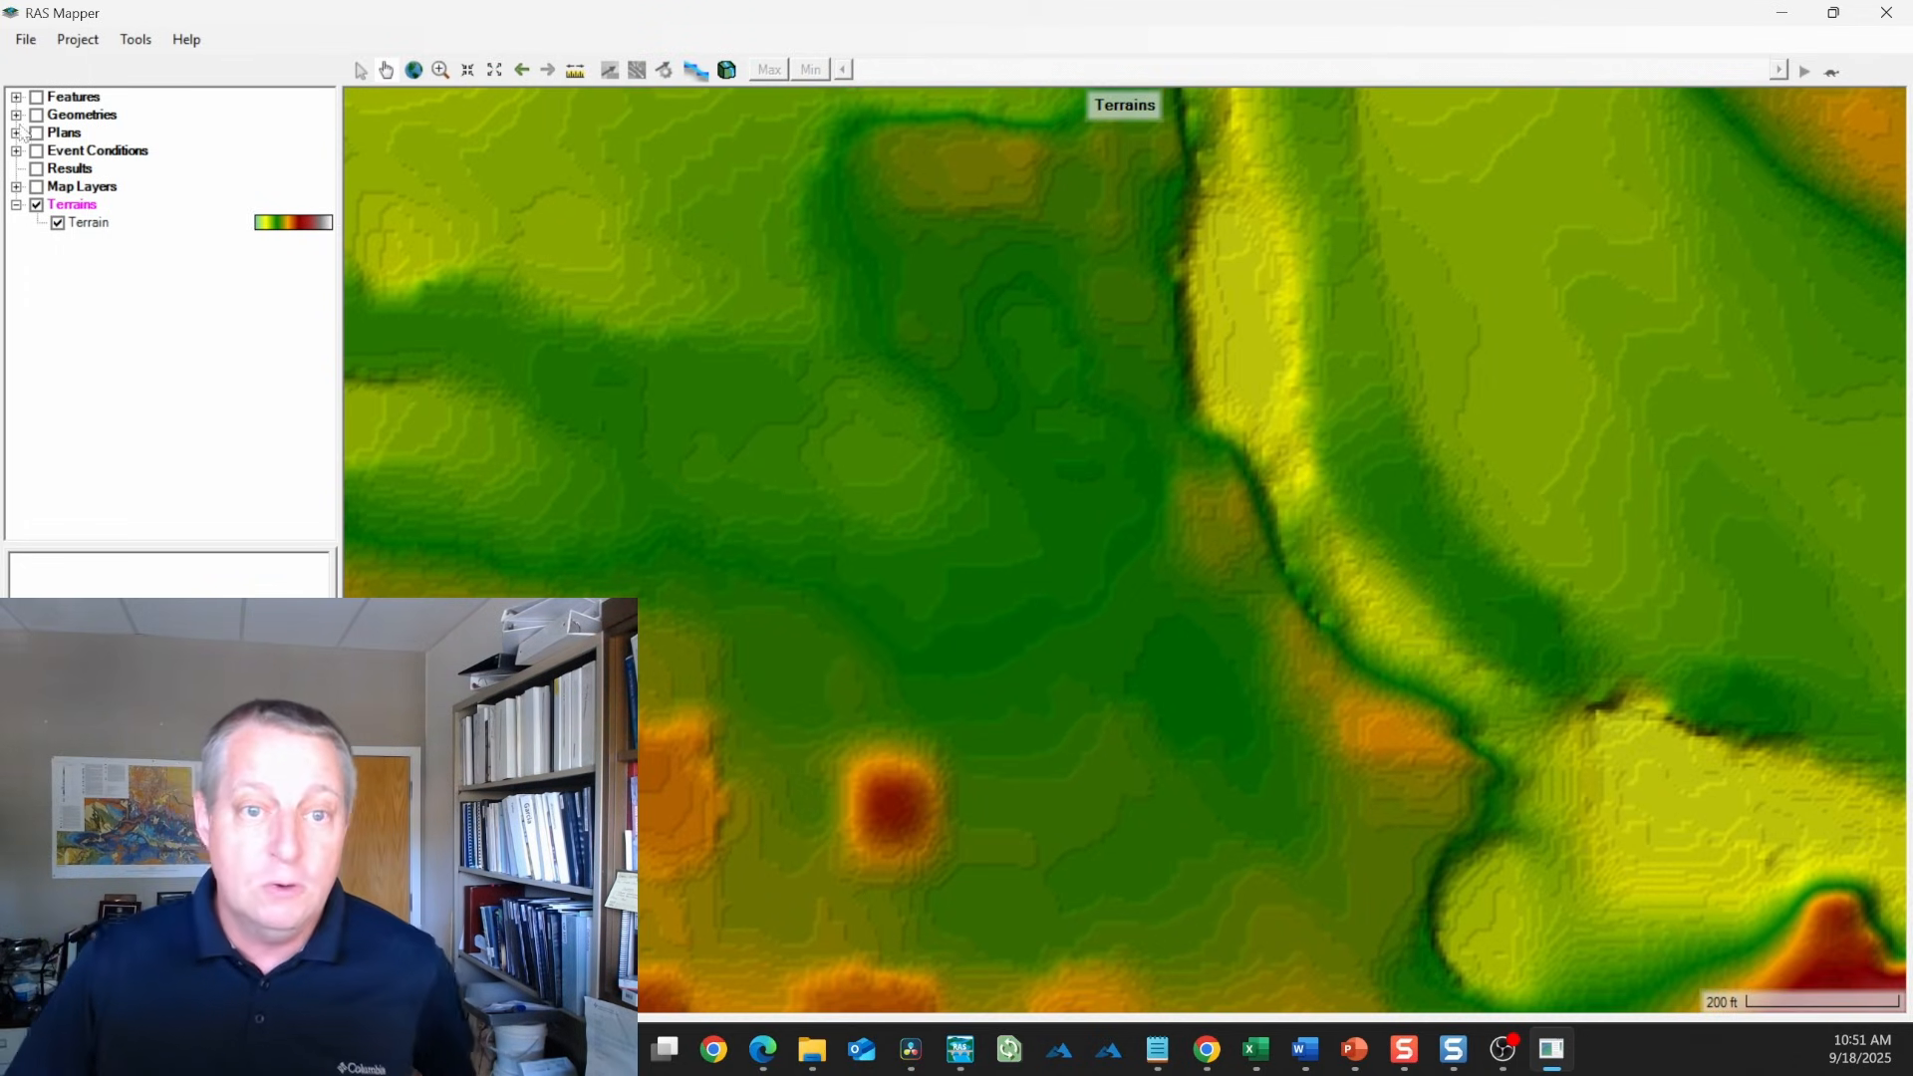
left_click(17, 114)
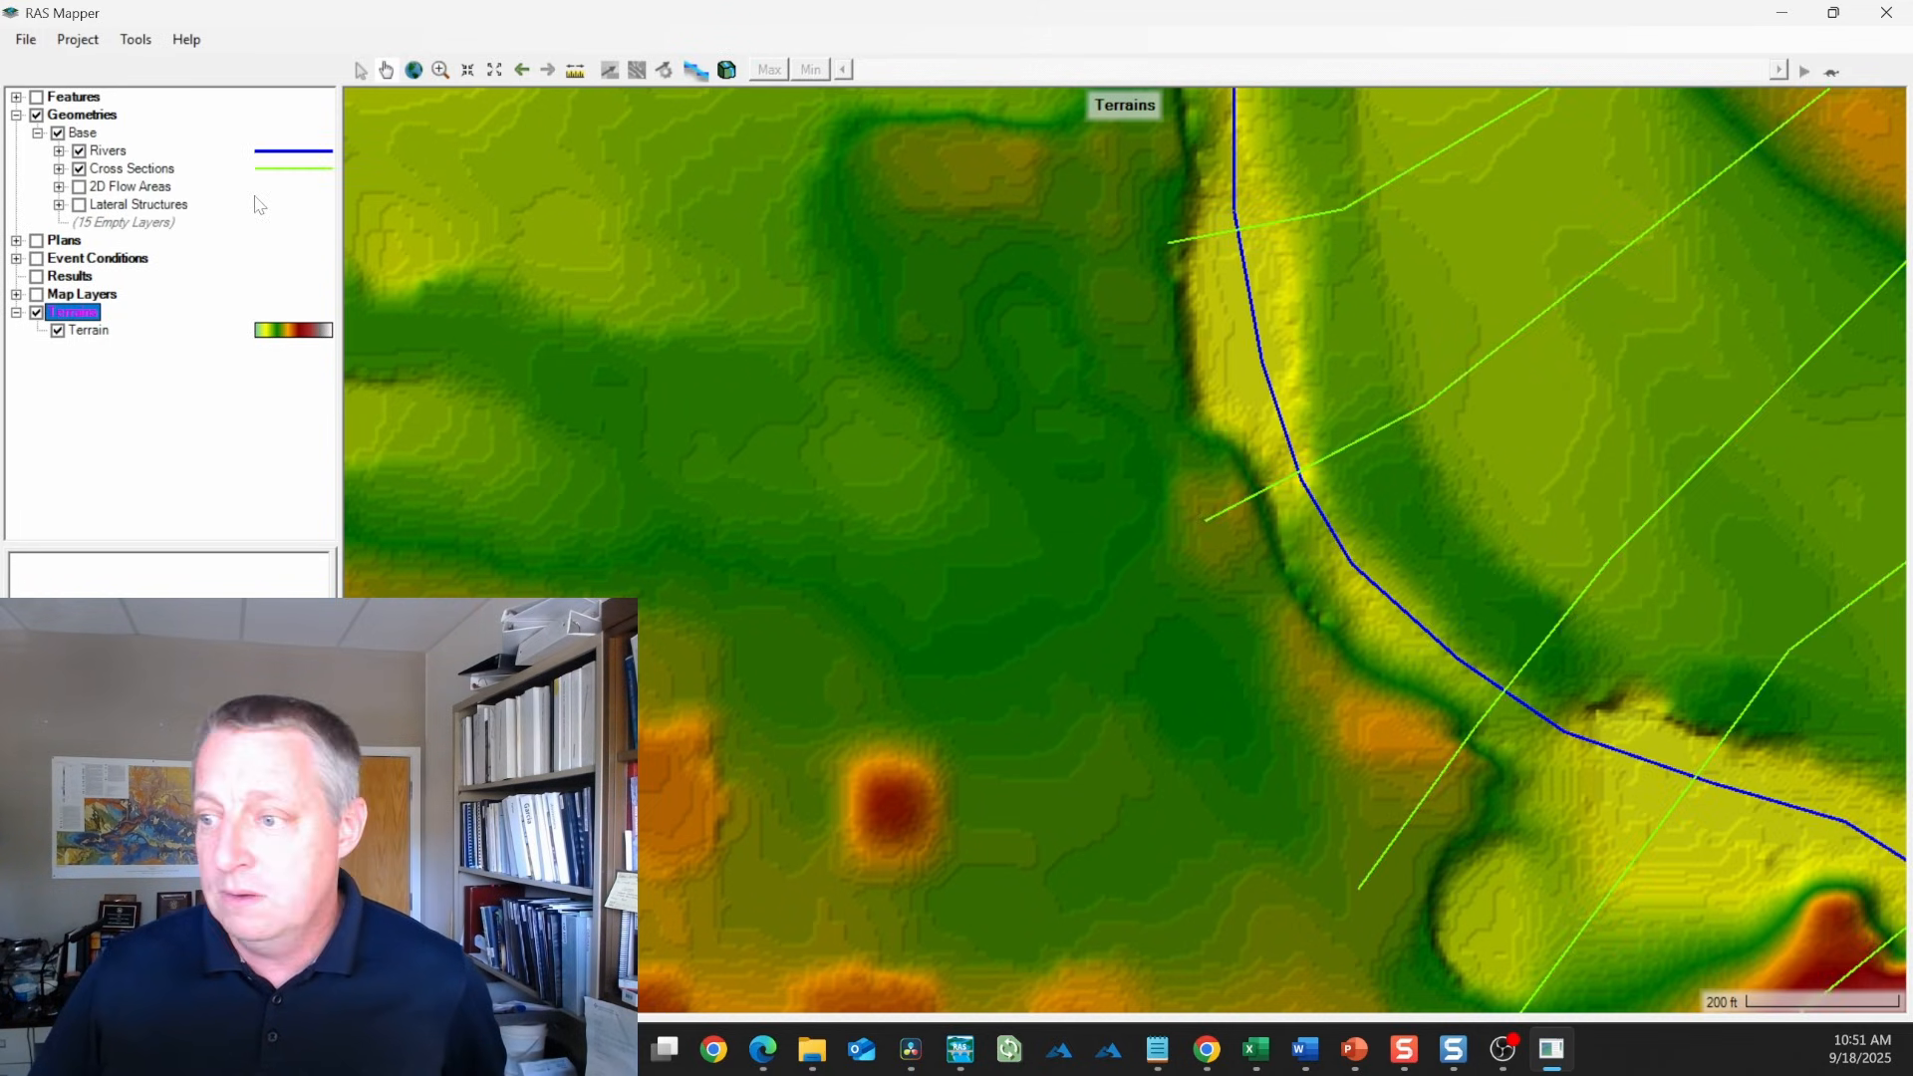
mouse_move(1278, 504)
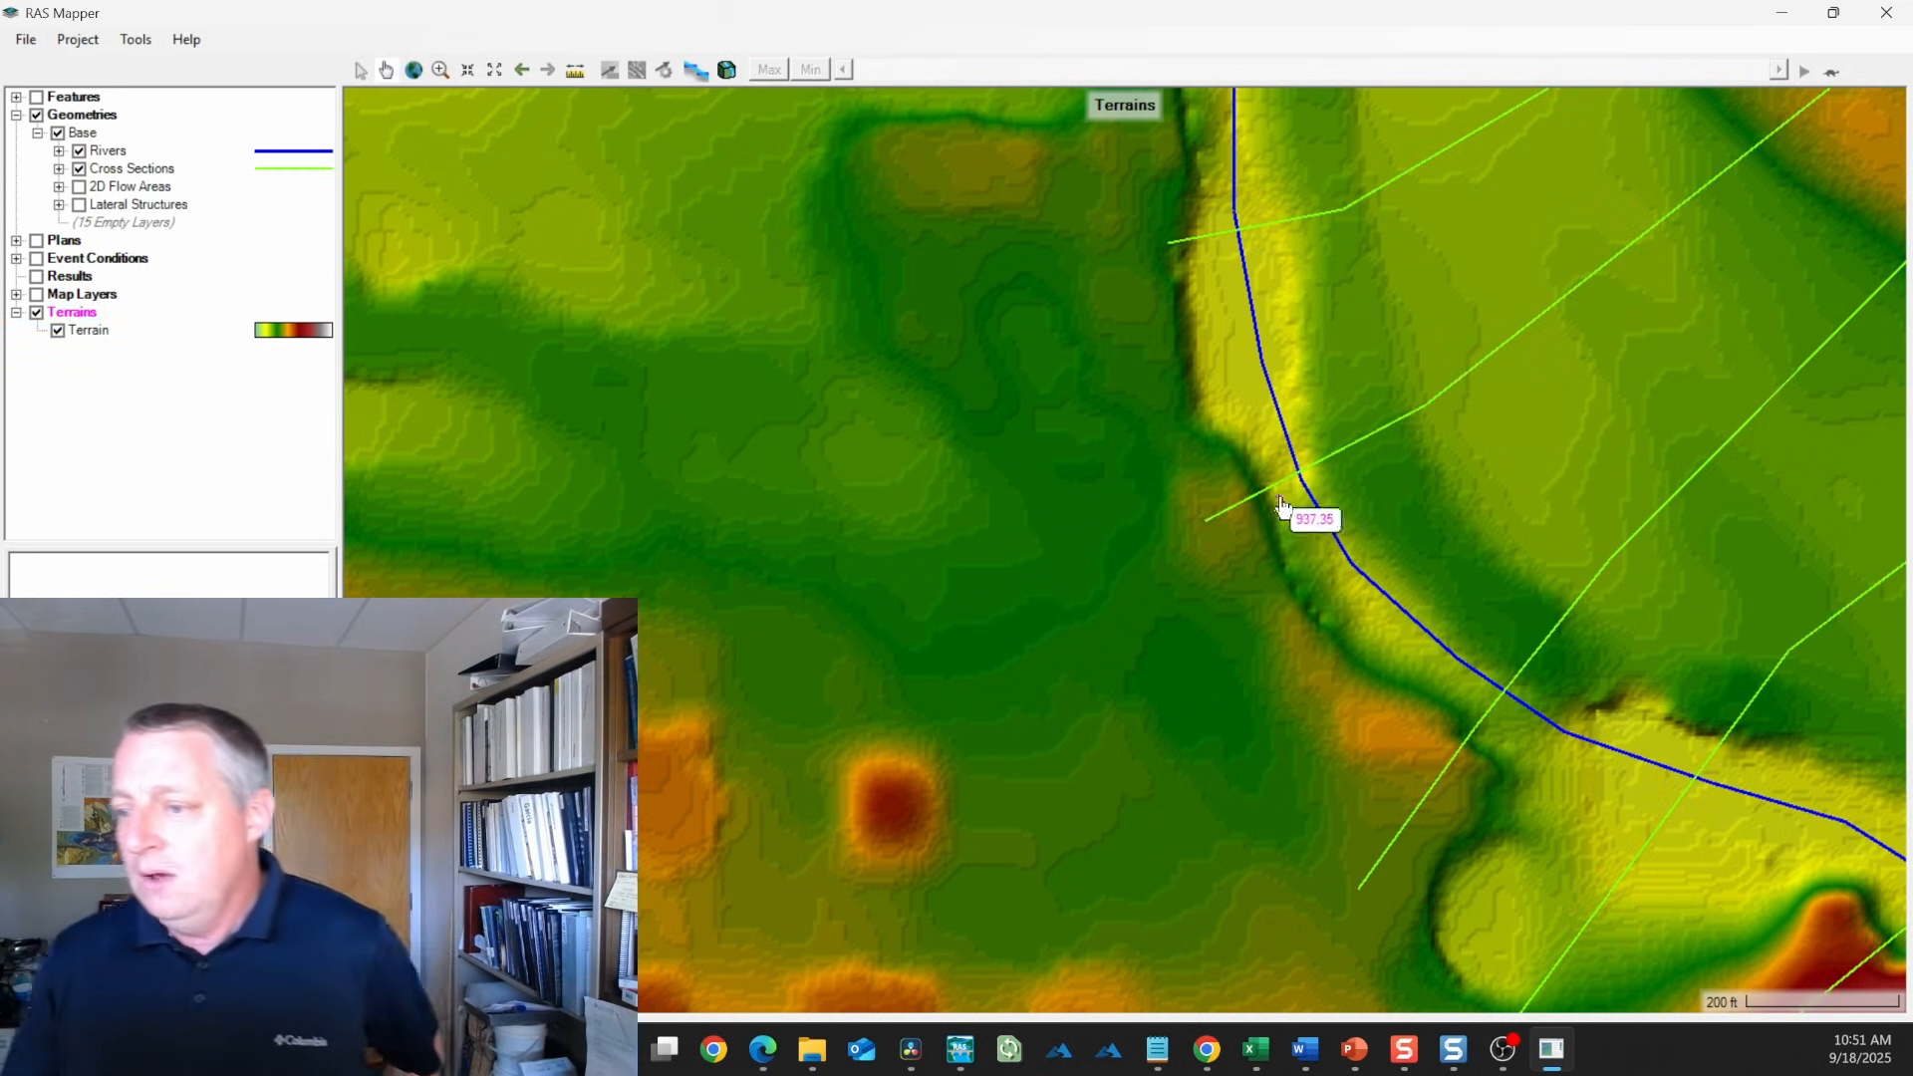
mouse_move(1366, 469)
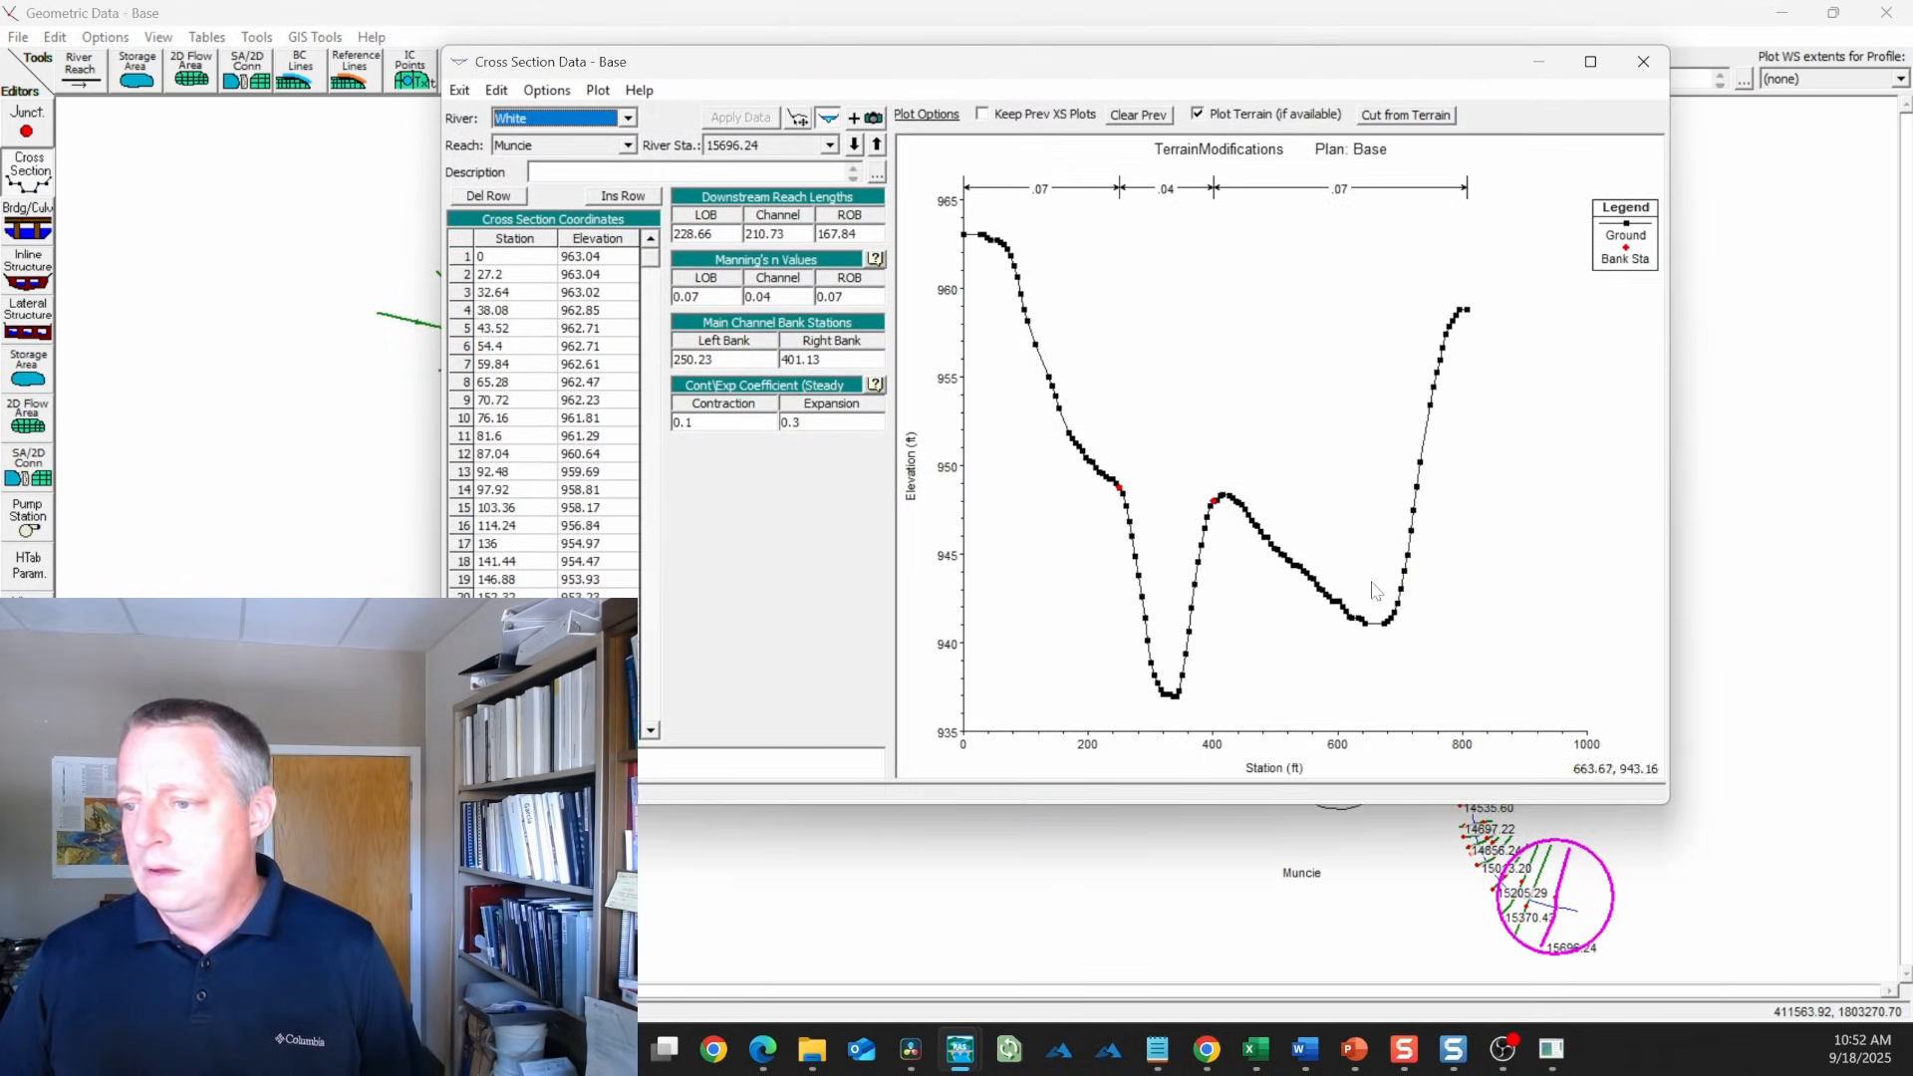
mouse_move(1116, 498)
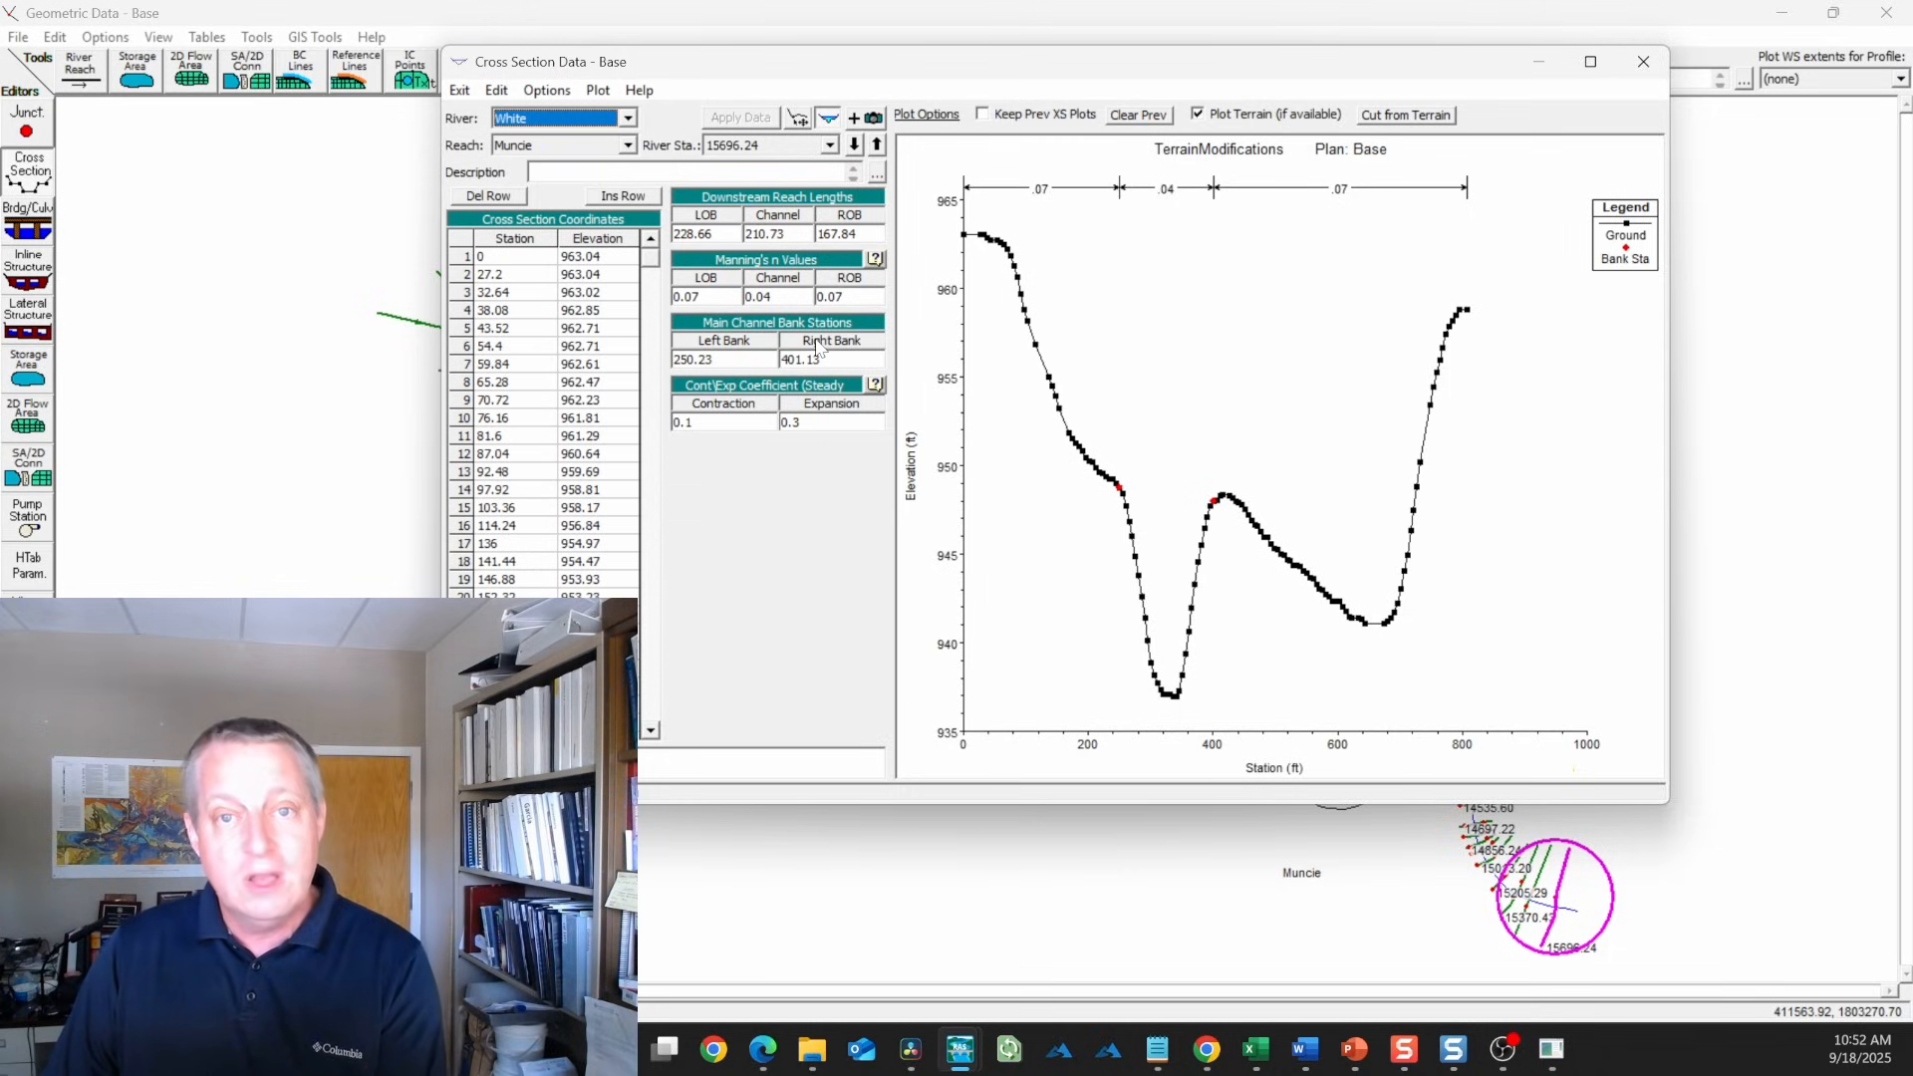
mouse_move(1217, 510)
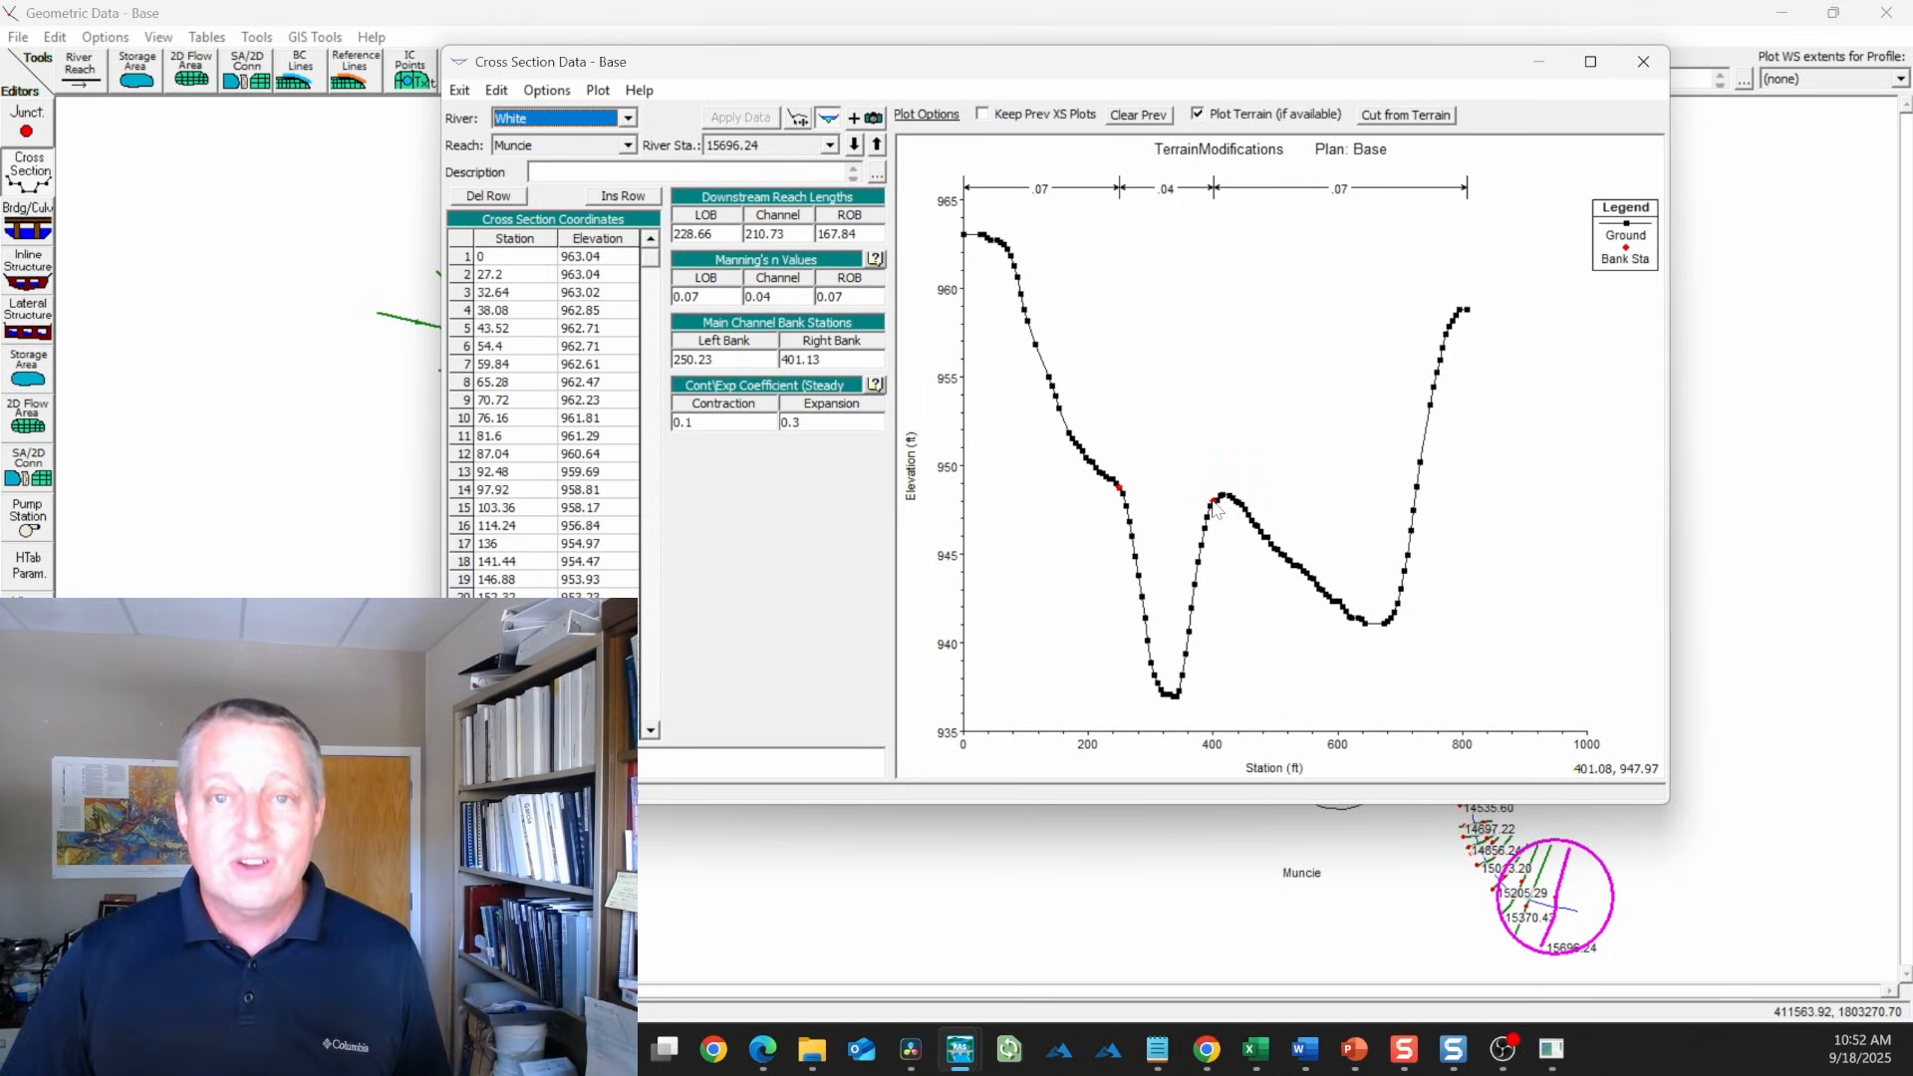
mouse_move(1643, 62)
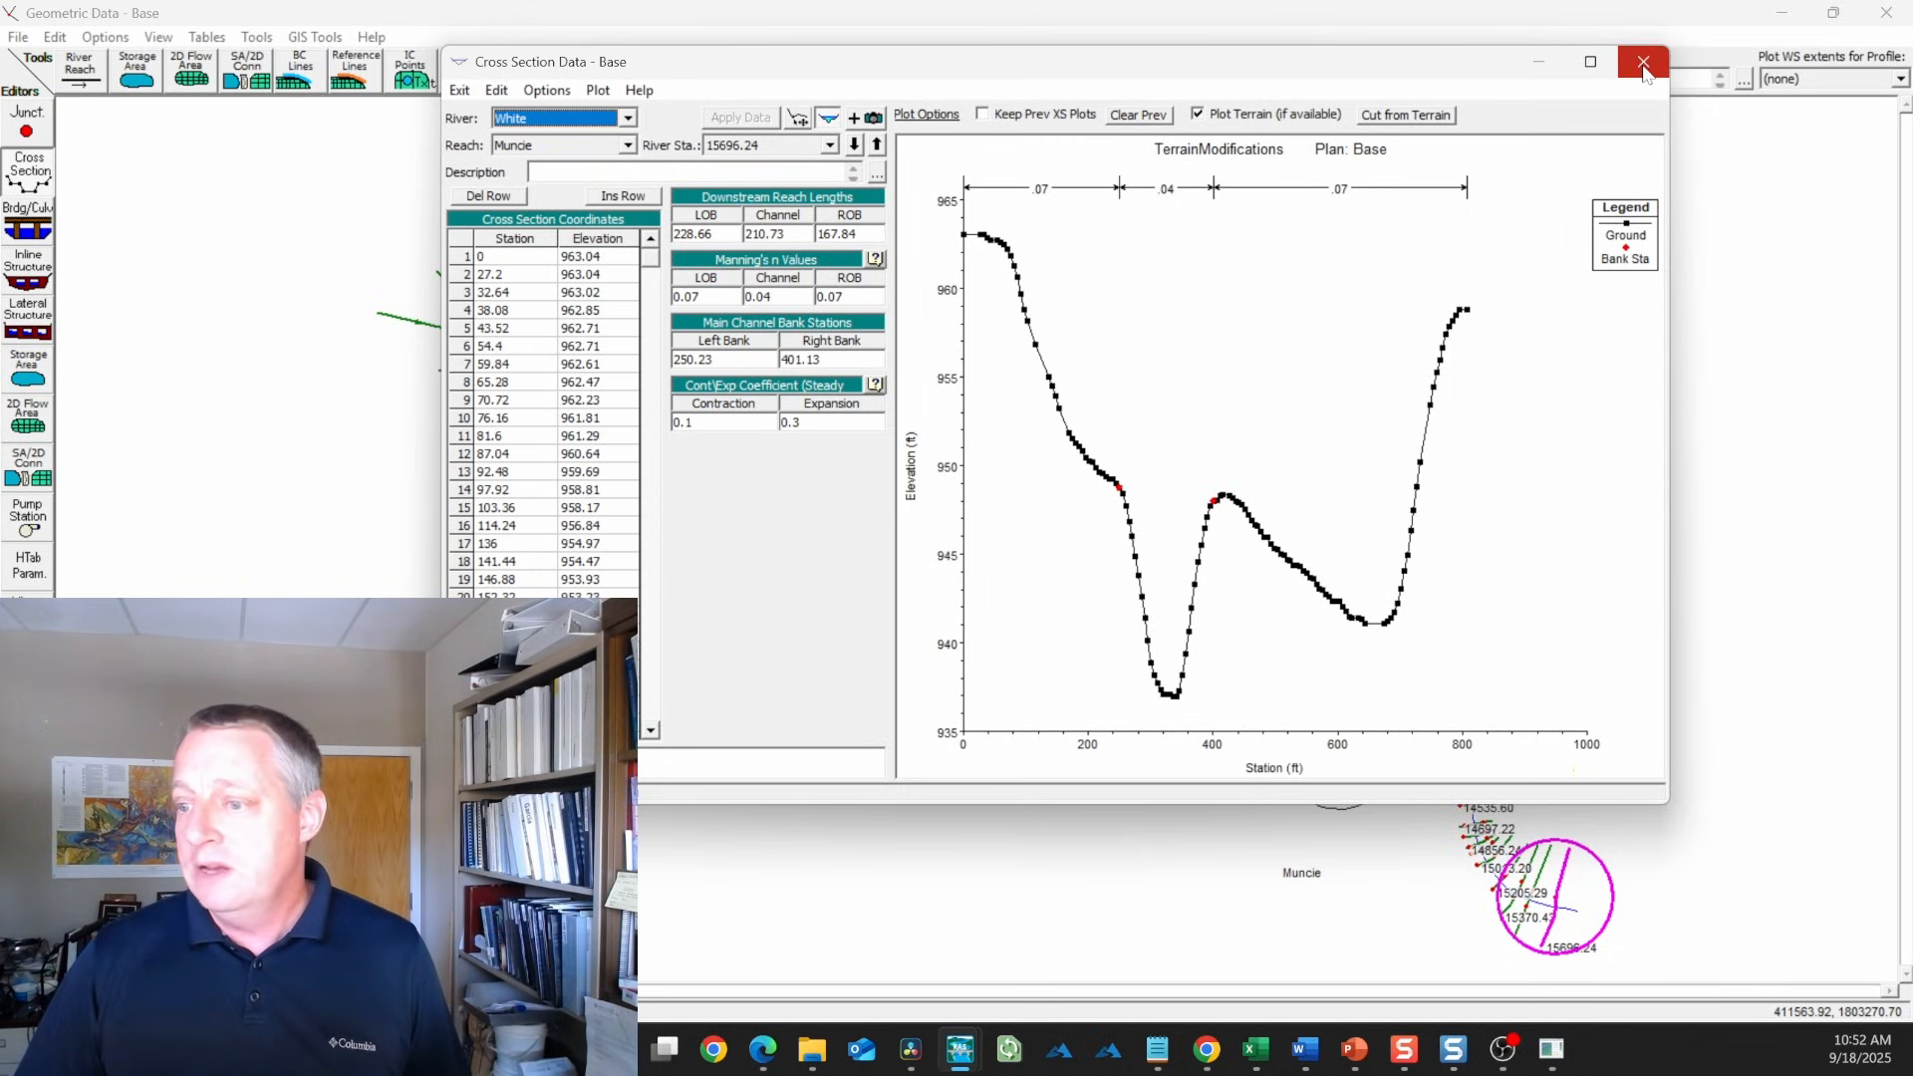
mouse_move(1183, 543)
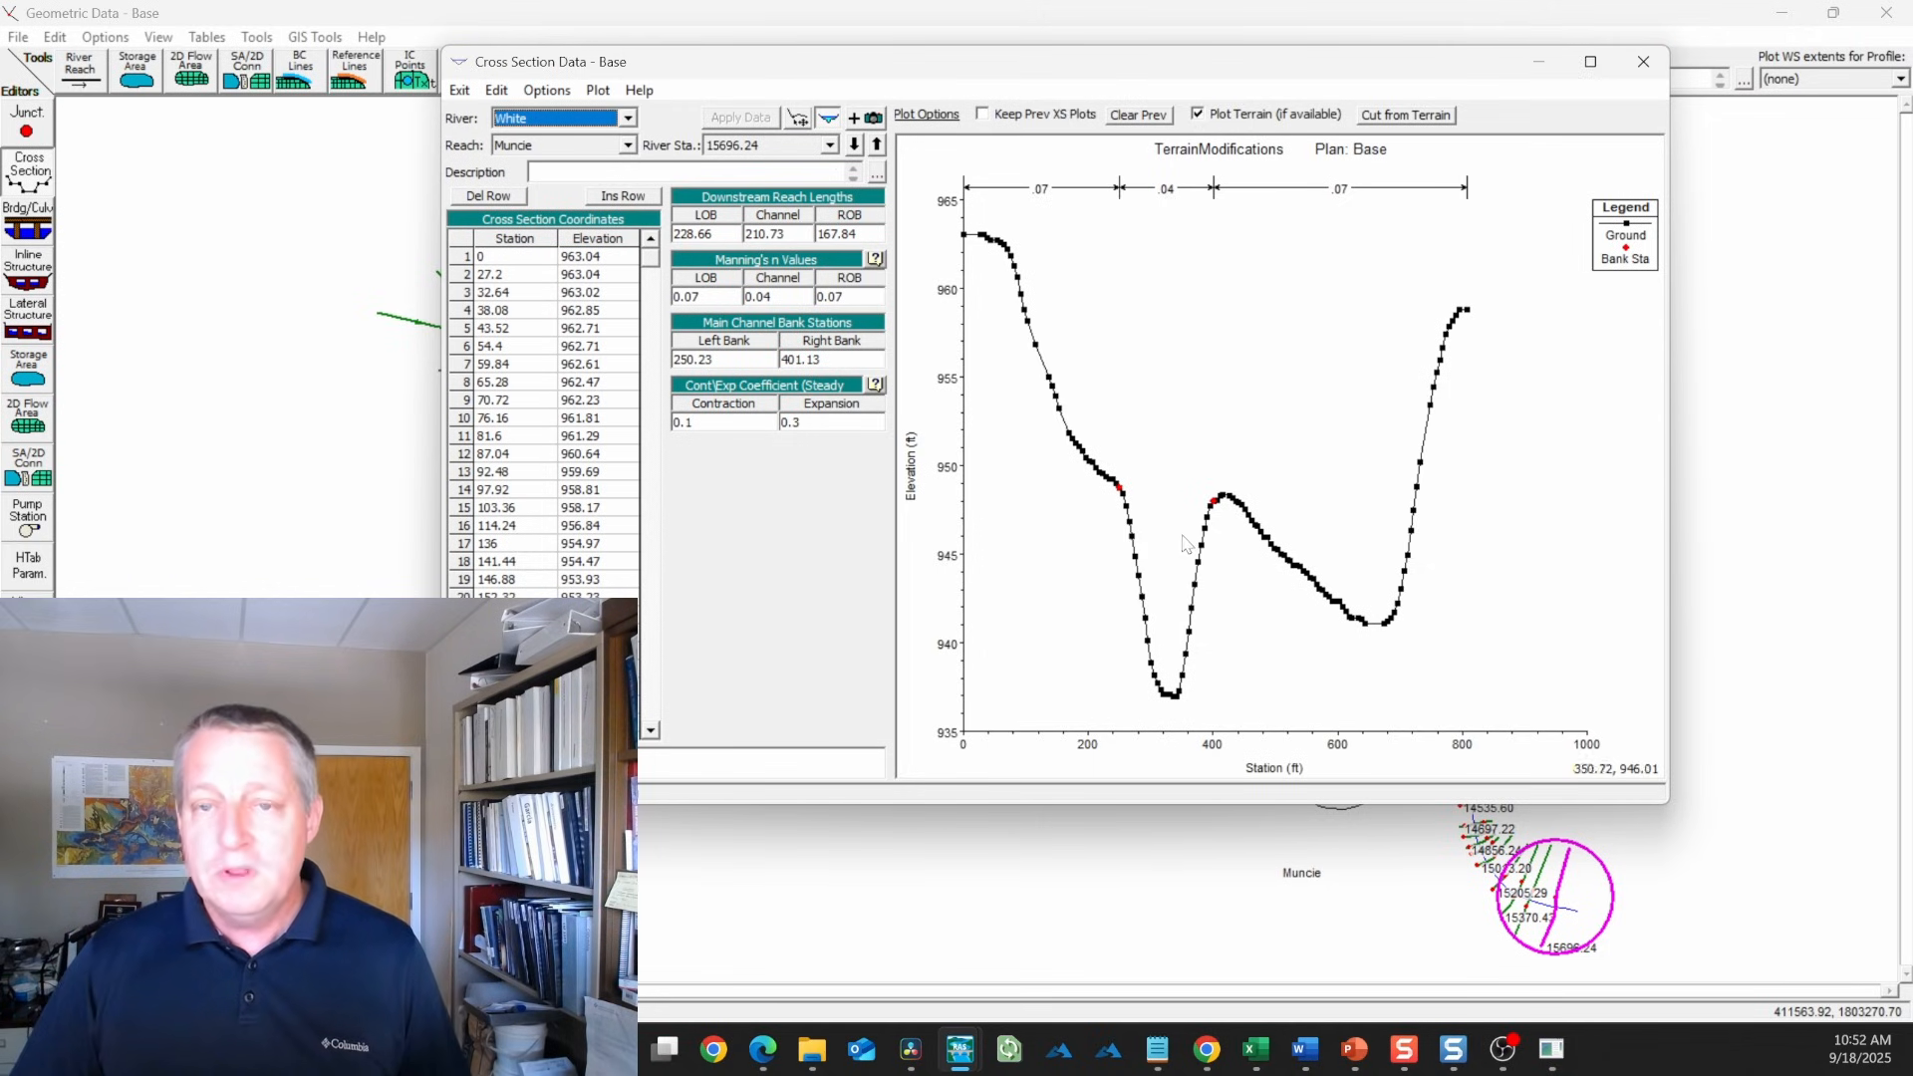
mouse_move(1443, 222)
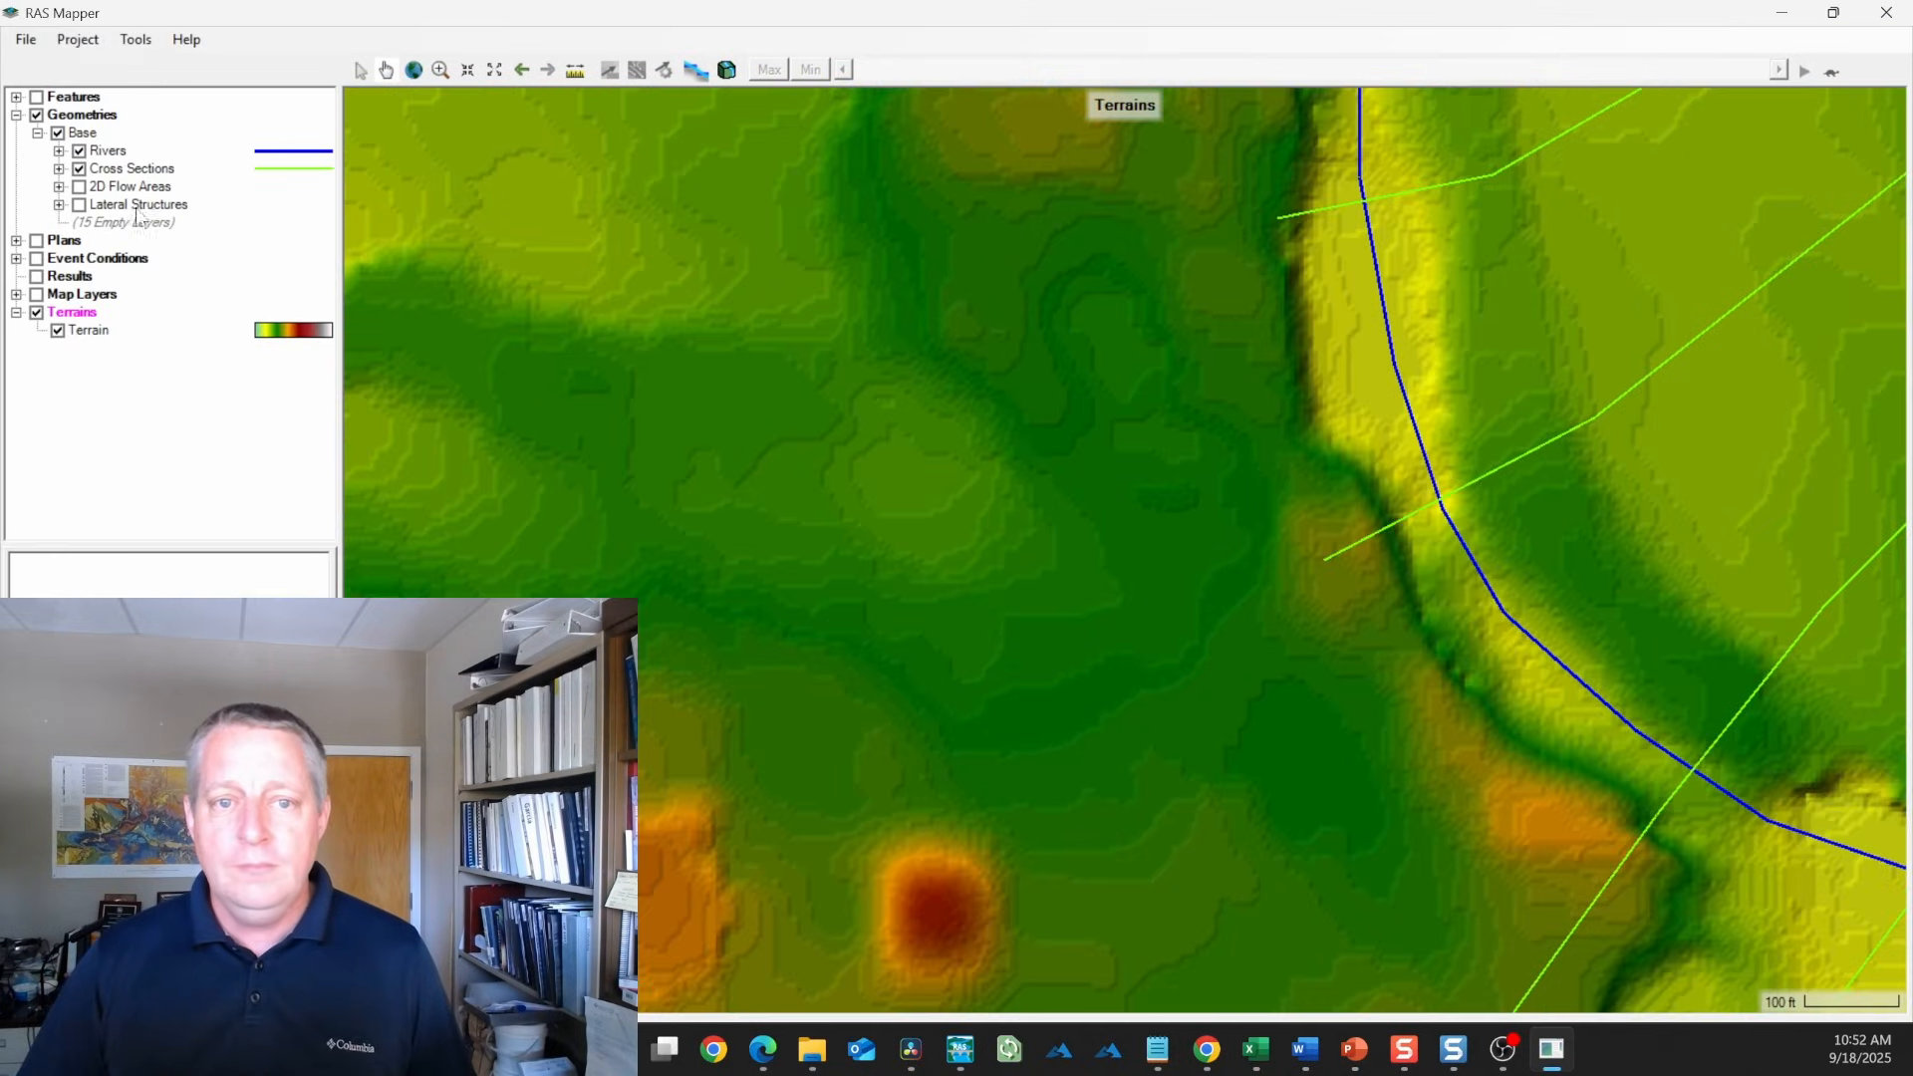
Show and edit Bank Lines, then create them from the XS bank stations
left_click(59, 151)
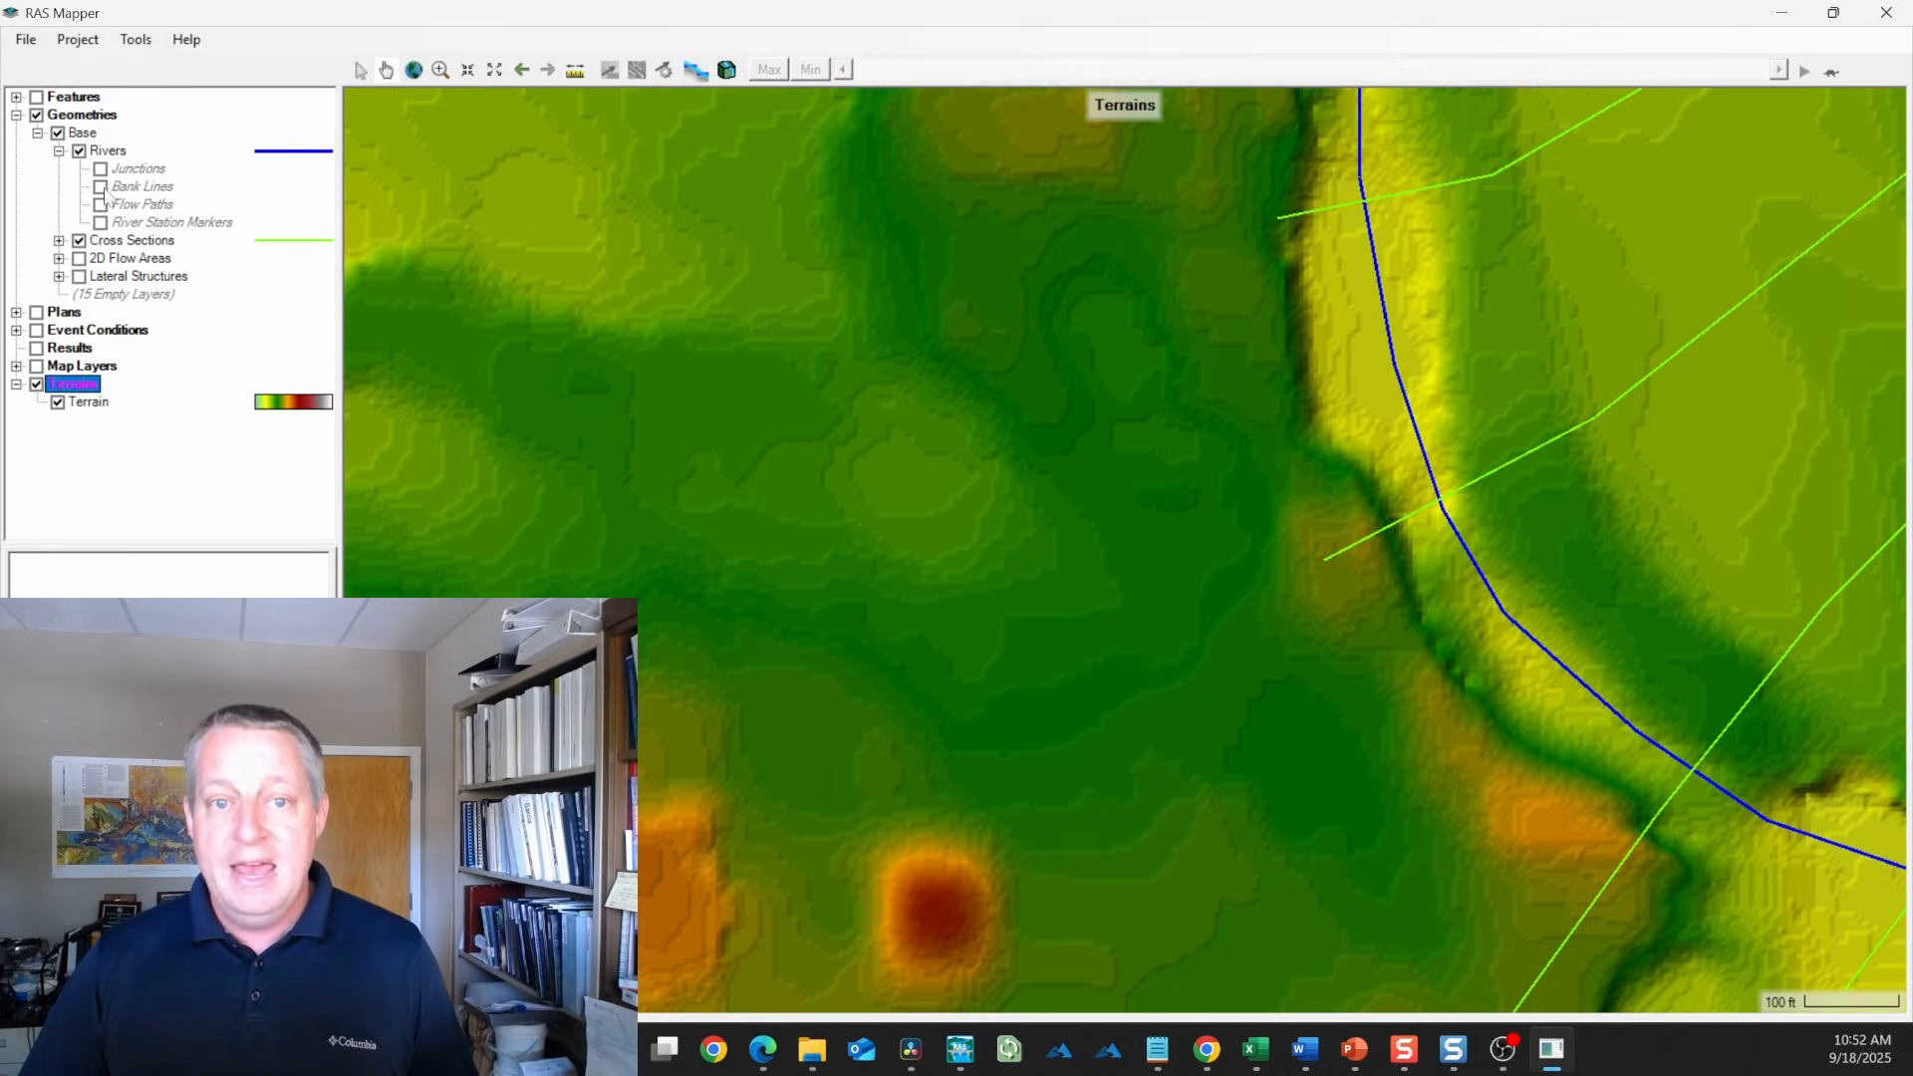
left_click(141, 185)
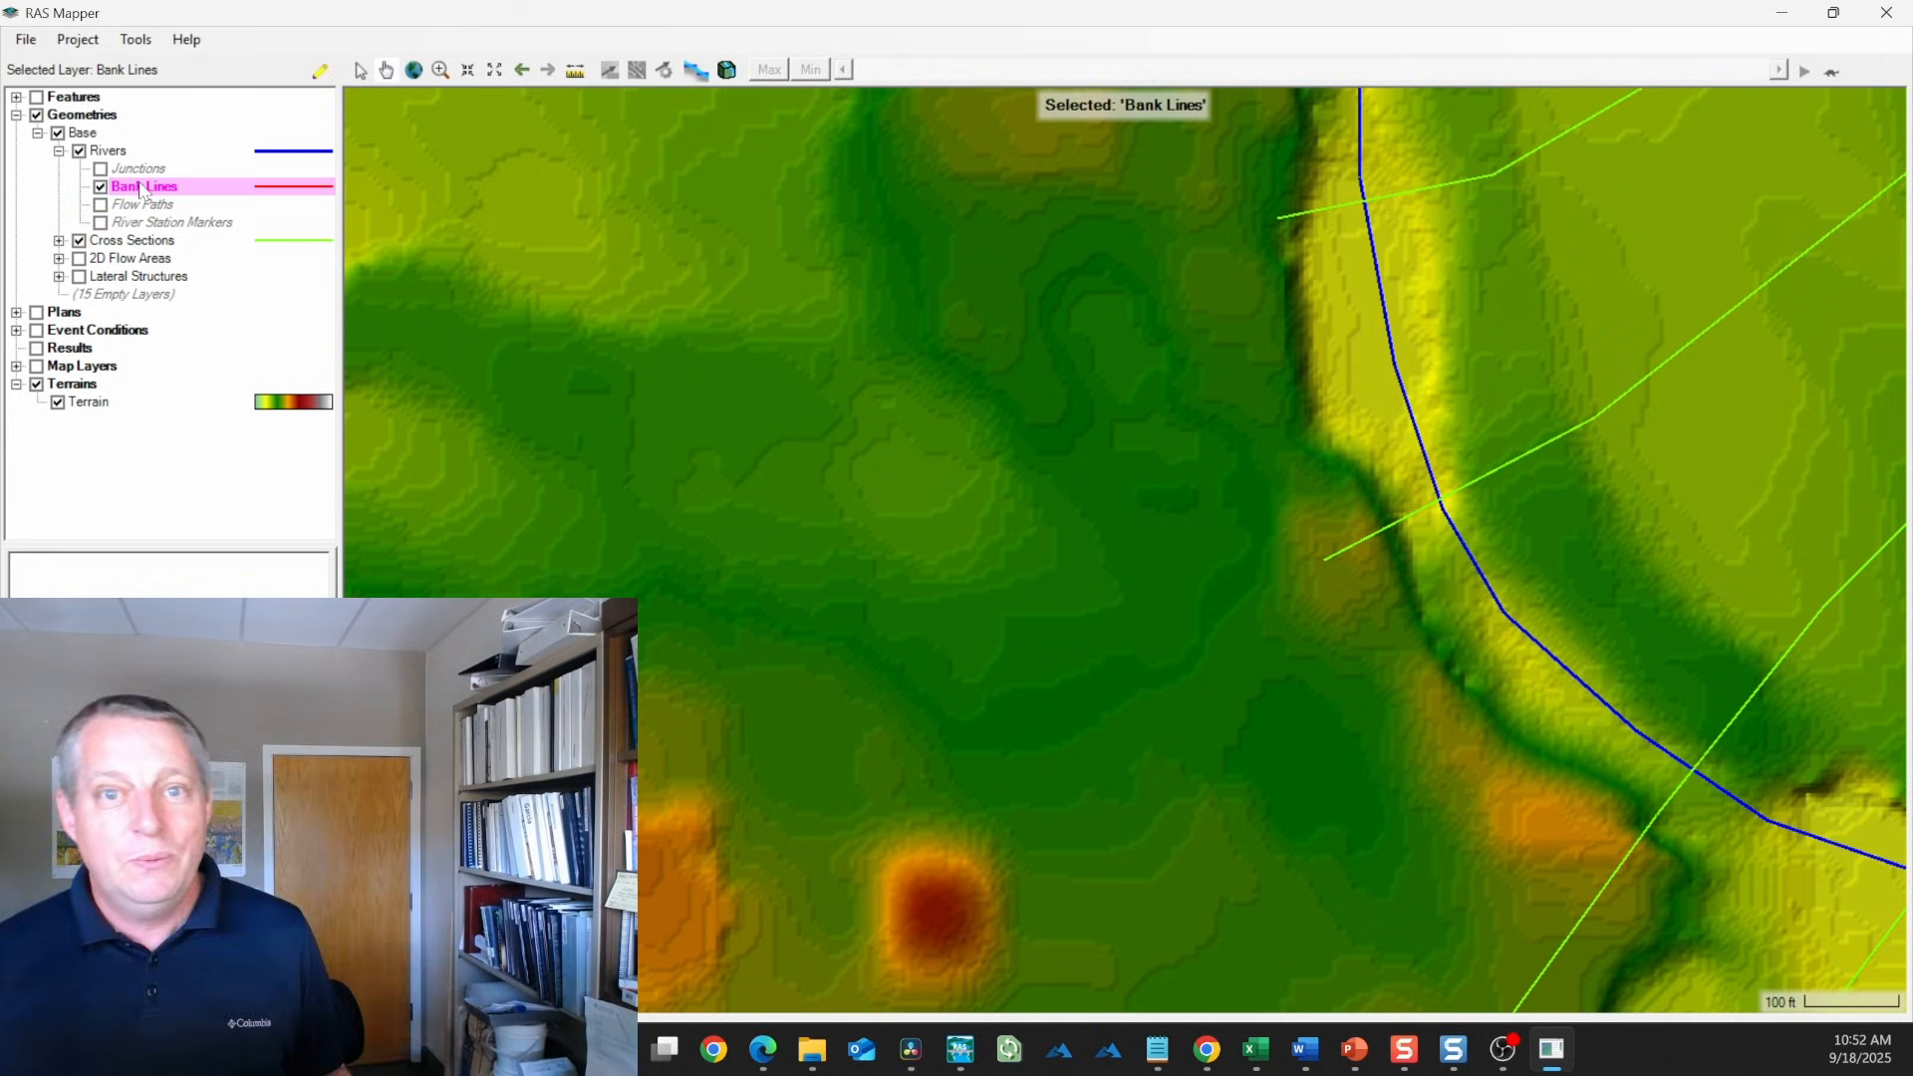
mouse_move(1058, 466)
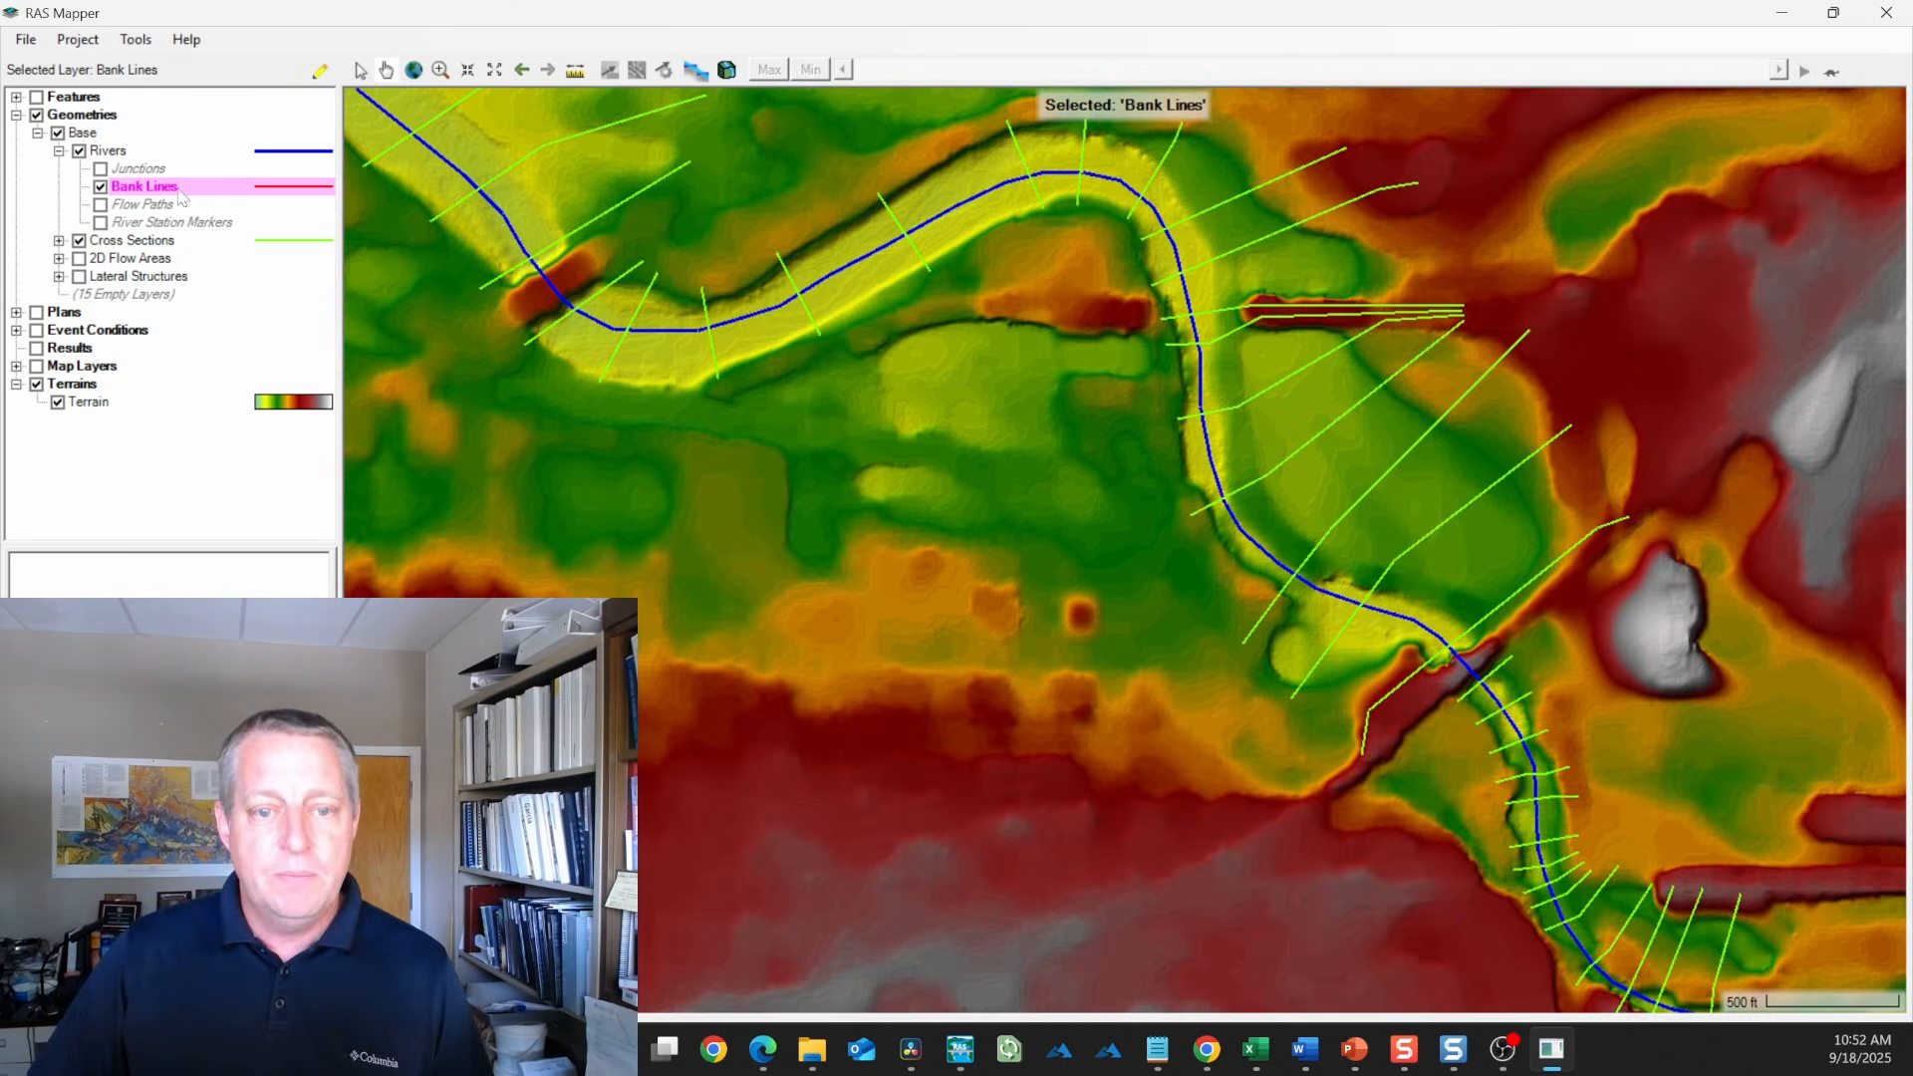
right_click(142, 186)
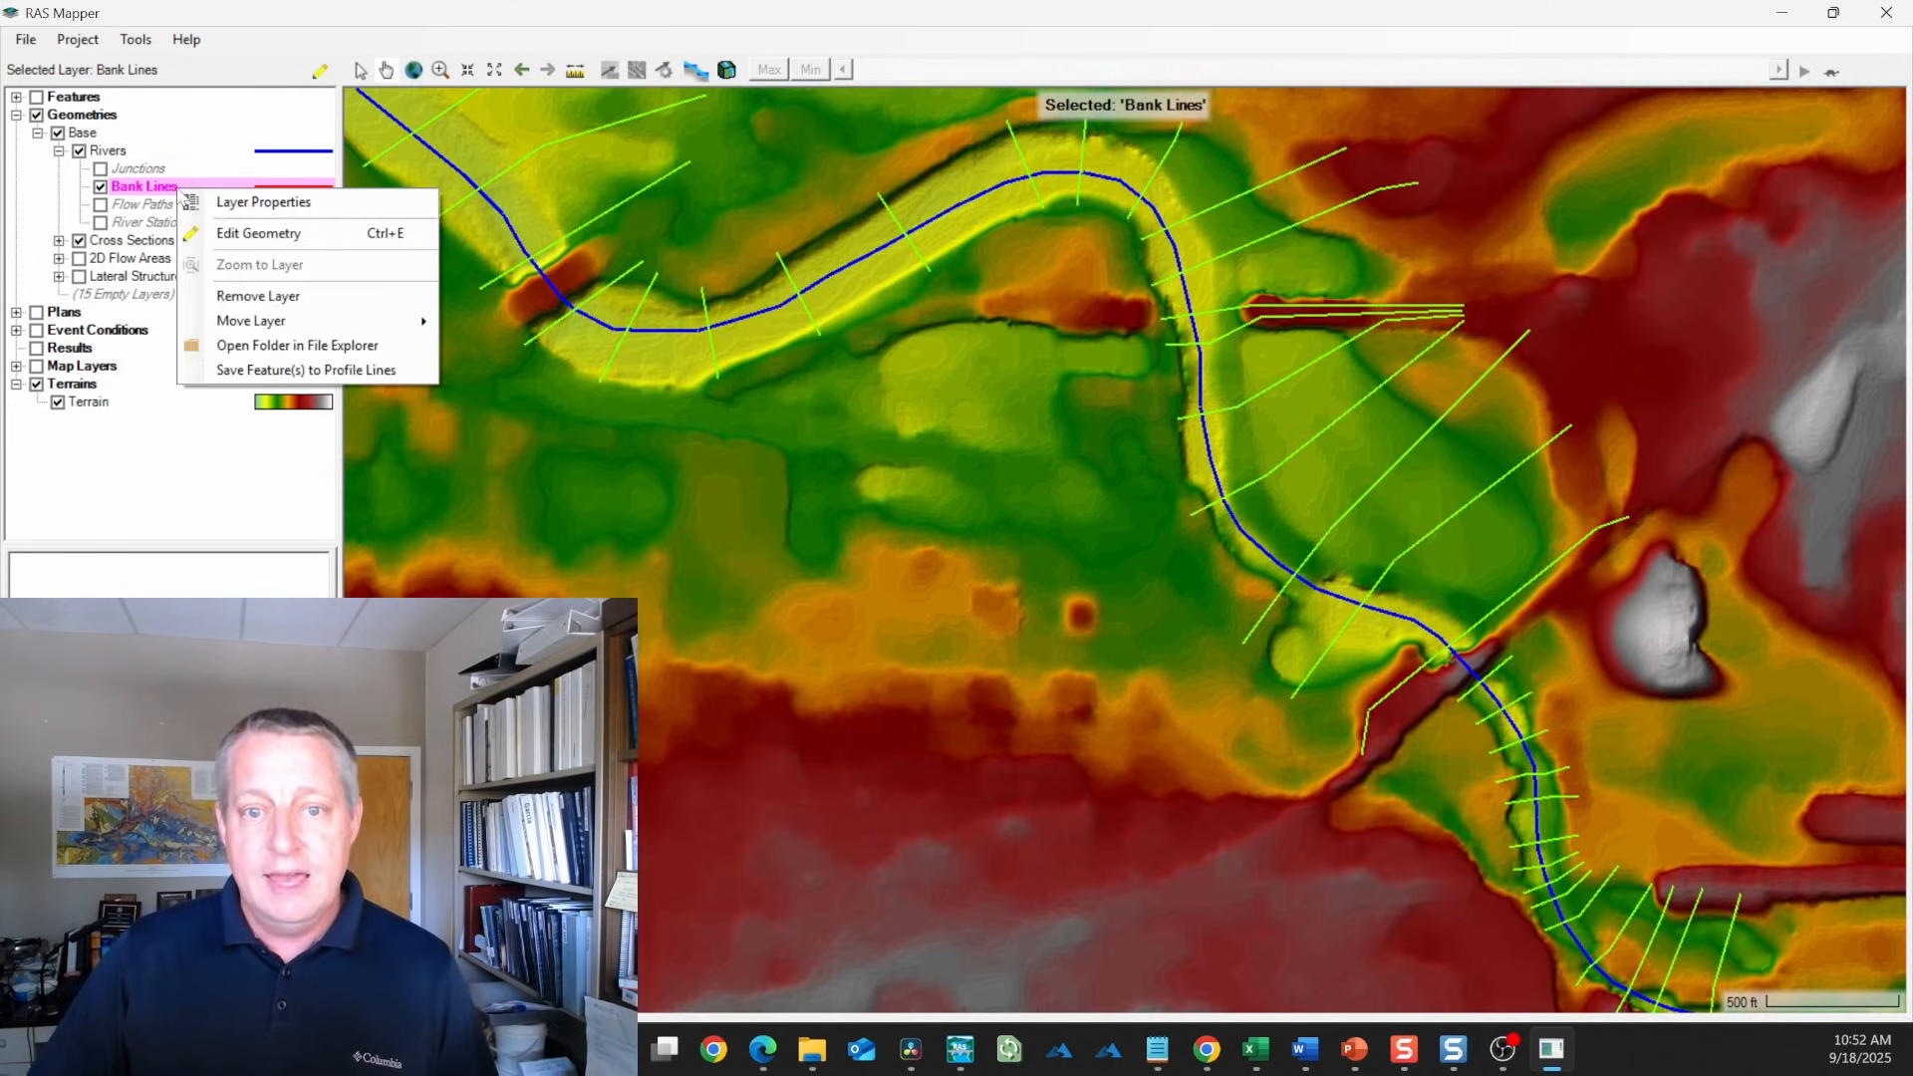
left_click(257, 233)
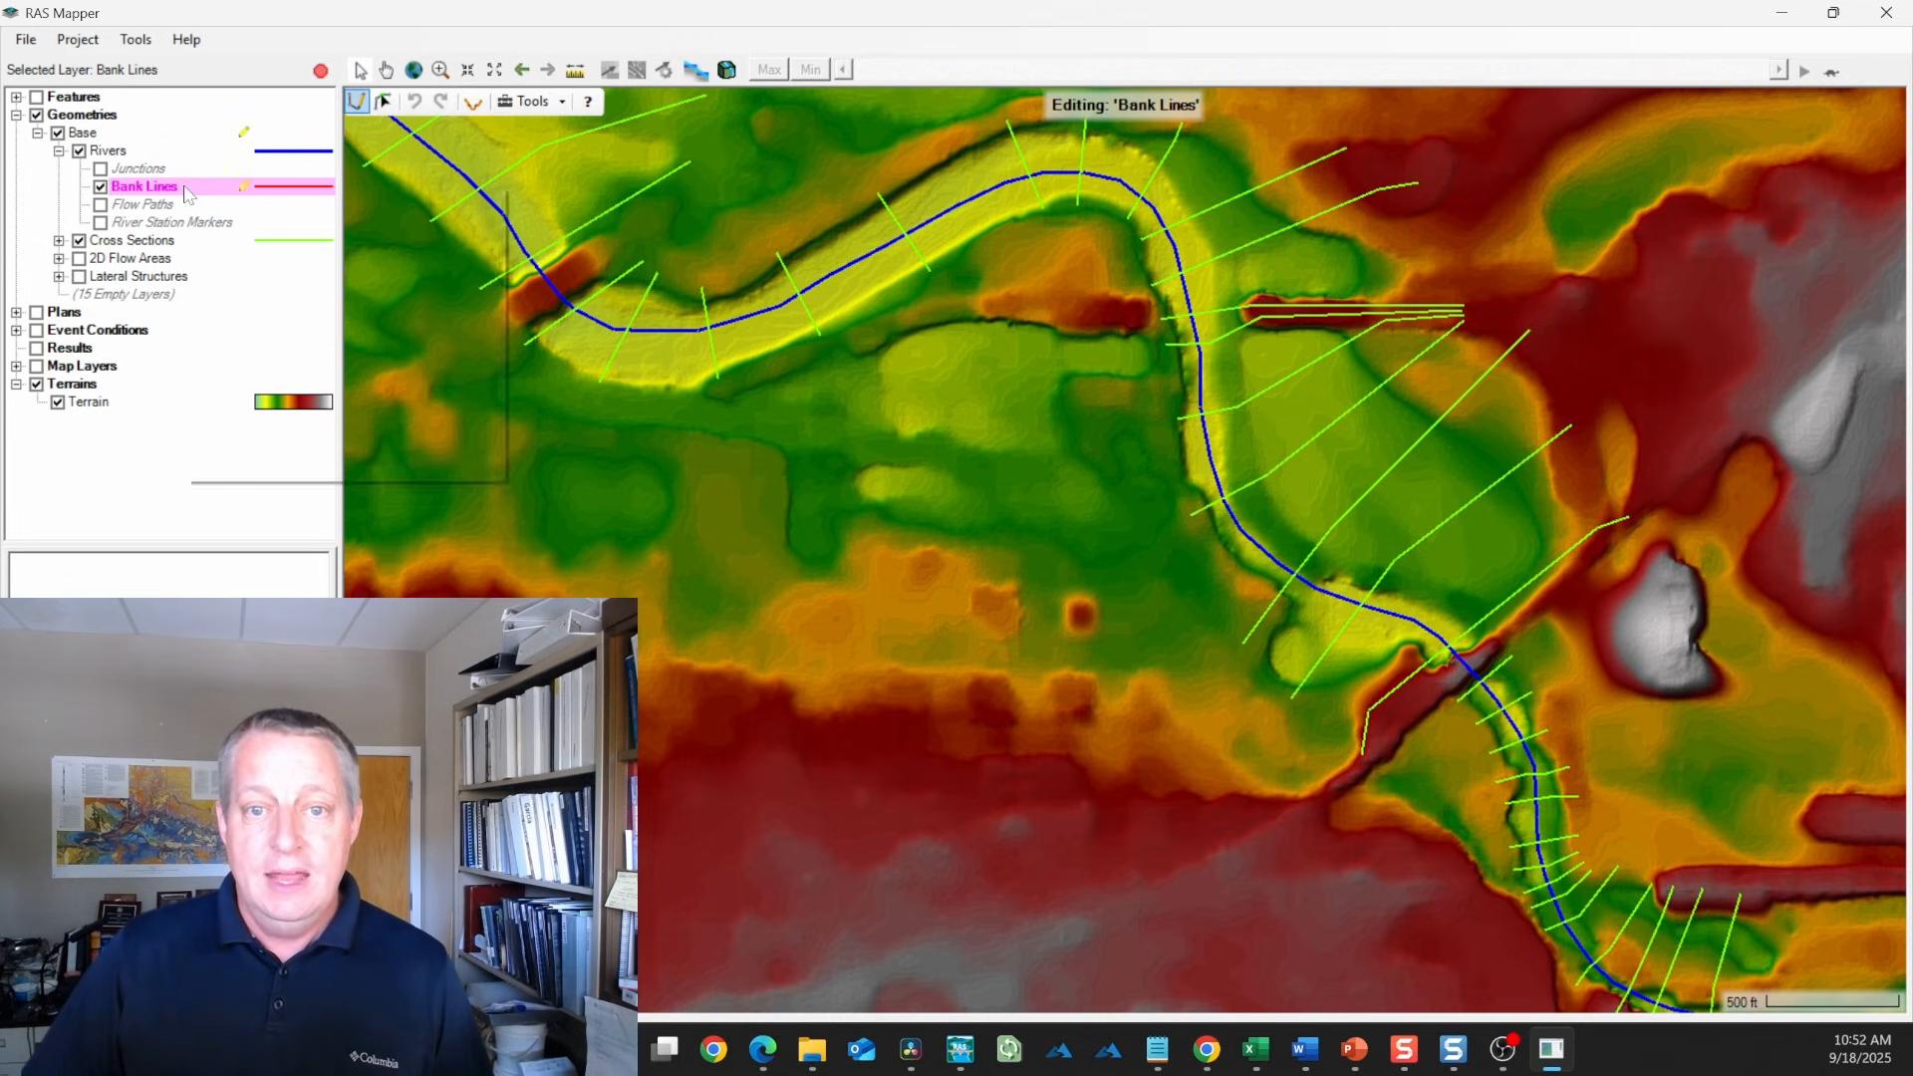
right_click(144, 186)
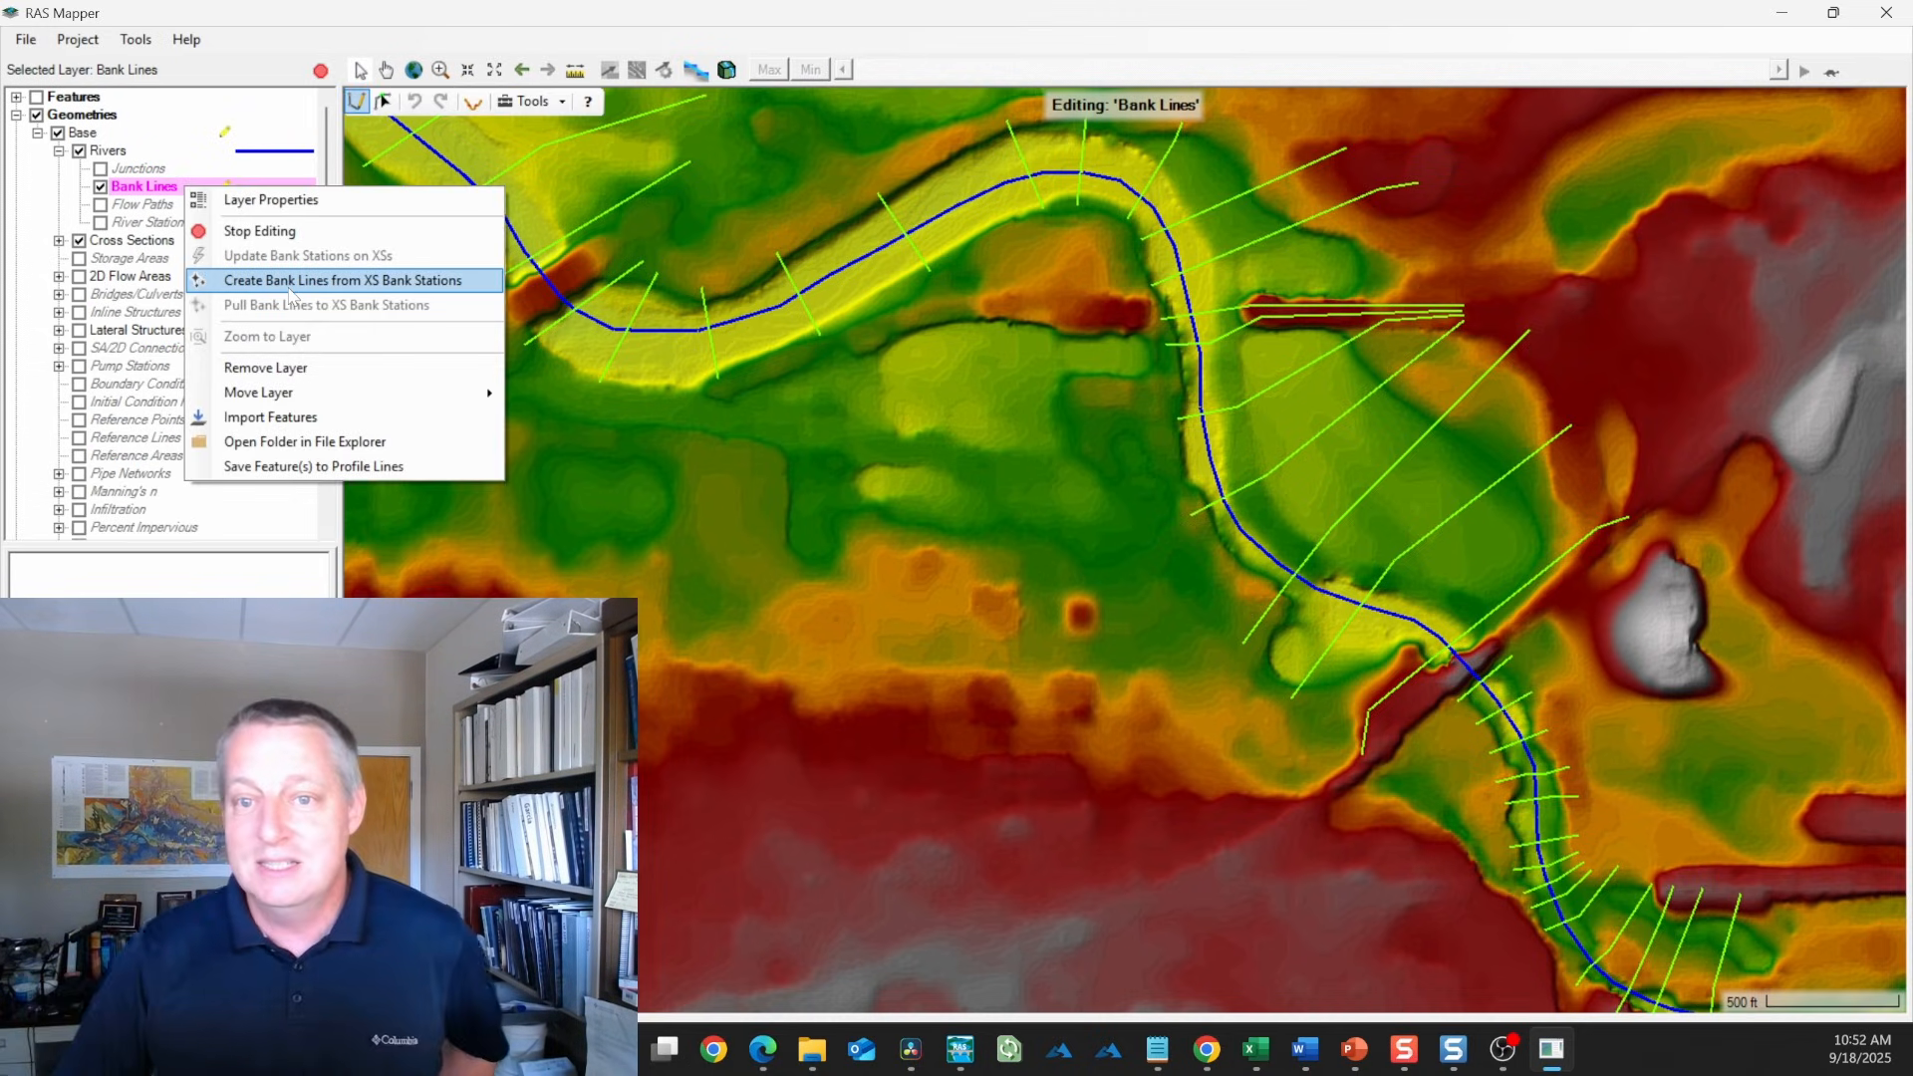
left_click(343, 279)
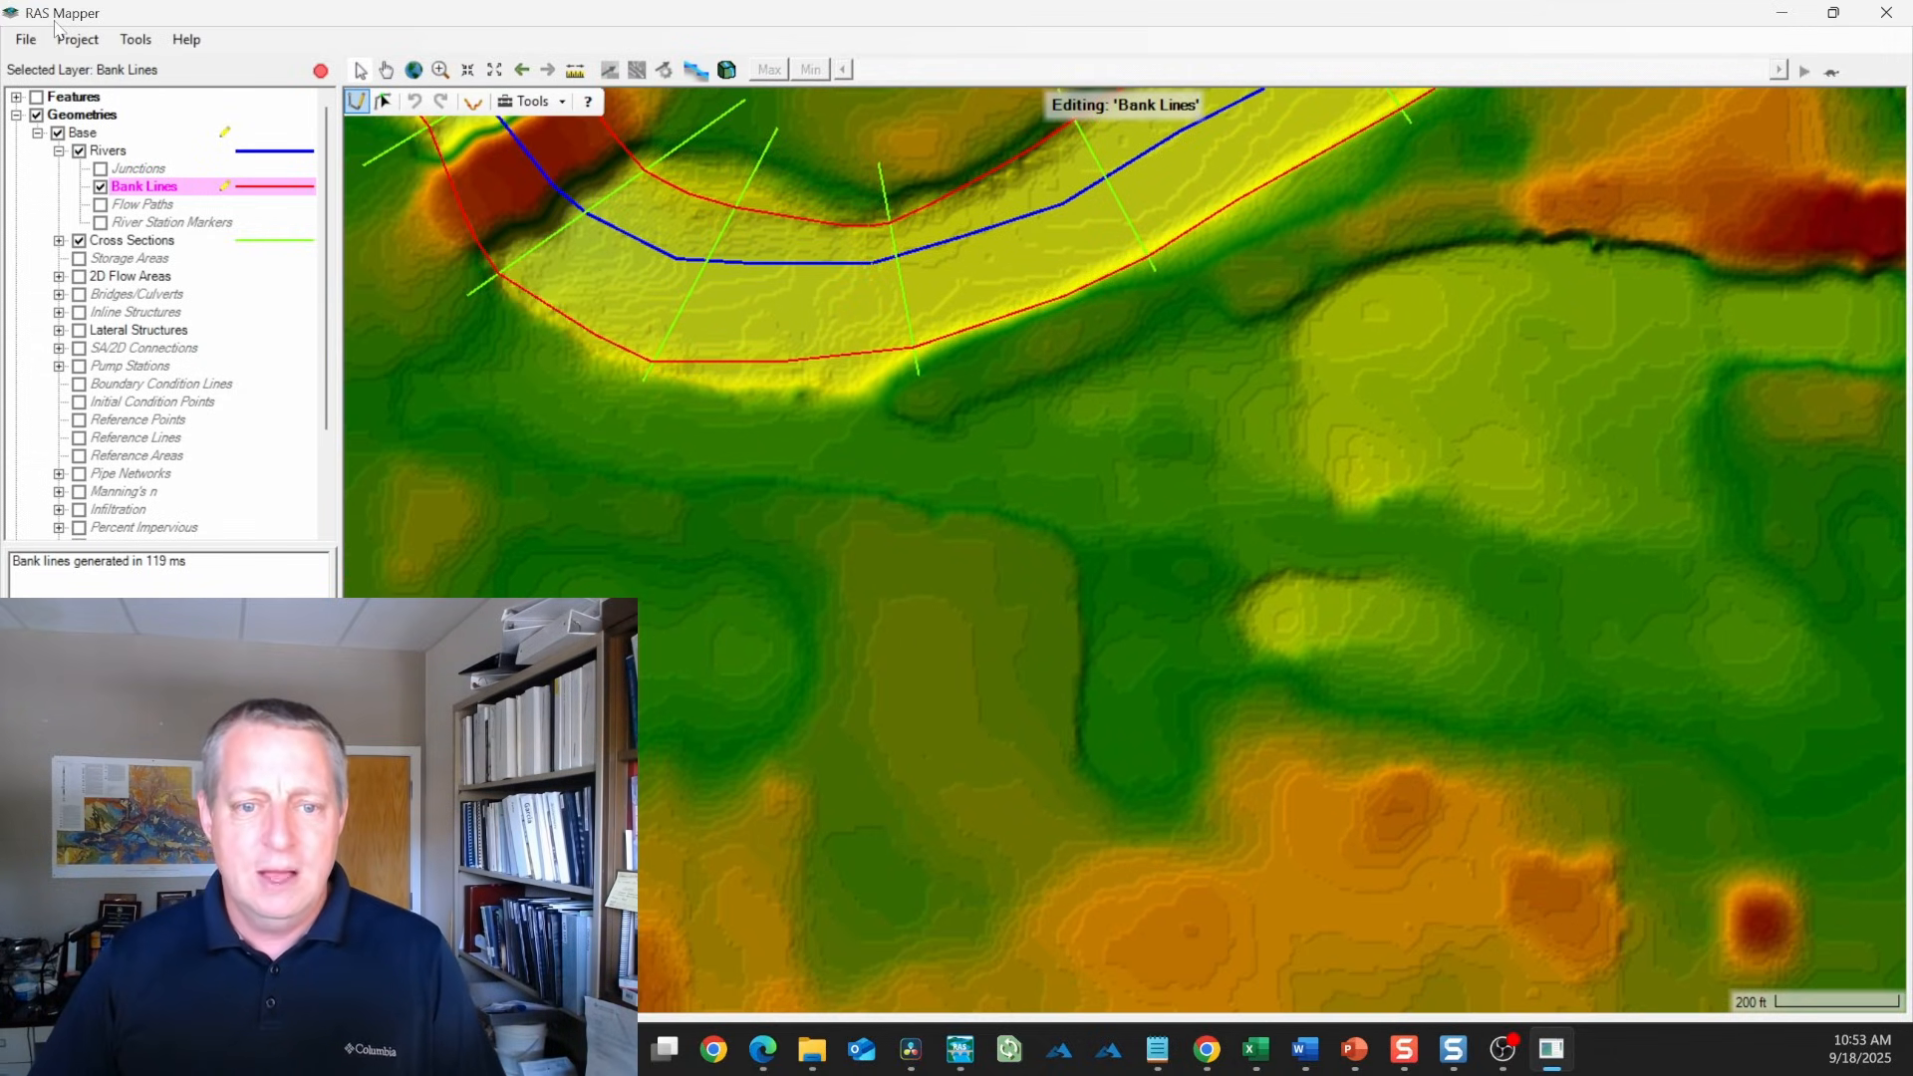
left_click(77, 39)
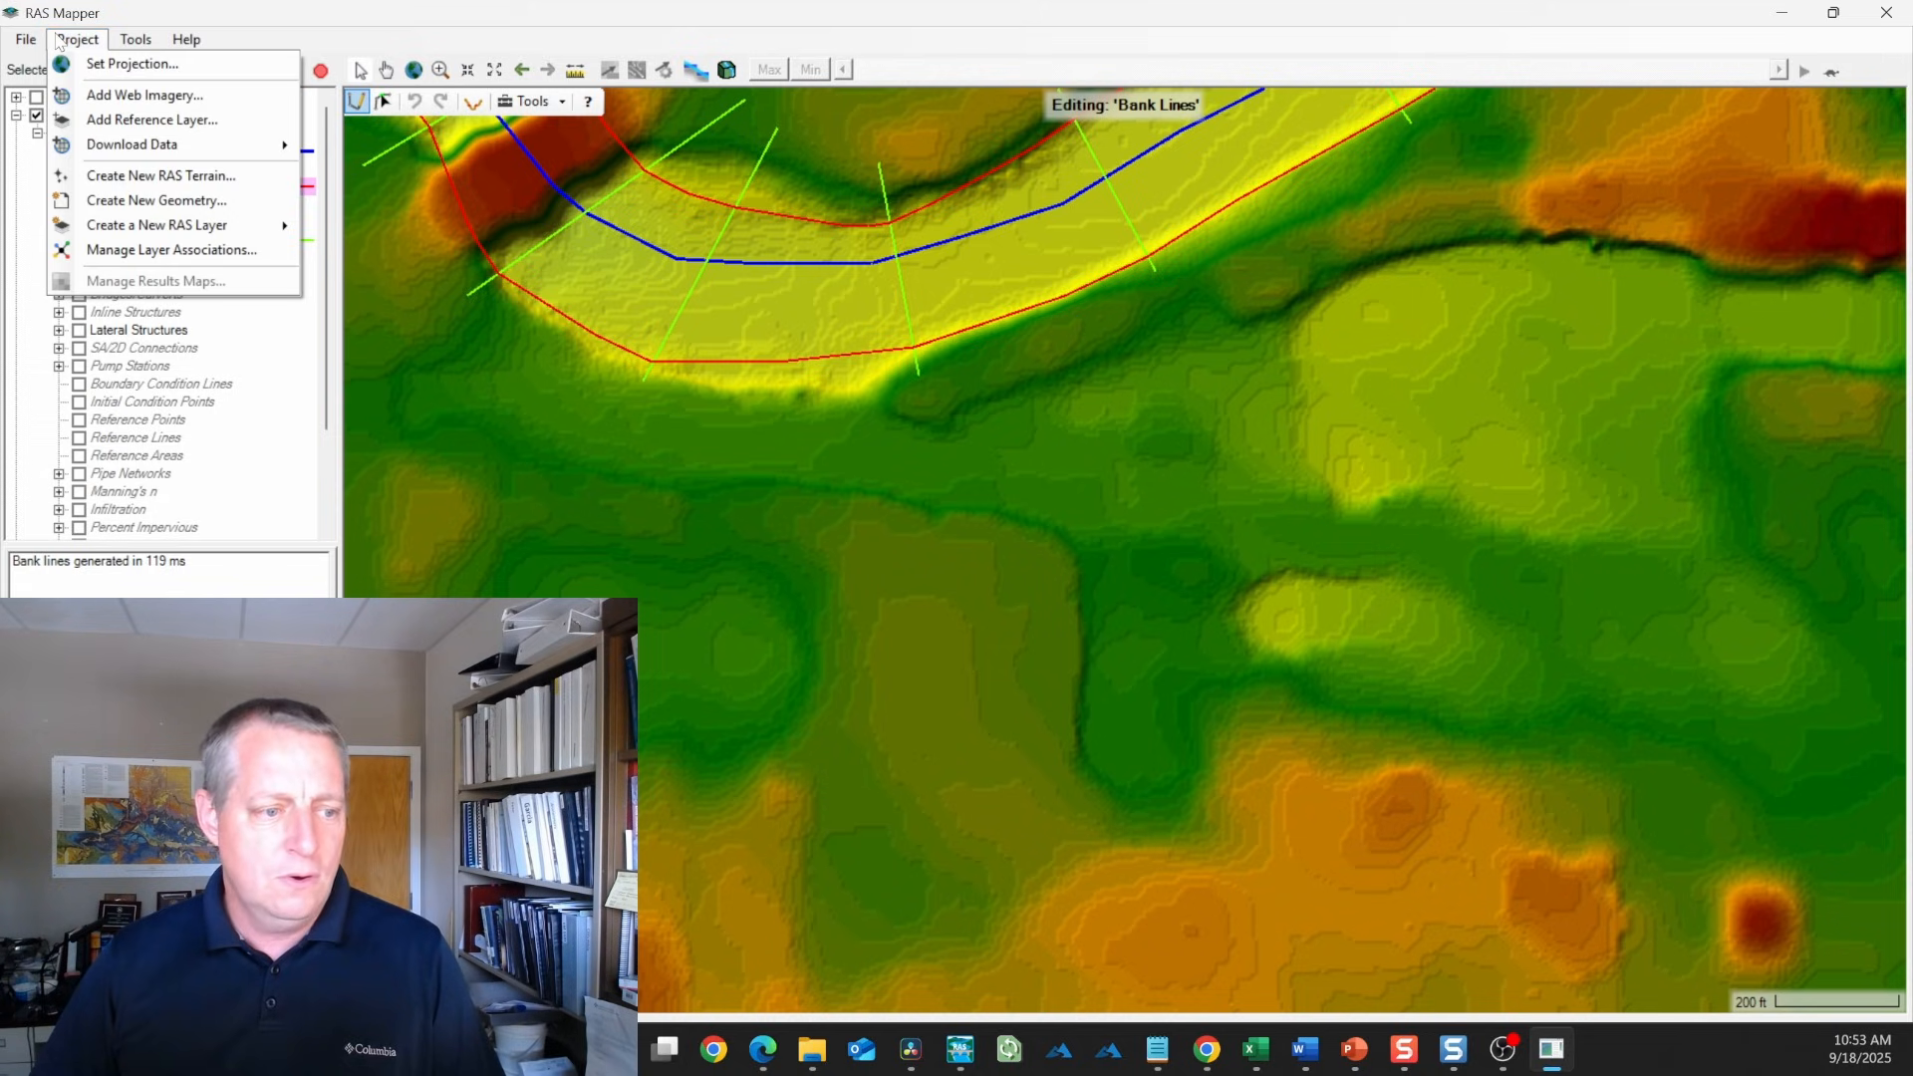
left_click(143, 93)
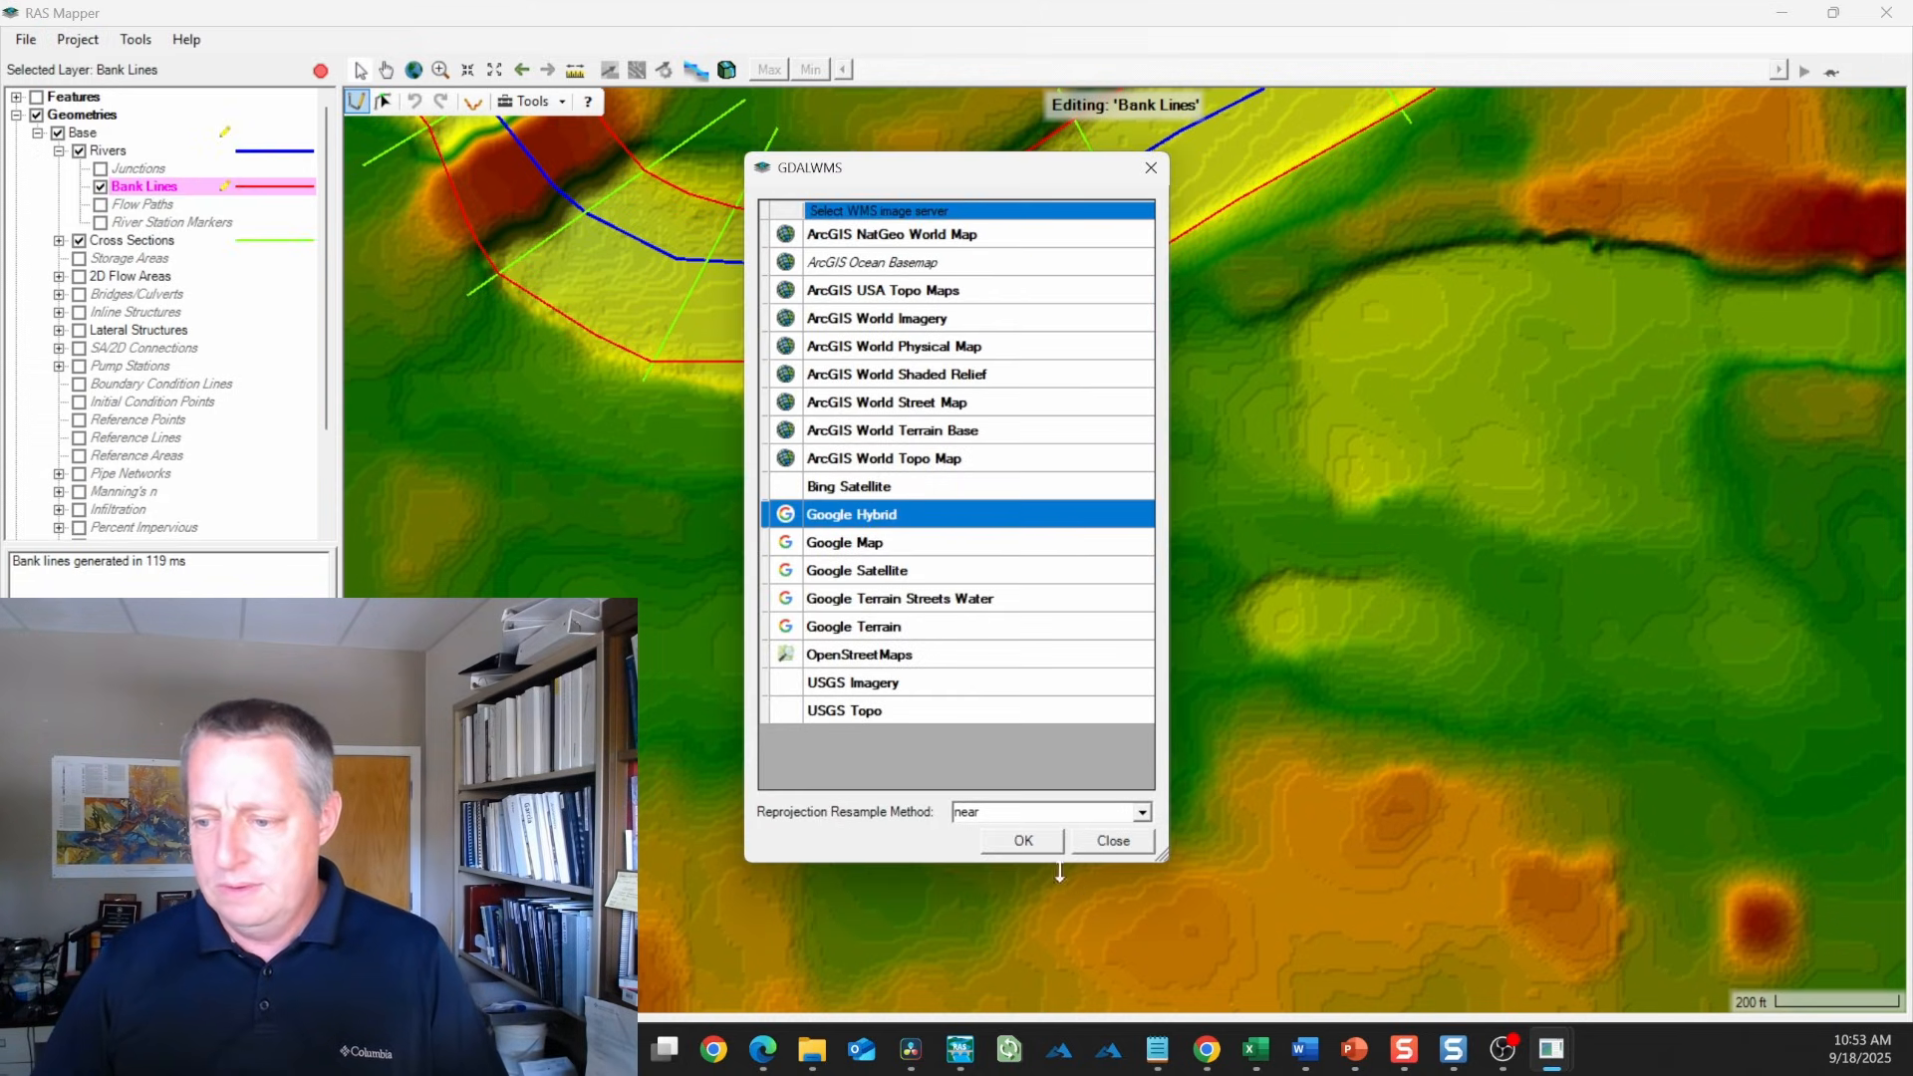
left_click(1109, 839)
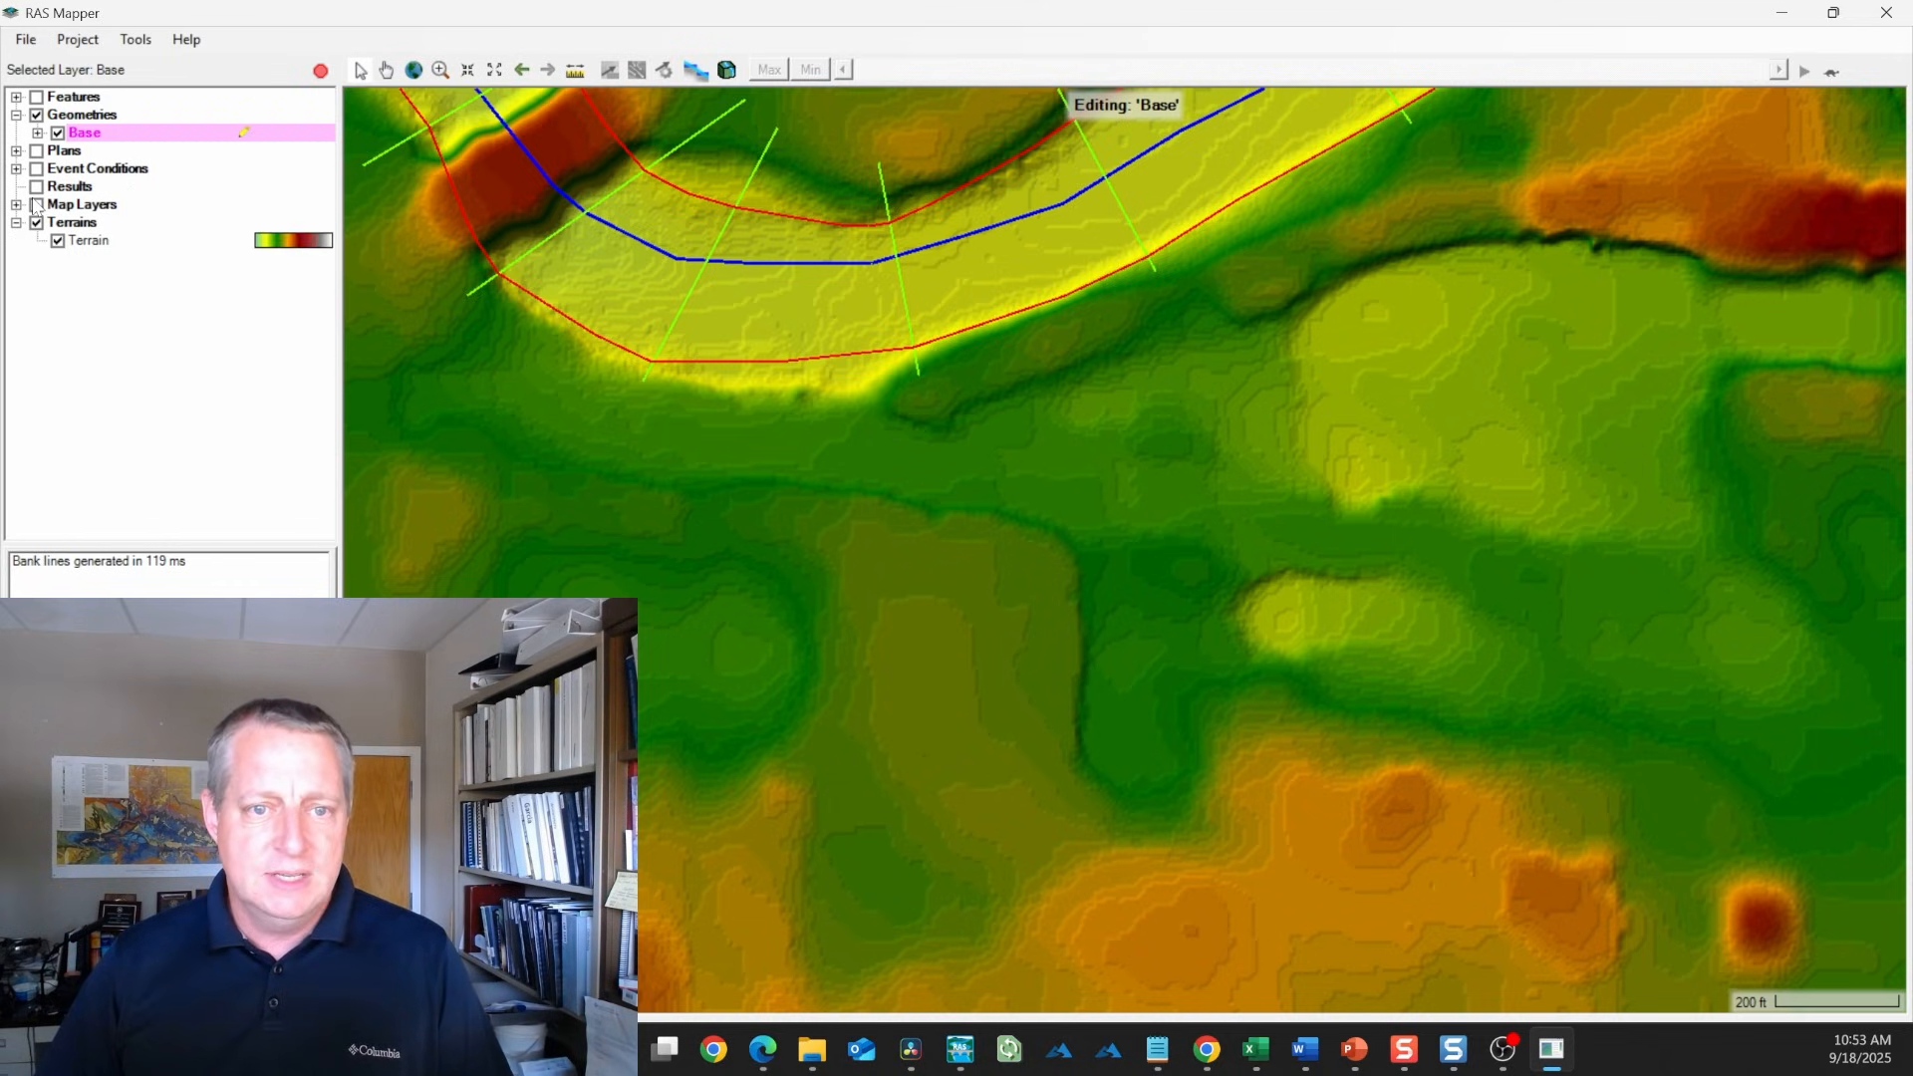
left_click(17, 204)
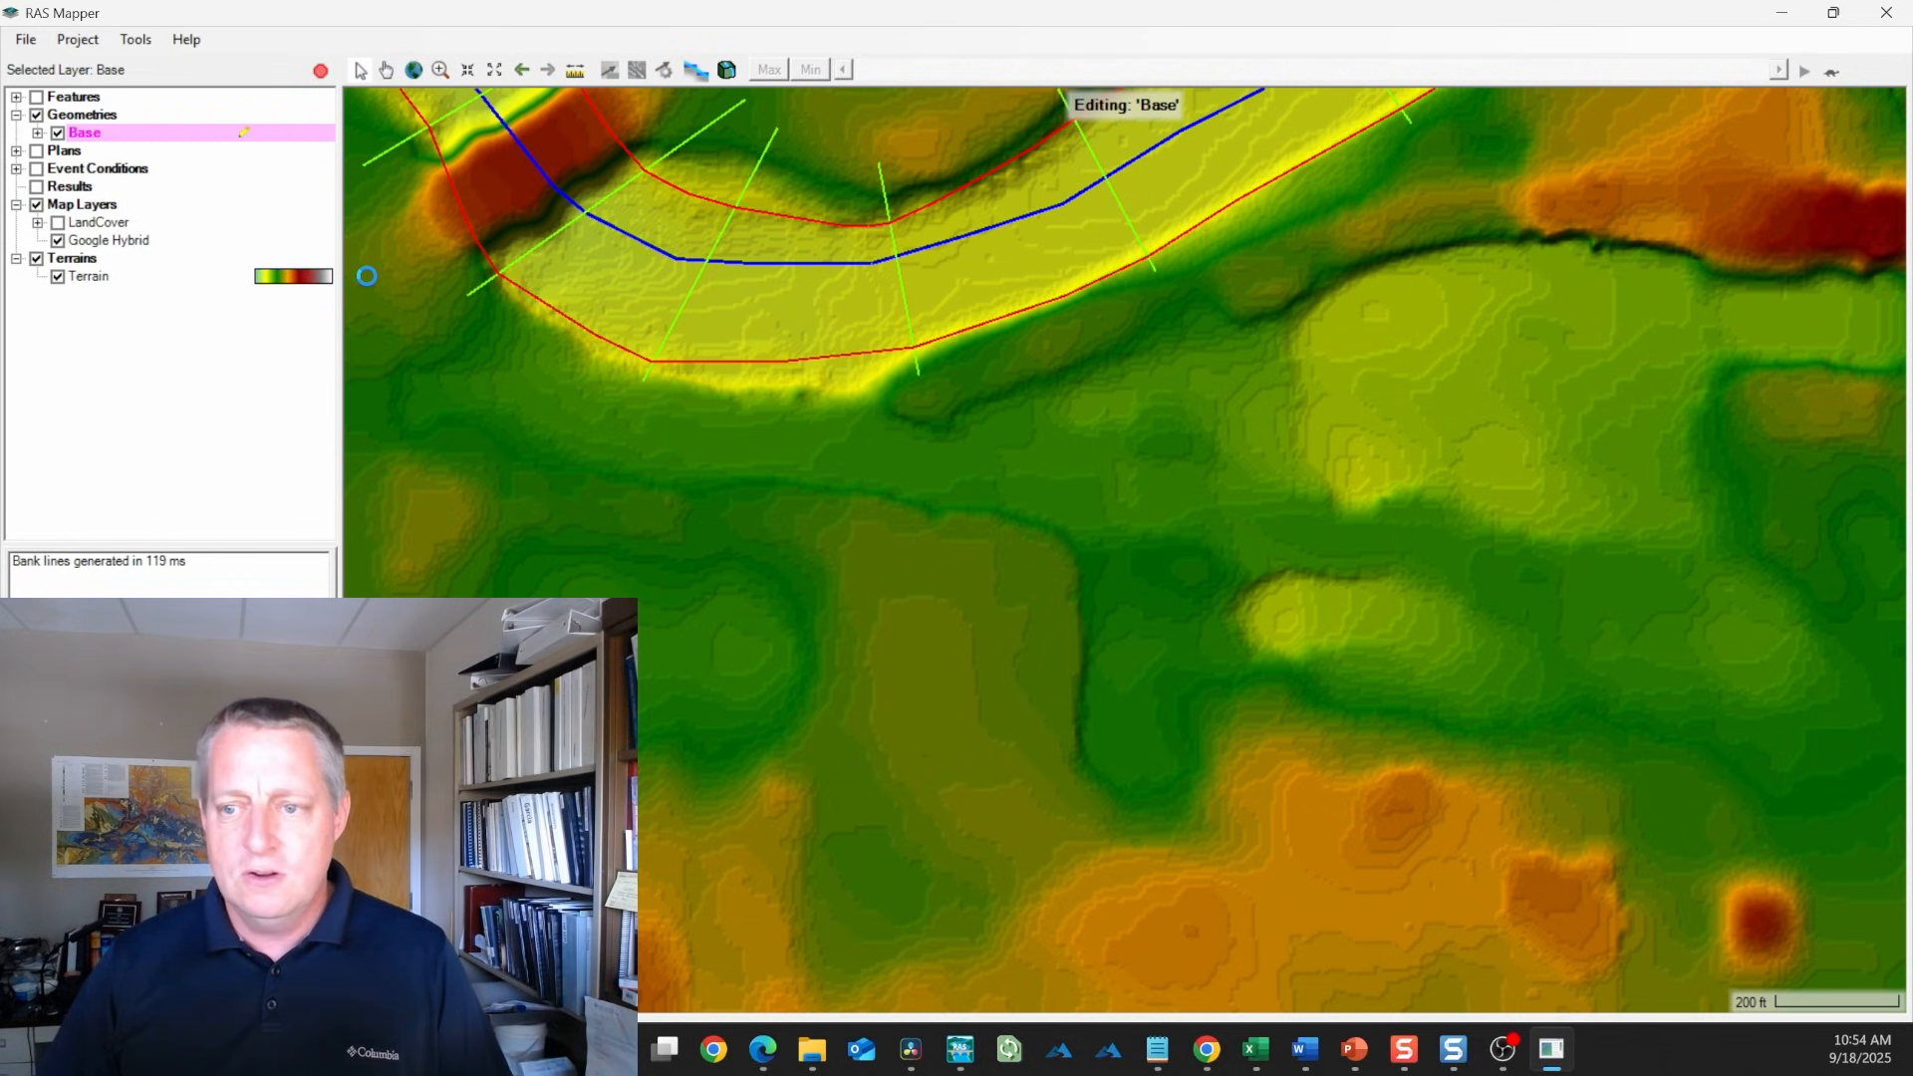
left_click(58, 240)
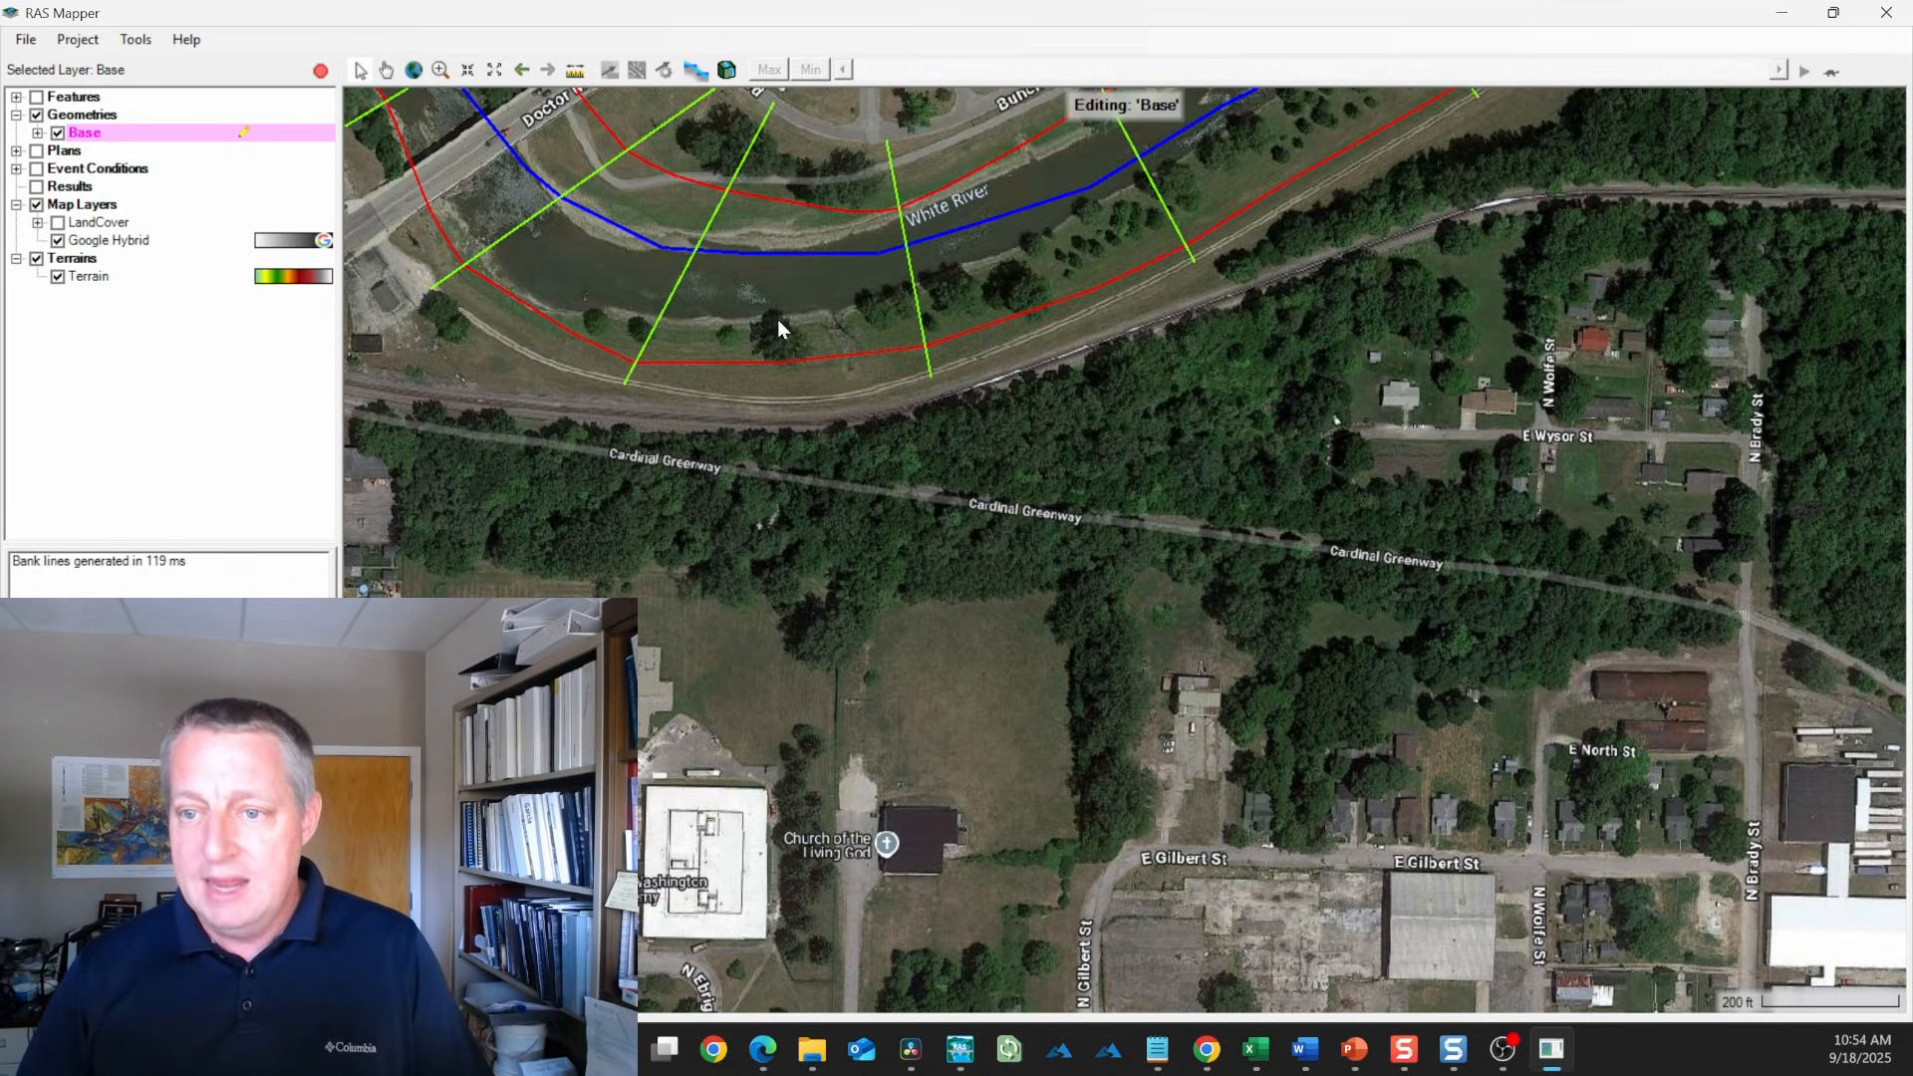
mouse_move(768, 287)
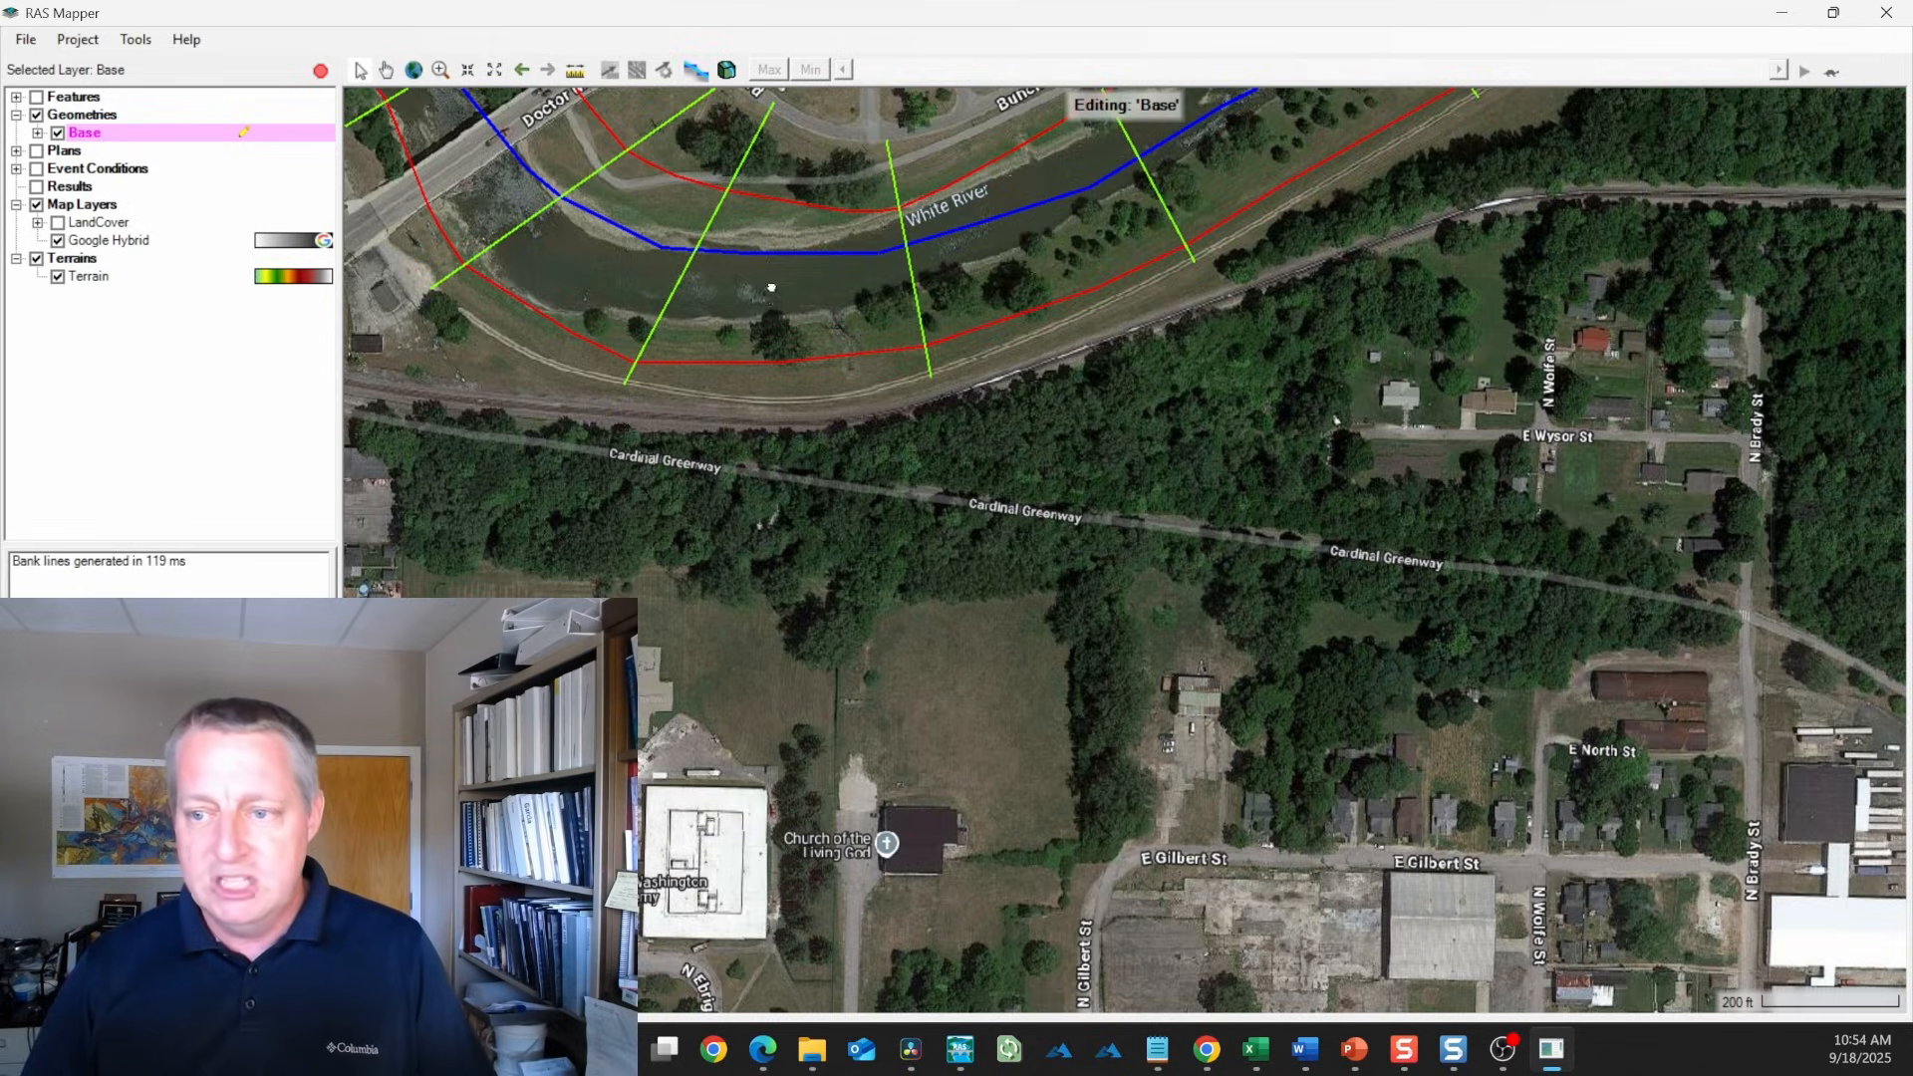
scroll("up", 3)
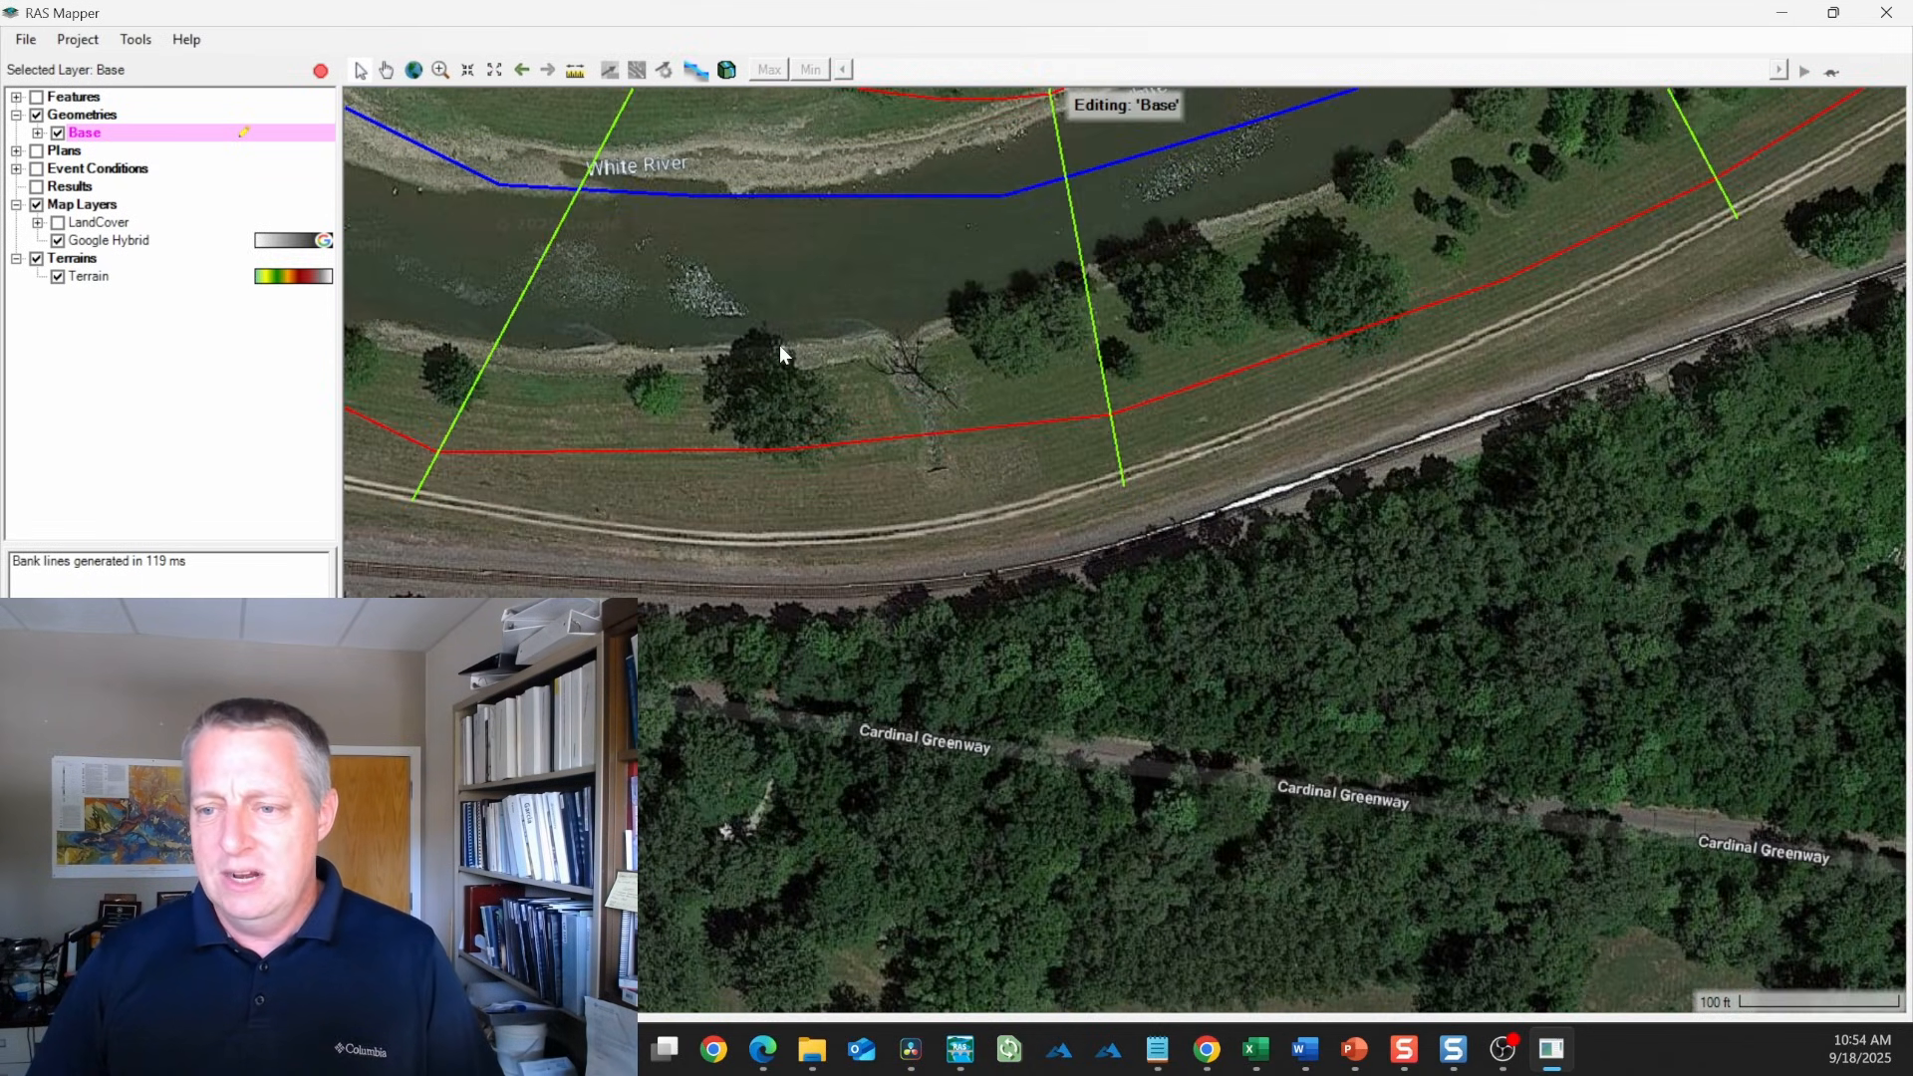
mouse_move(720, 451)
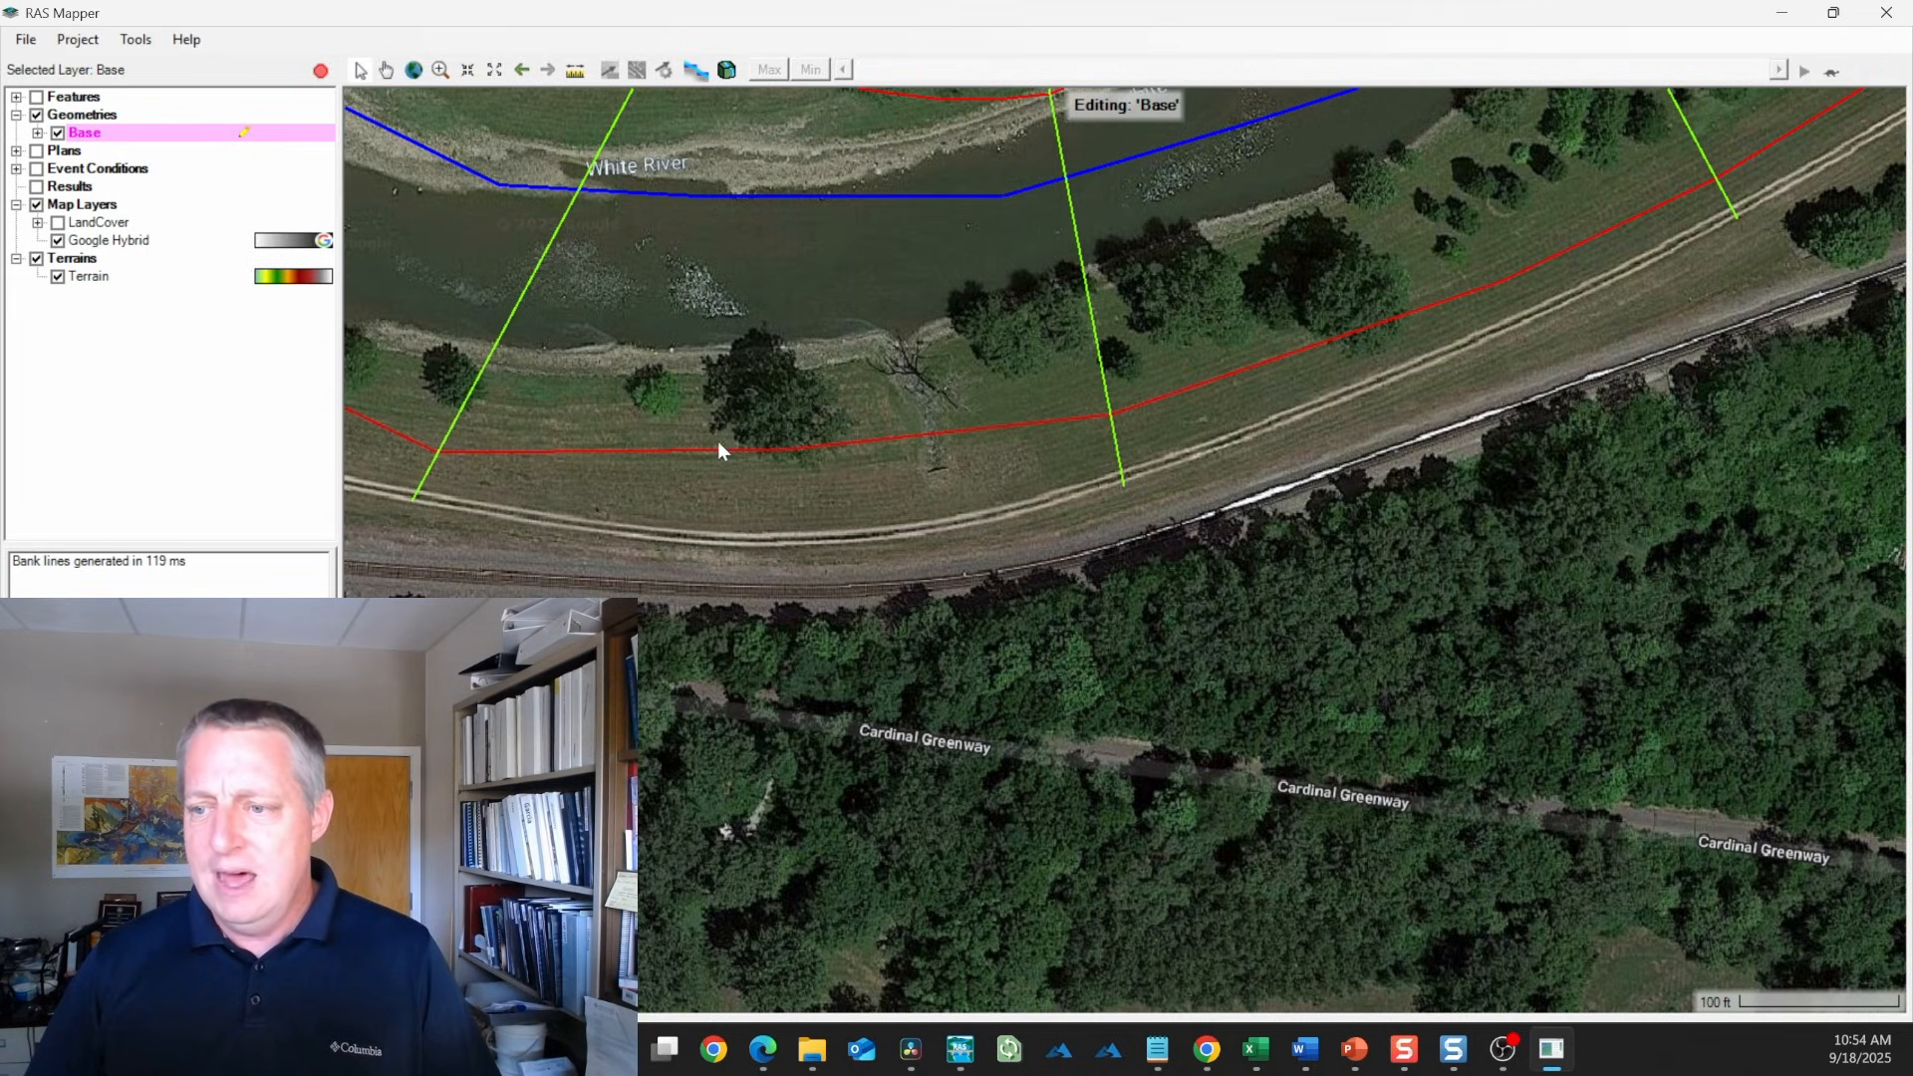
mouse_move(868, 448)
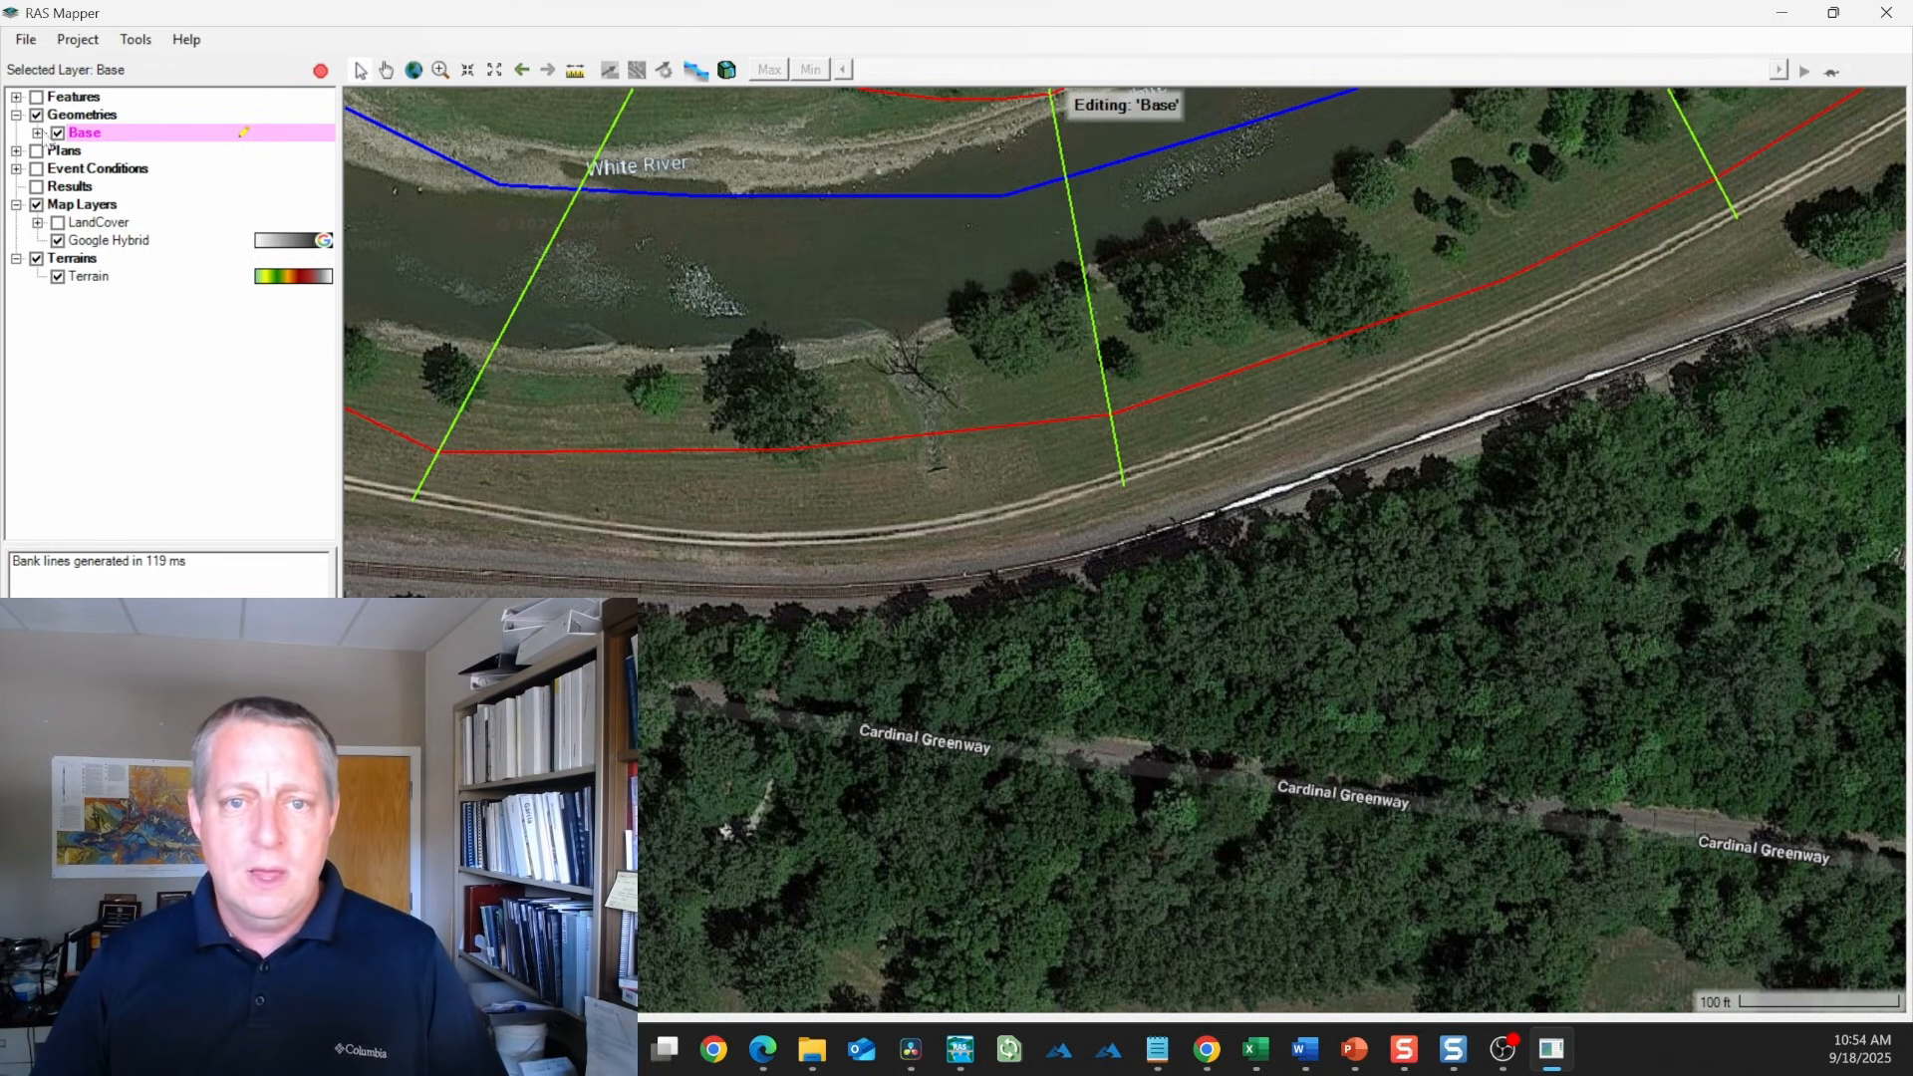
Hide Google Hybrid, reshape the left bank line over the terrain, and save Base
left_click(144, 167)
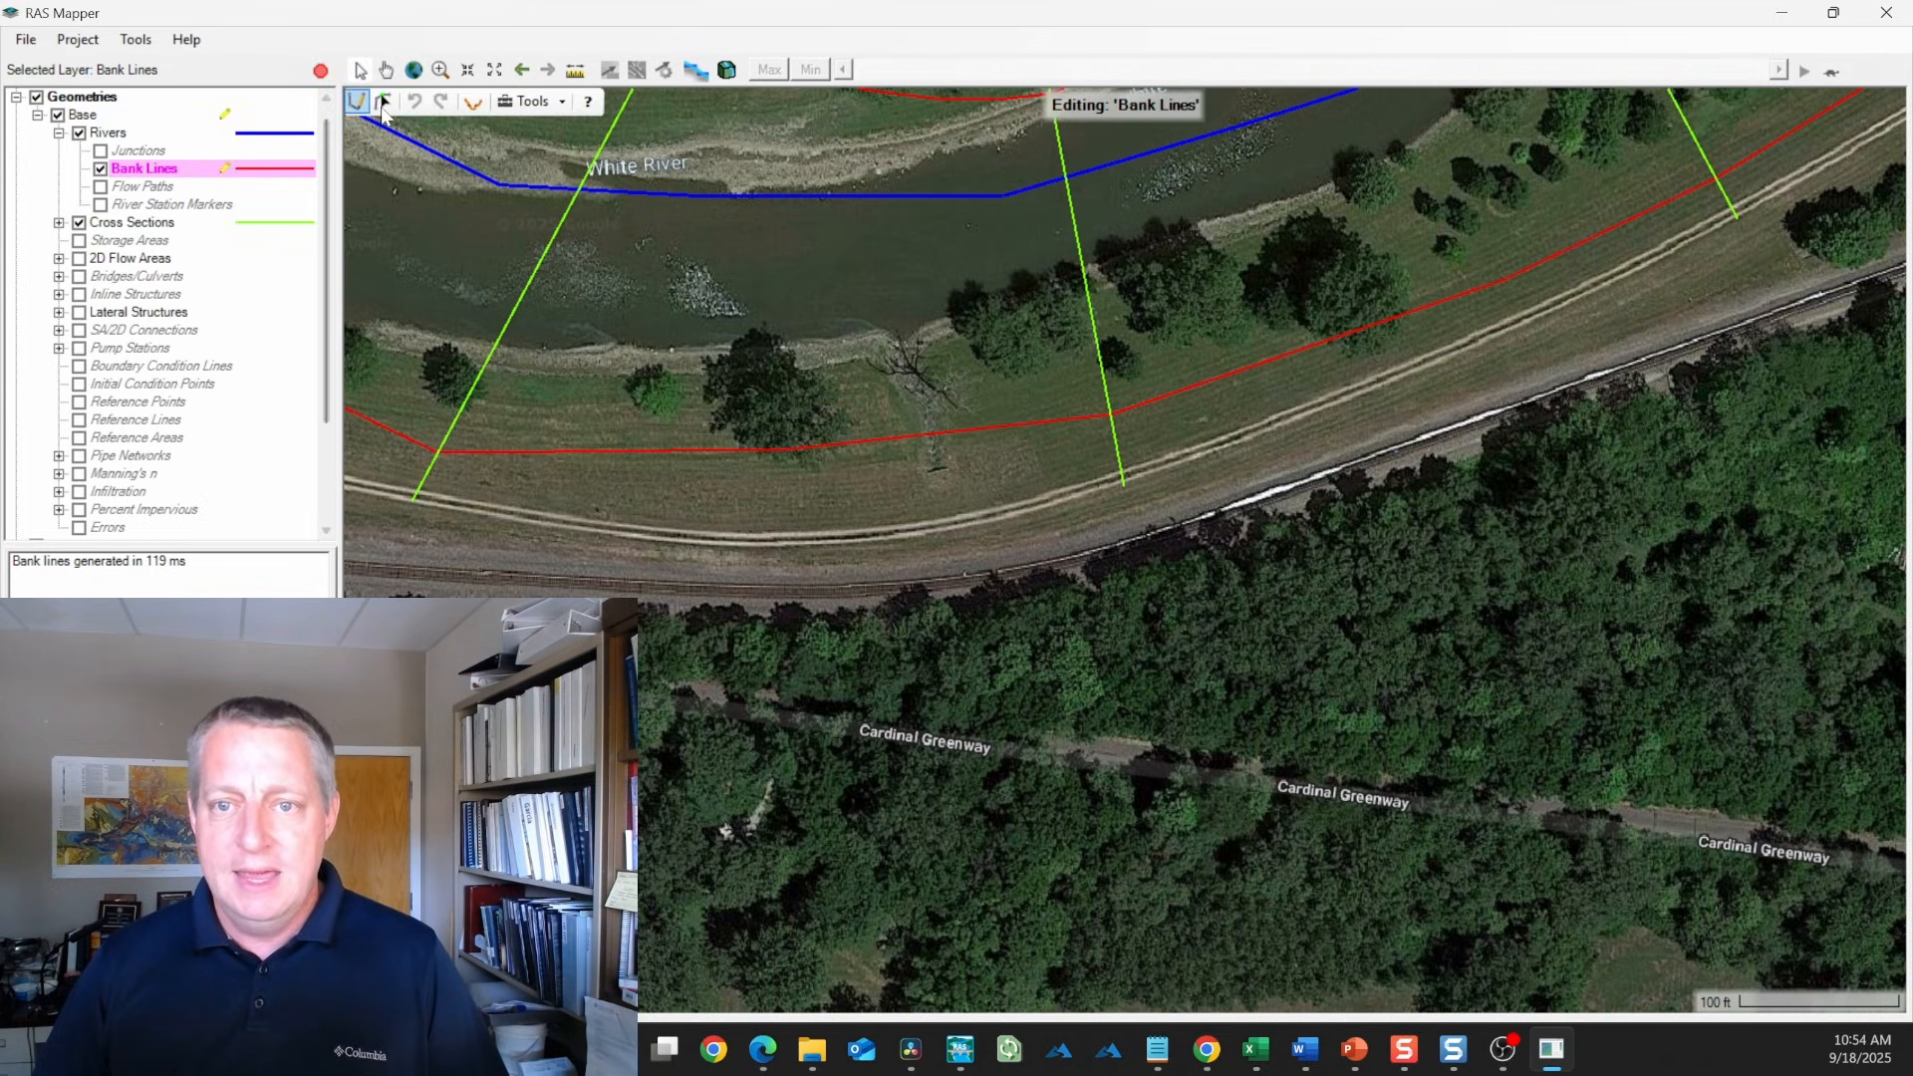
left_click(383, 101)
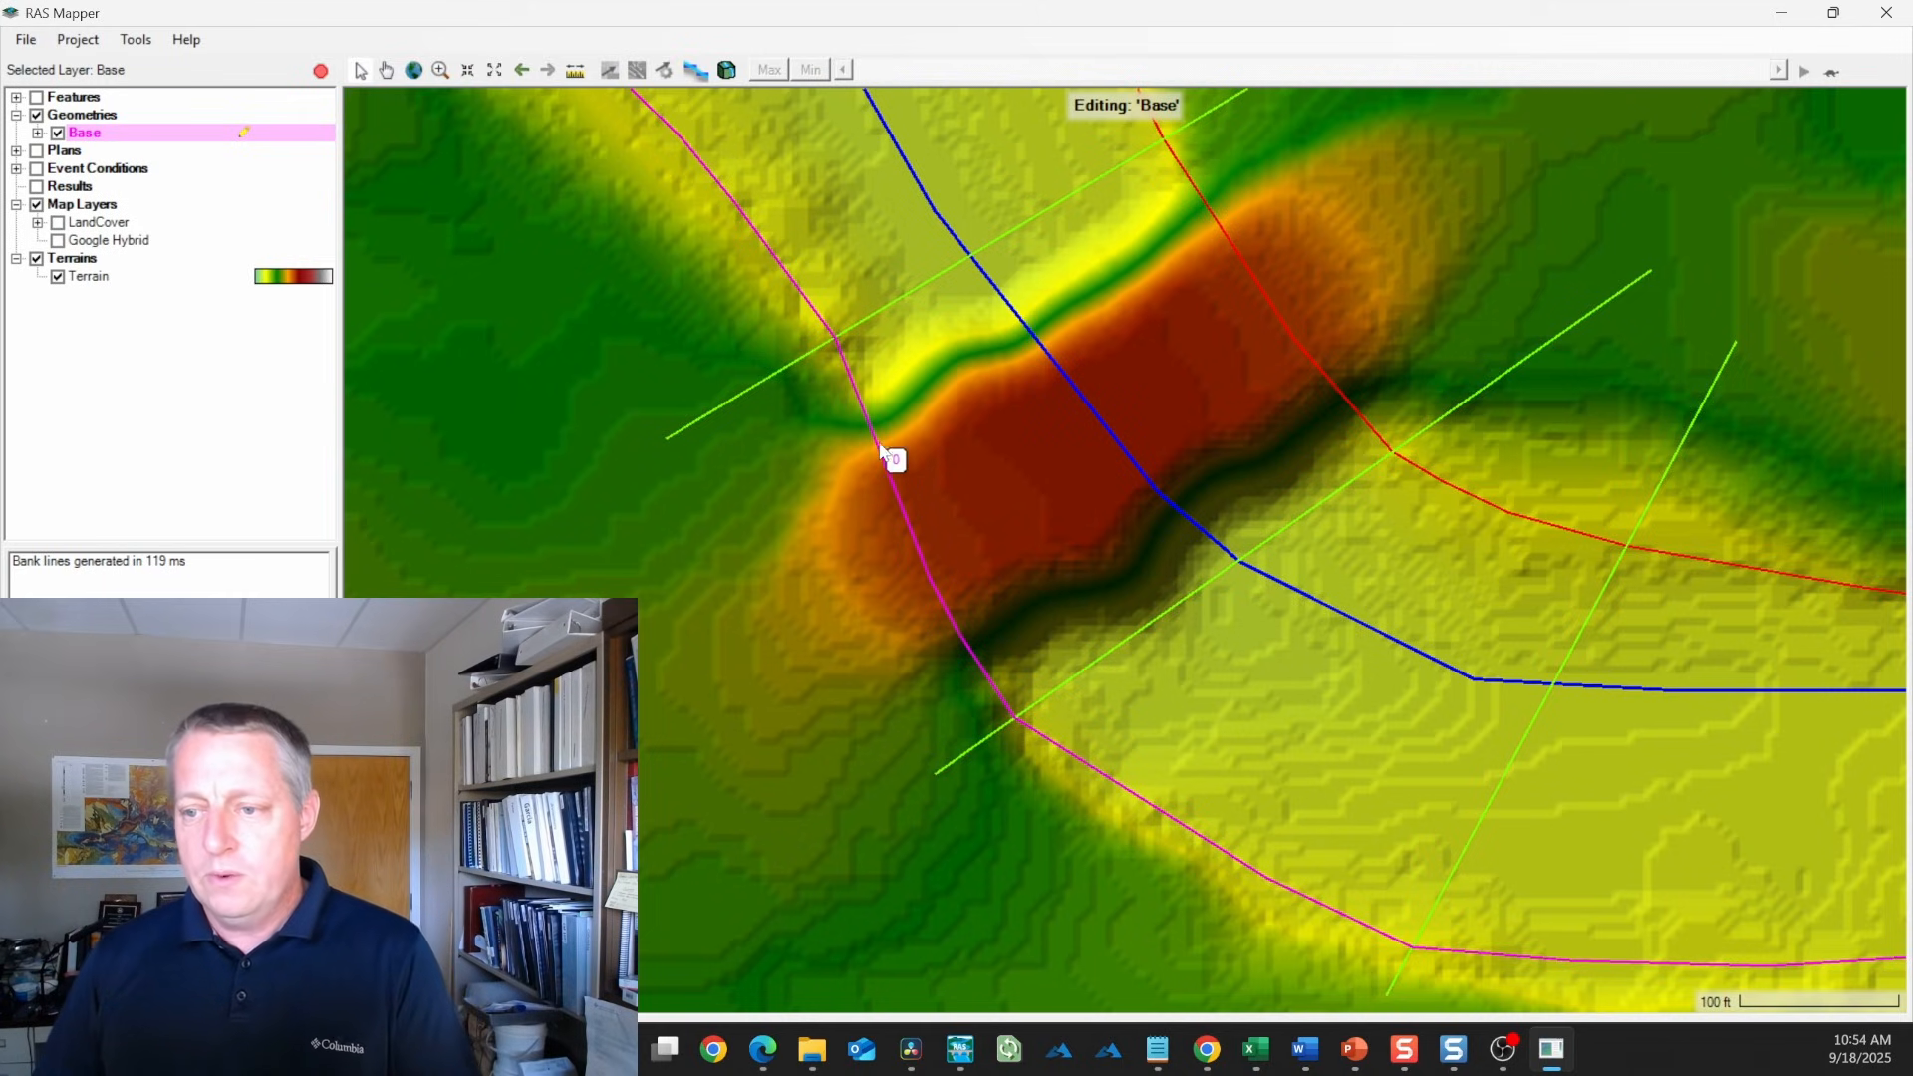
mouse_move(854, 408)
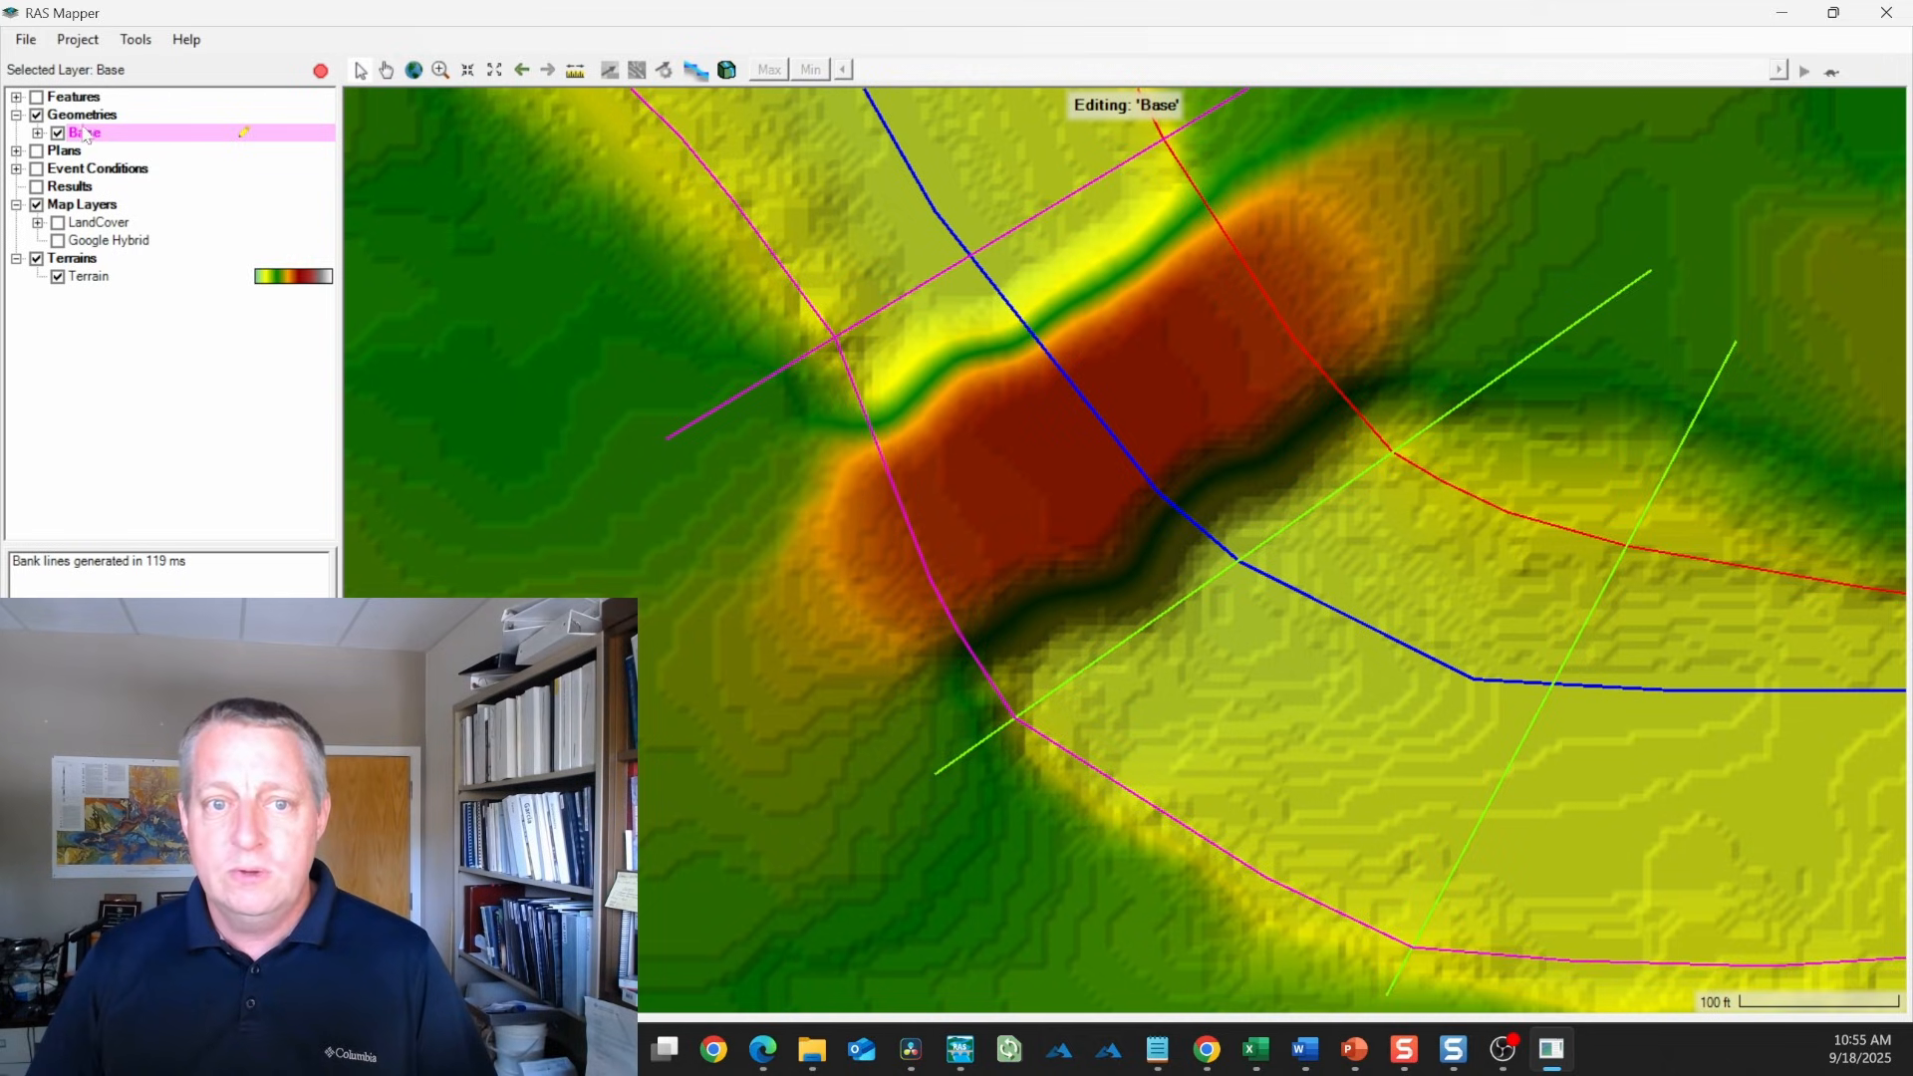
left_click(143, 168)
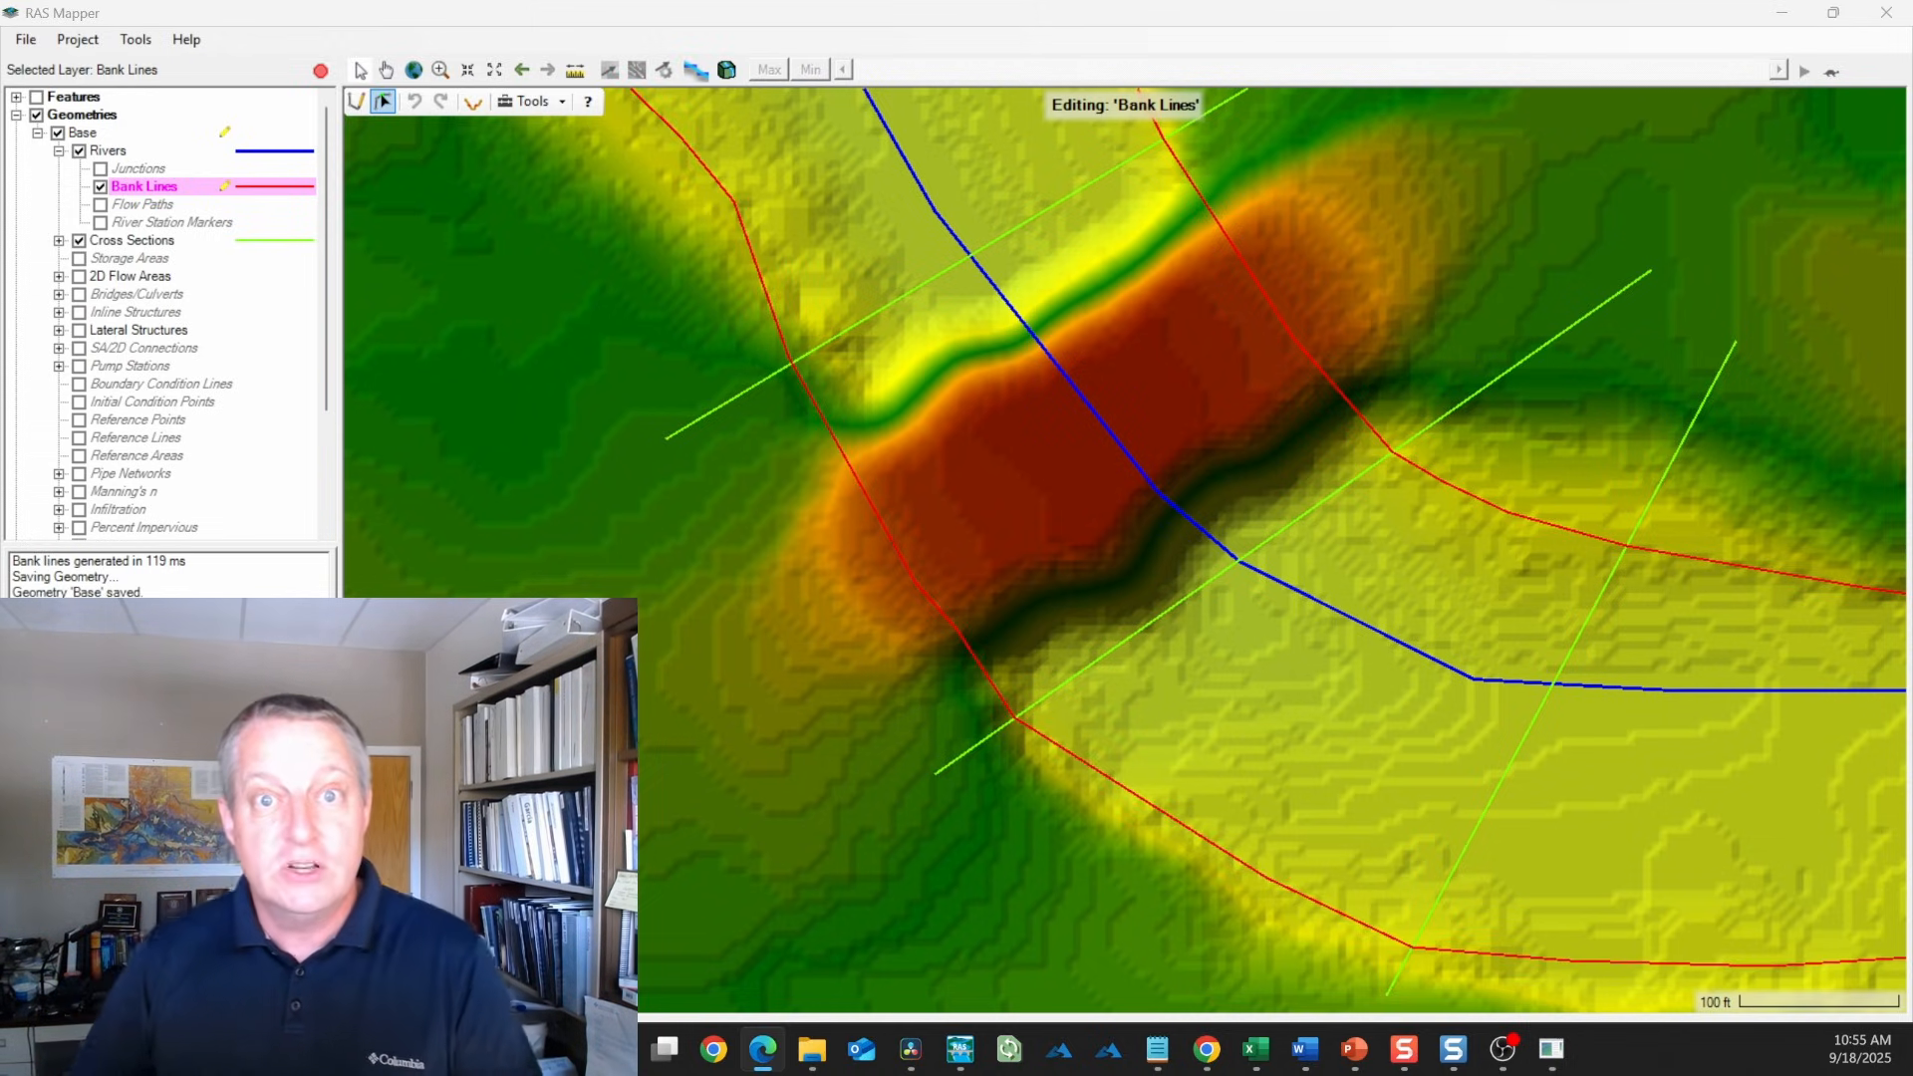
mouse_move(1295, 315)
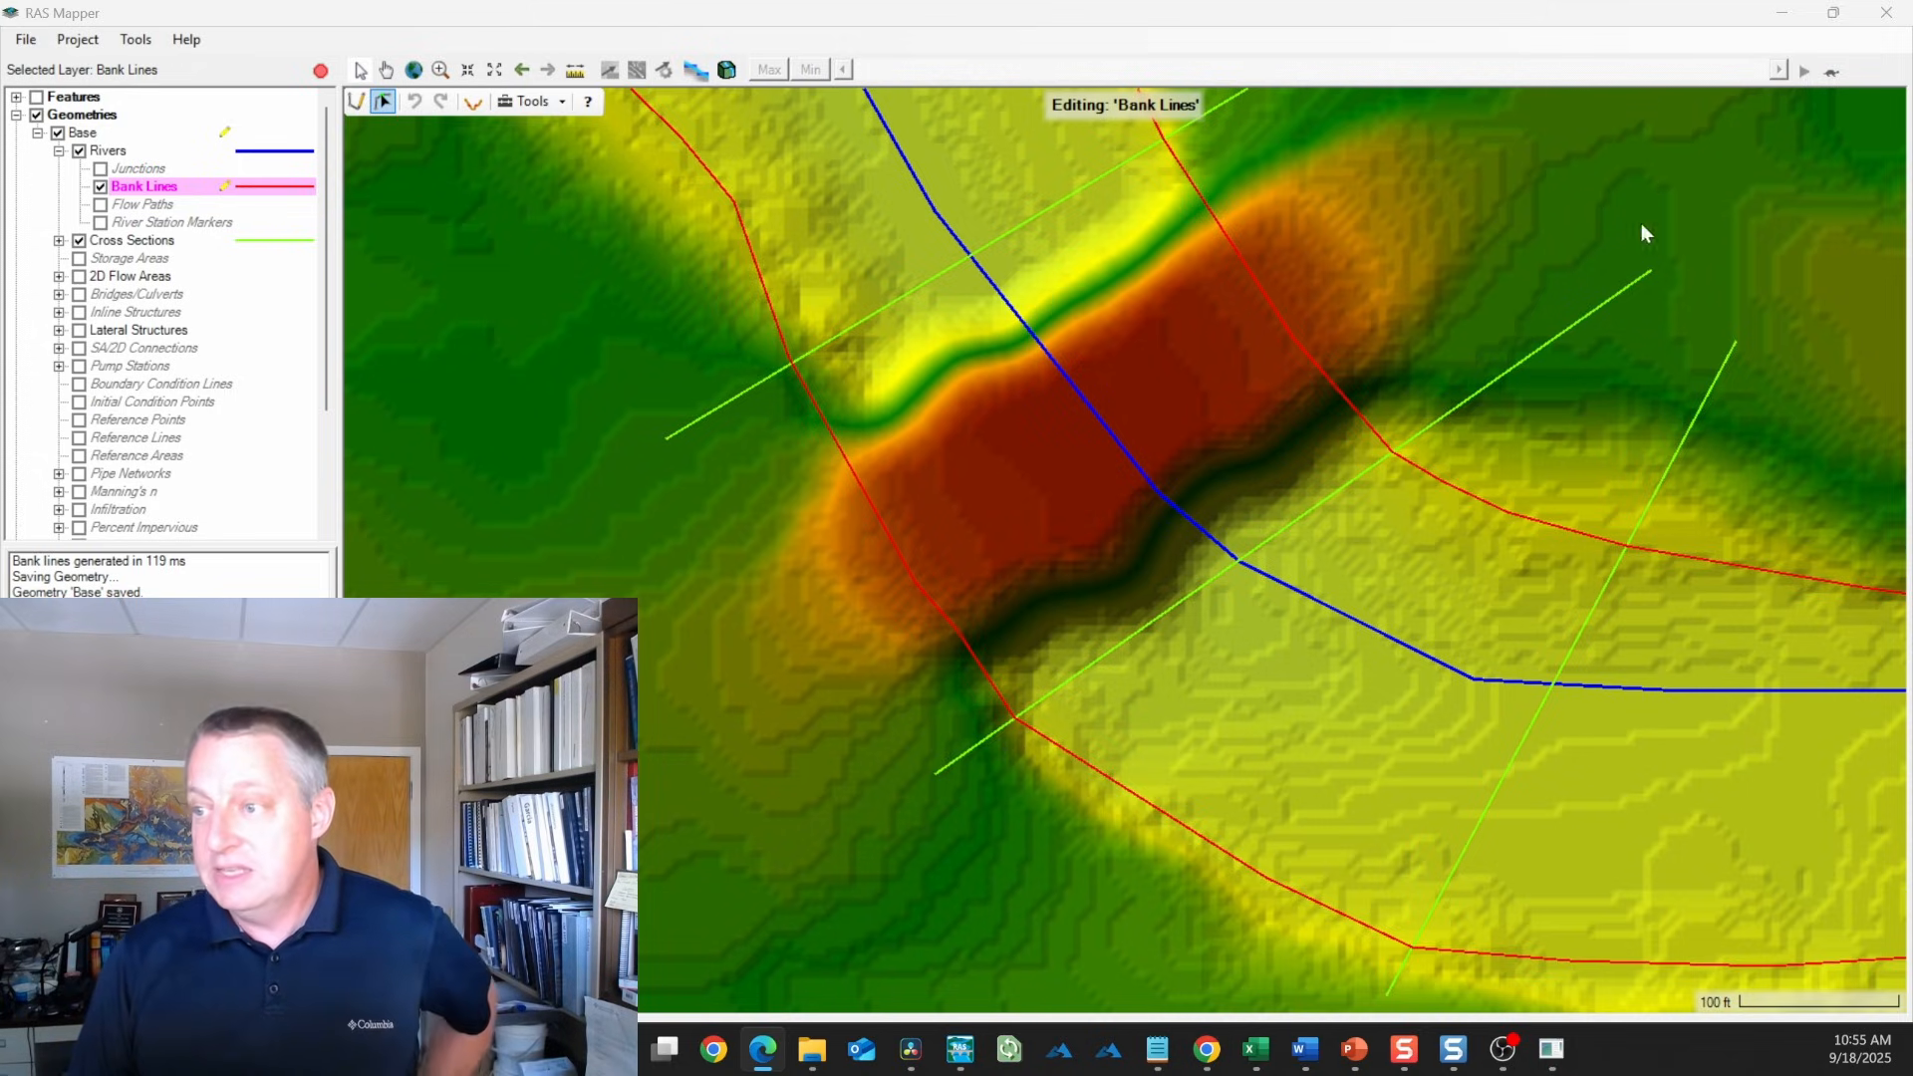
mouse_move(1672, 213)
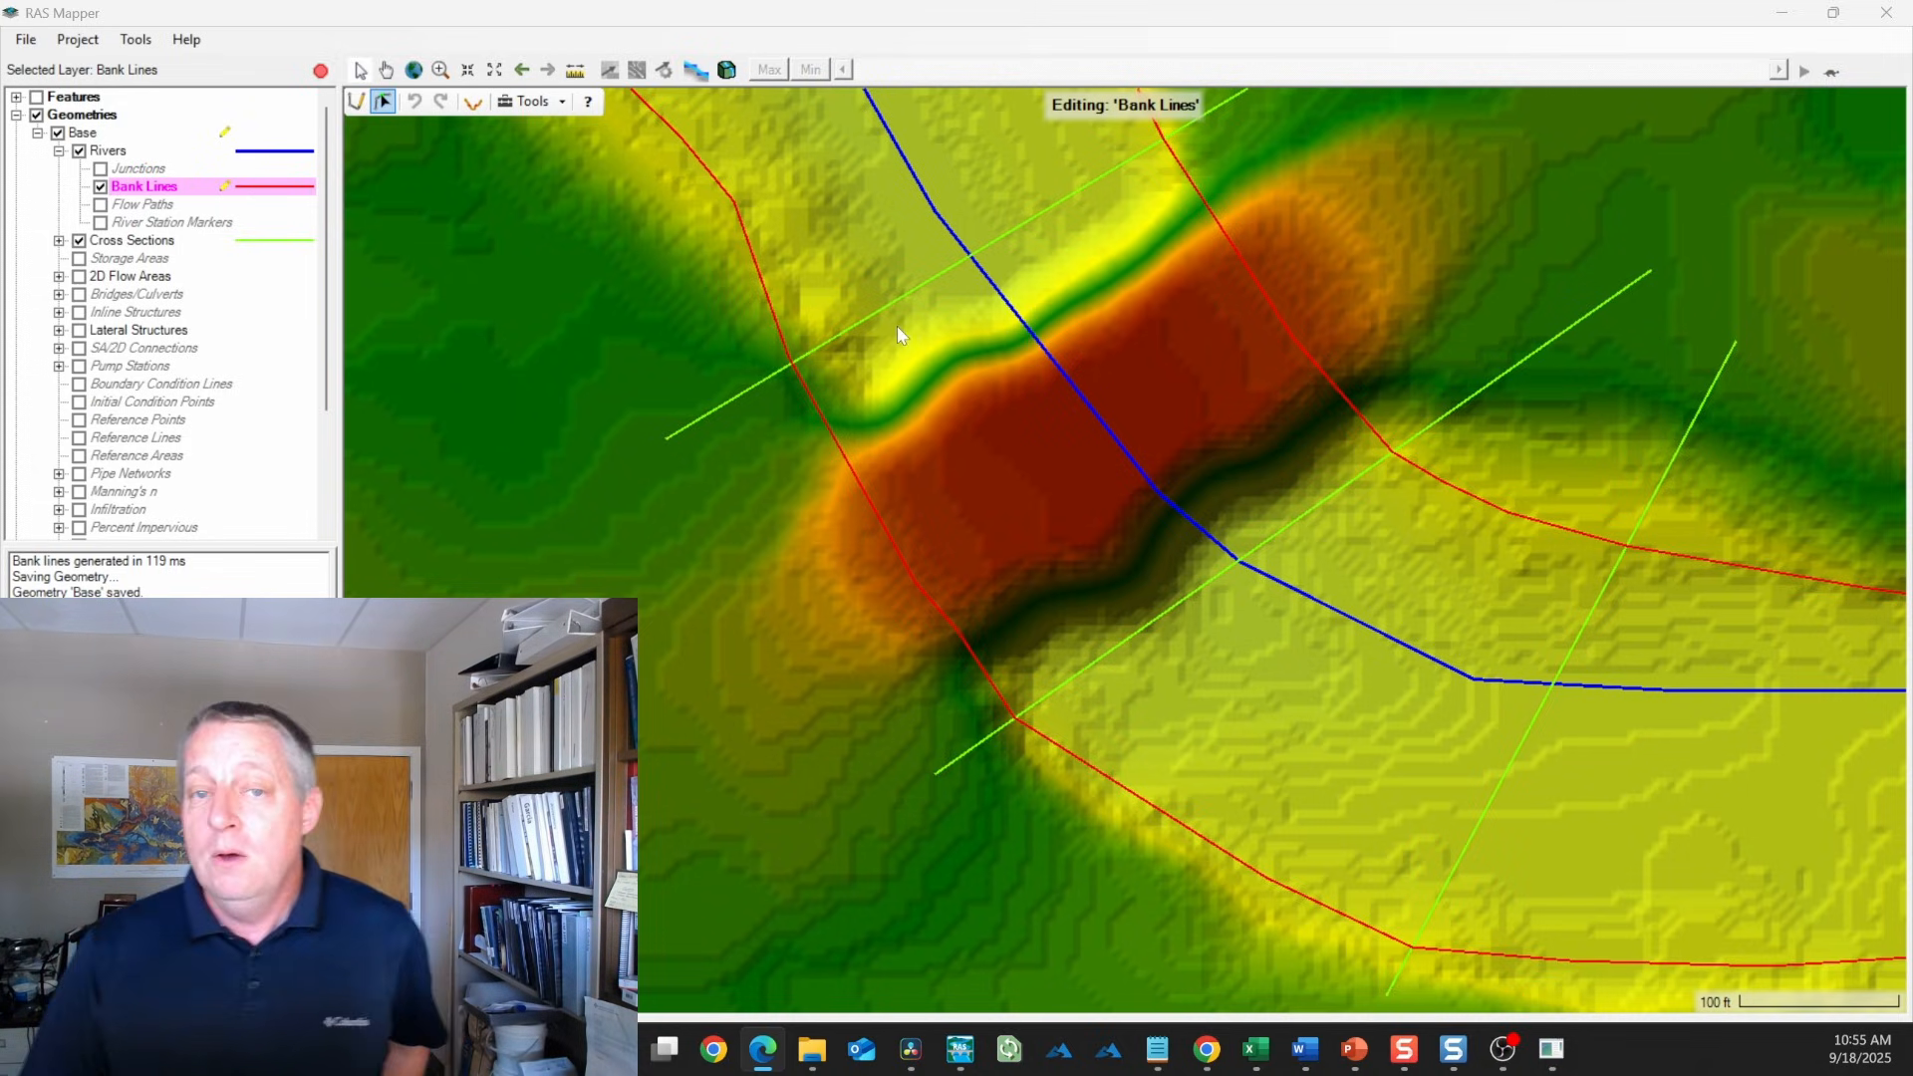
mouse_move(1284, 112)
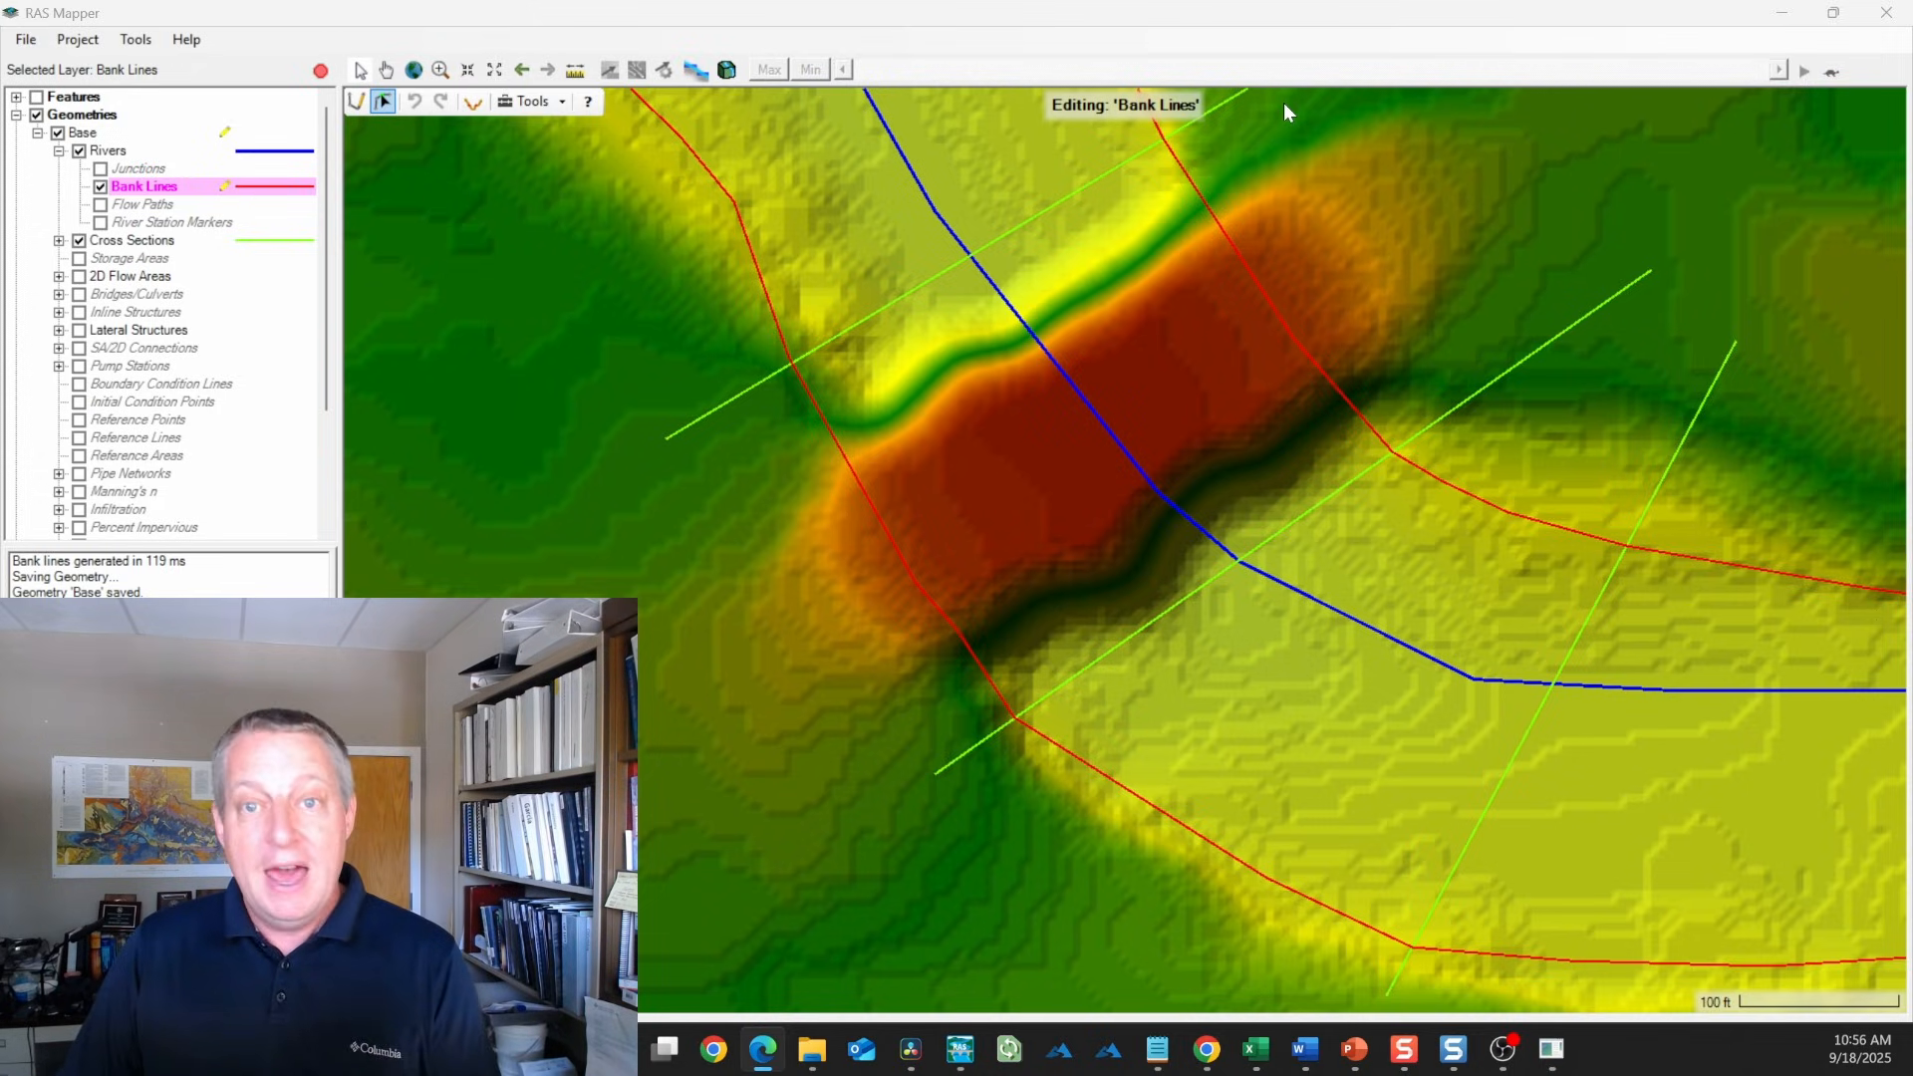
mouse_move(158, 226)
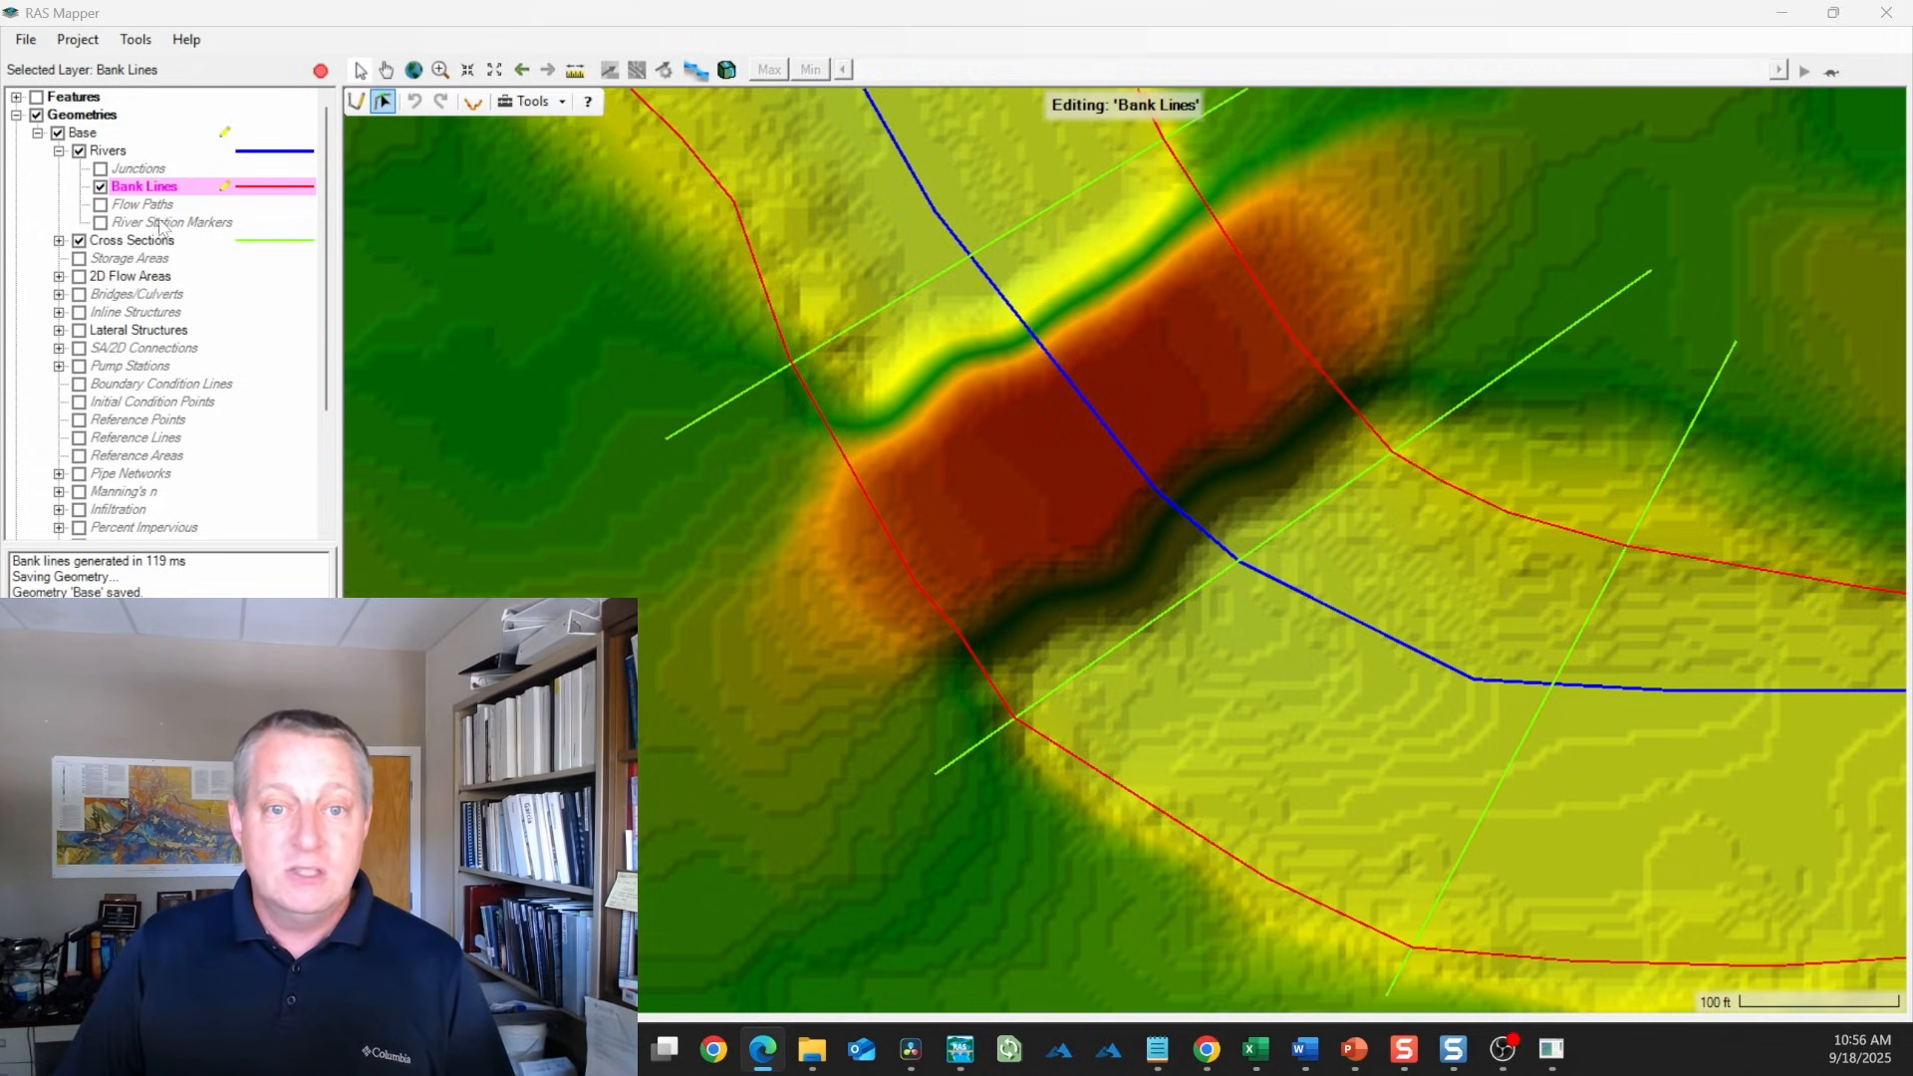
Expand the Cross Sections layer to reveal its sub-layers
left_click(58, 239)
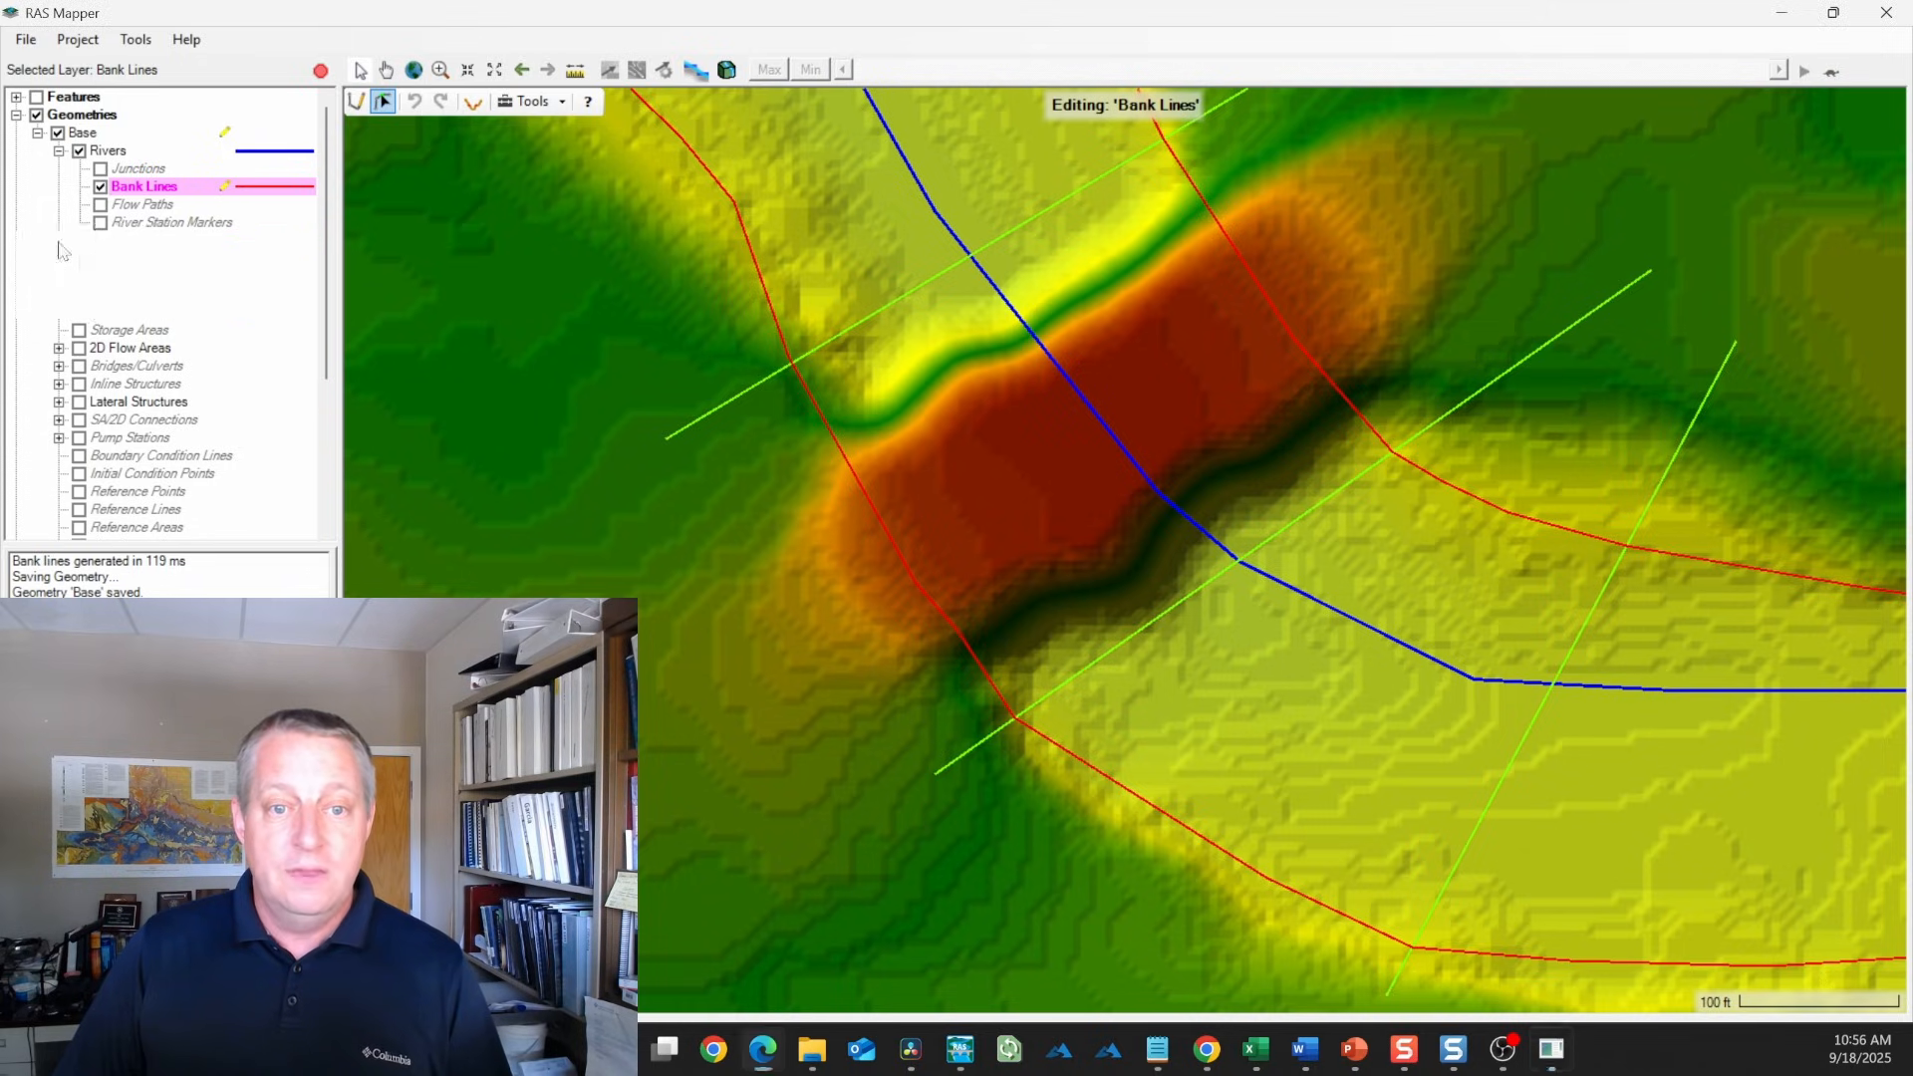
Turn on the Interpolation Surface layer and compute the XS interpolation surface
left_click(57, 239)
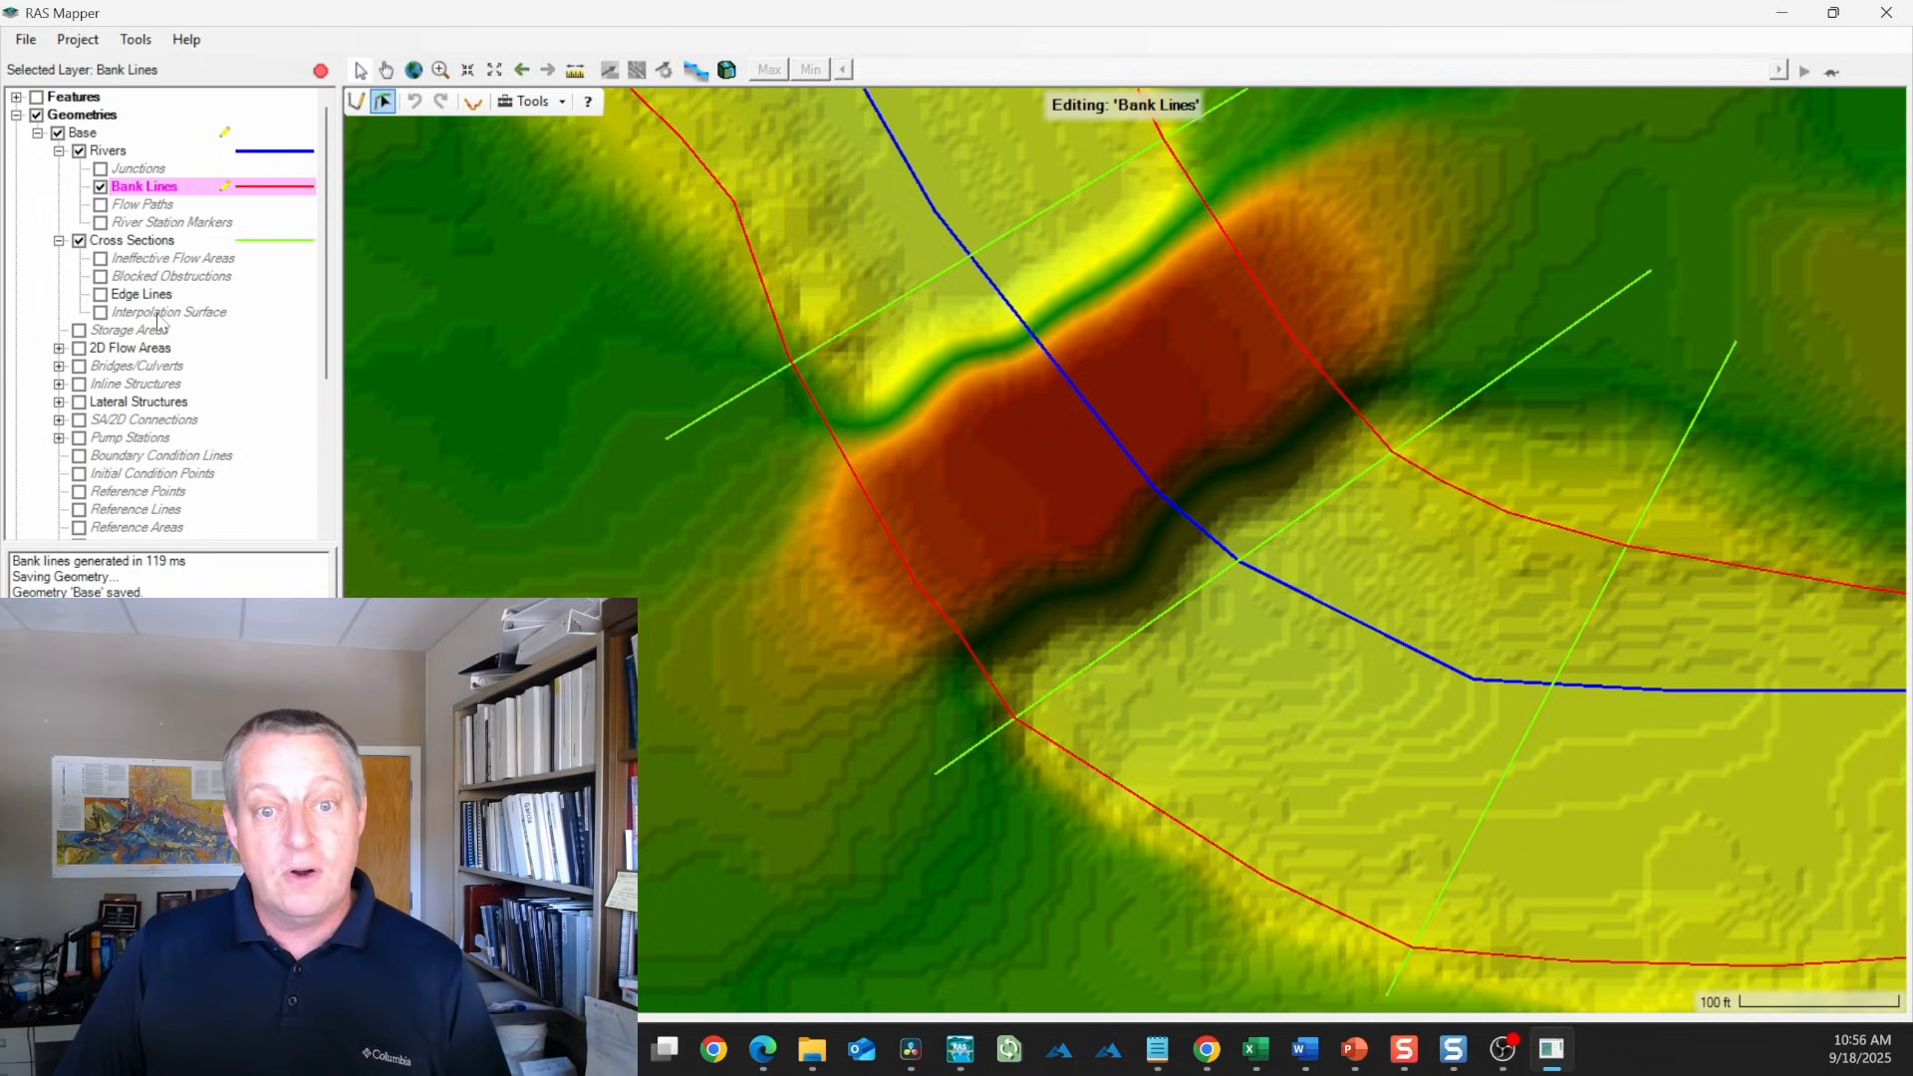
left_click(170, 311)
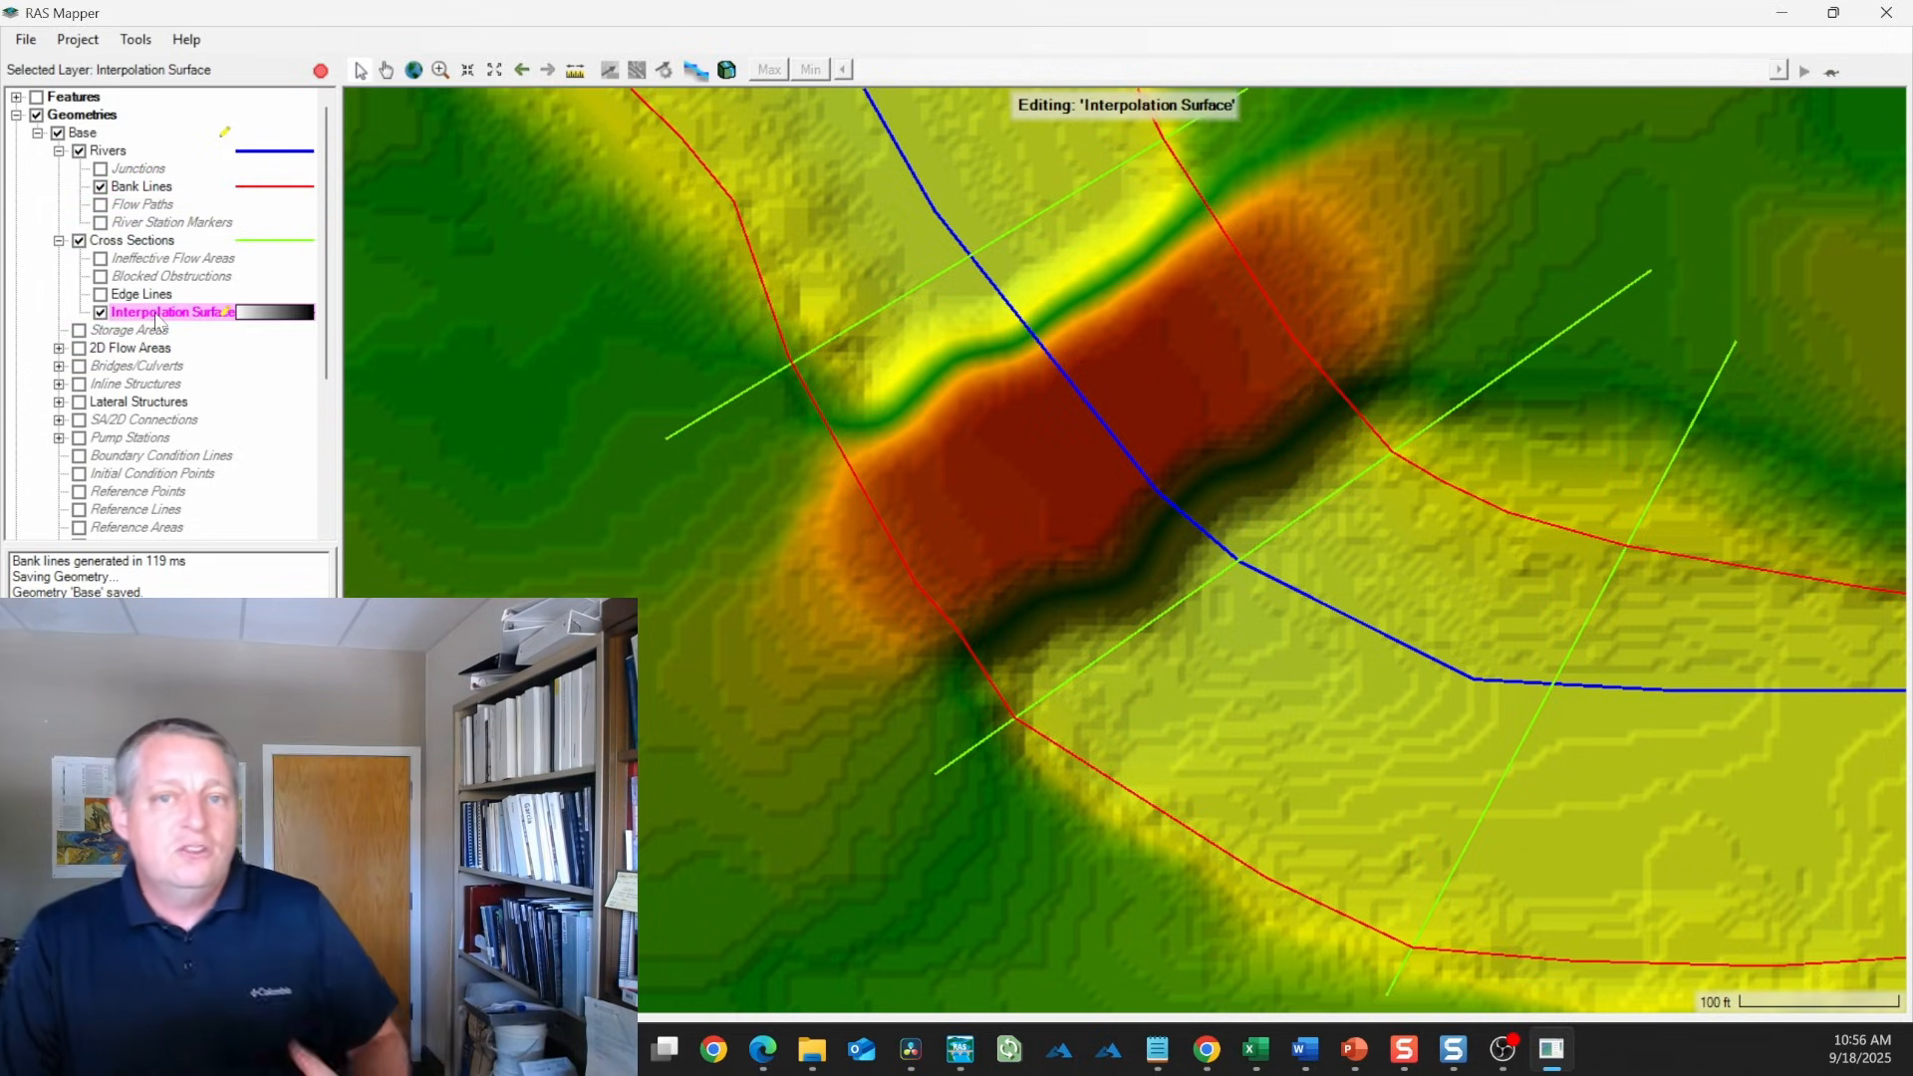
right_click(170, 311)
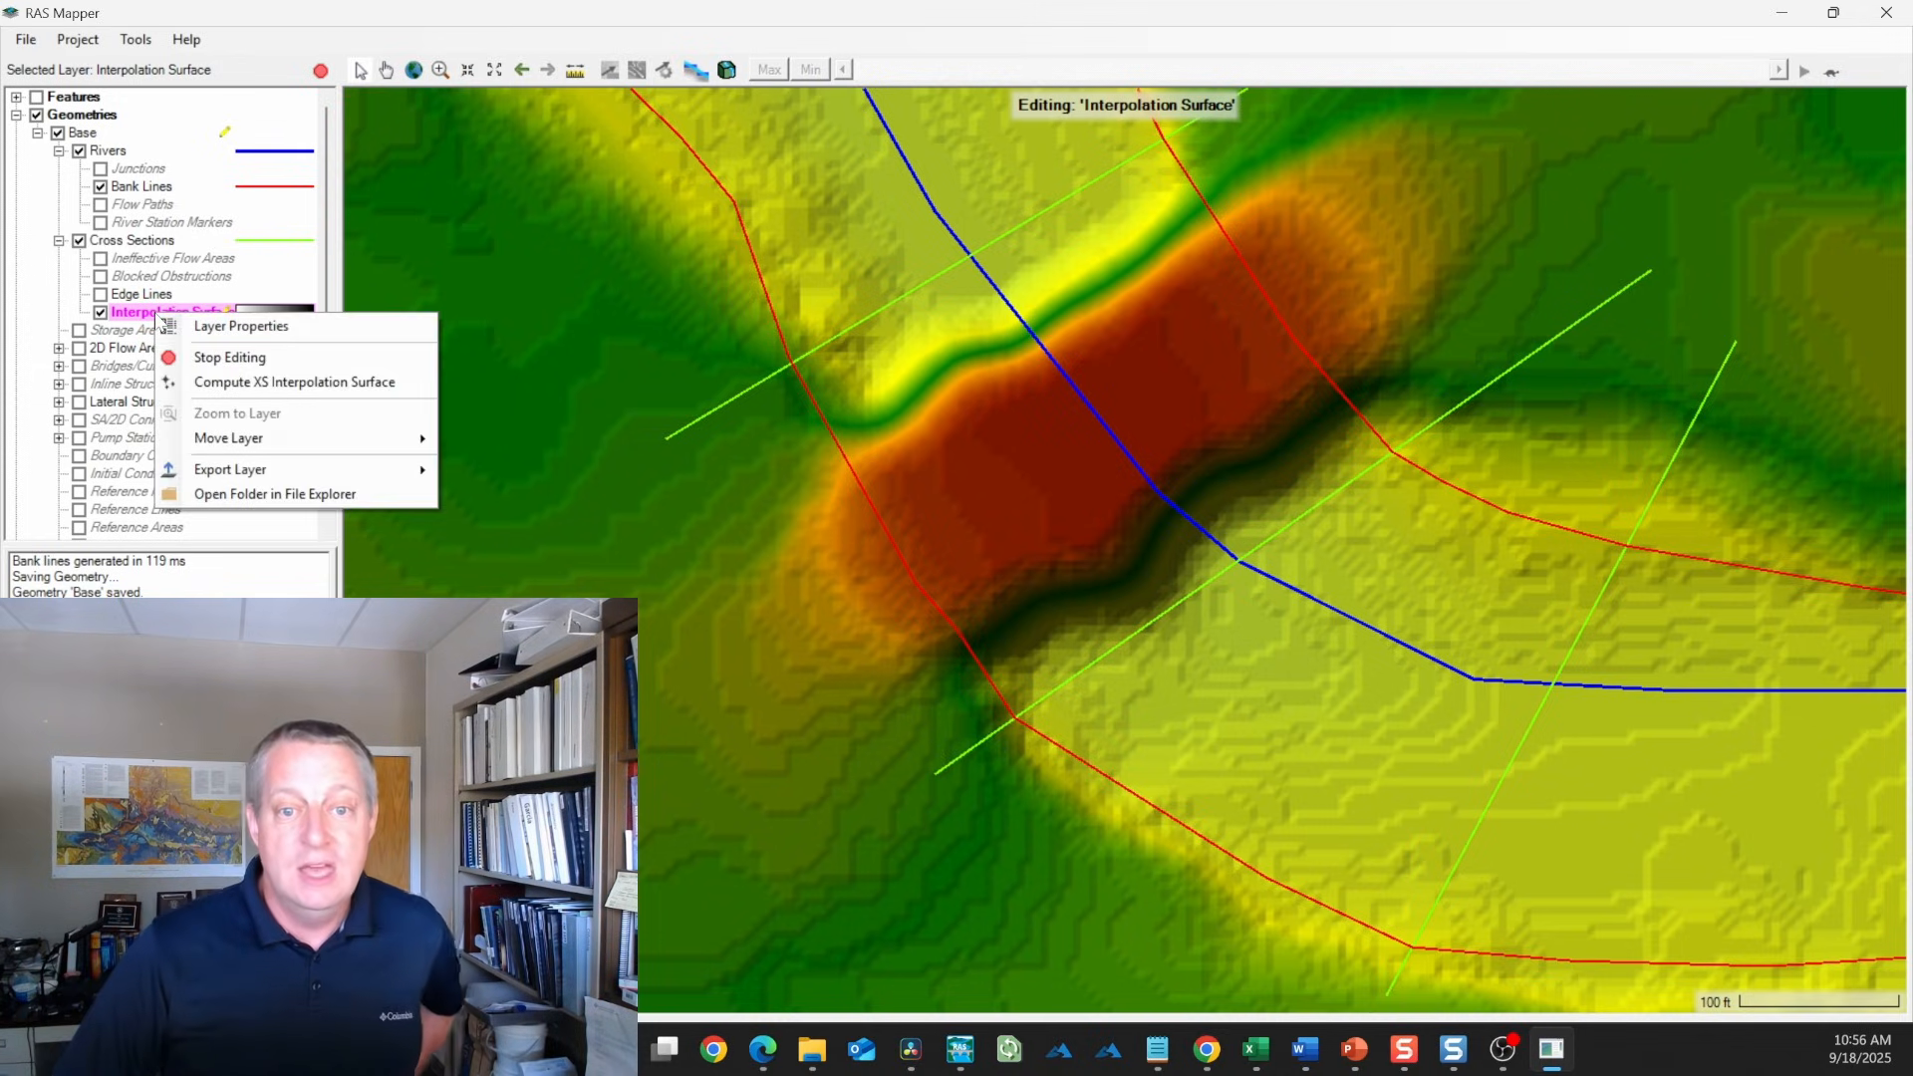
mouse_move(295, 382)
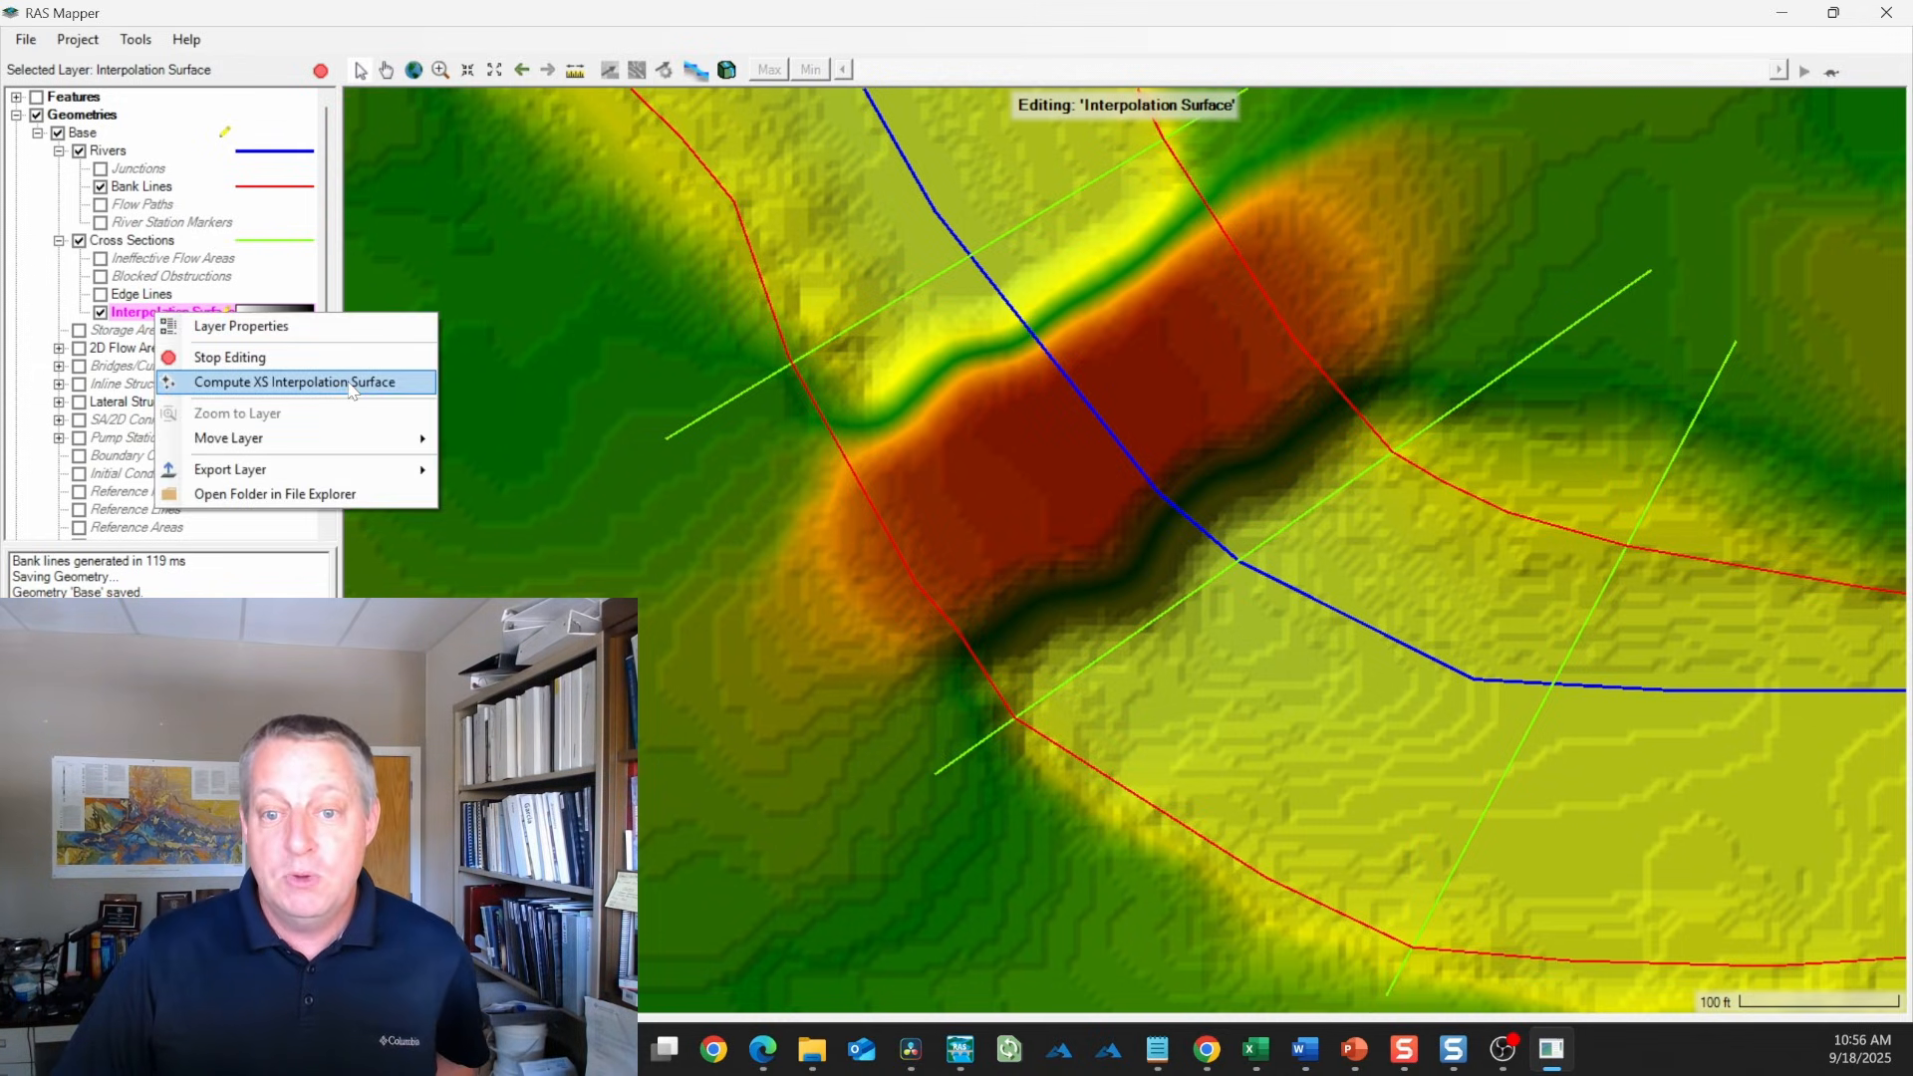
left_click(299, 382)
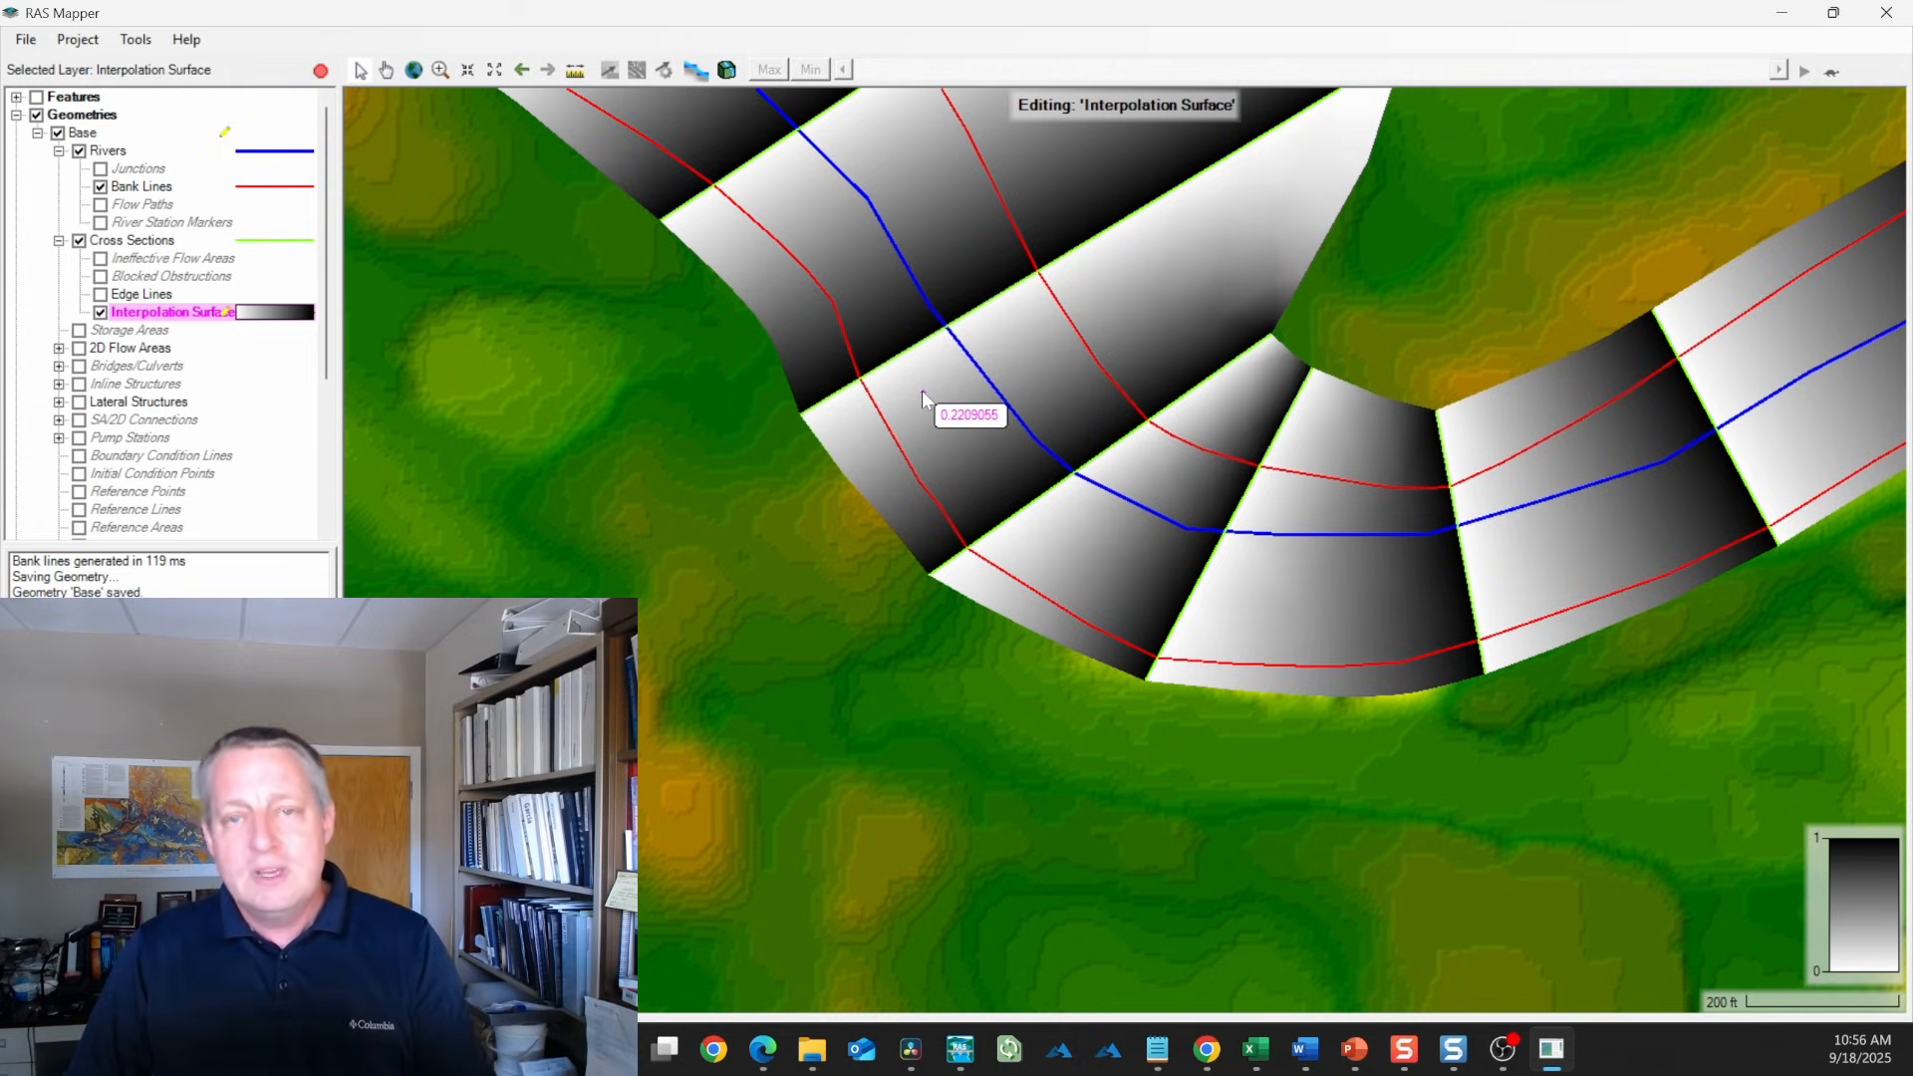
mouse_move(1103, 222)
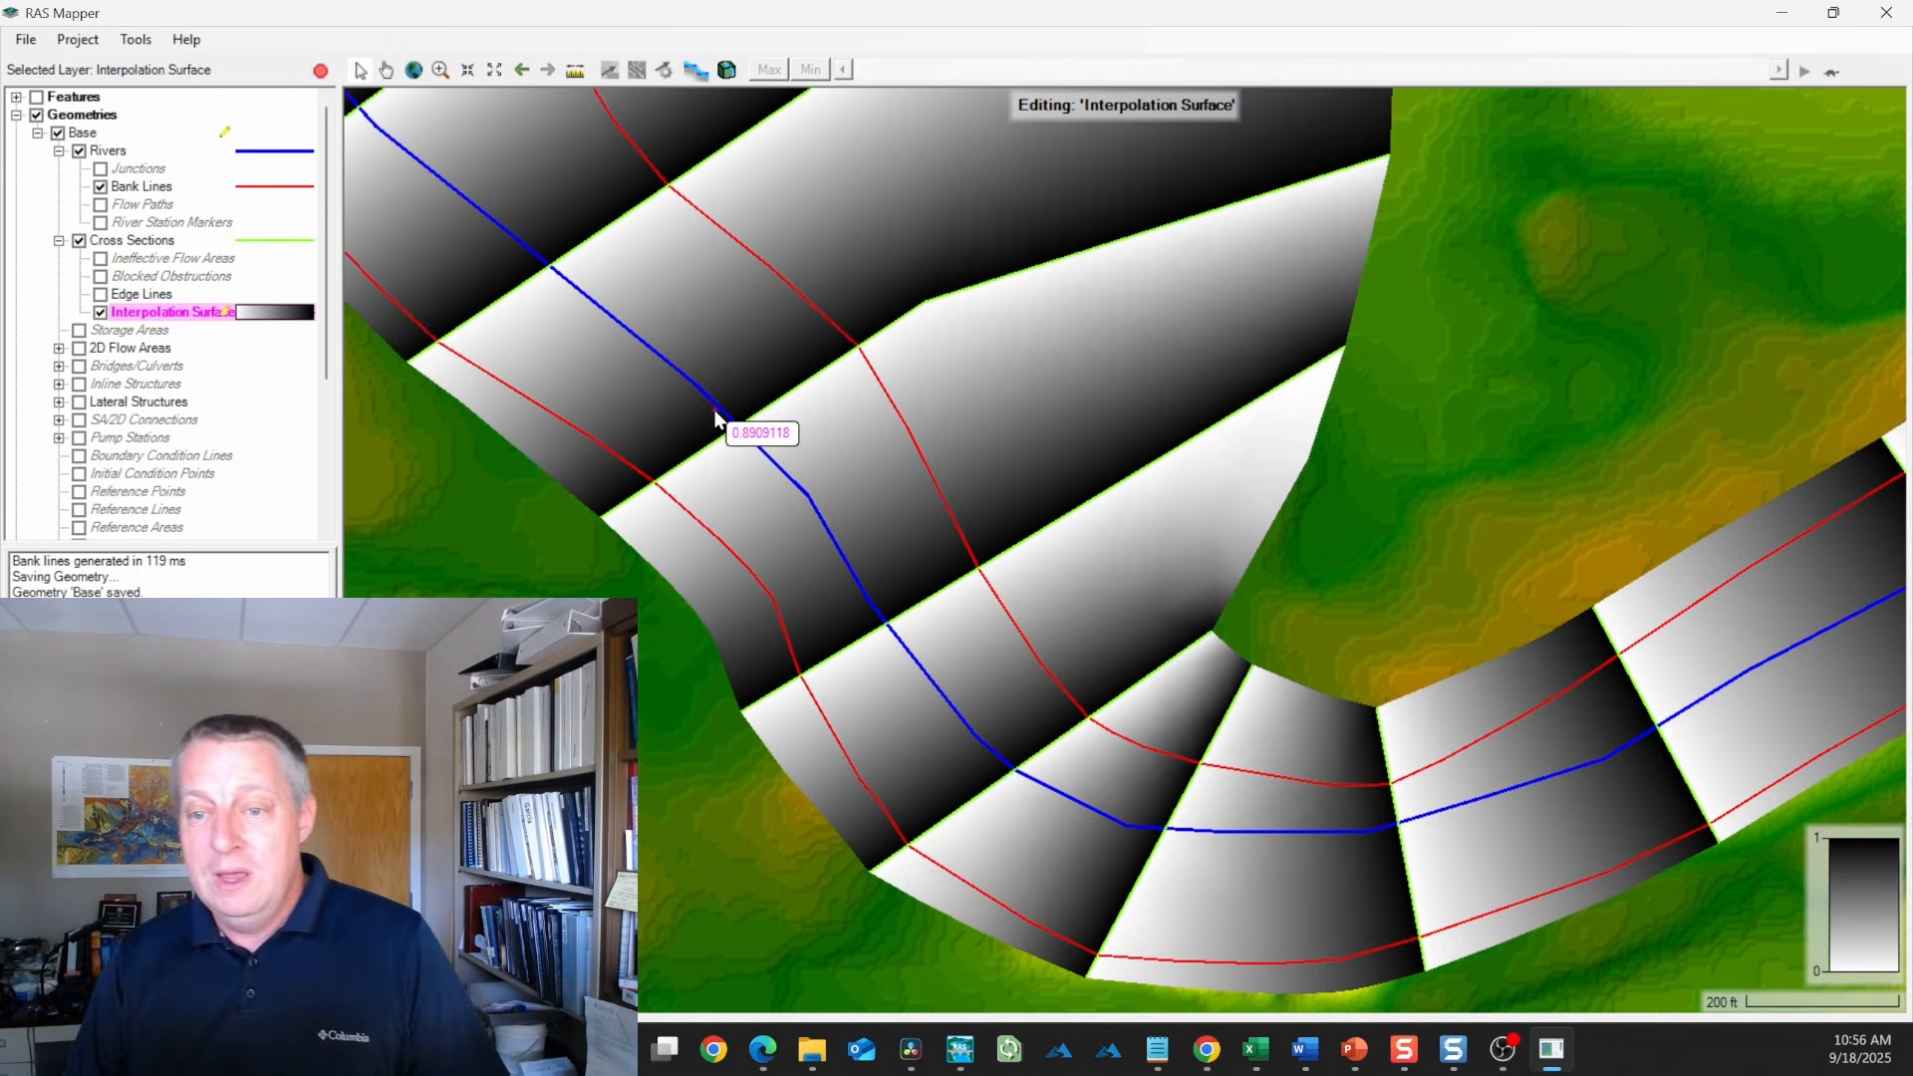
mouse_move(738, 305)
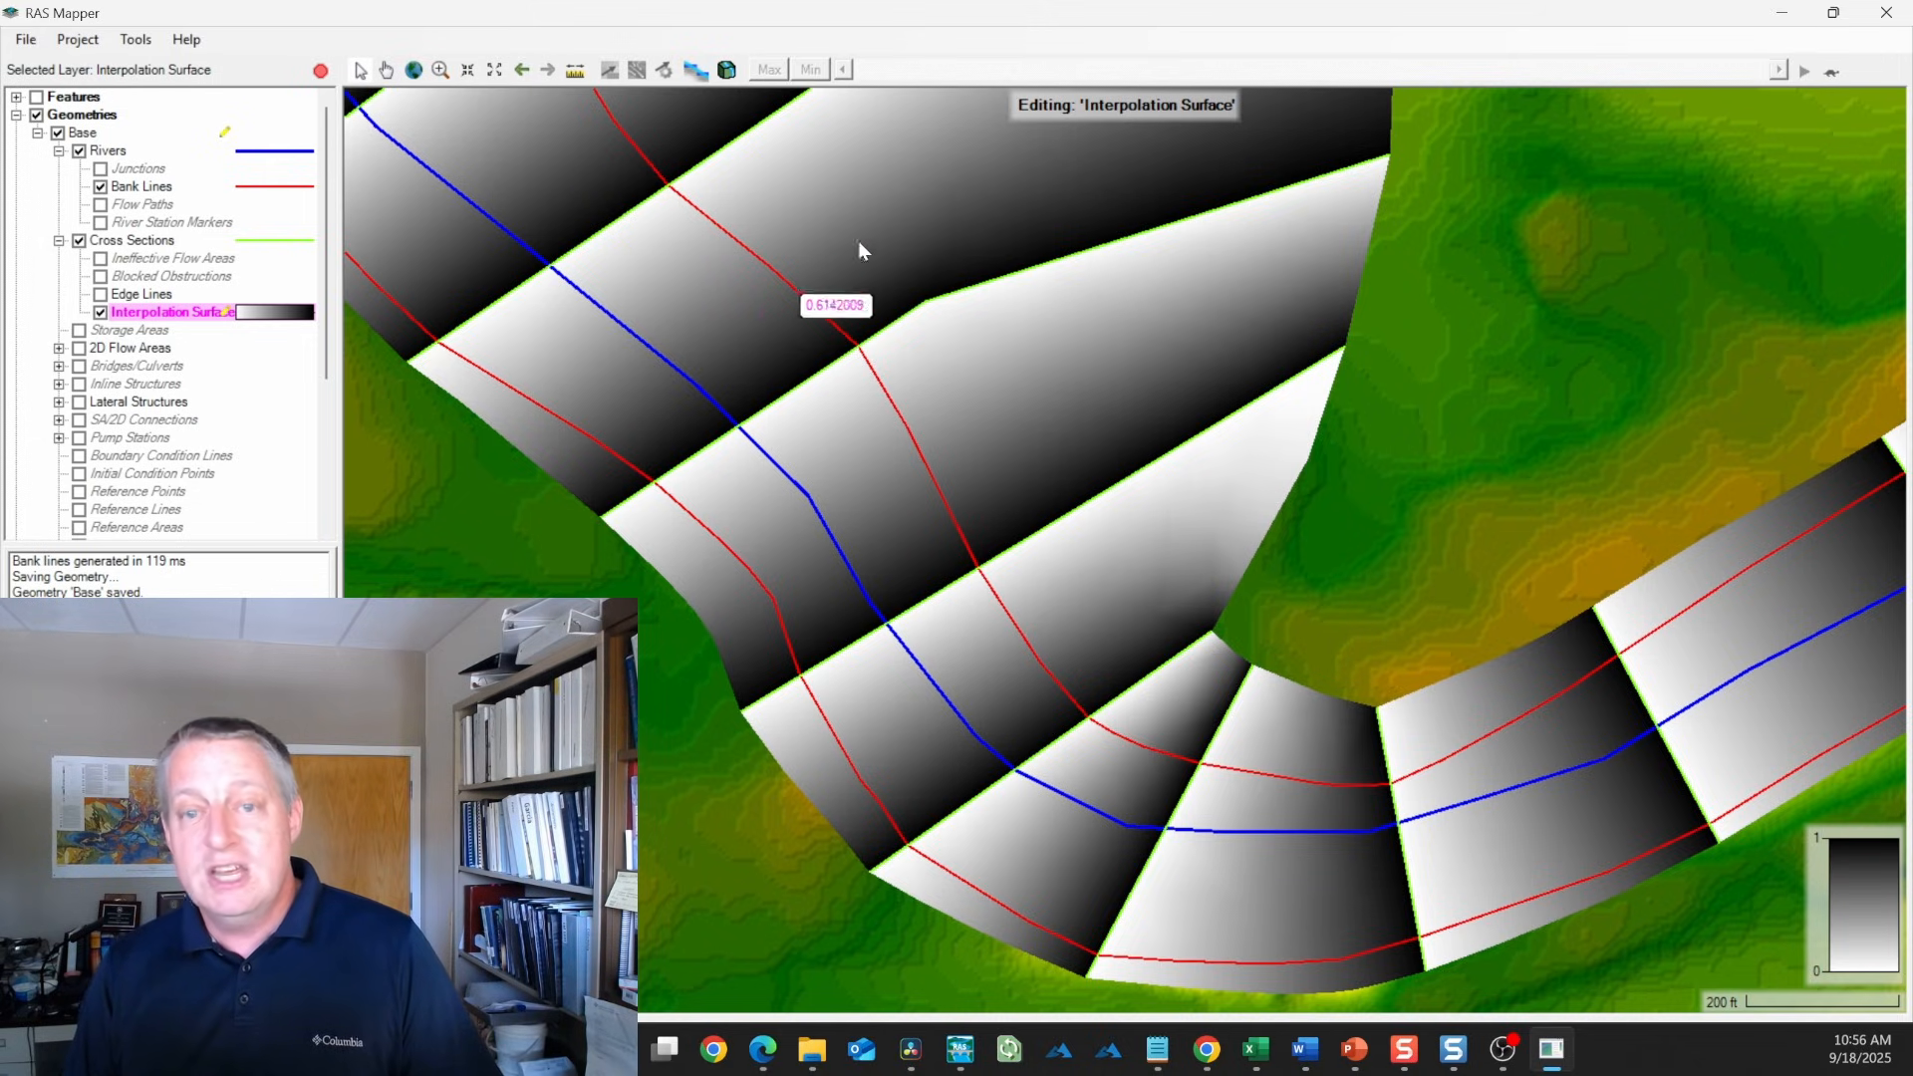
mouse_move(1079, 278)
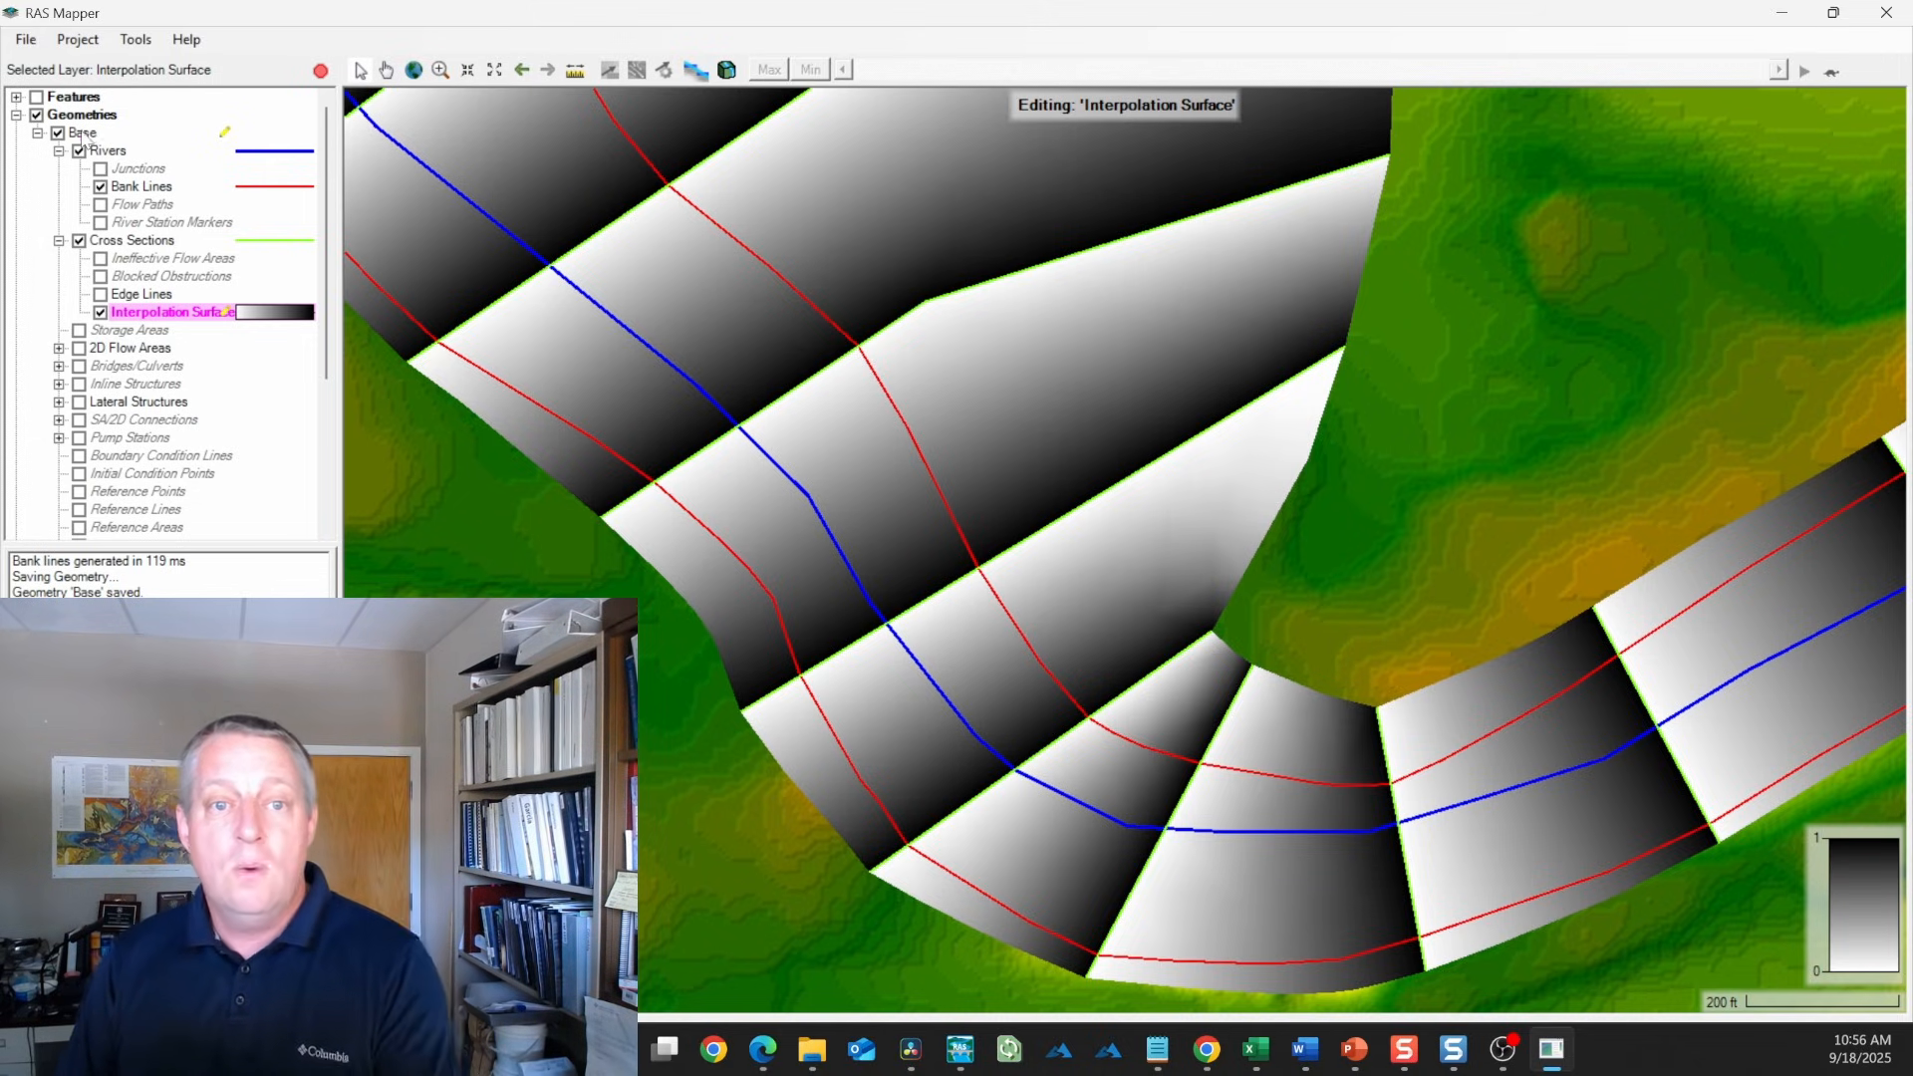
Export a channel-only terrain GeoTIFF from the XS's, then stop editing and keep edits
right_click(81, 131)
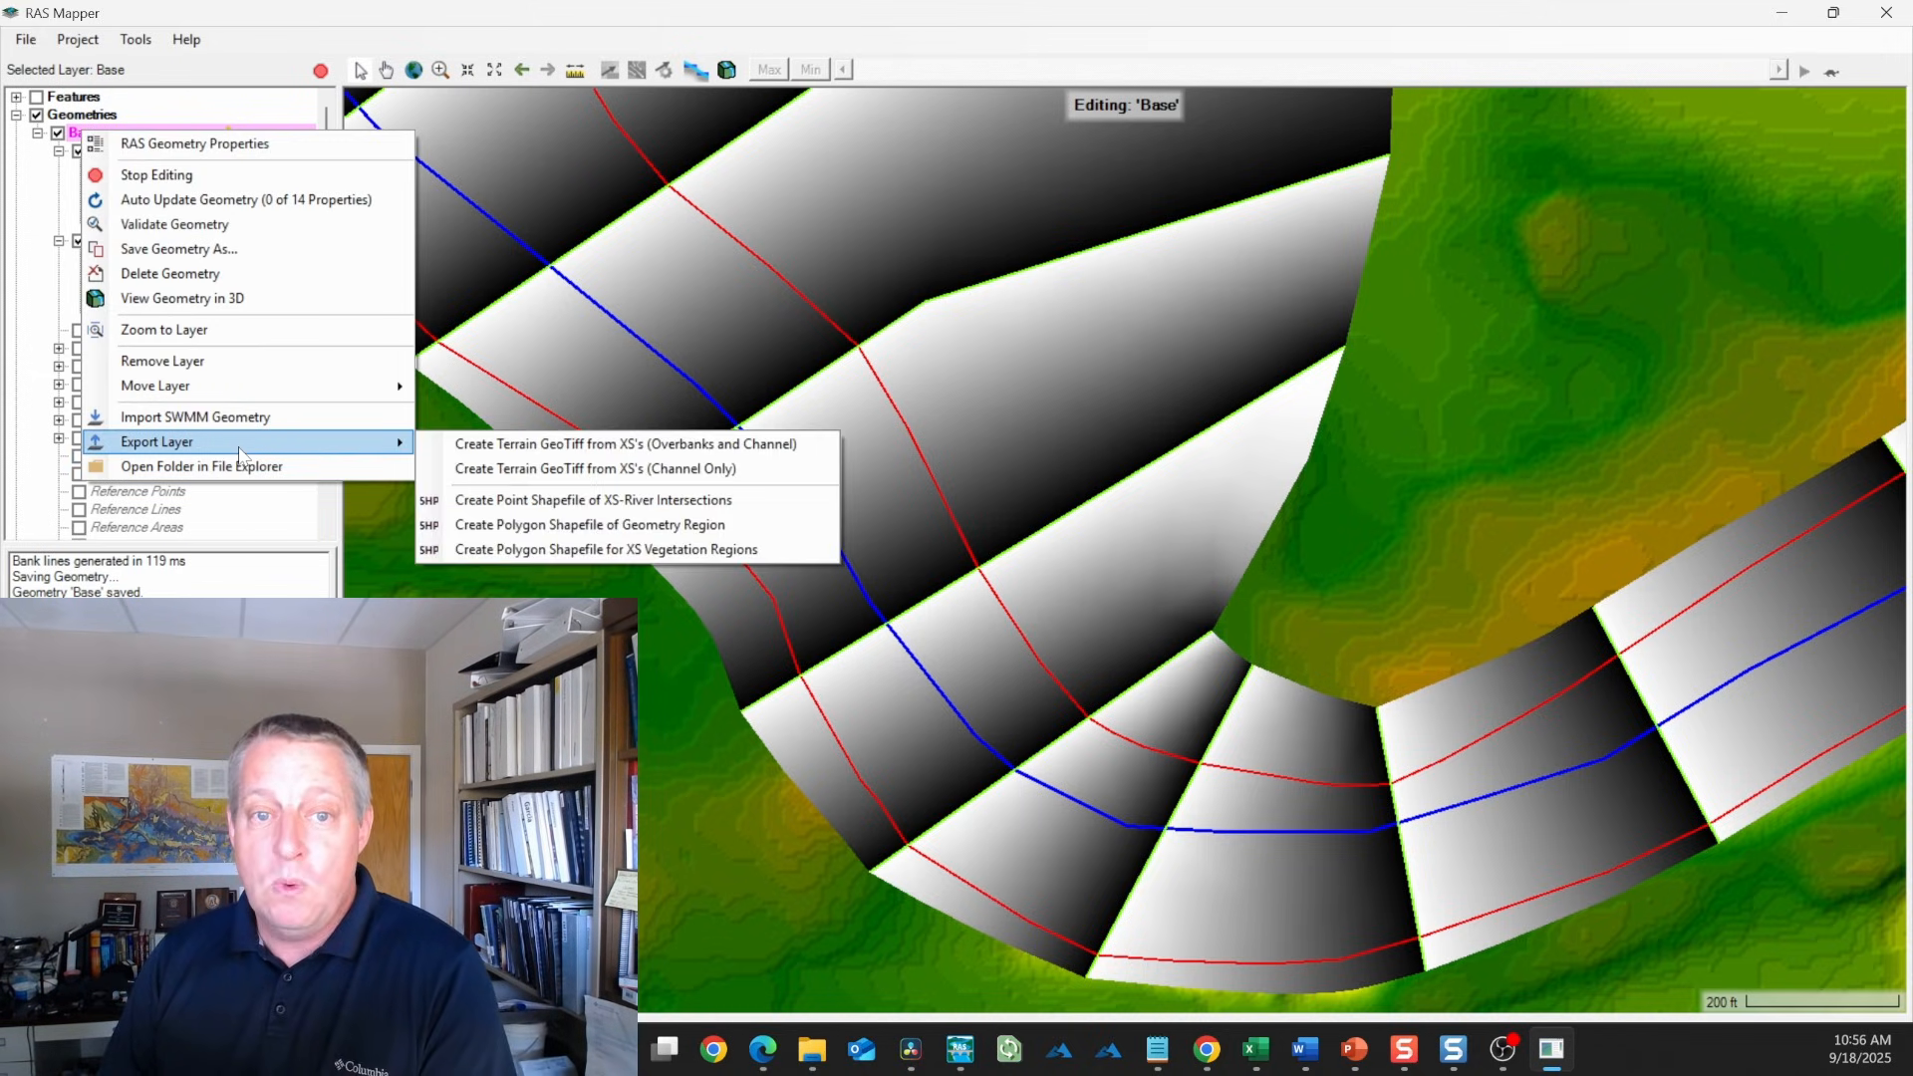
mouse_move(598, 468)
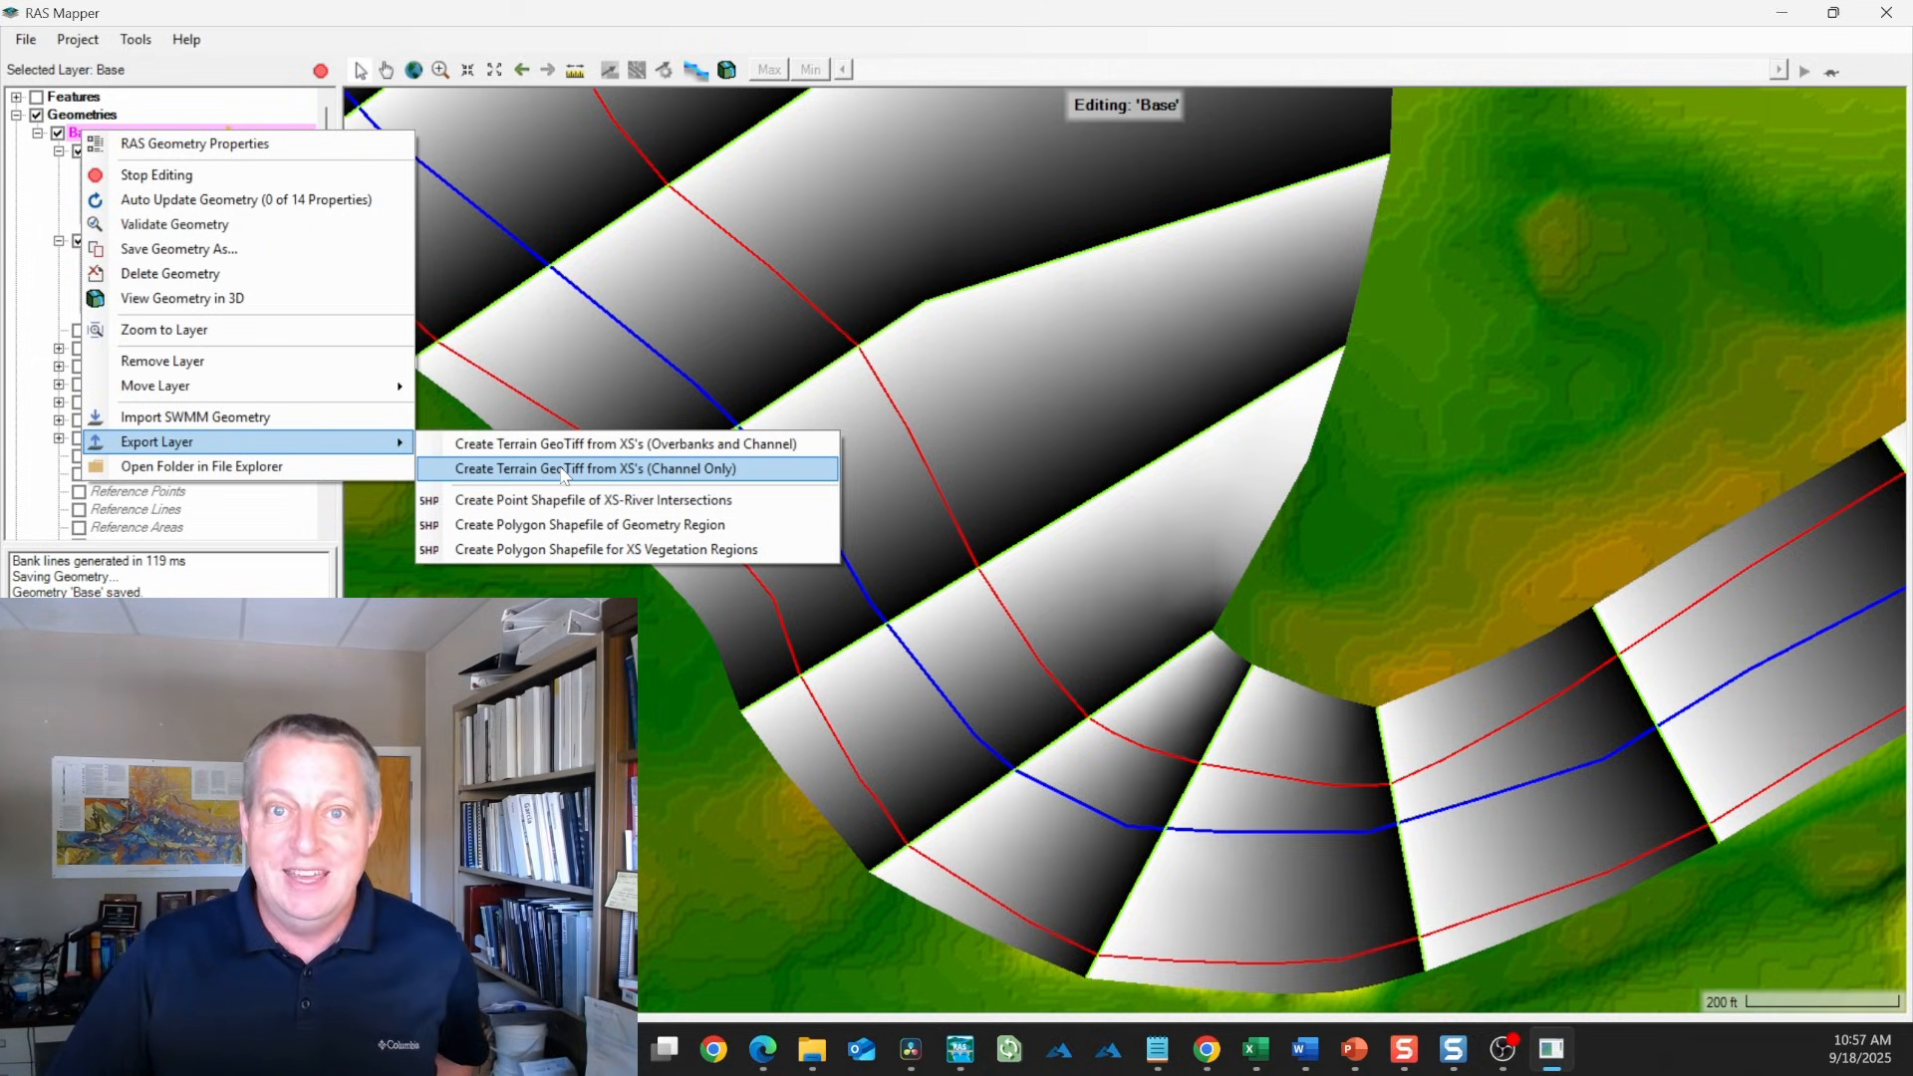
left_click(620, 468)
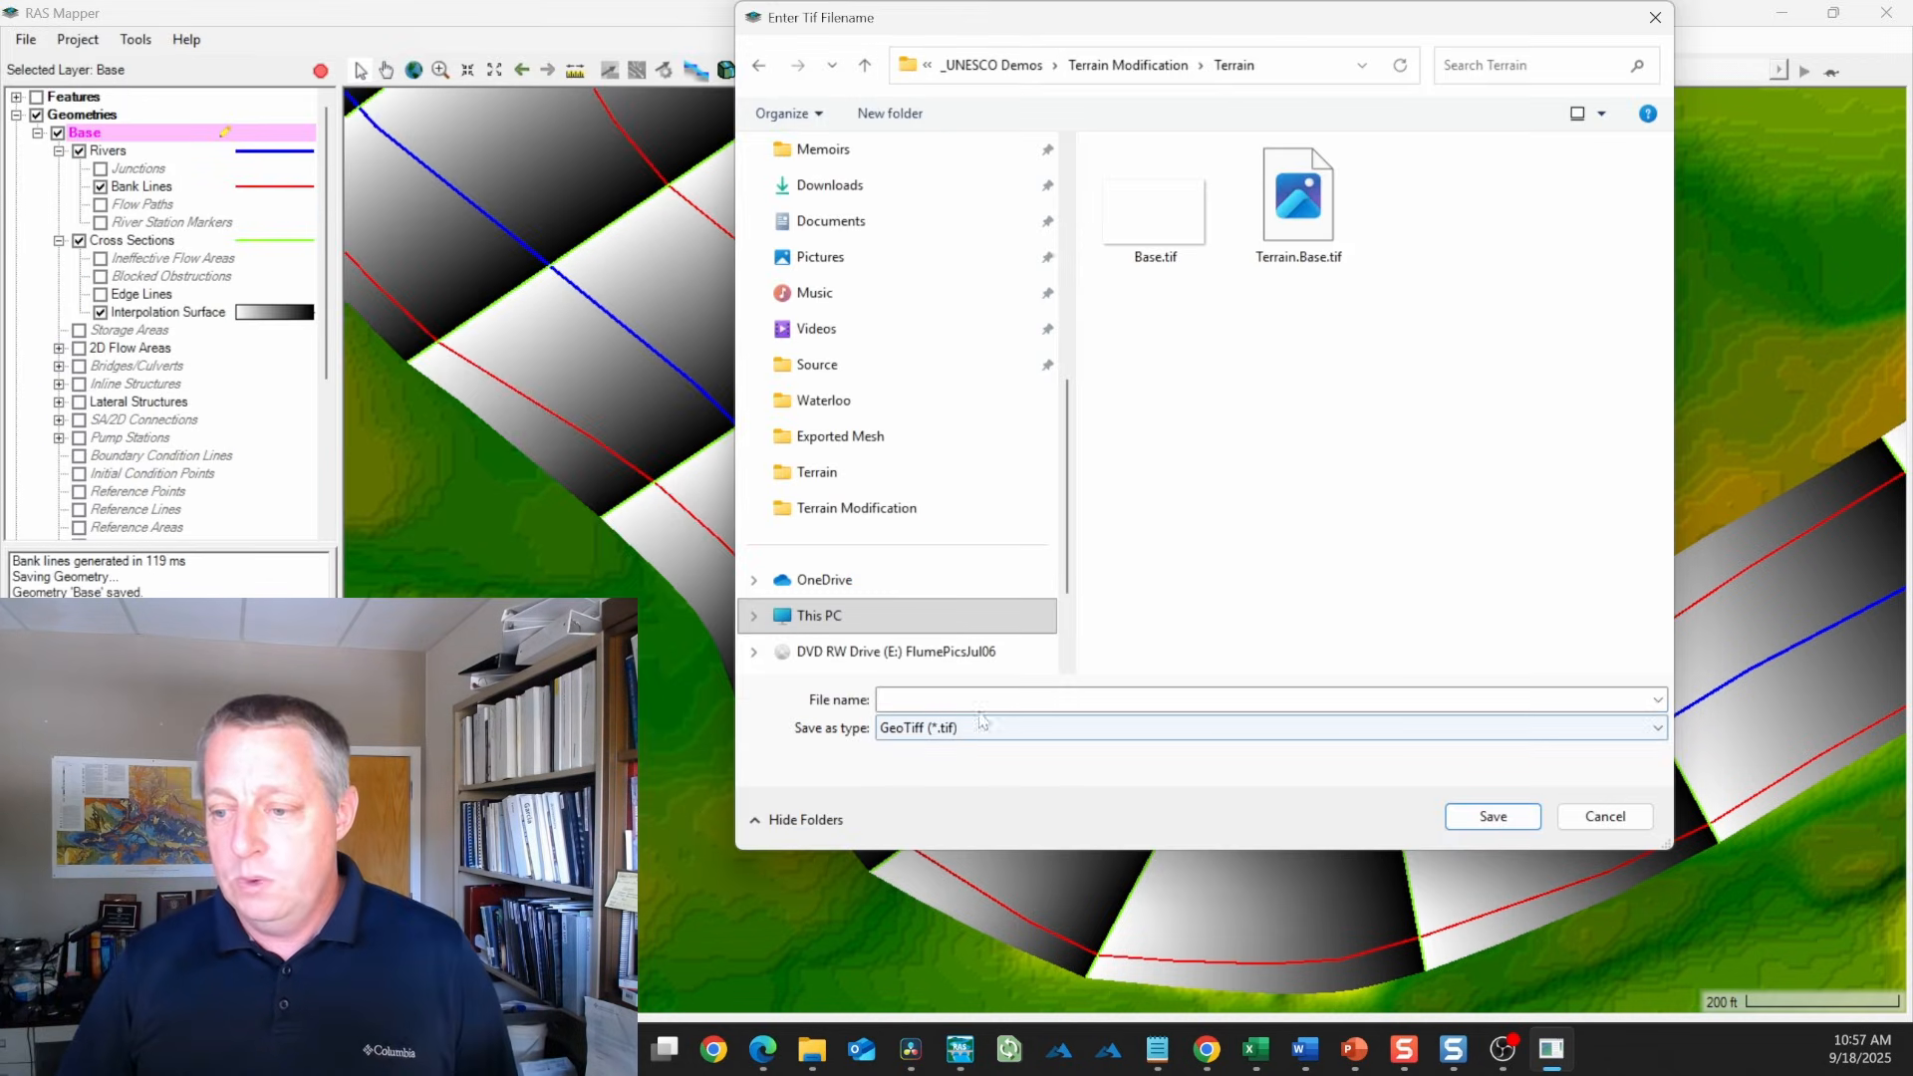
left_click(1491, 816)
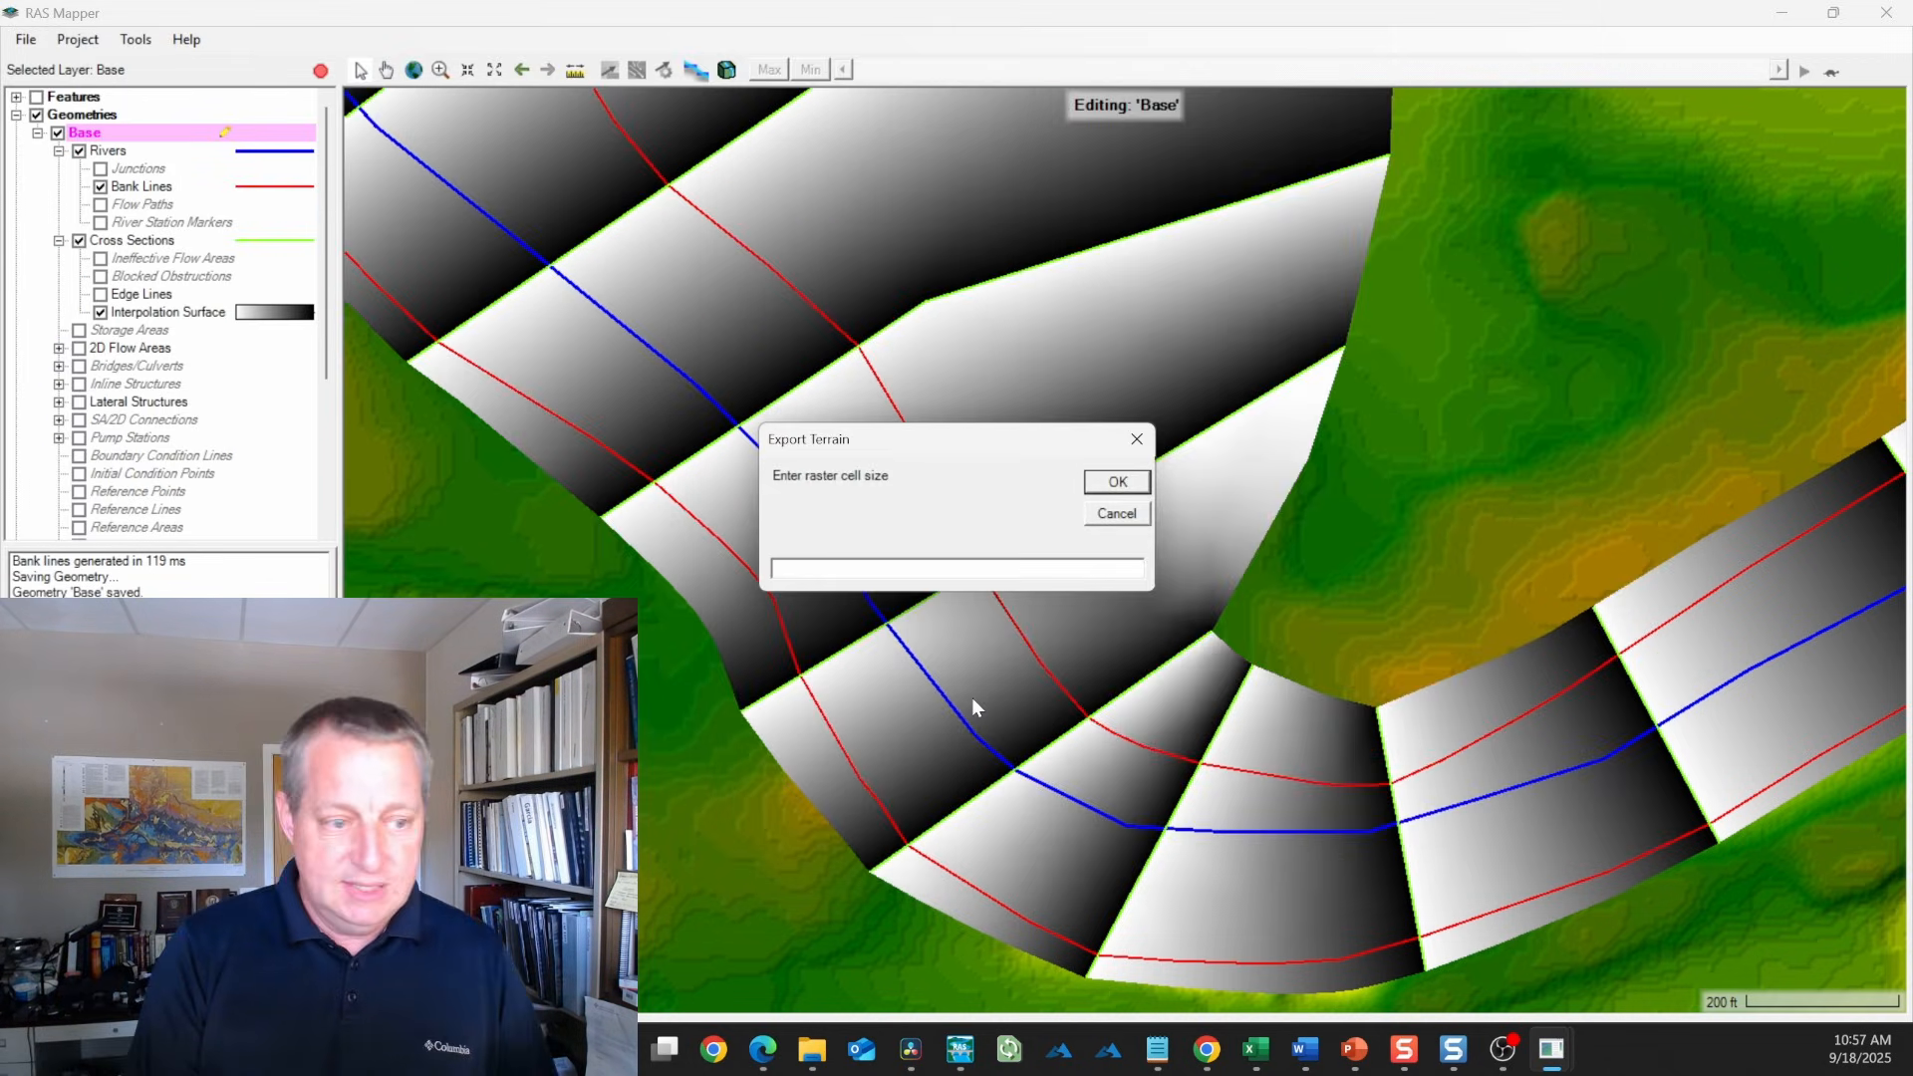
left_click(1113, 481)
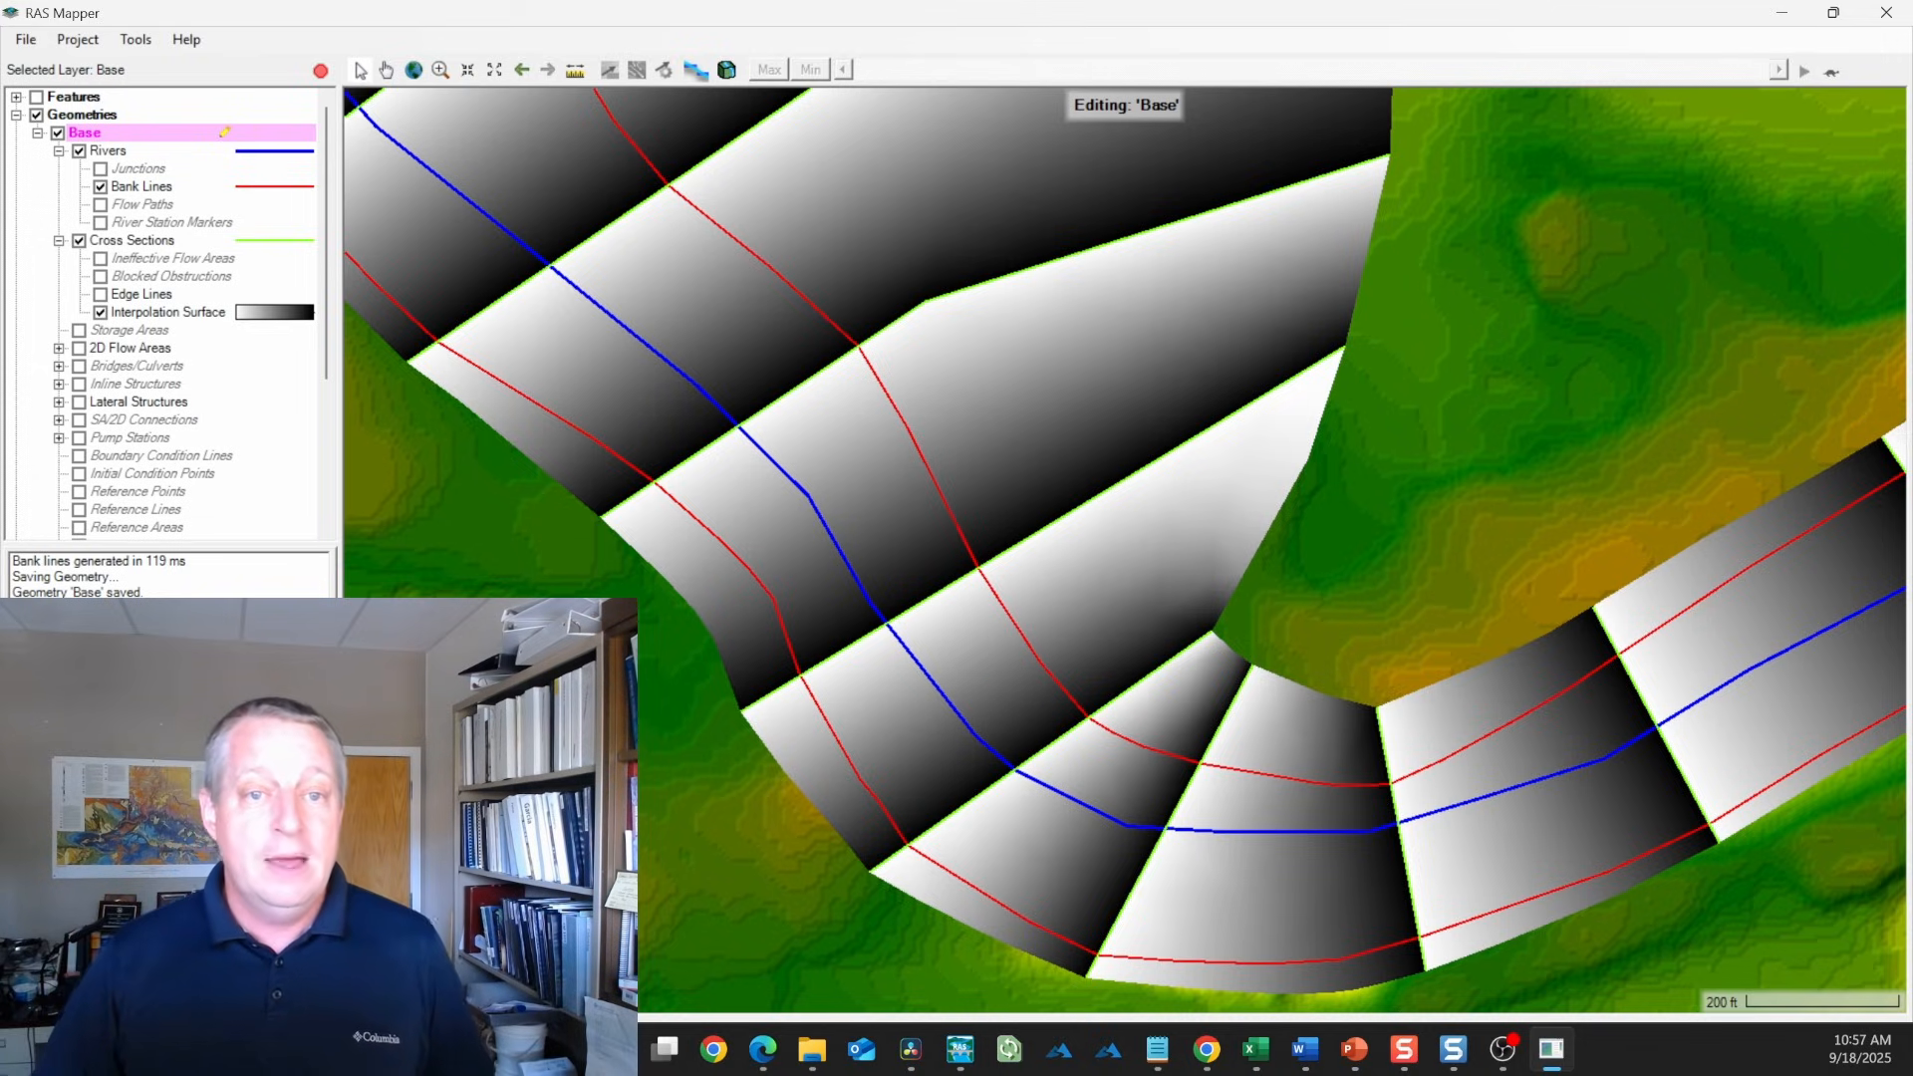
left_click(320, 70)
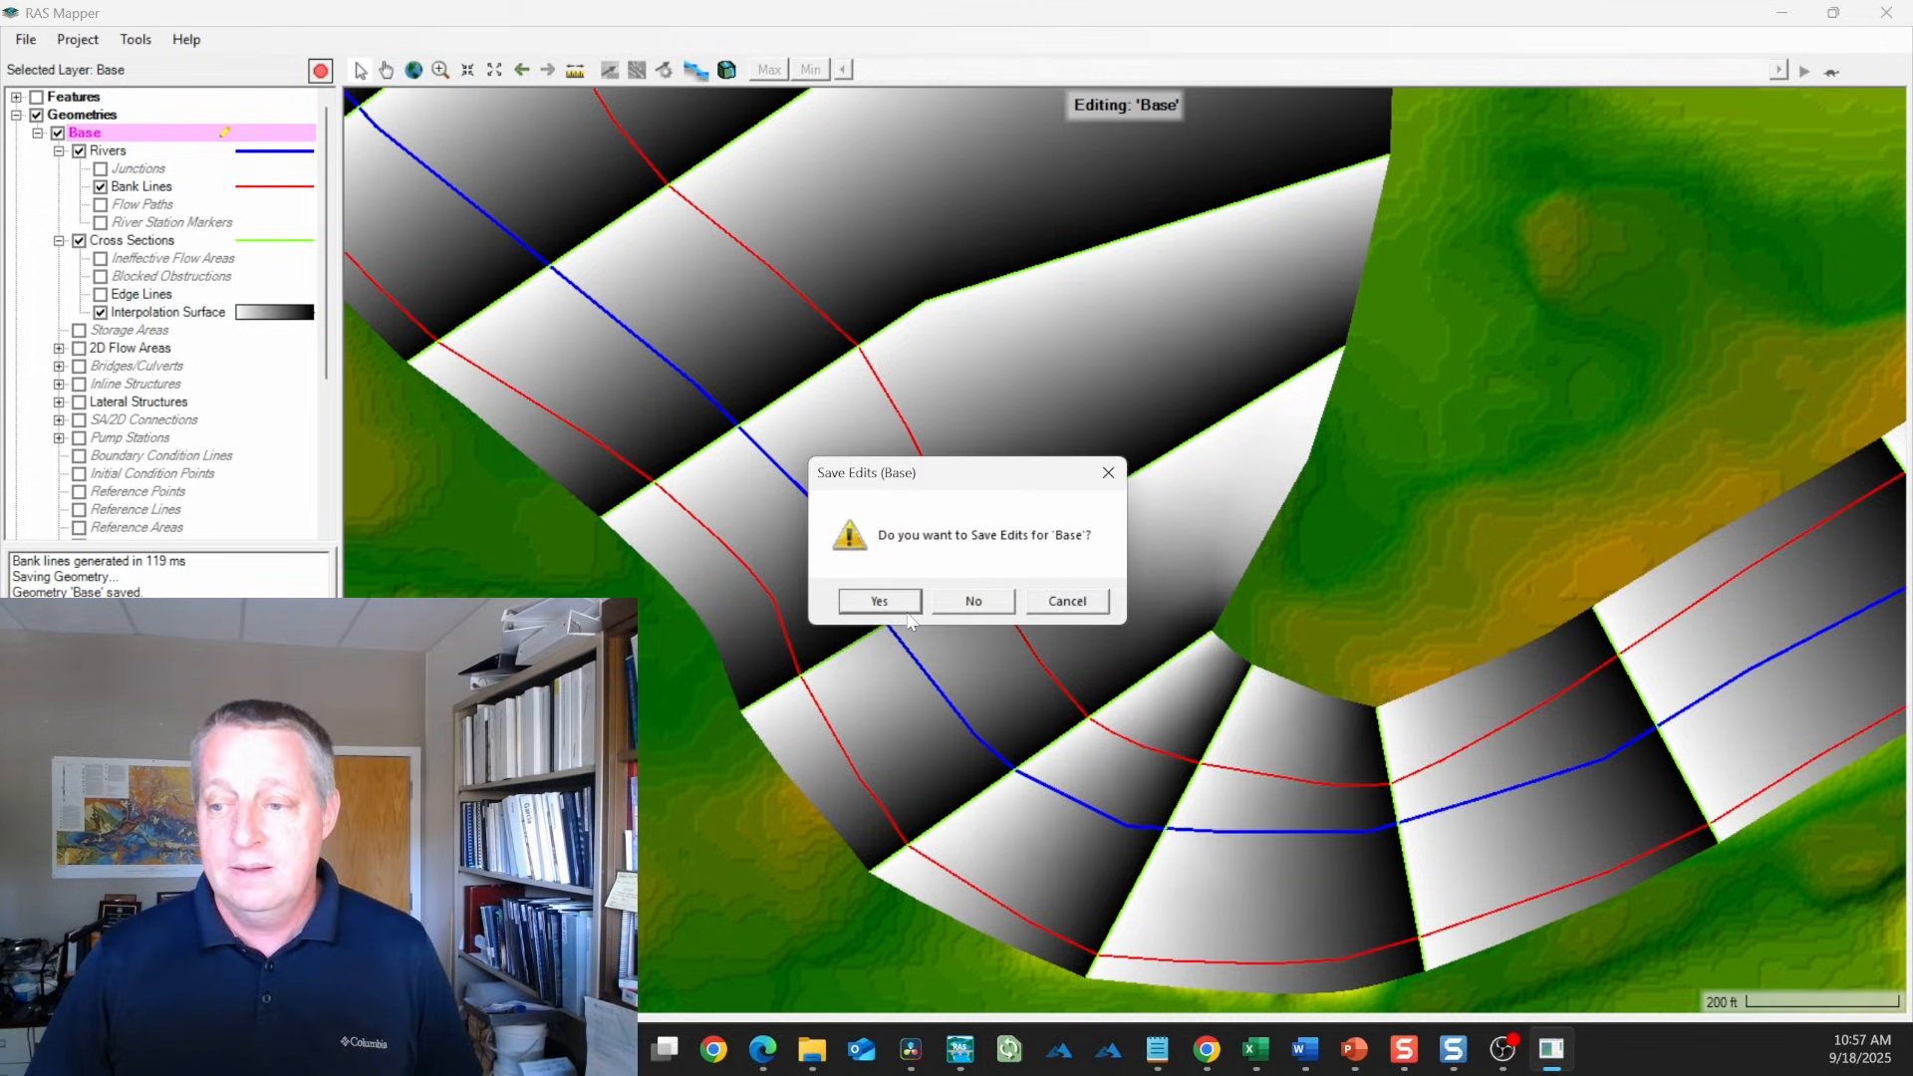
left_click(878, 600)
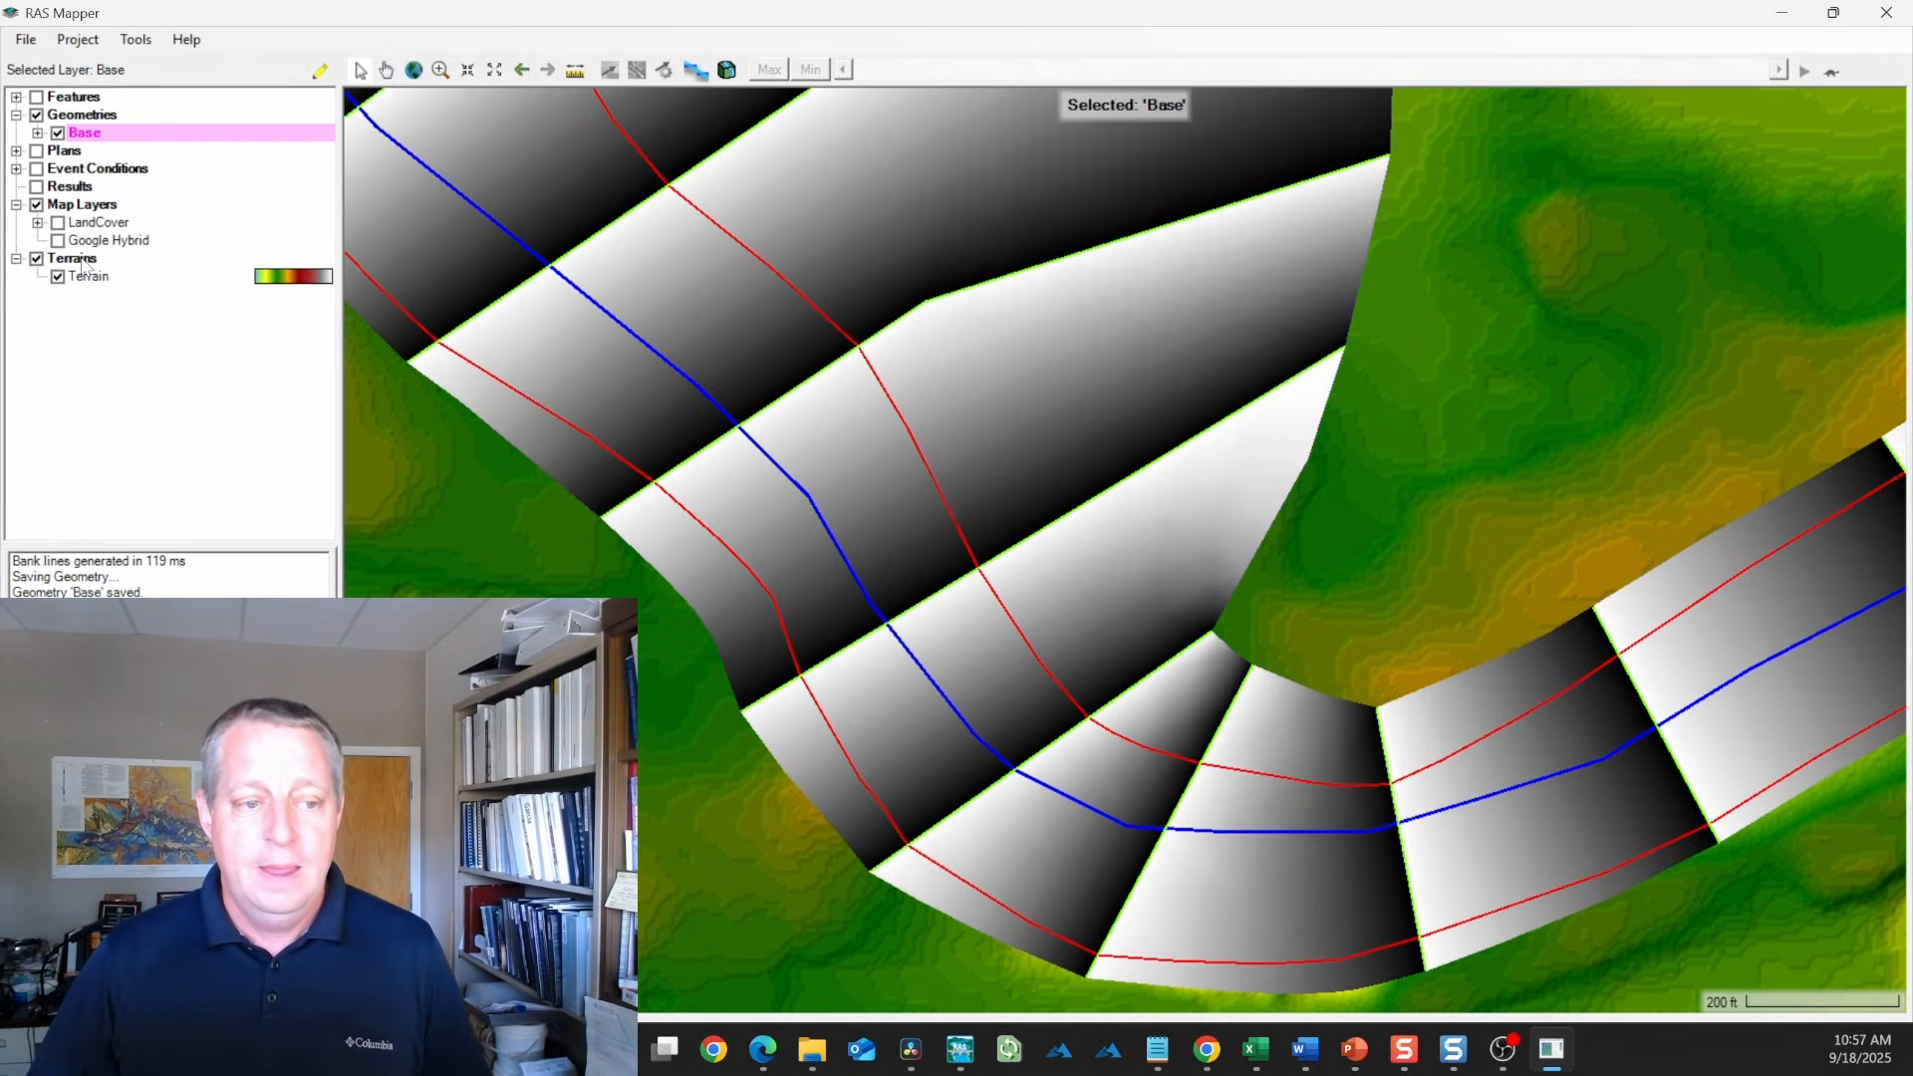
Add Channel.tif and Base.tif to a new RAS terrain, with Channel above Base
right_click(71, 257)
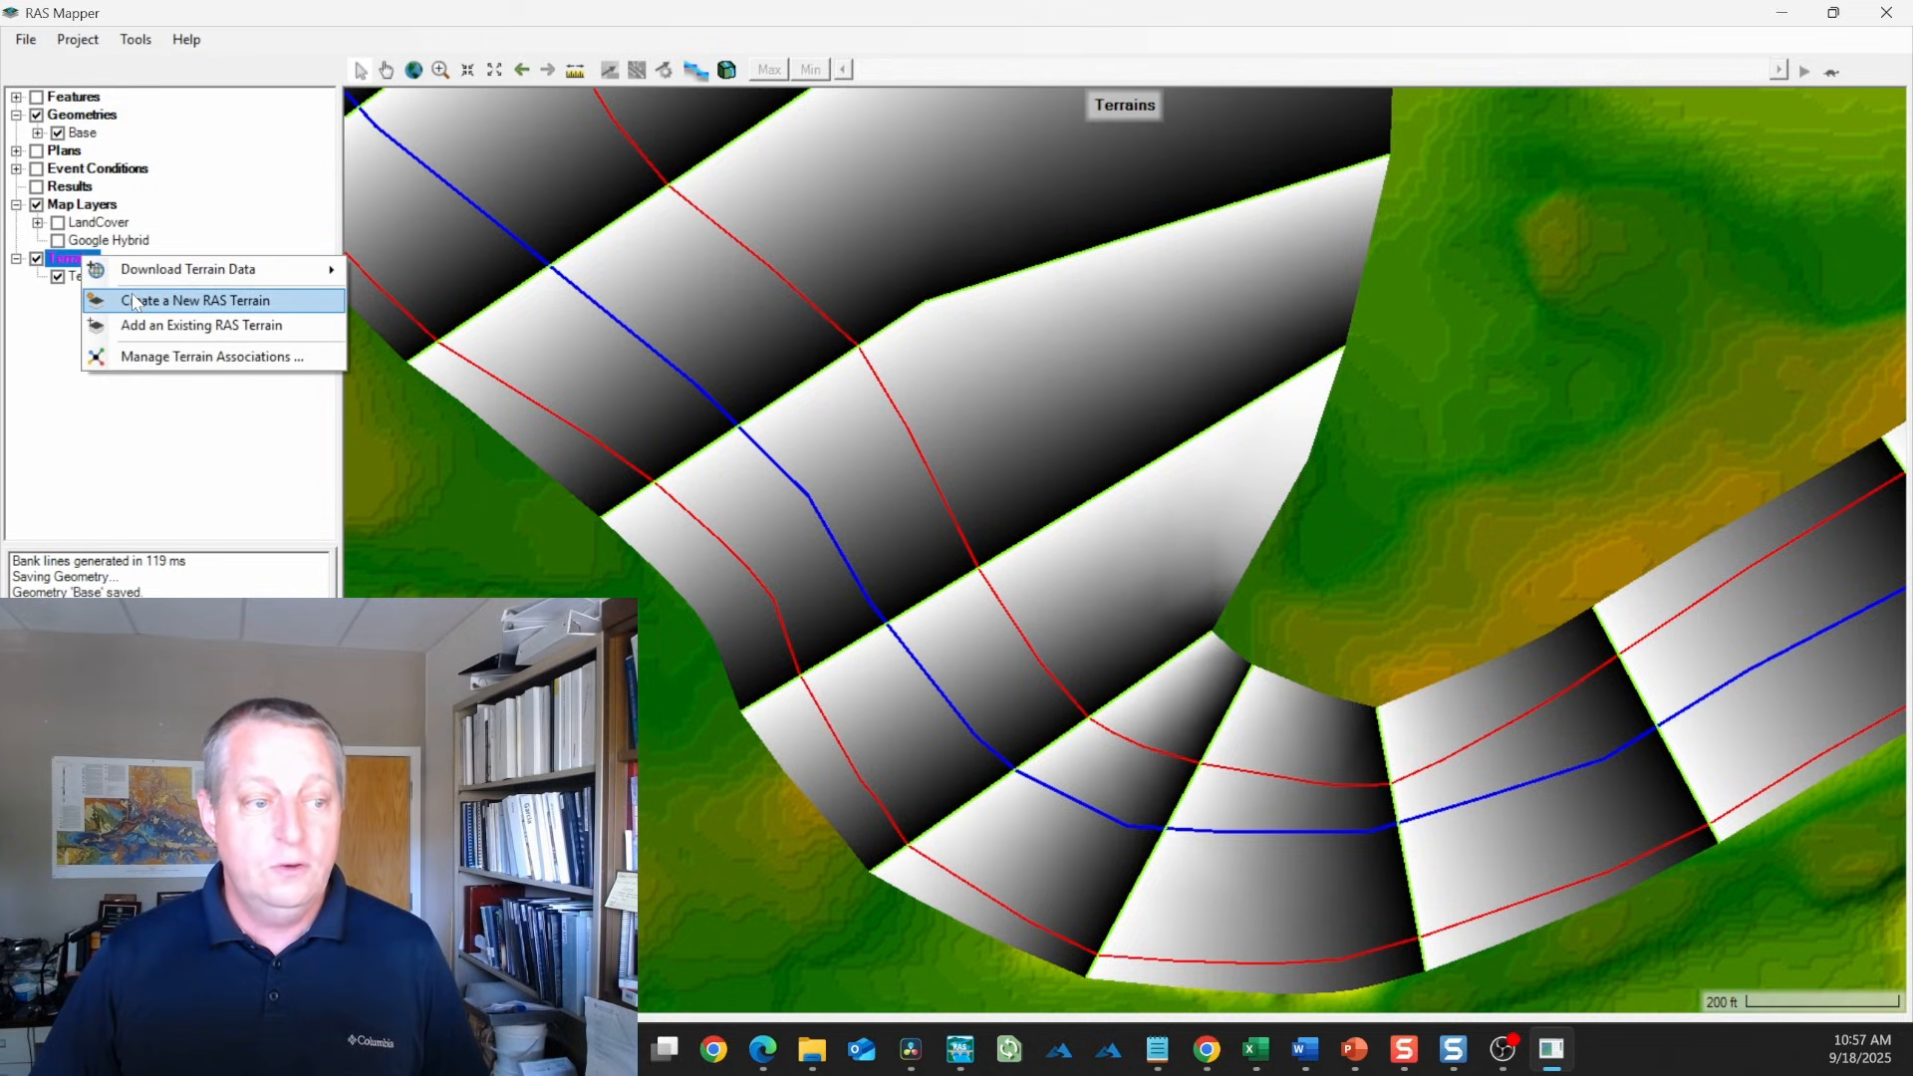
left_click(195, 300)
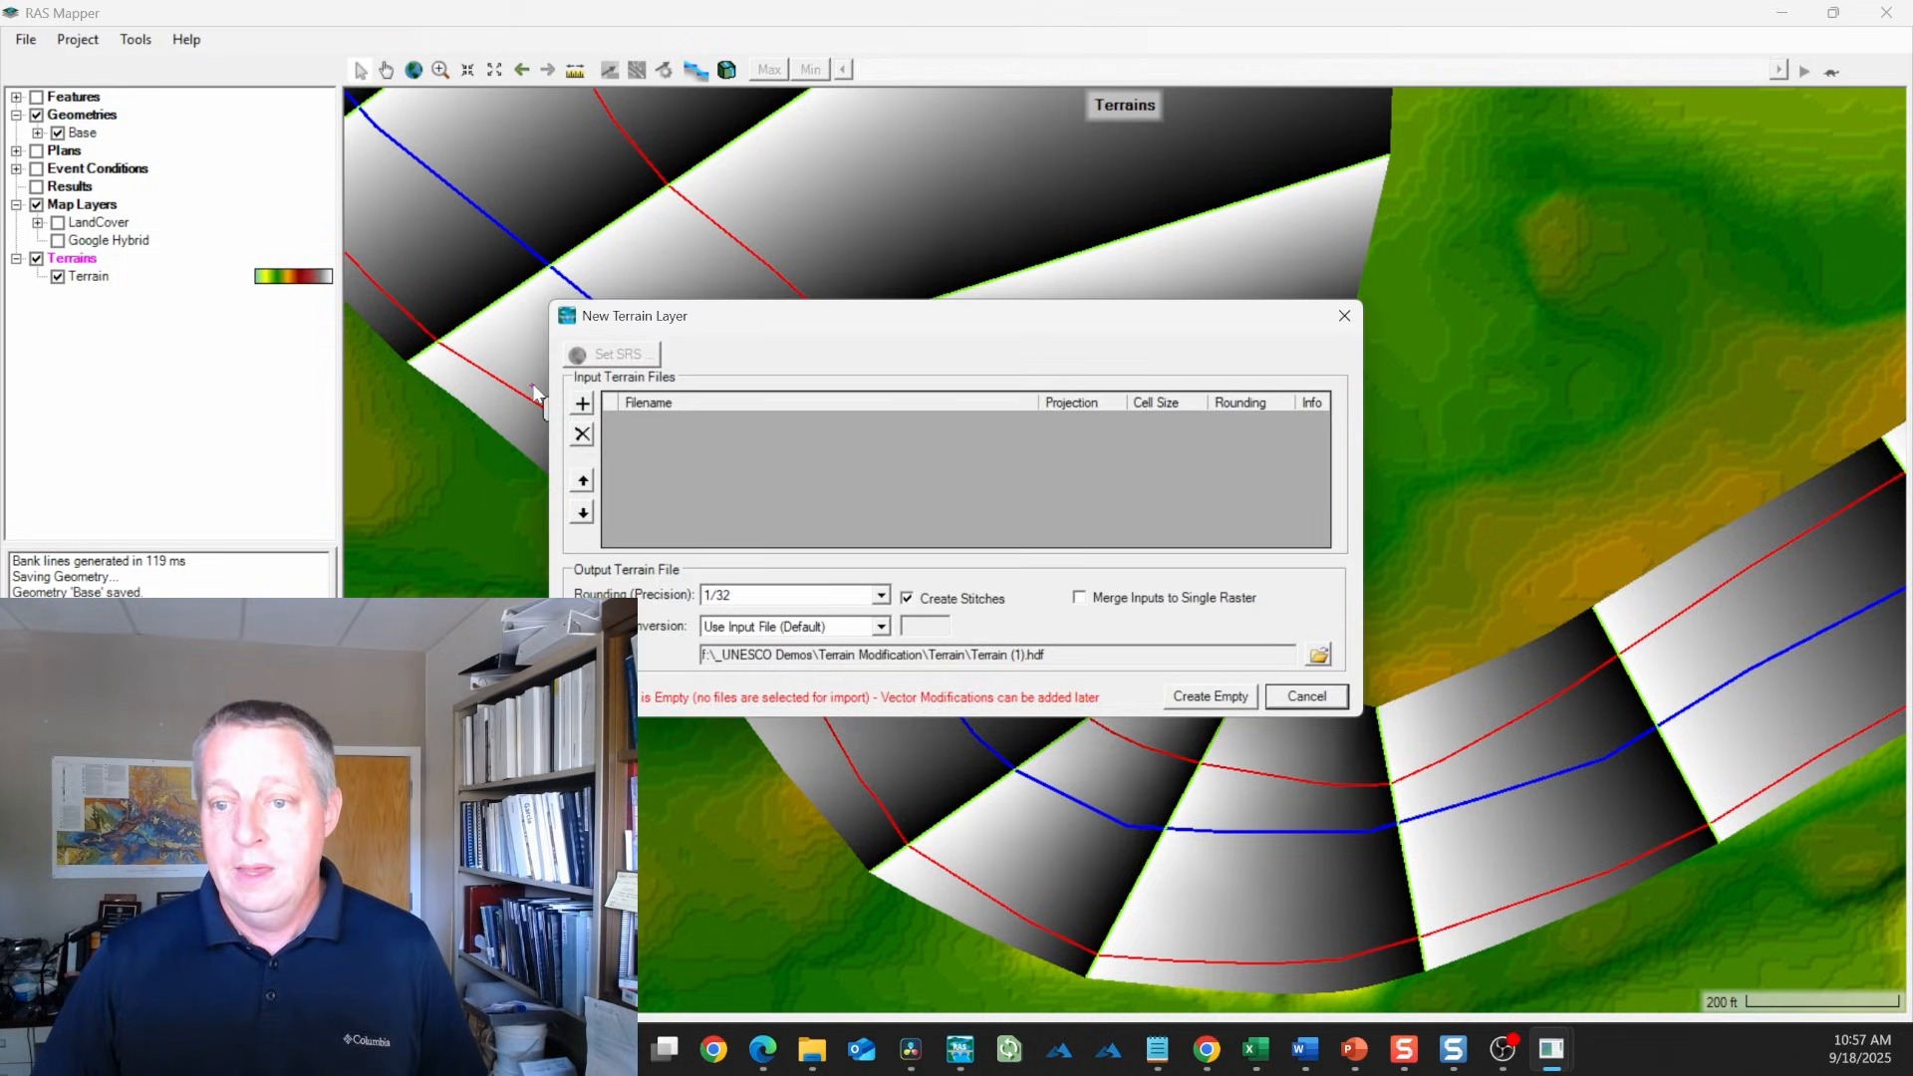
left_click(581, 404)
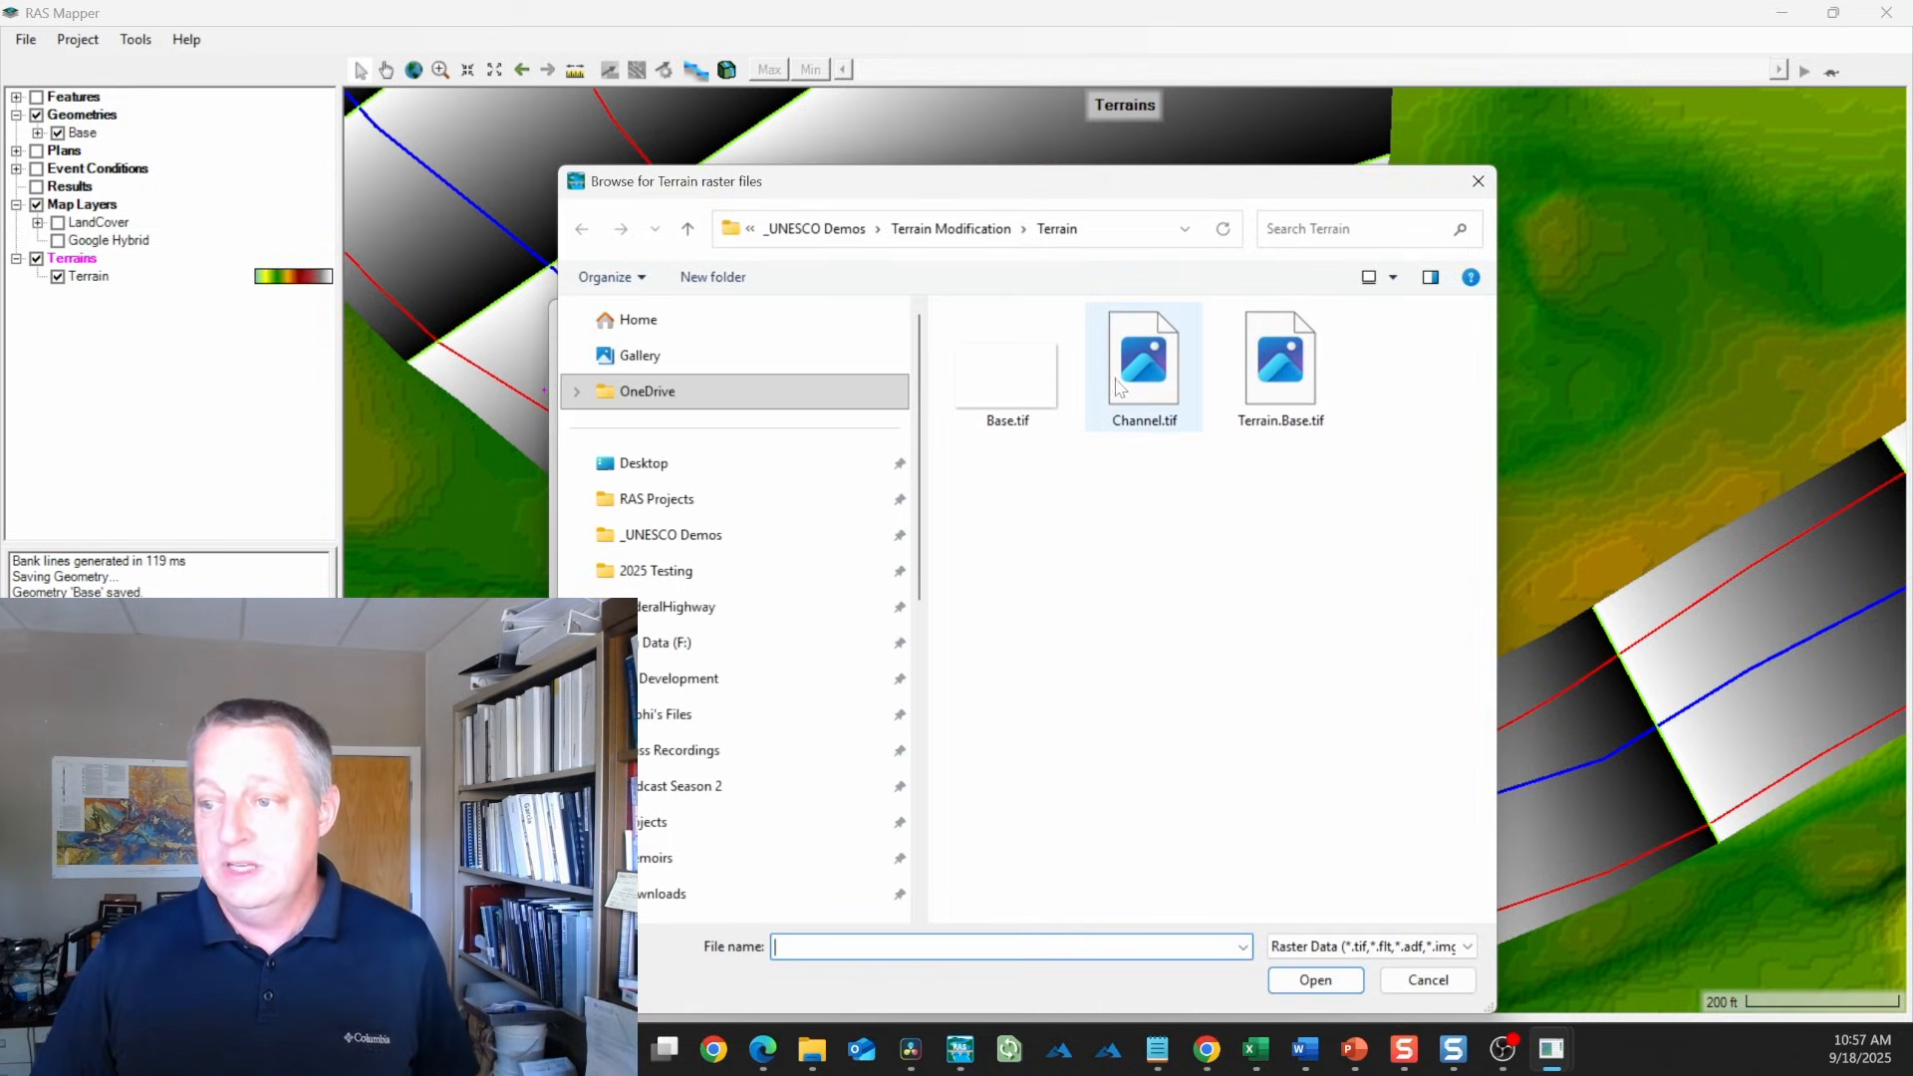
left_click(1006, 366)
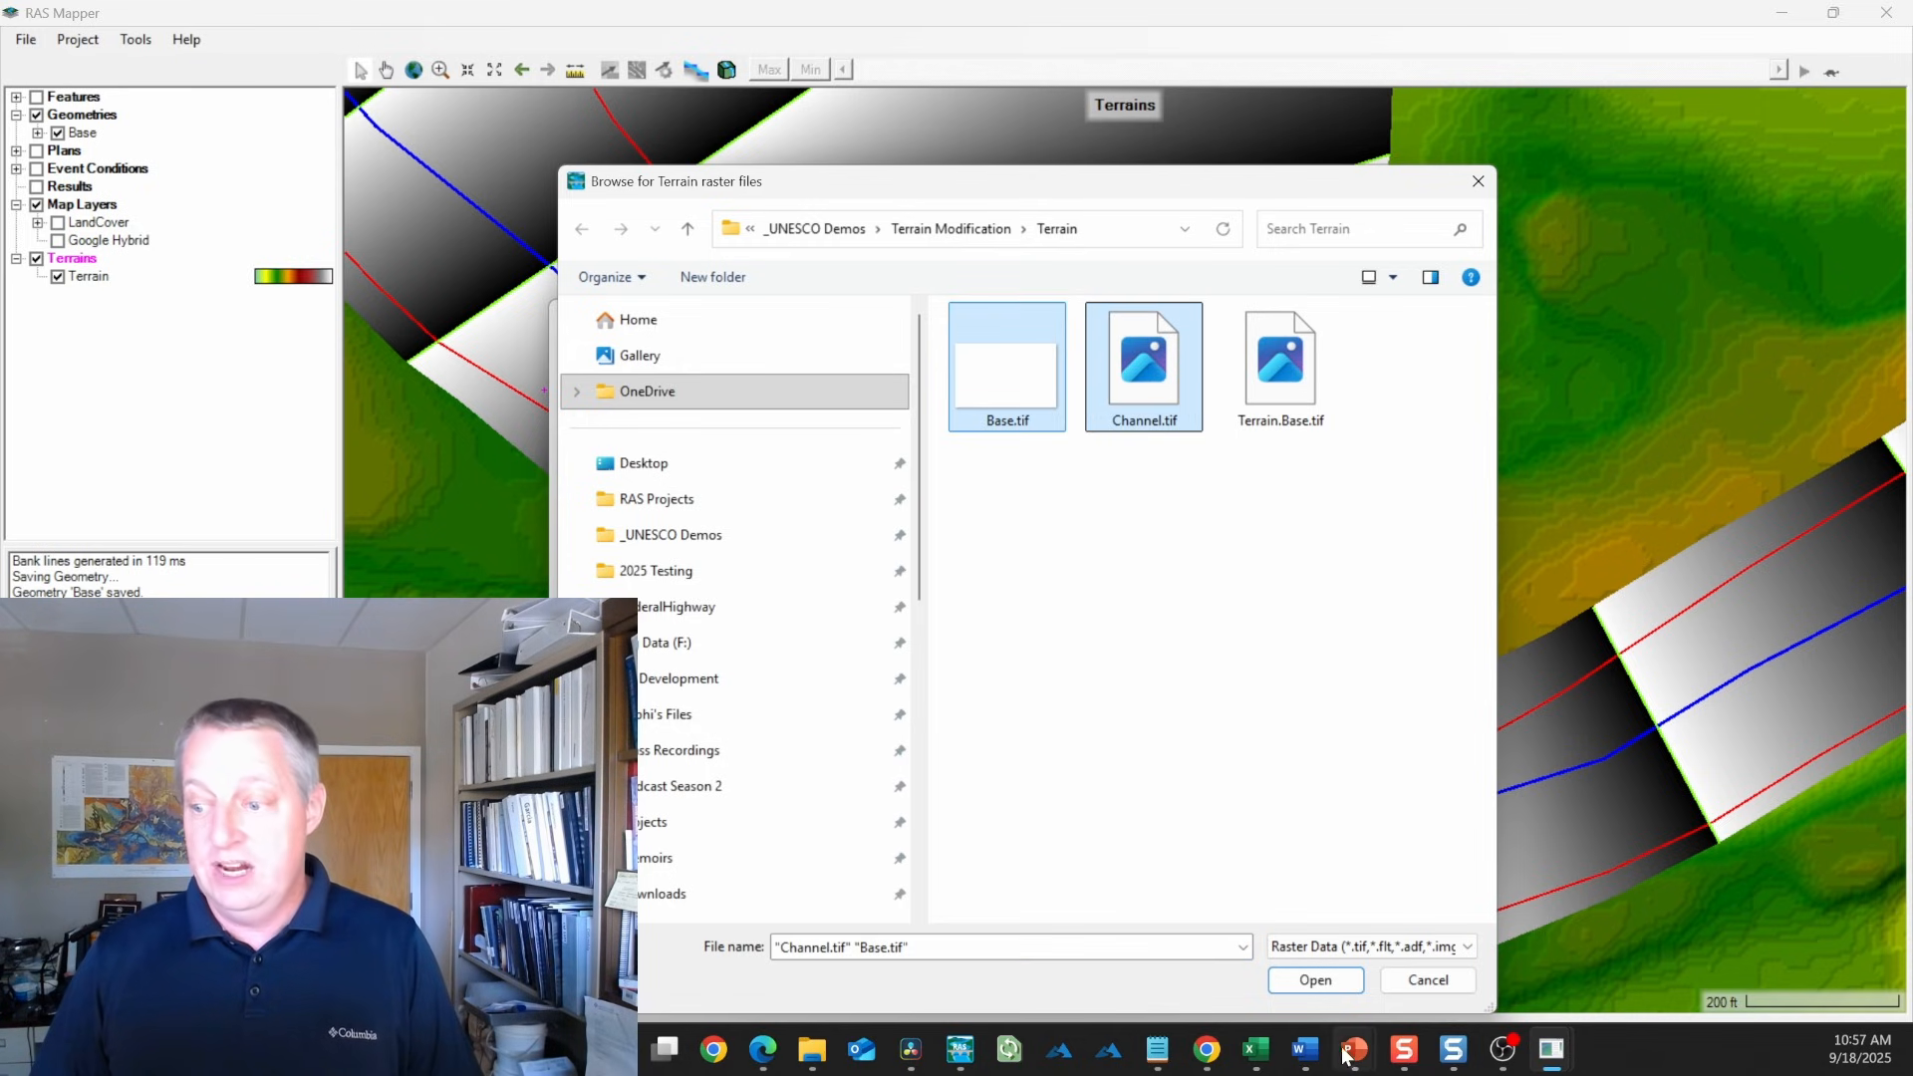
left_click(1314, 979)
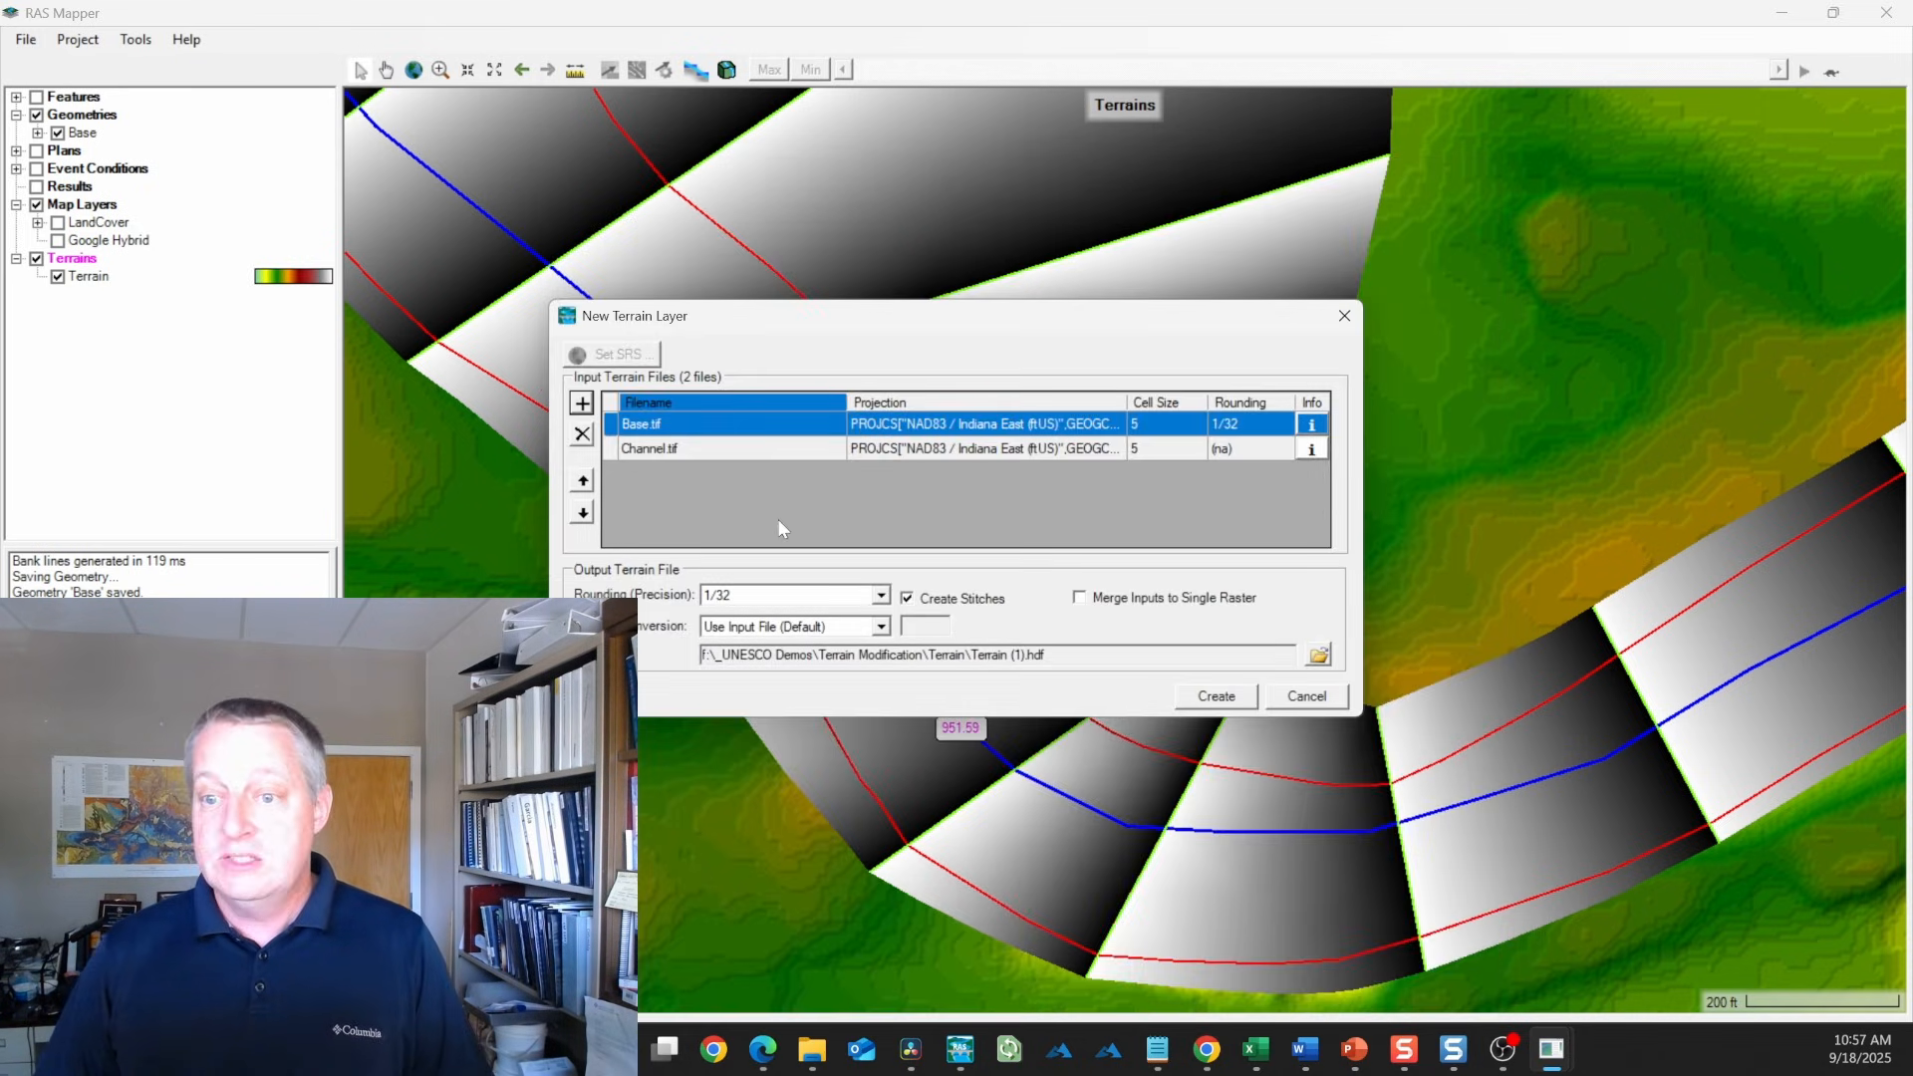
left_click(647, 447)
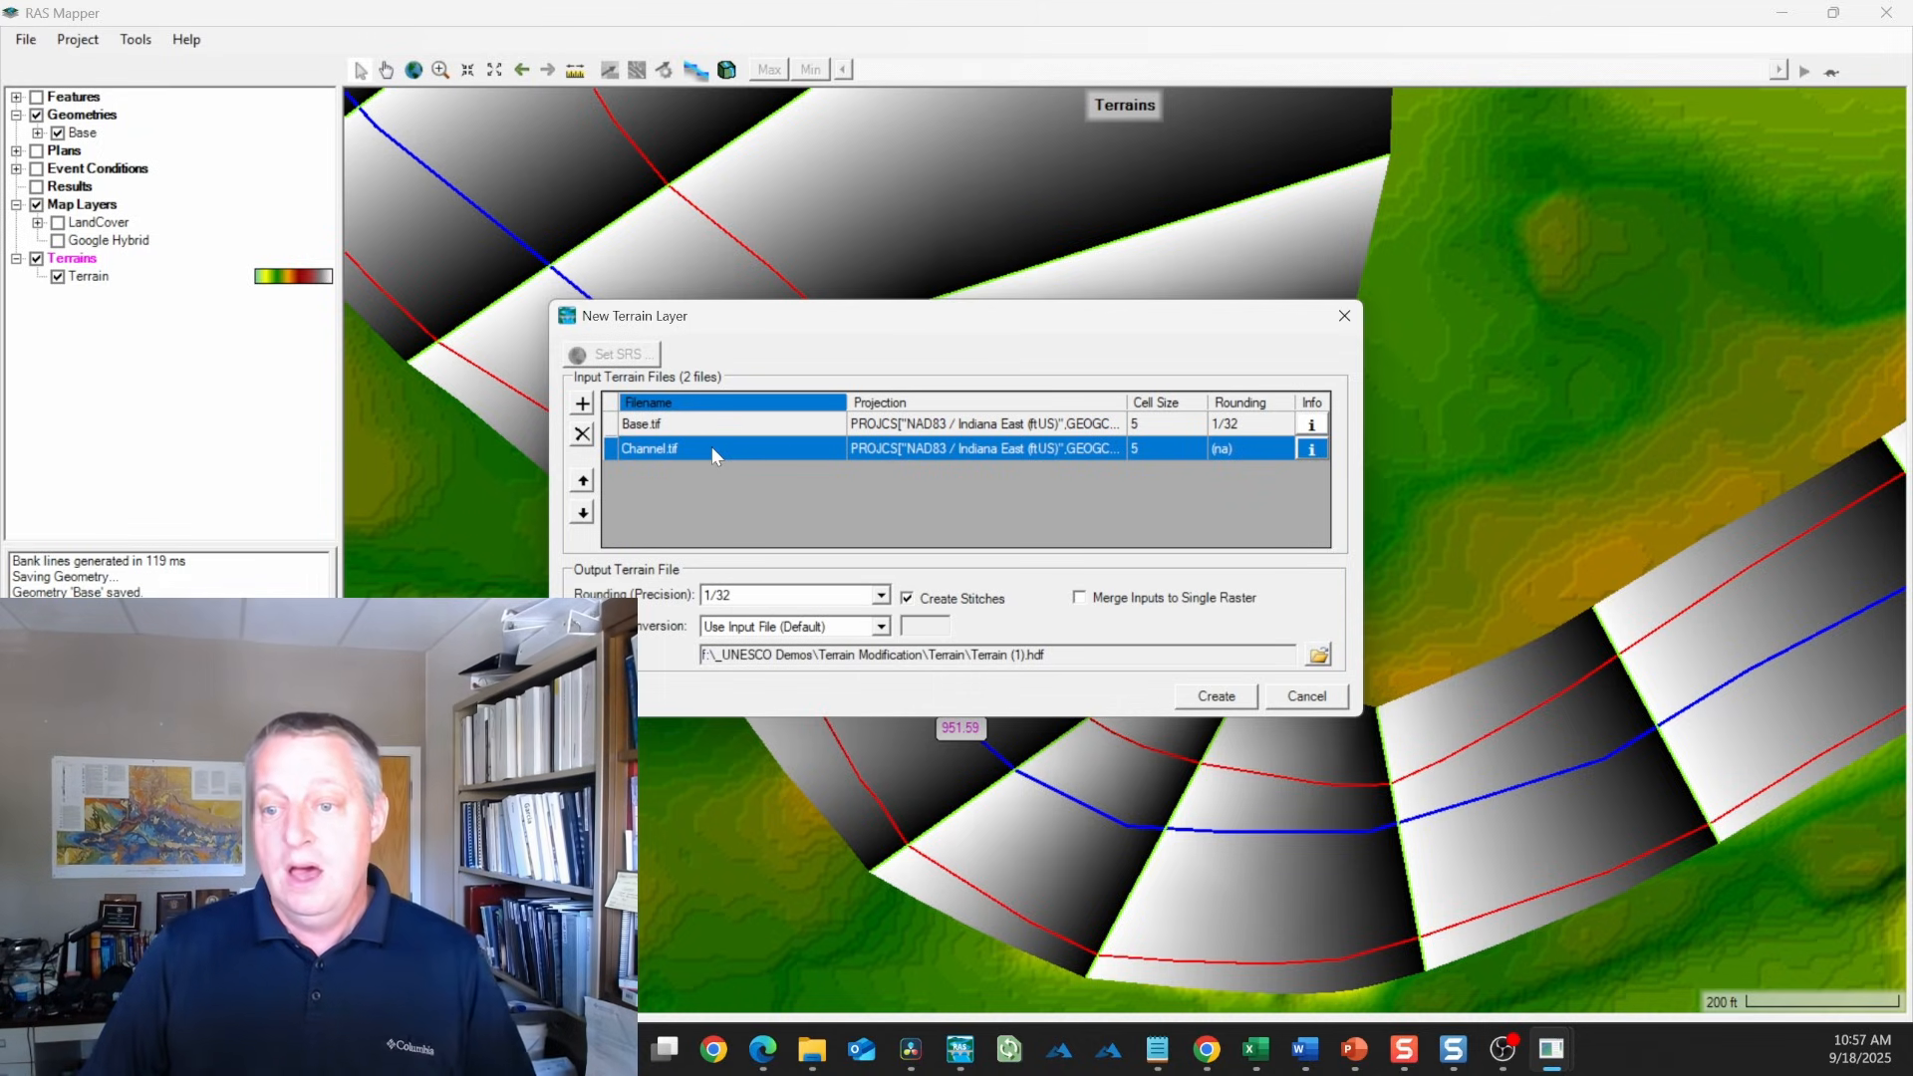
left_click(581, 479)
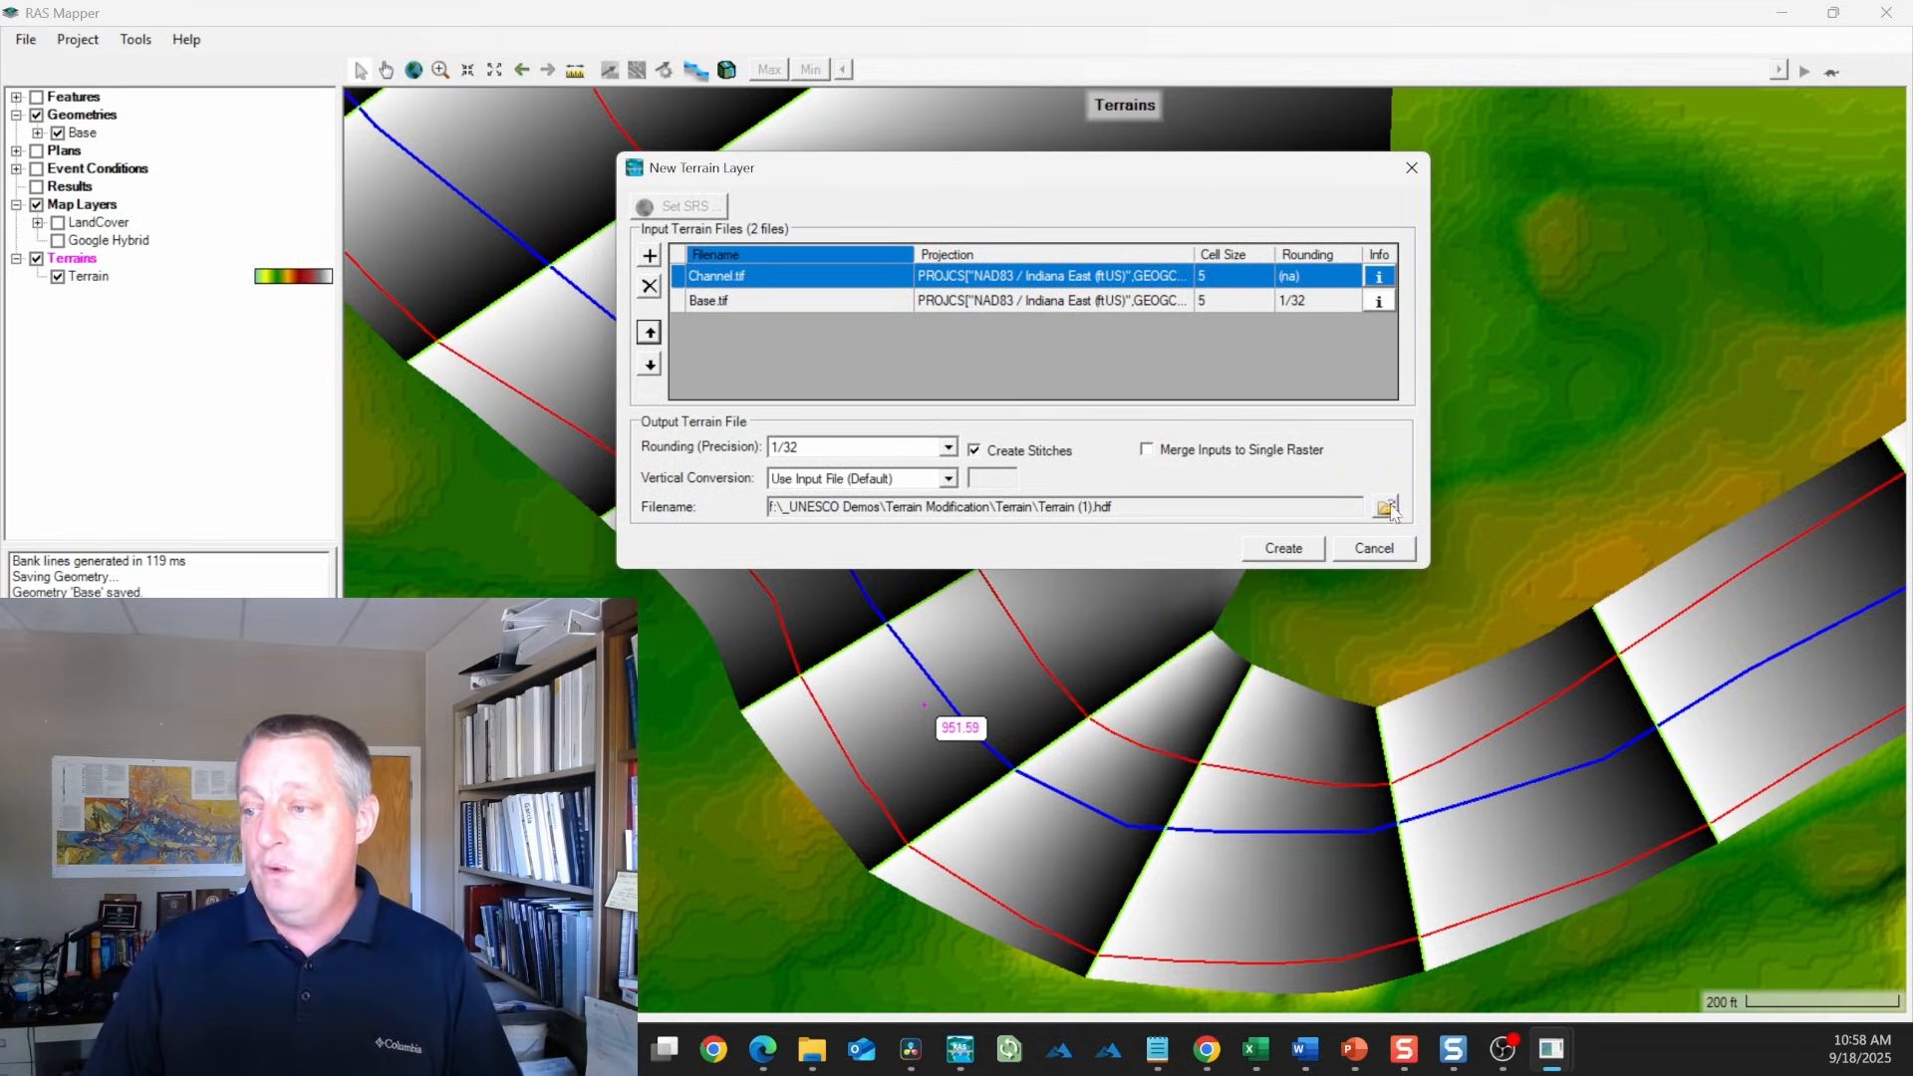
Save the new terrain as Compound.hdf and create it
left_click(1387, 506)
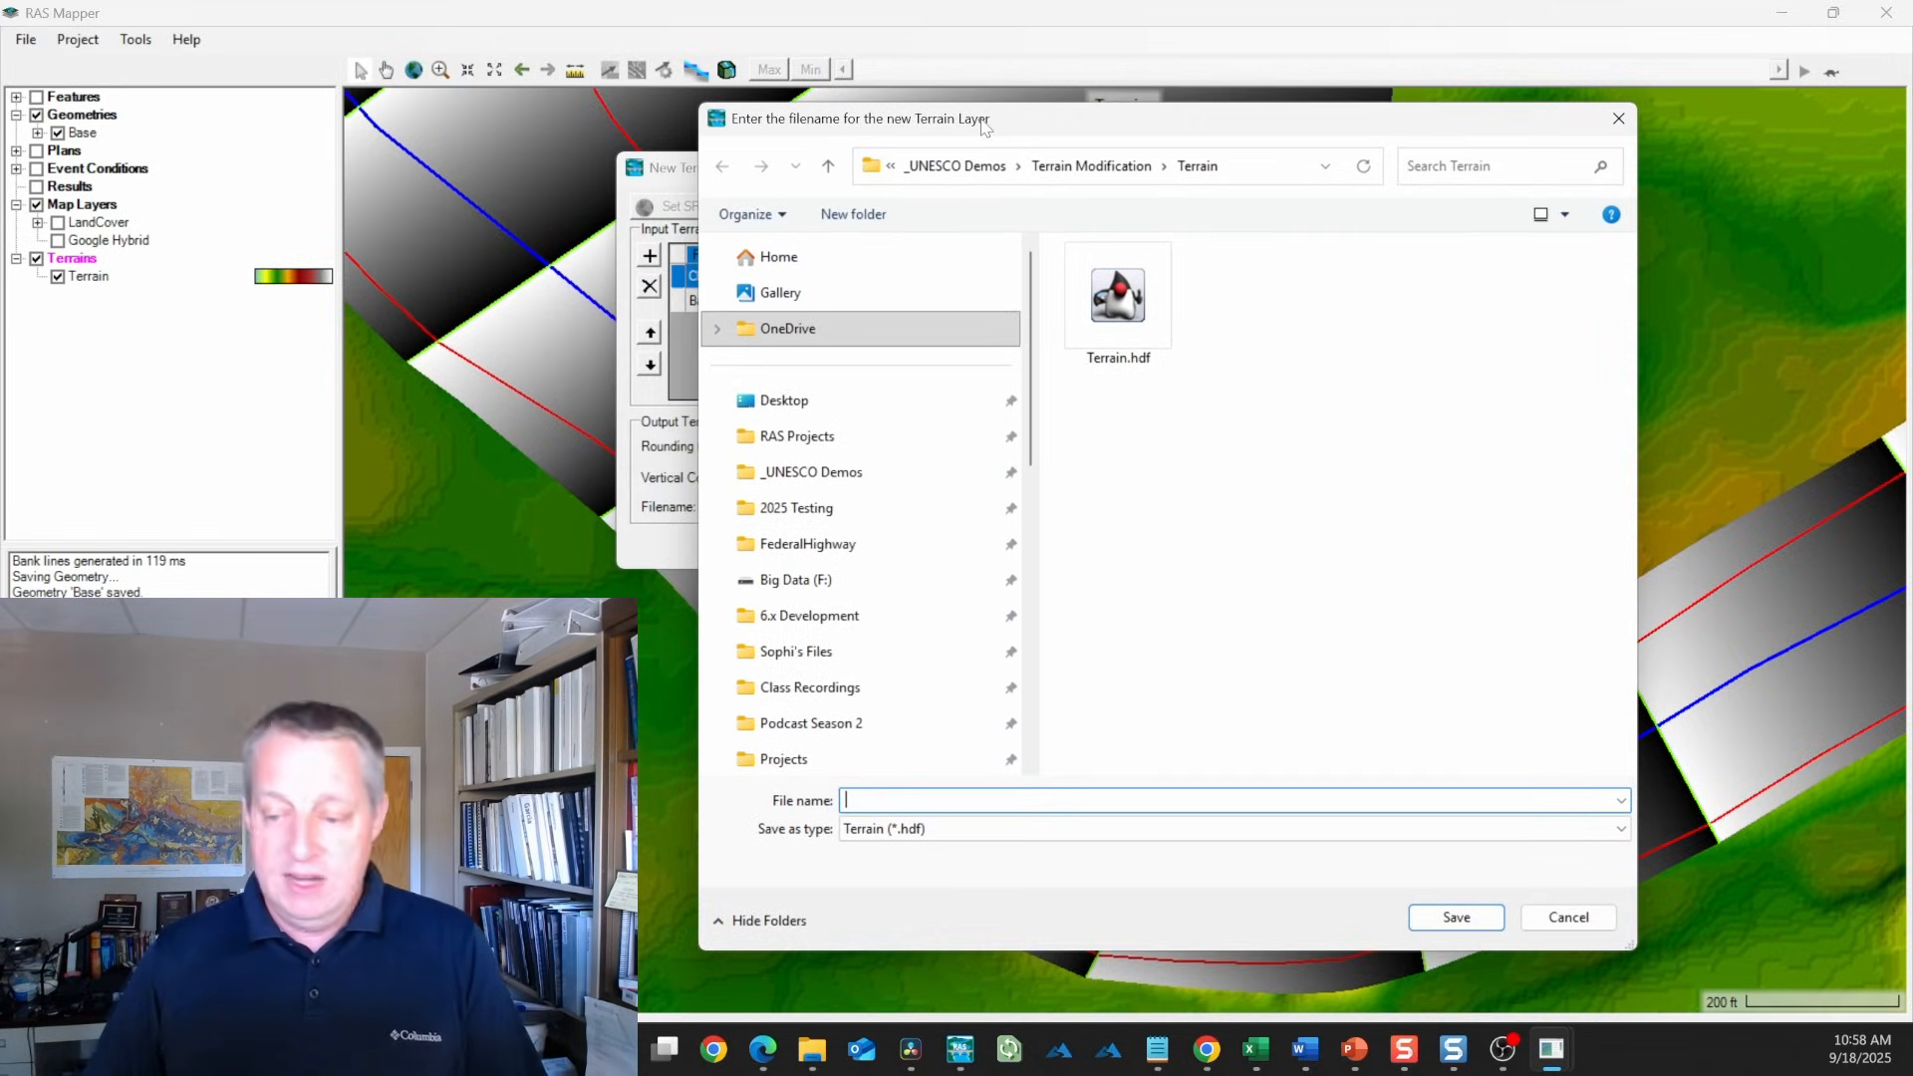
type("Comp")
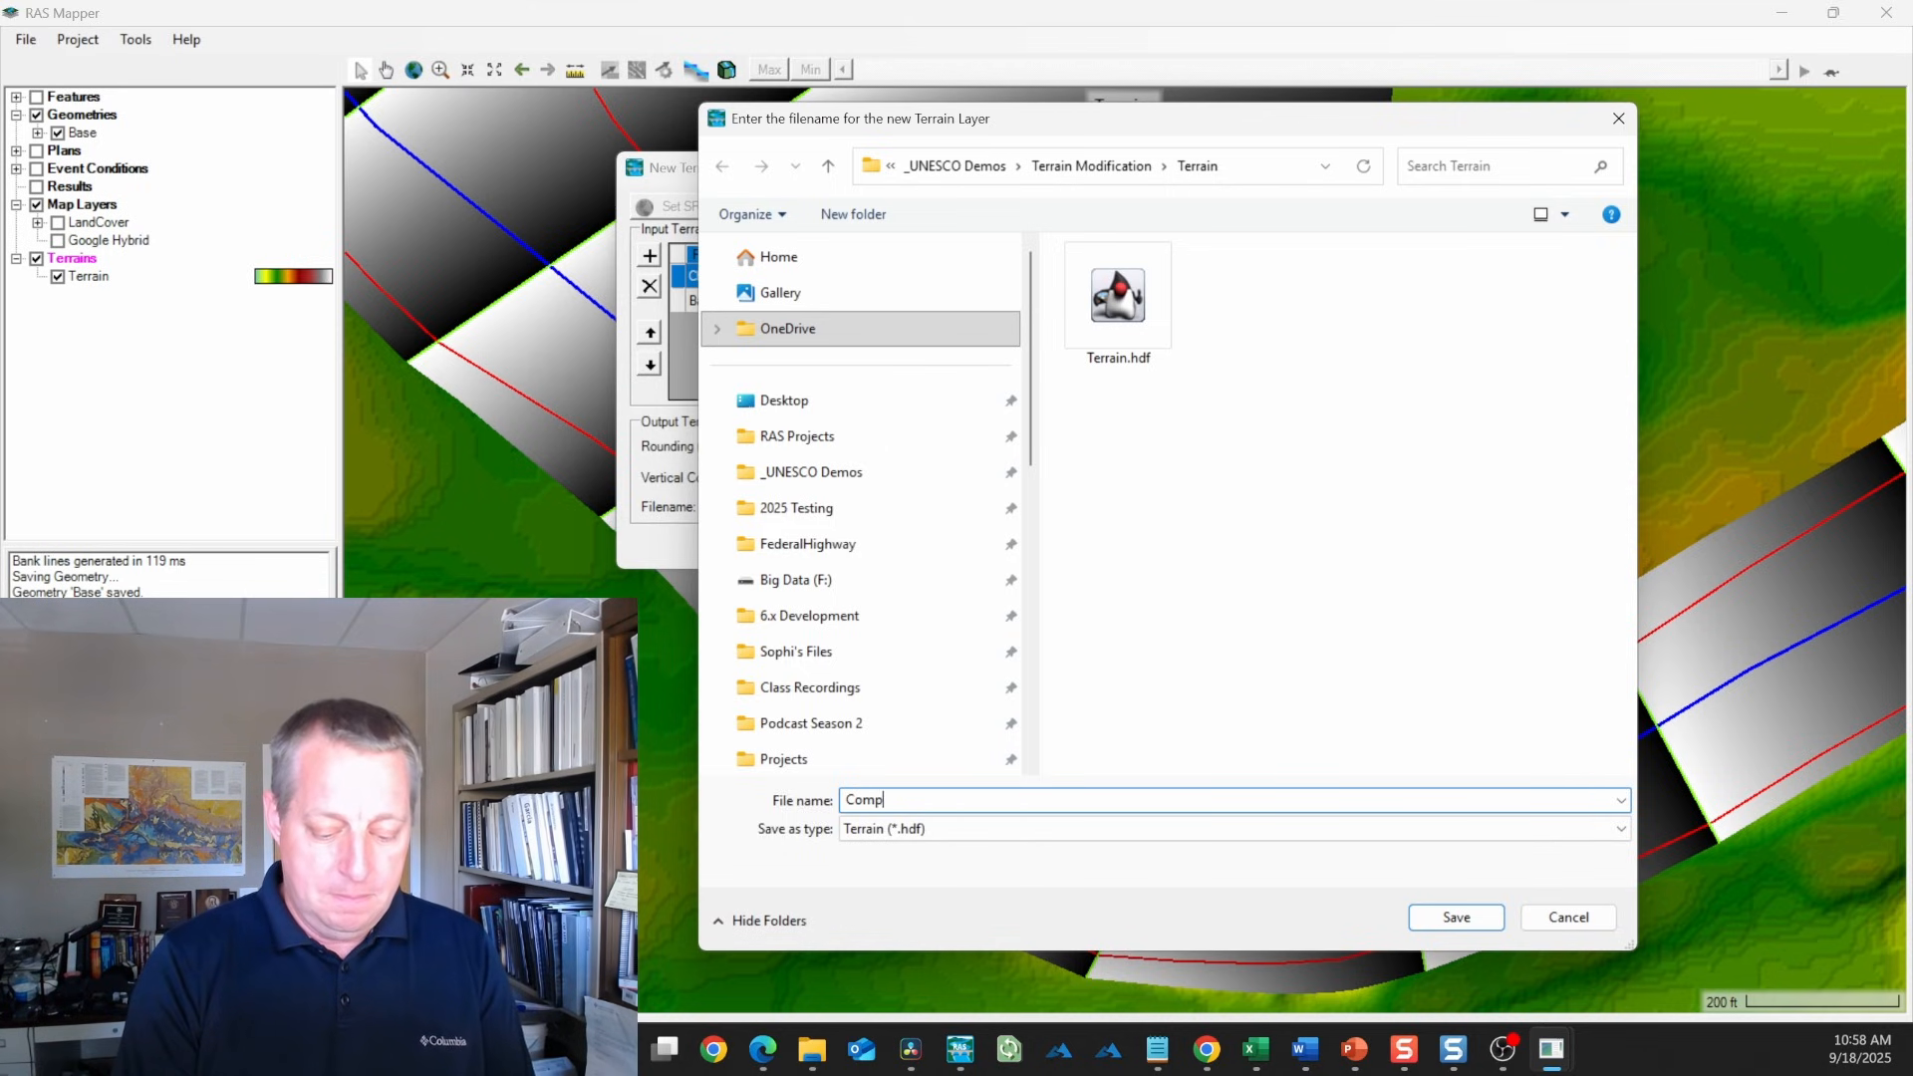
left_click(1454, 916)
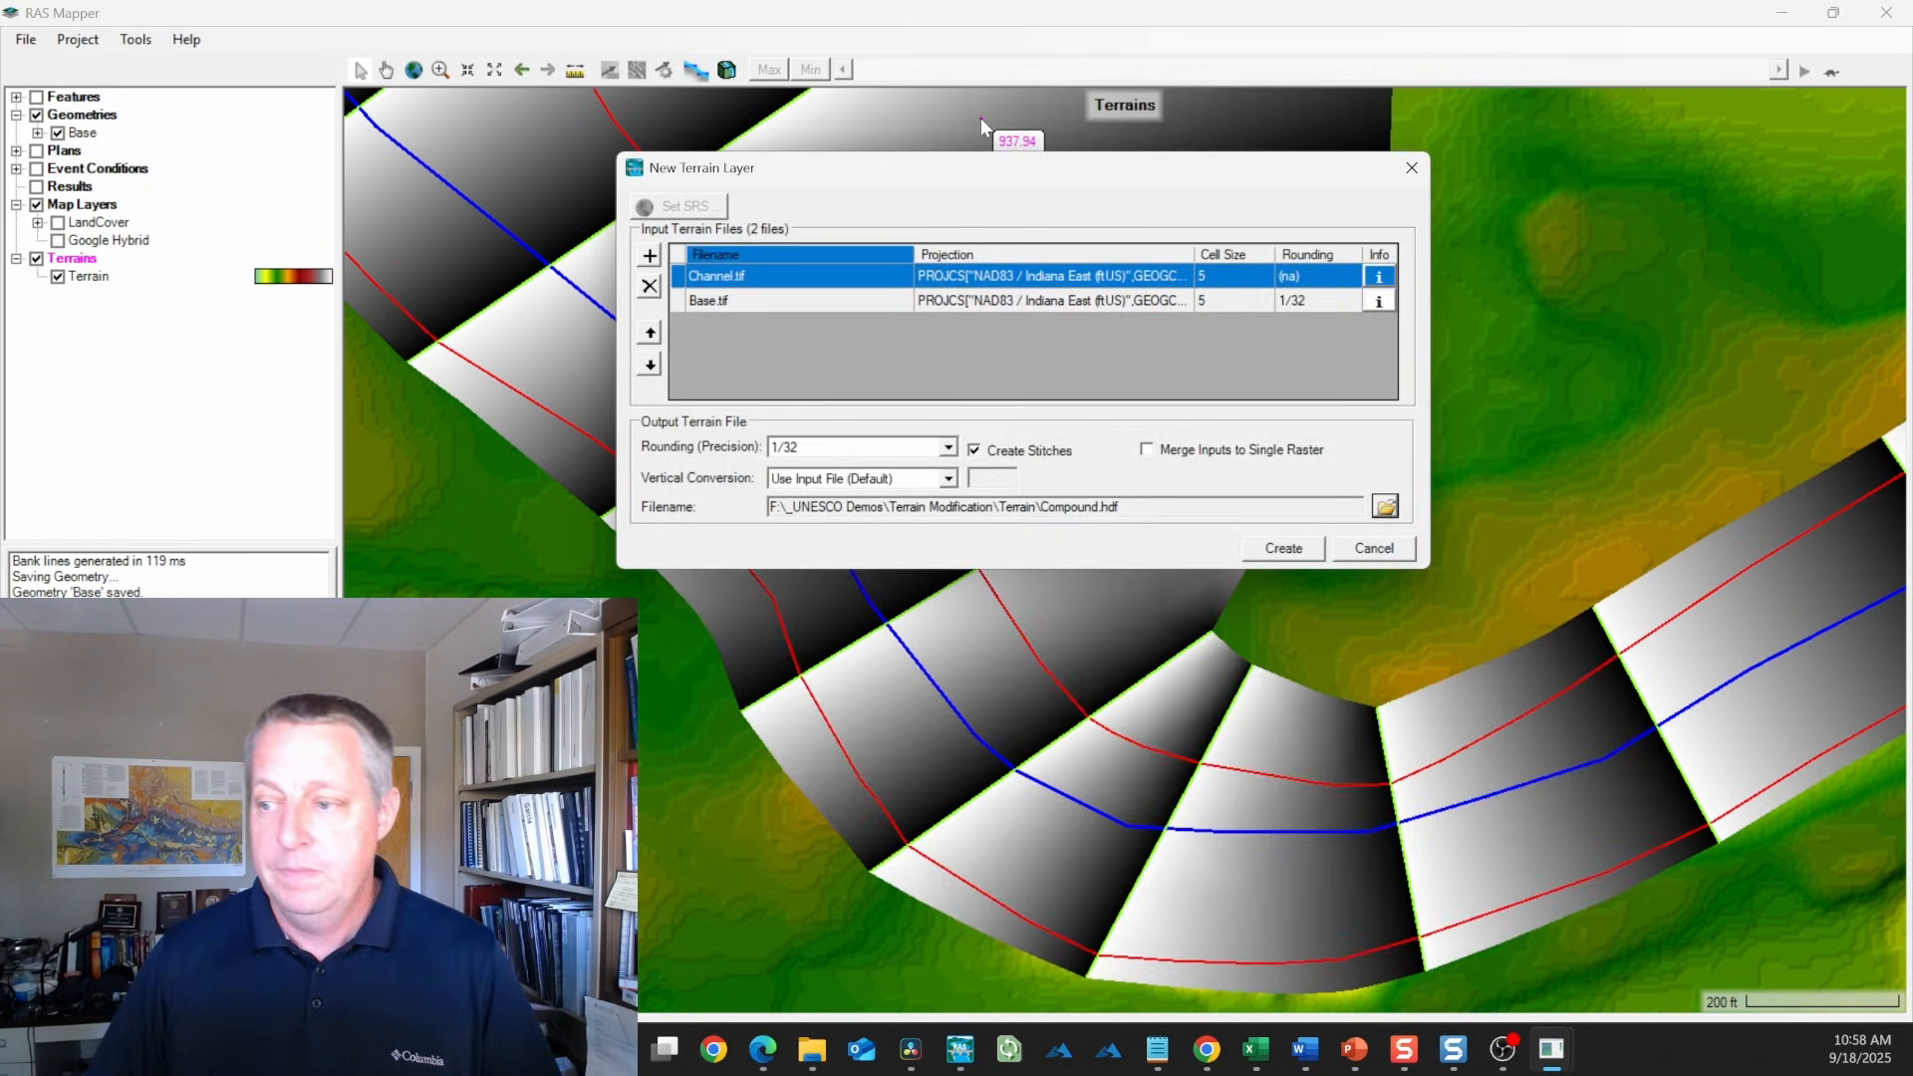
mouse_move(1248, 550)
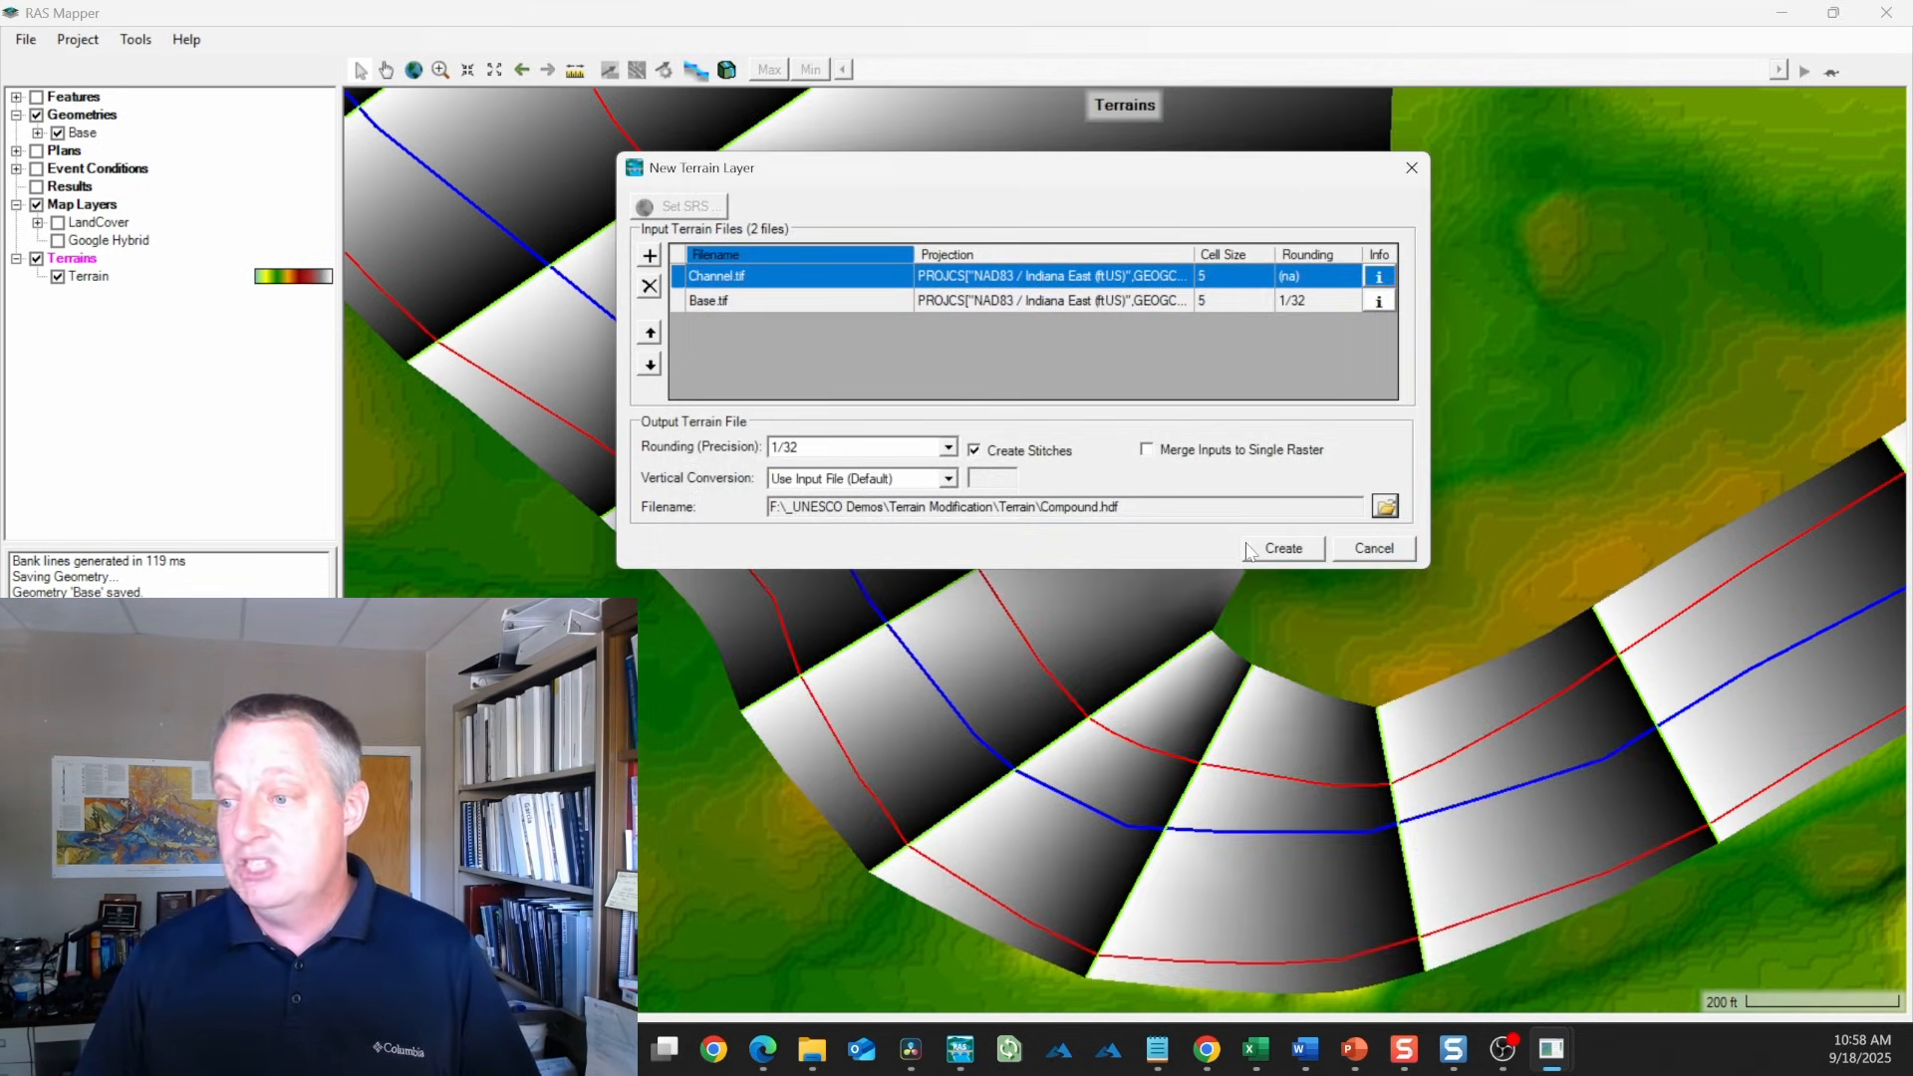
left_click(1281, 548)
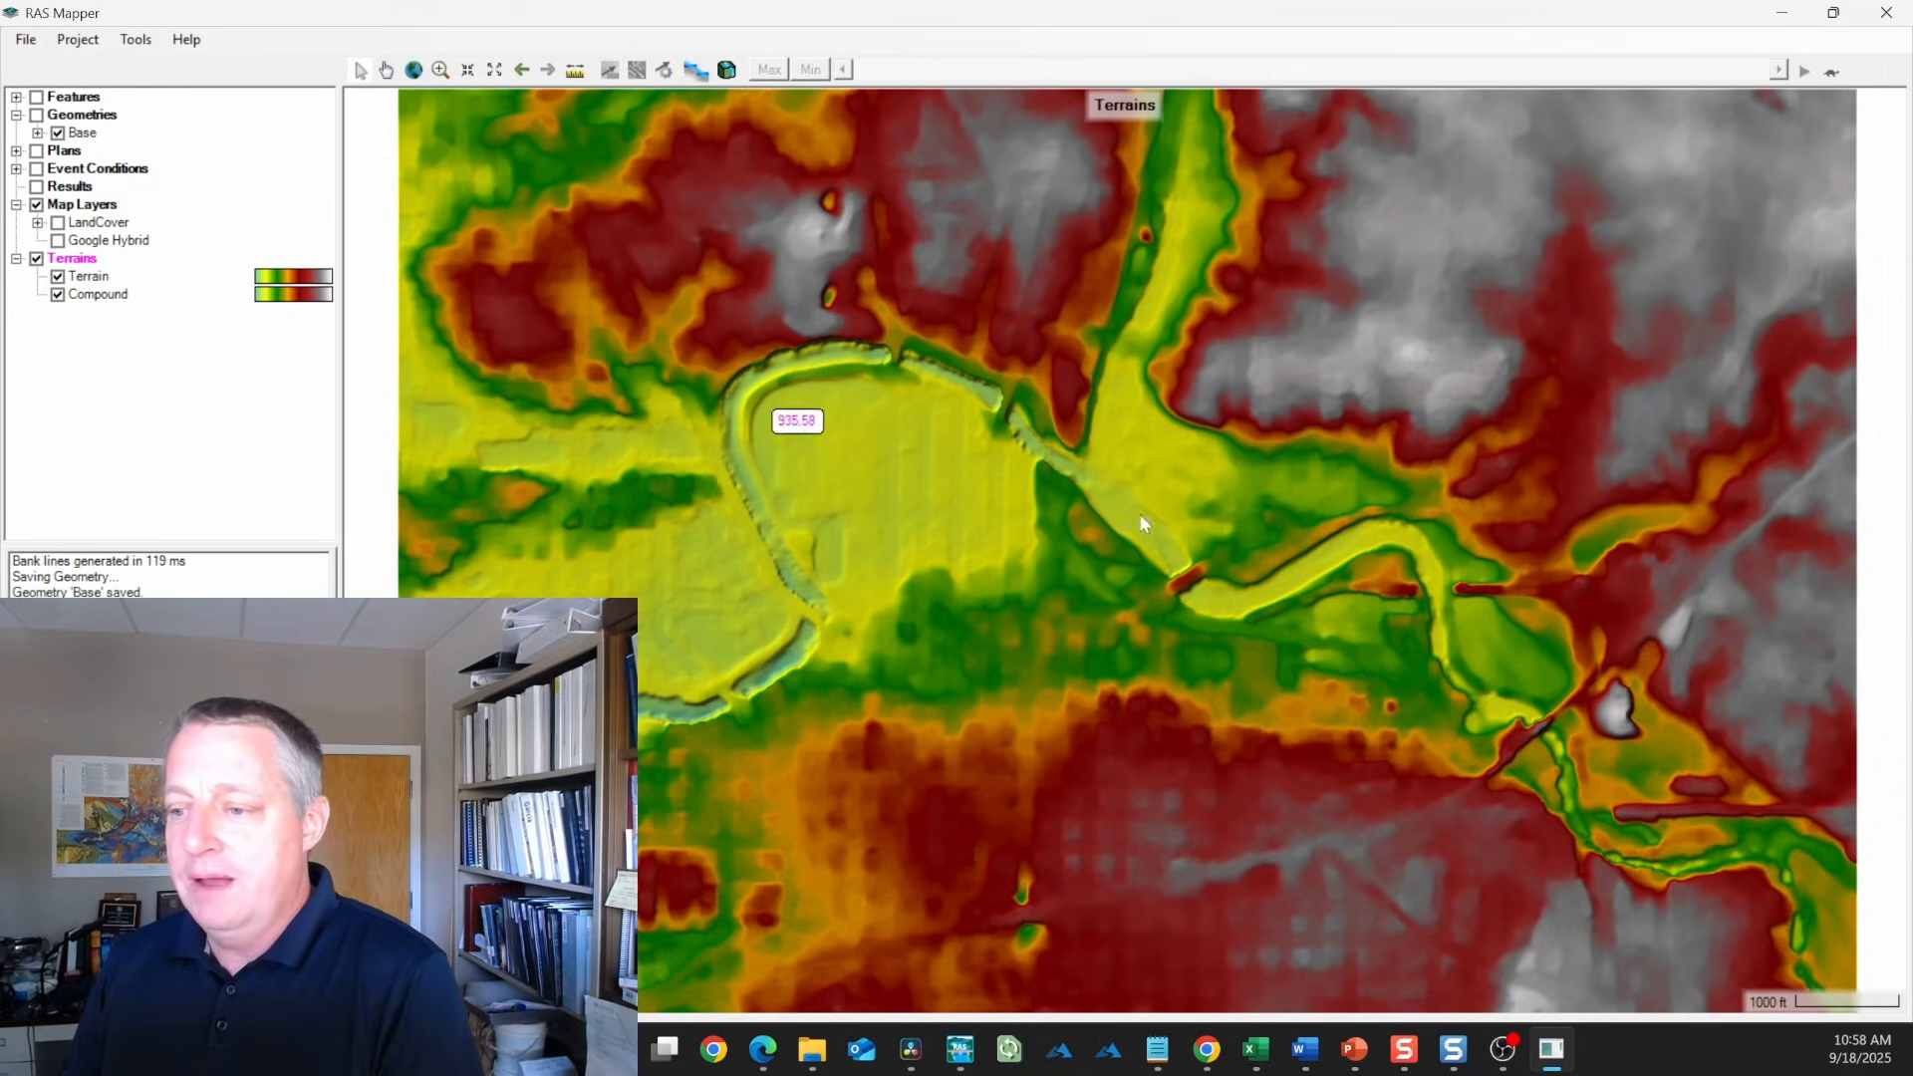
mouse_move(1195, 574)
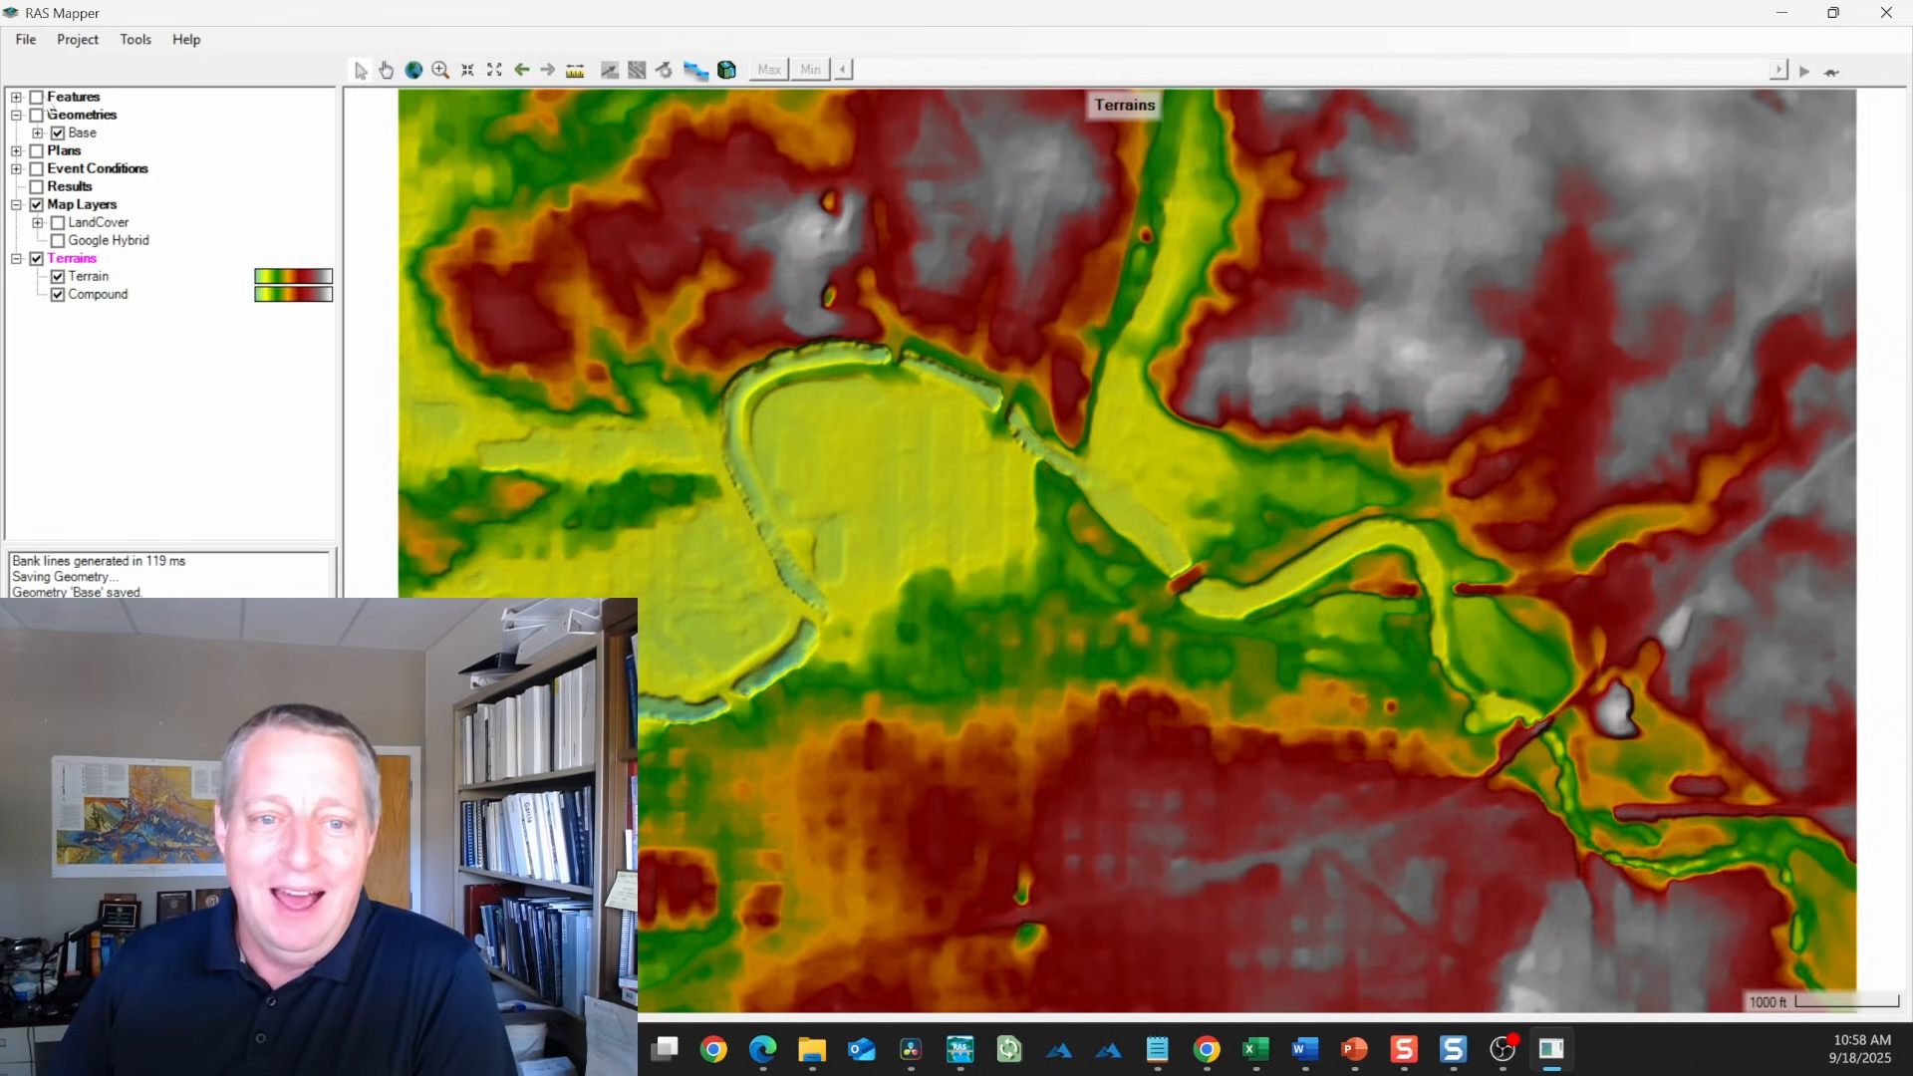
Compare the Compound and Terrain layers, then zoom in on the carved channel
left_click(98, 294)
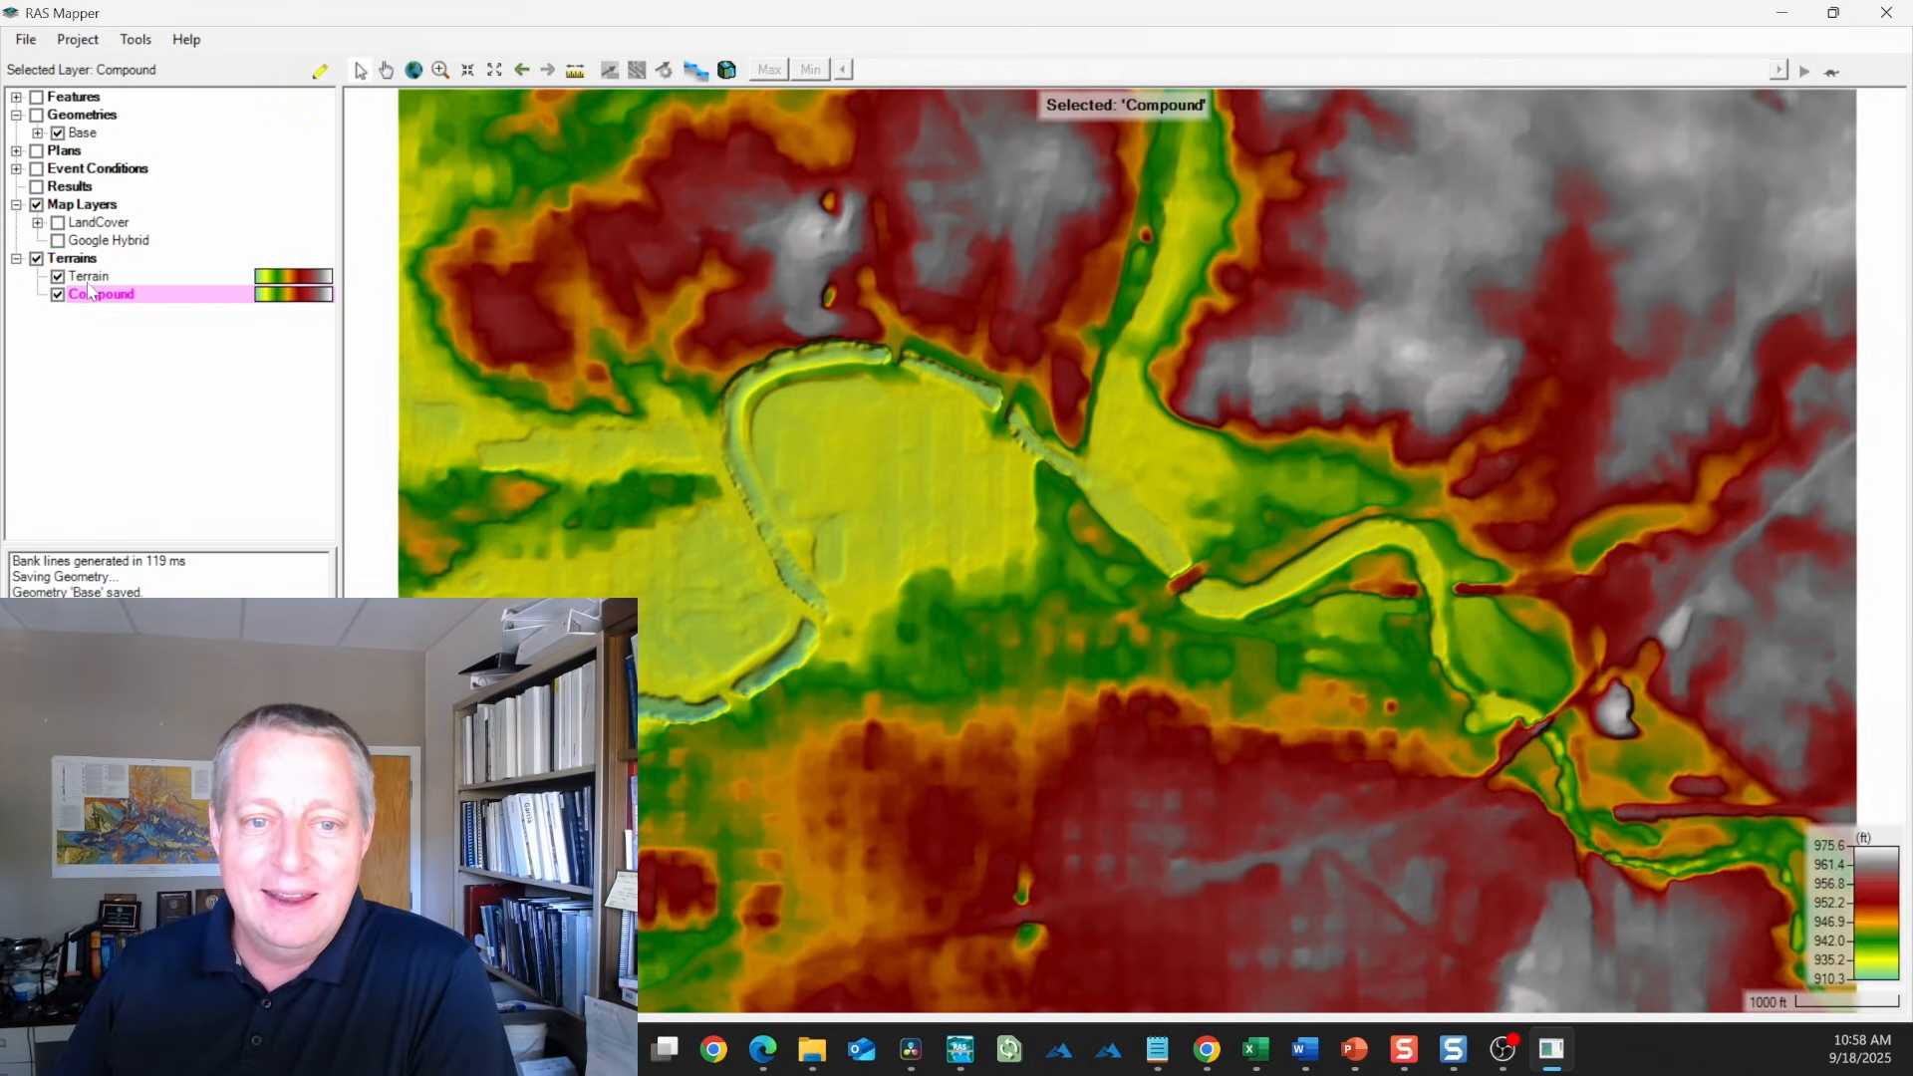
left_click(87, 275)
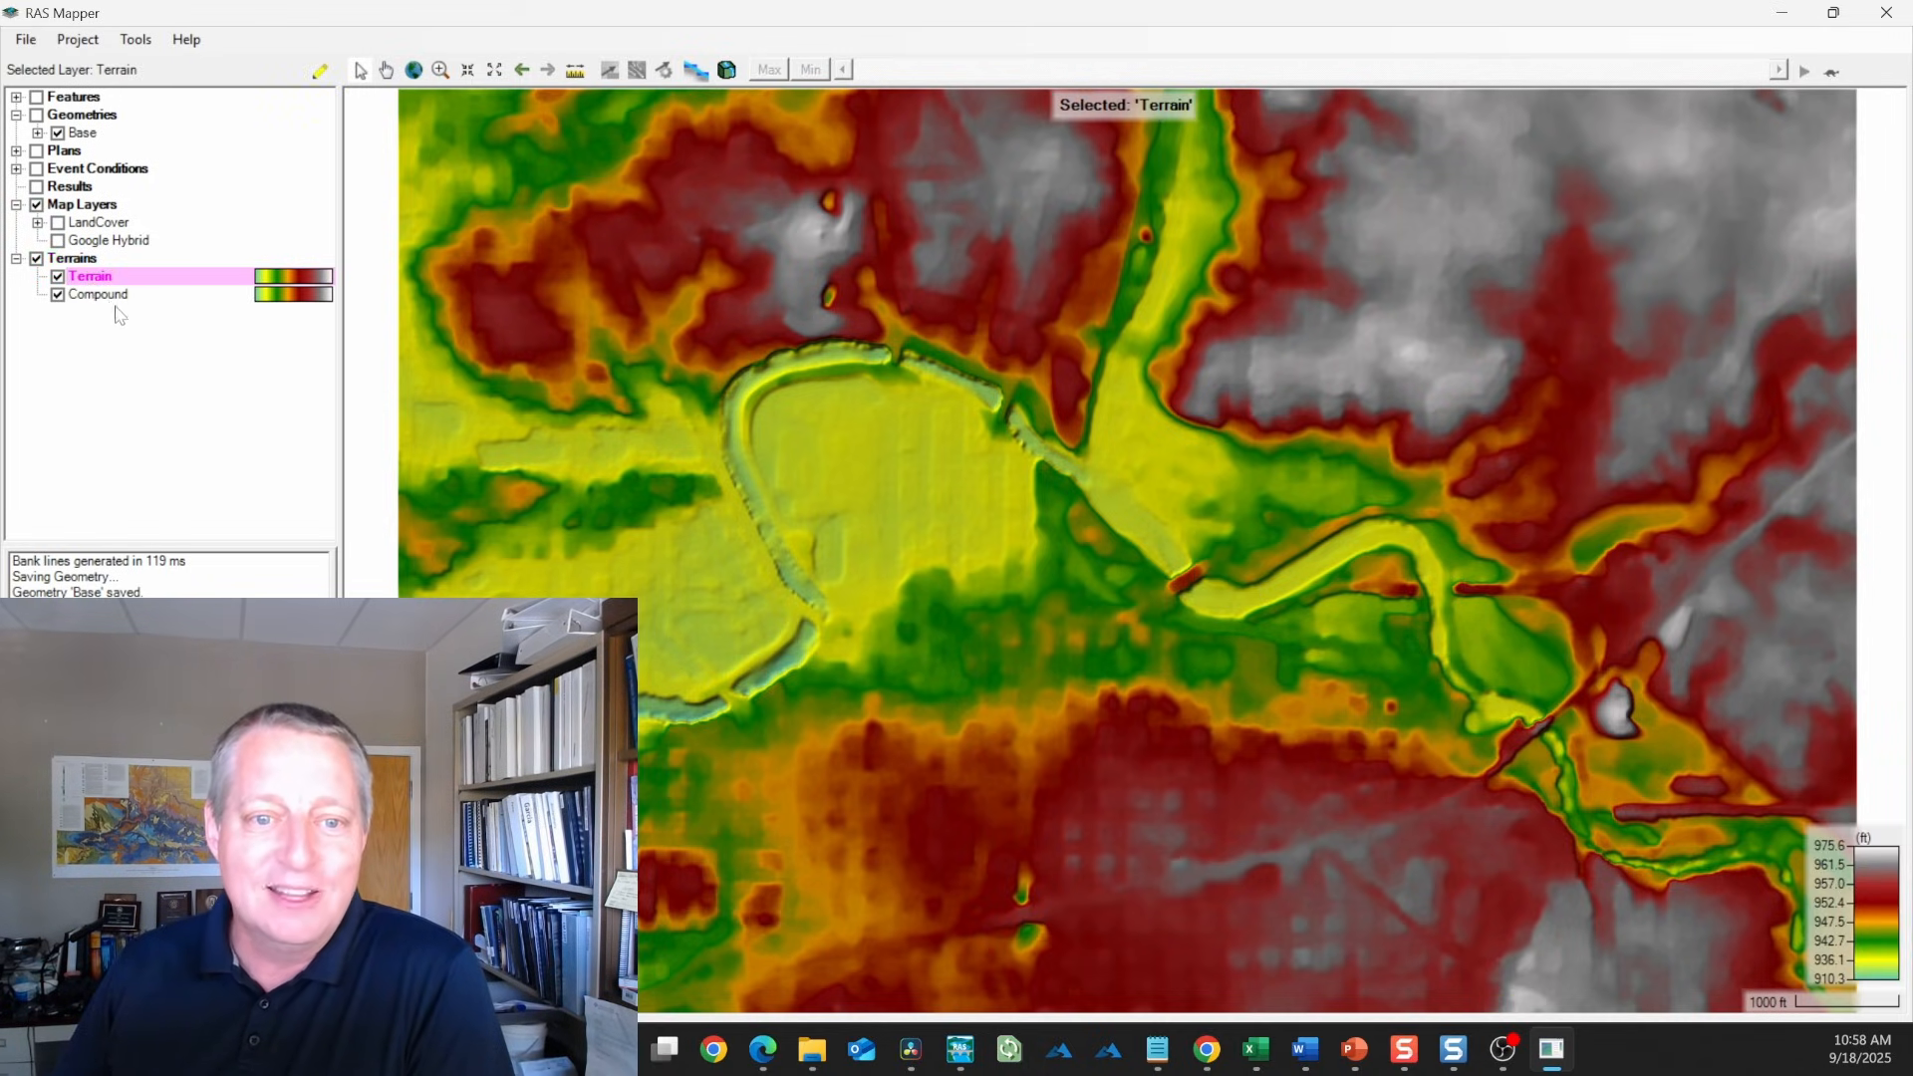
left_click(103, 294)
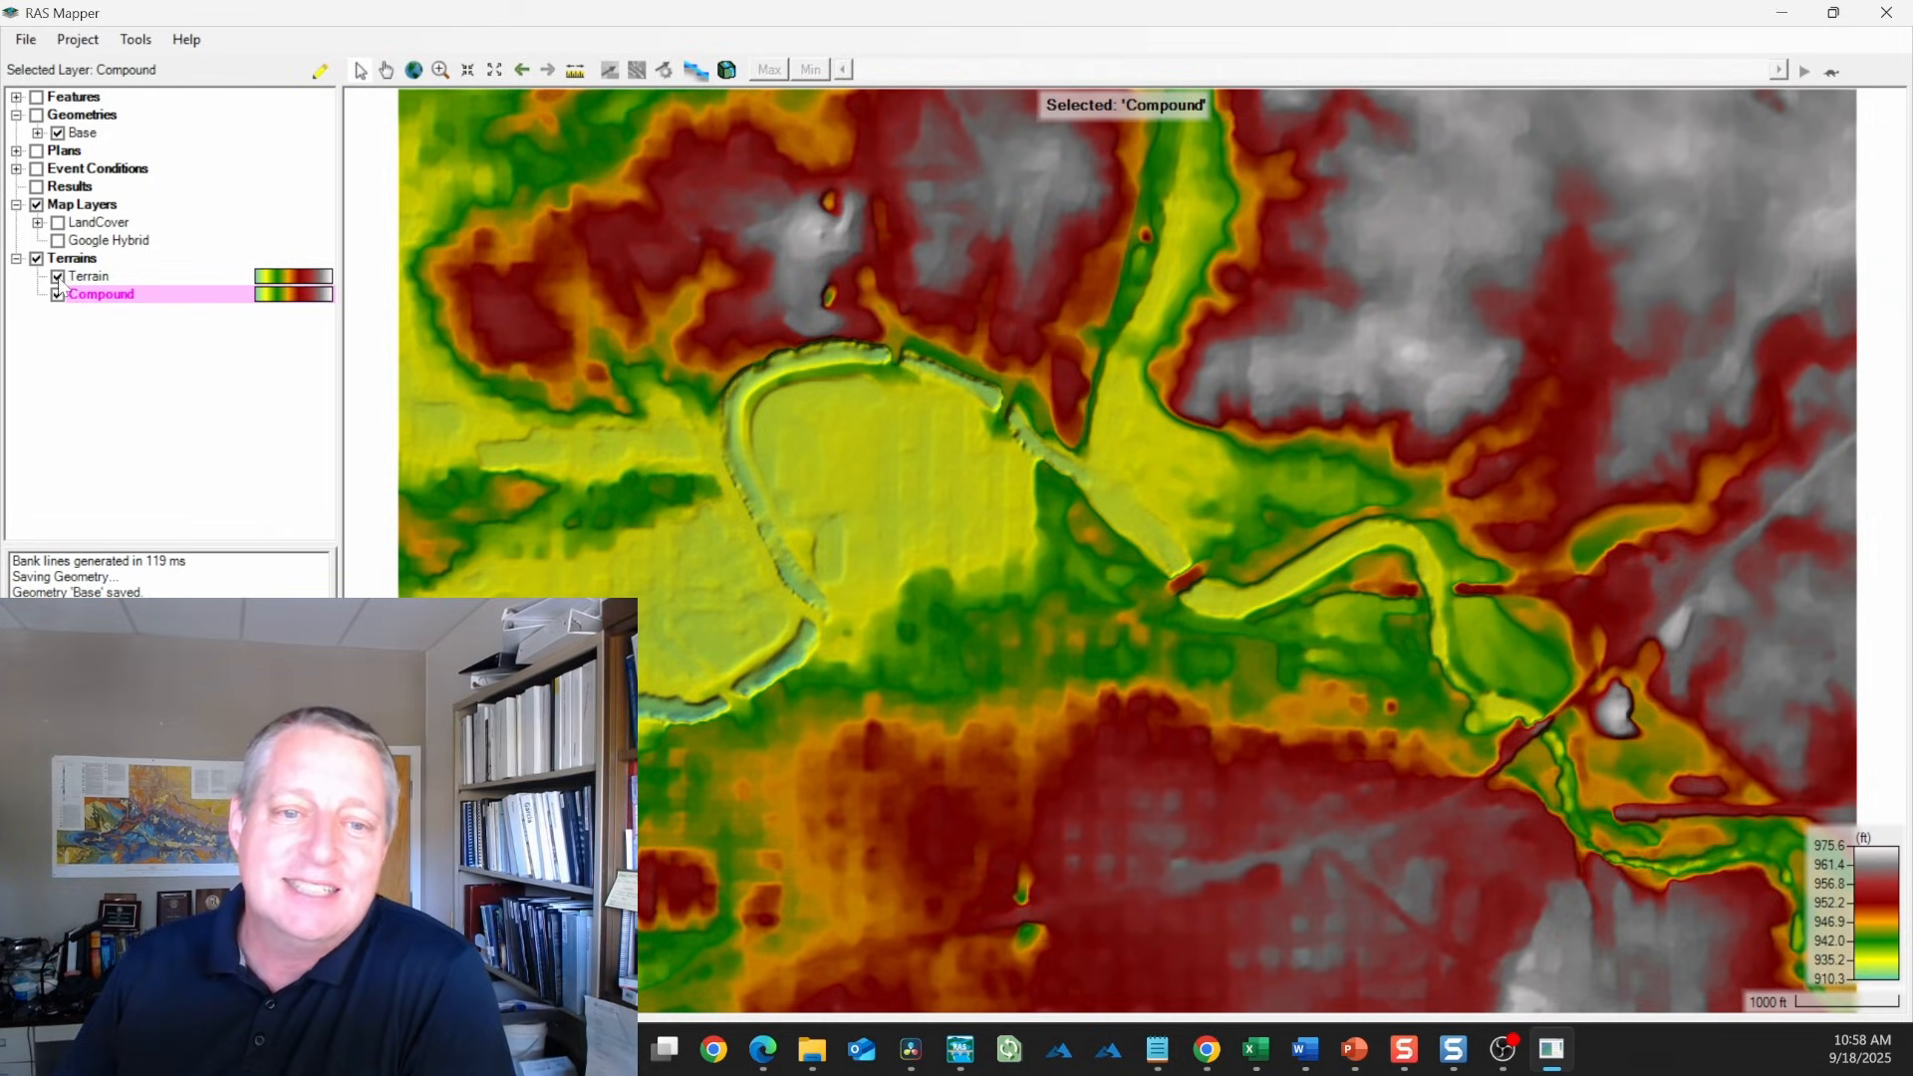
scroll("up", 3)
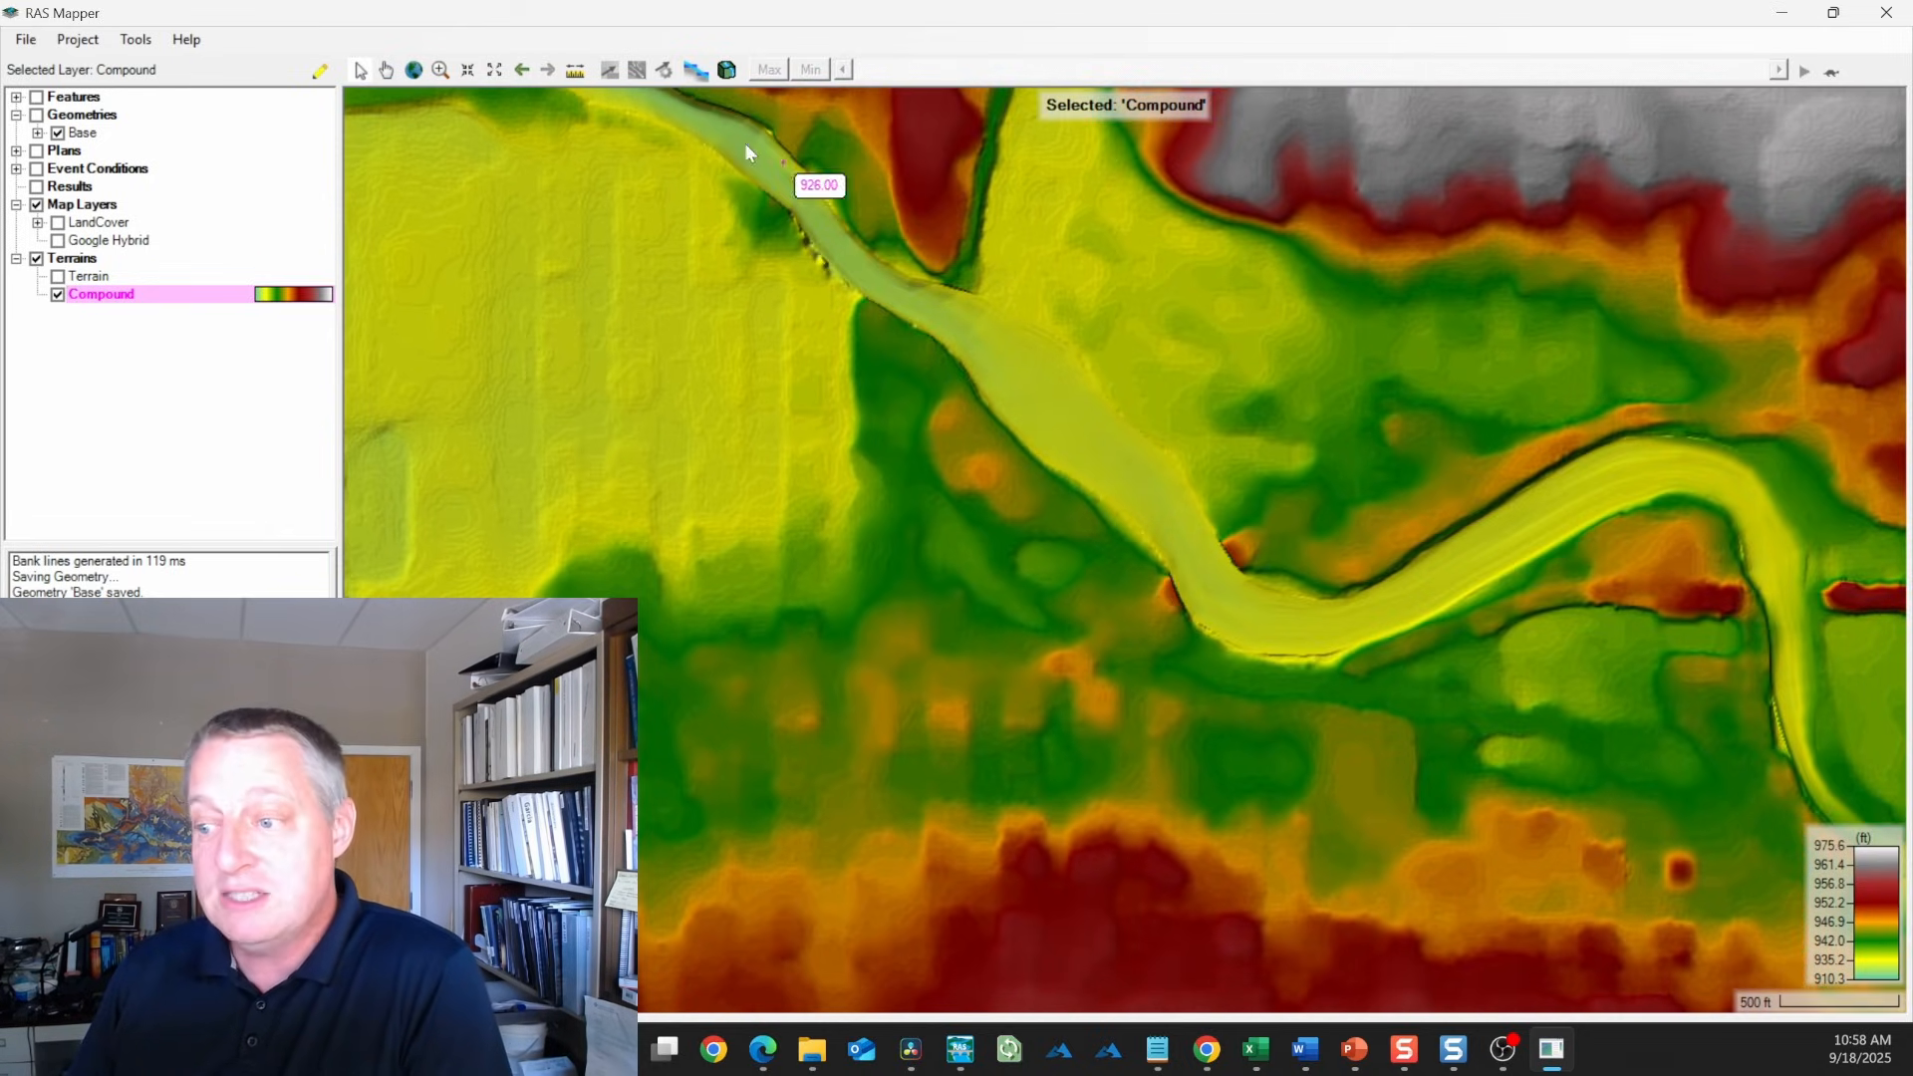
mouse_move(1385, 607)
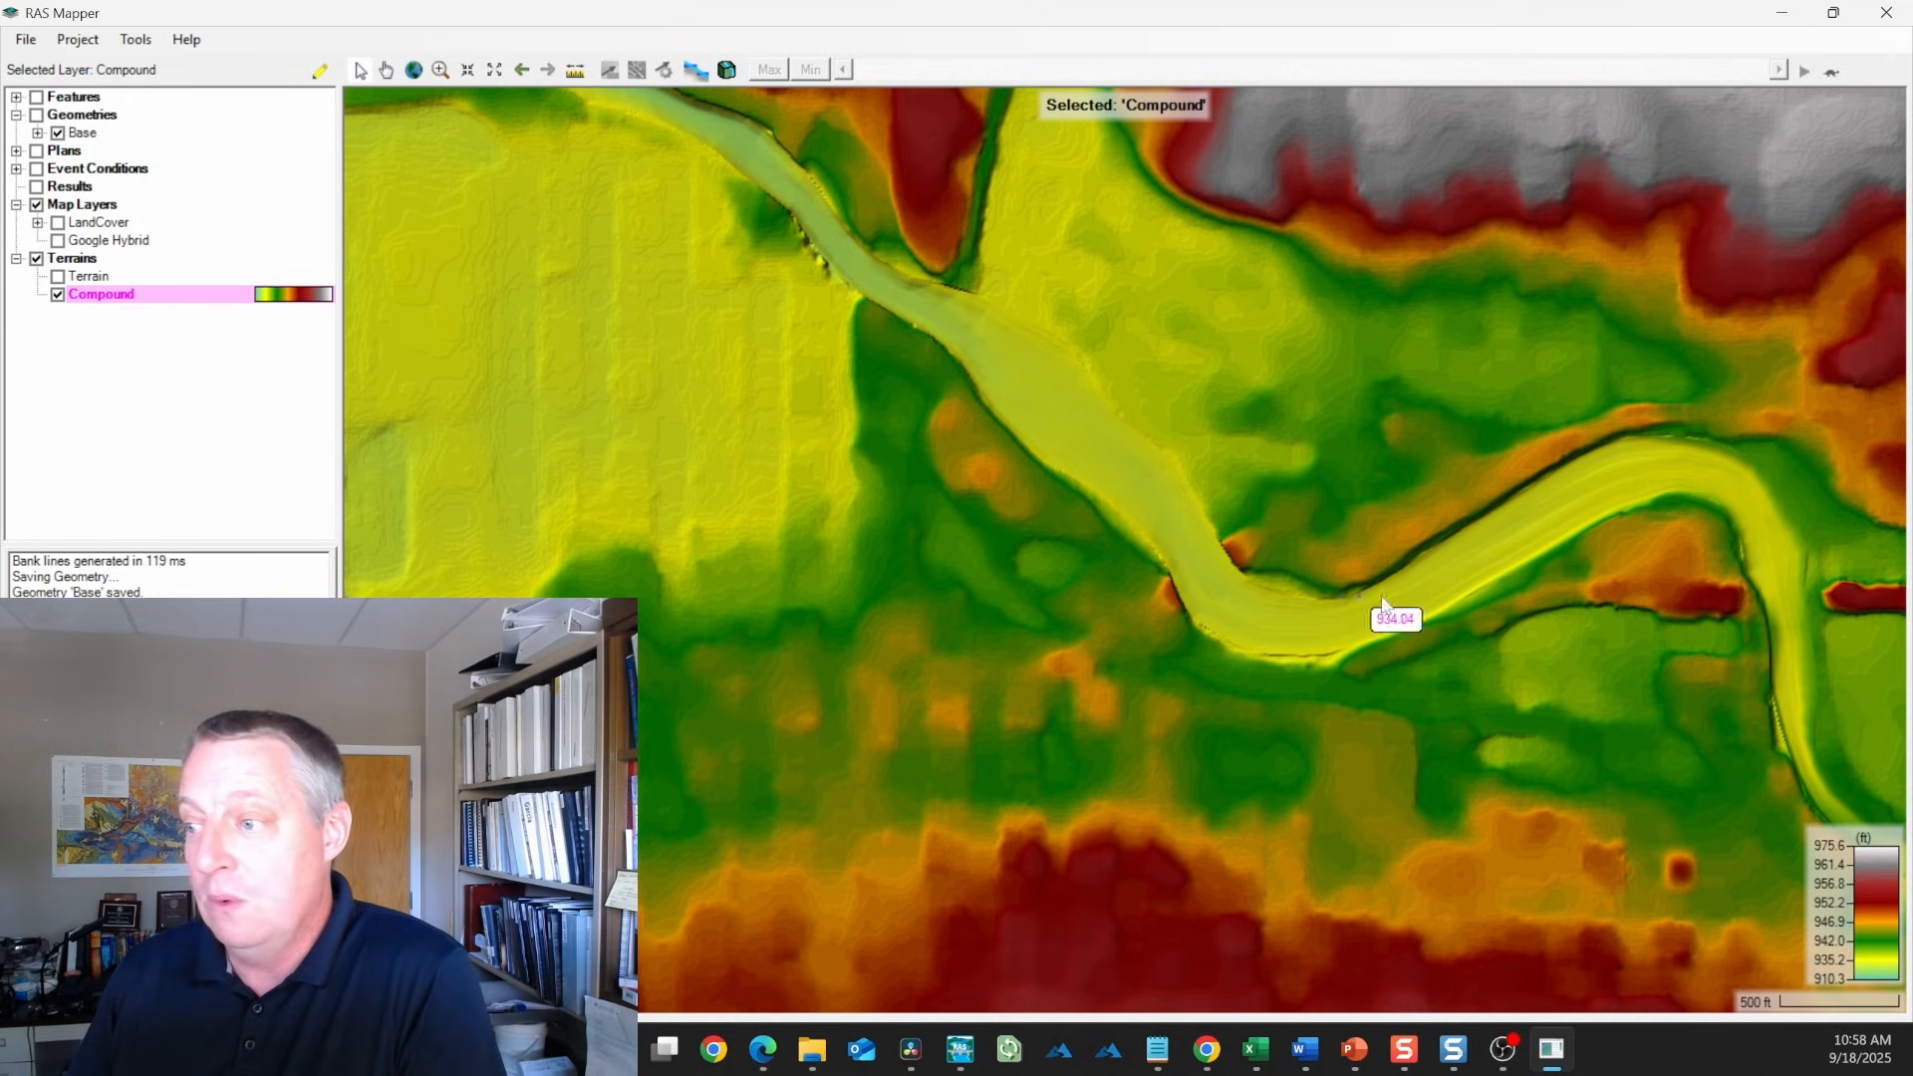
mouse_move(1626, 488)
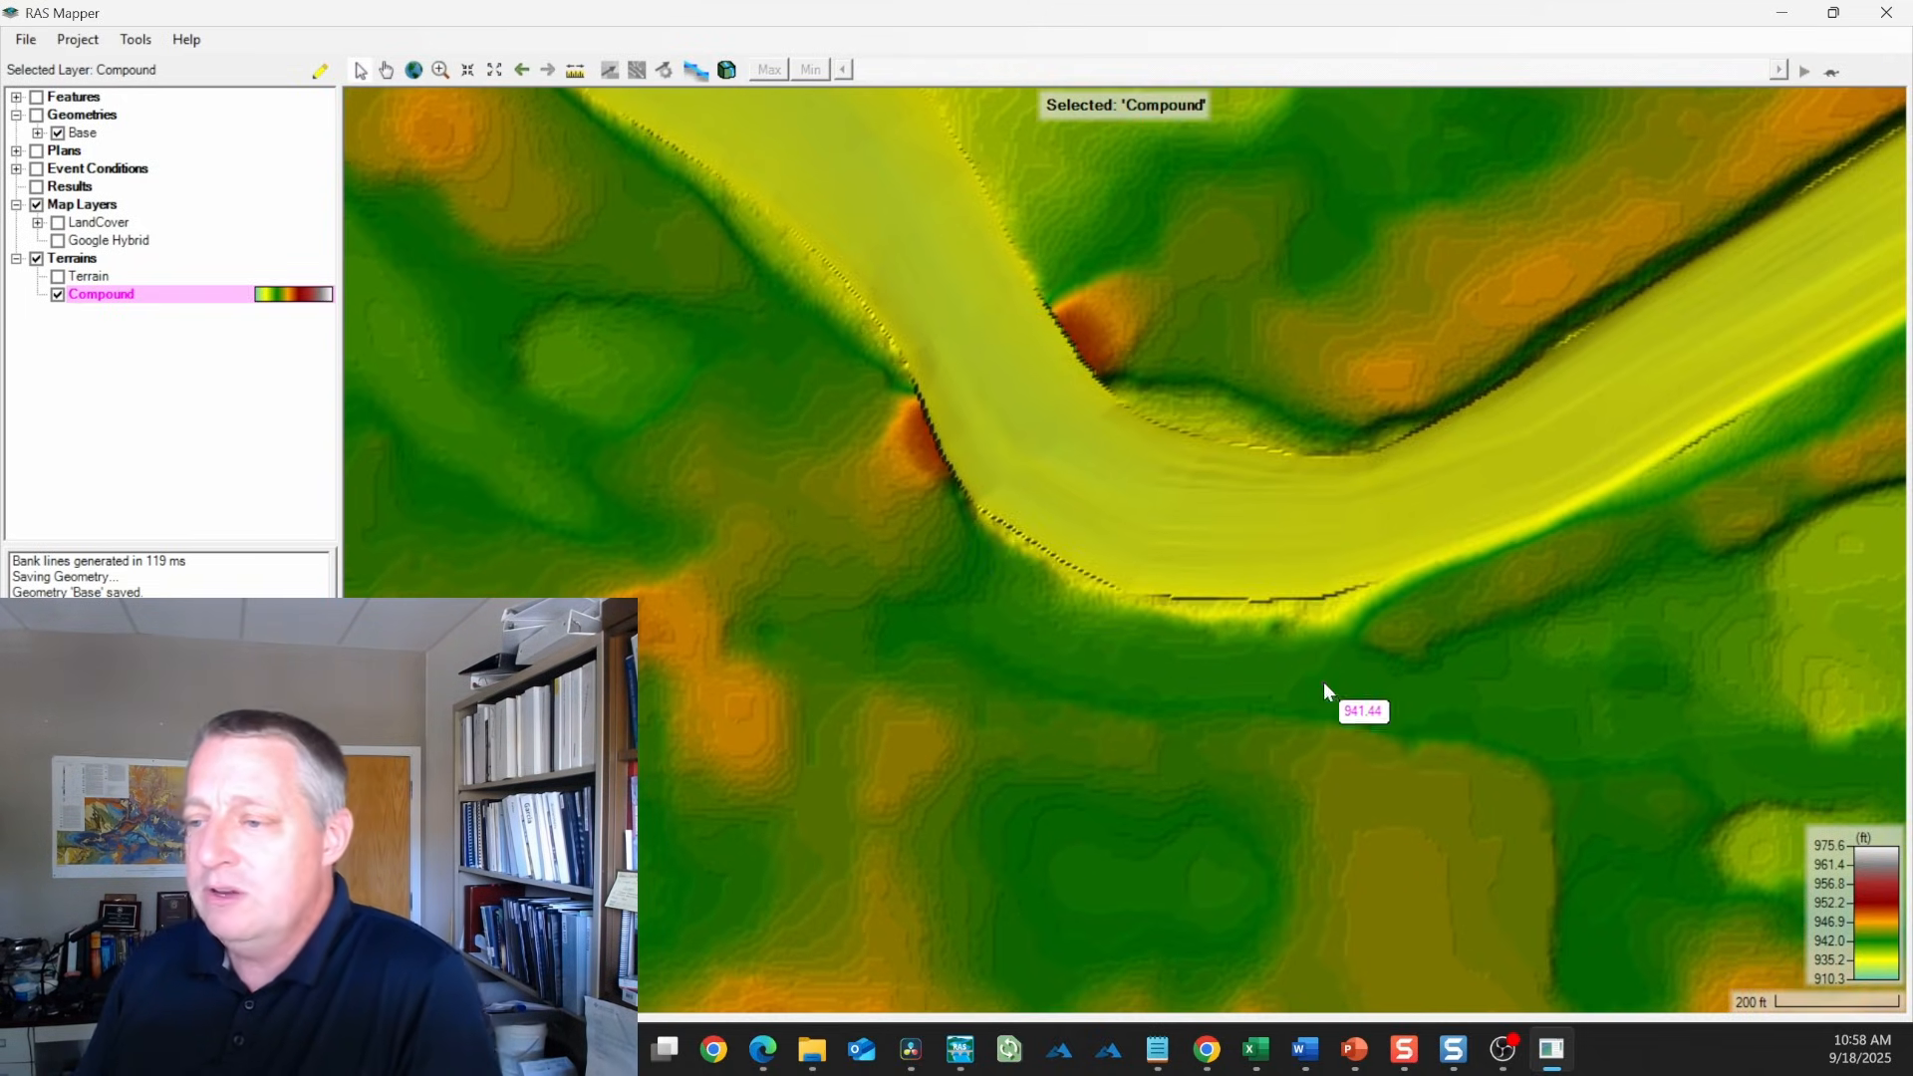
mouse_move(1122, 607)
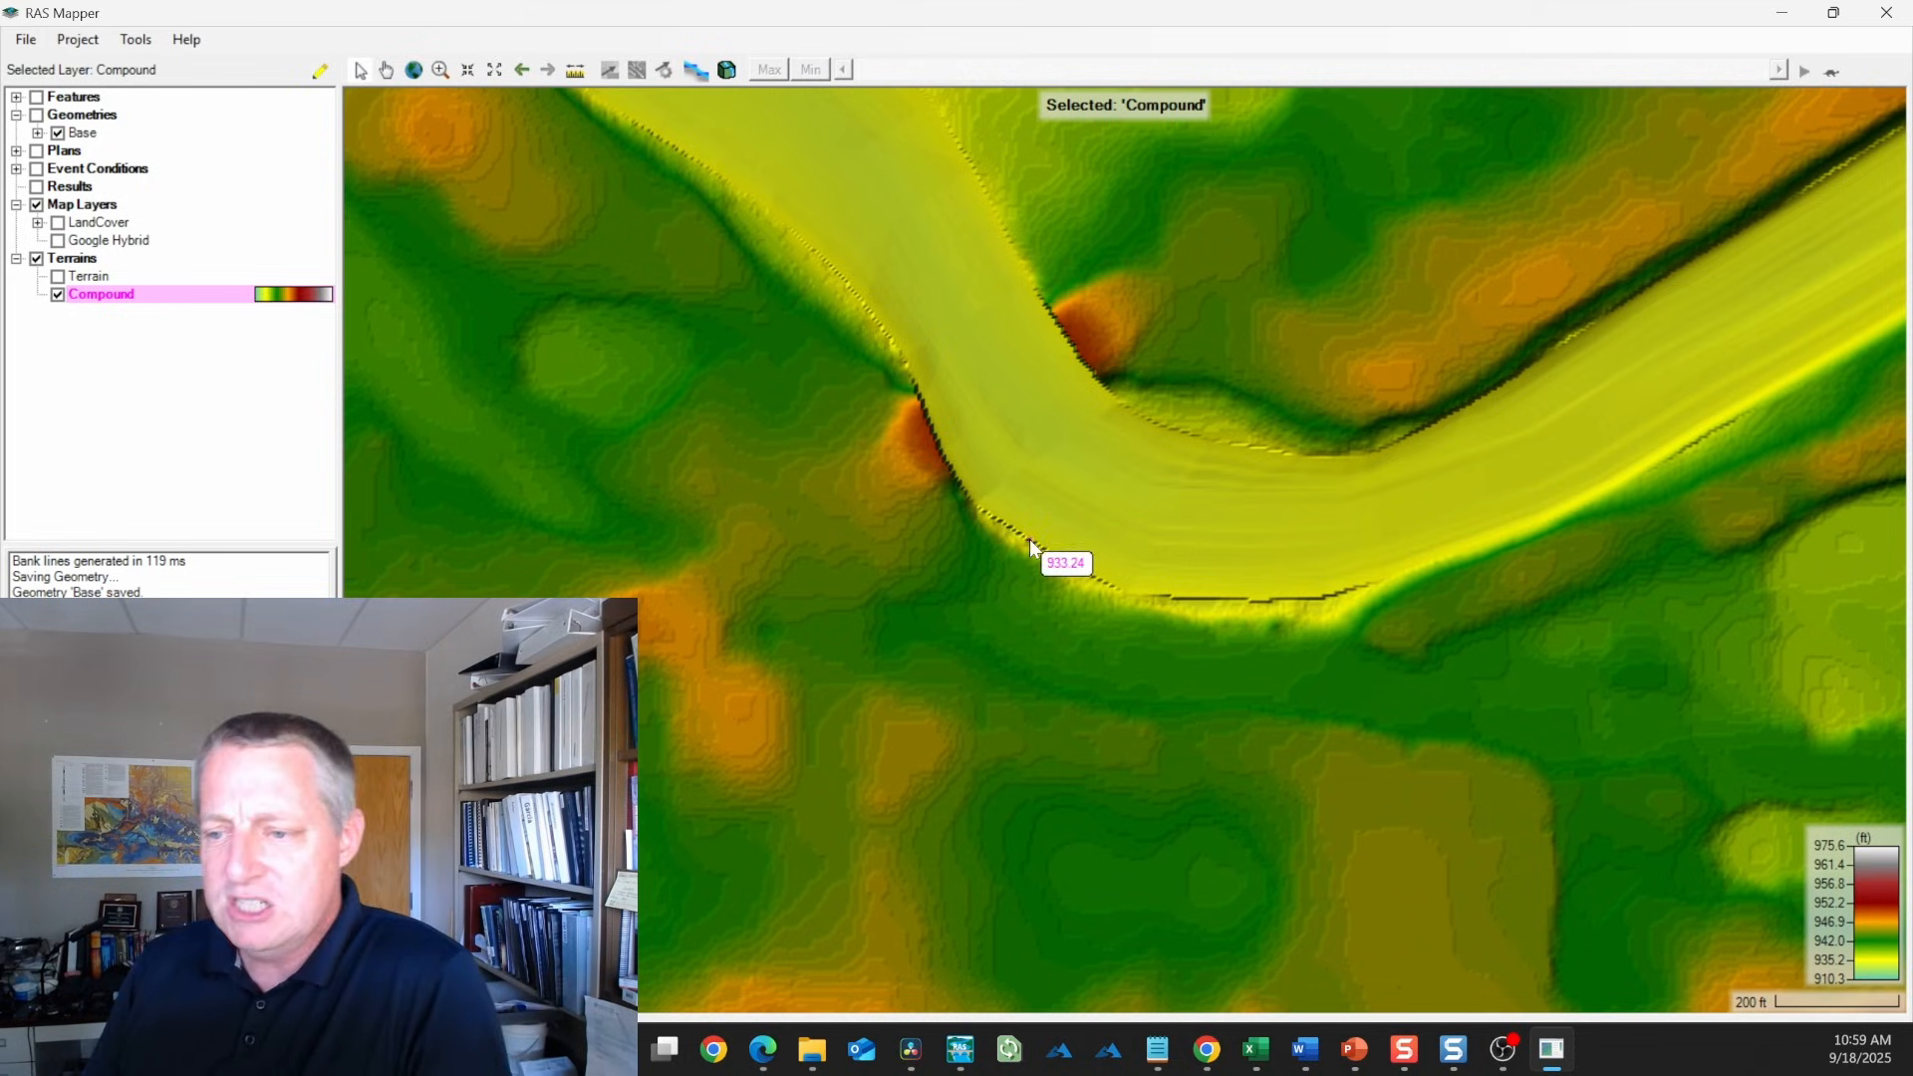
mouse_move(921, 397)
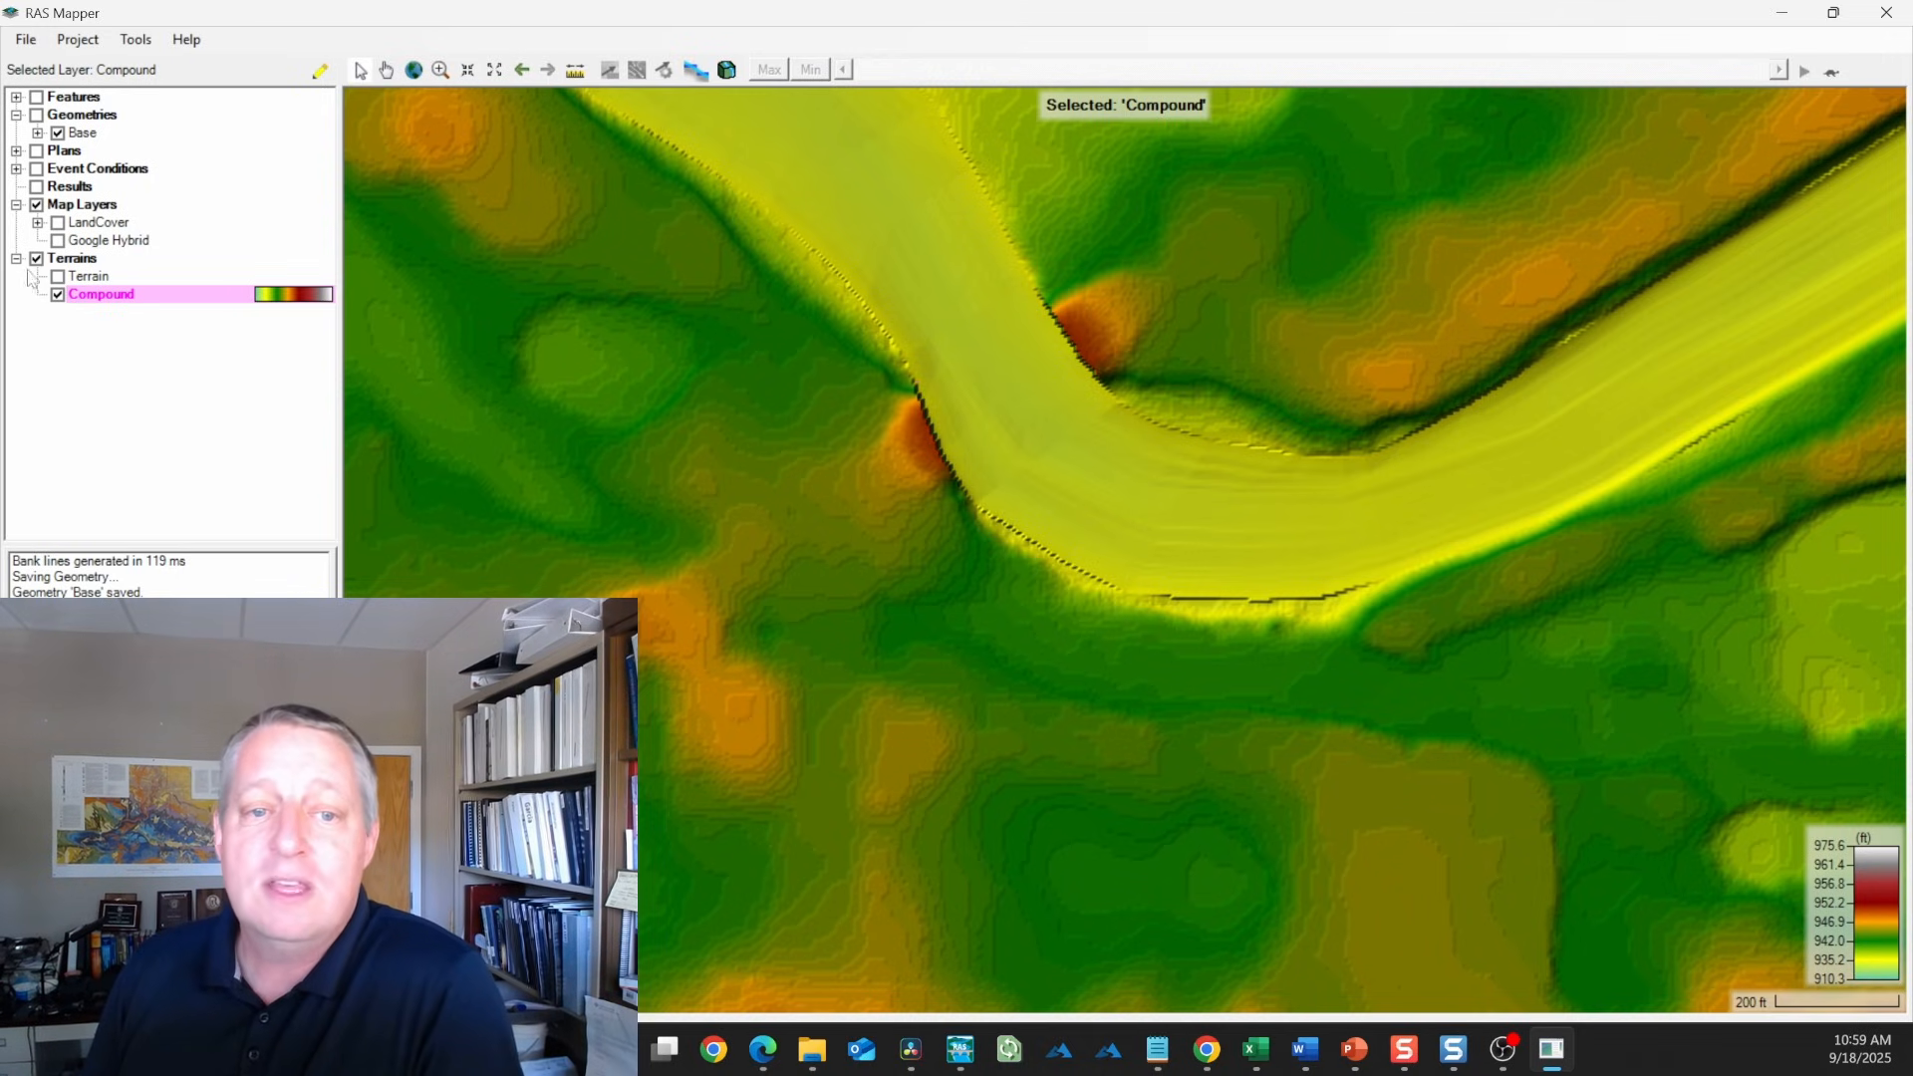
Enable Plot stitch TIN edges in the Compound terrain's image display properties
right_click(101, 294)
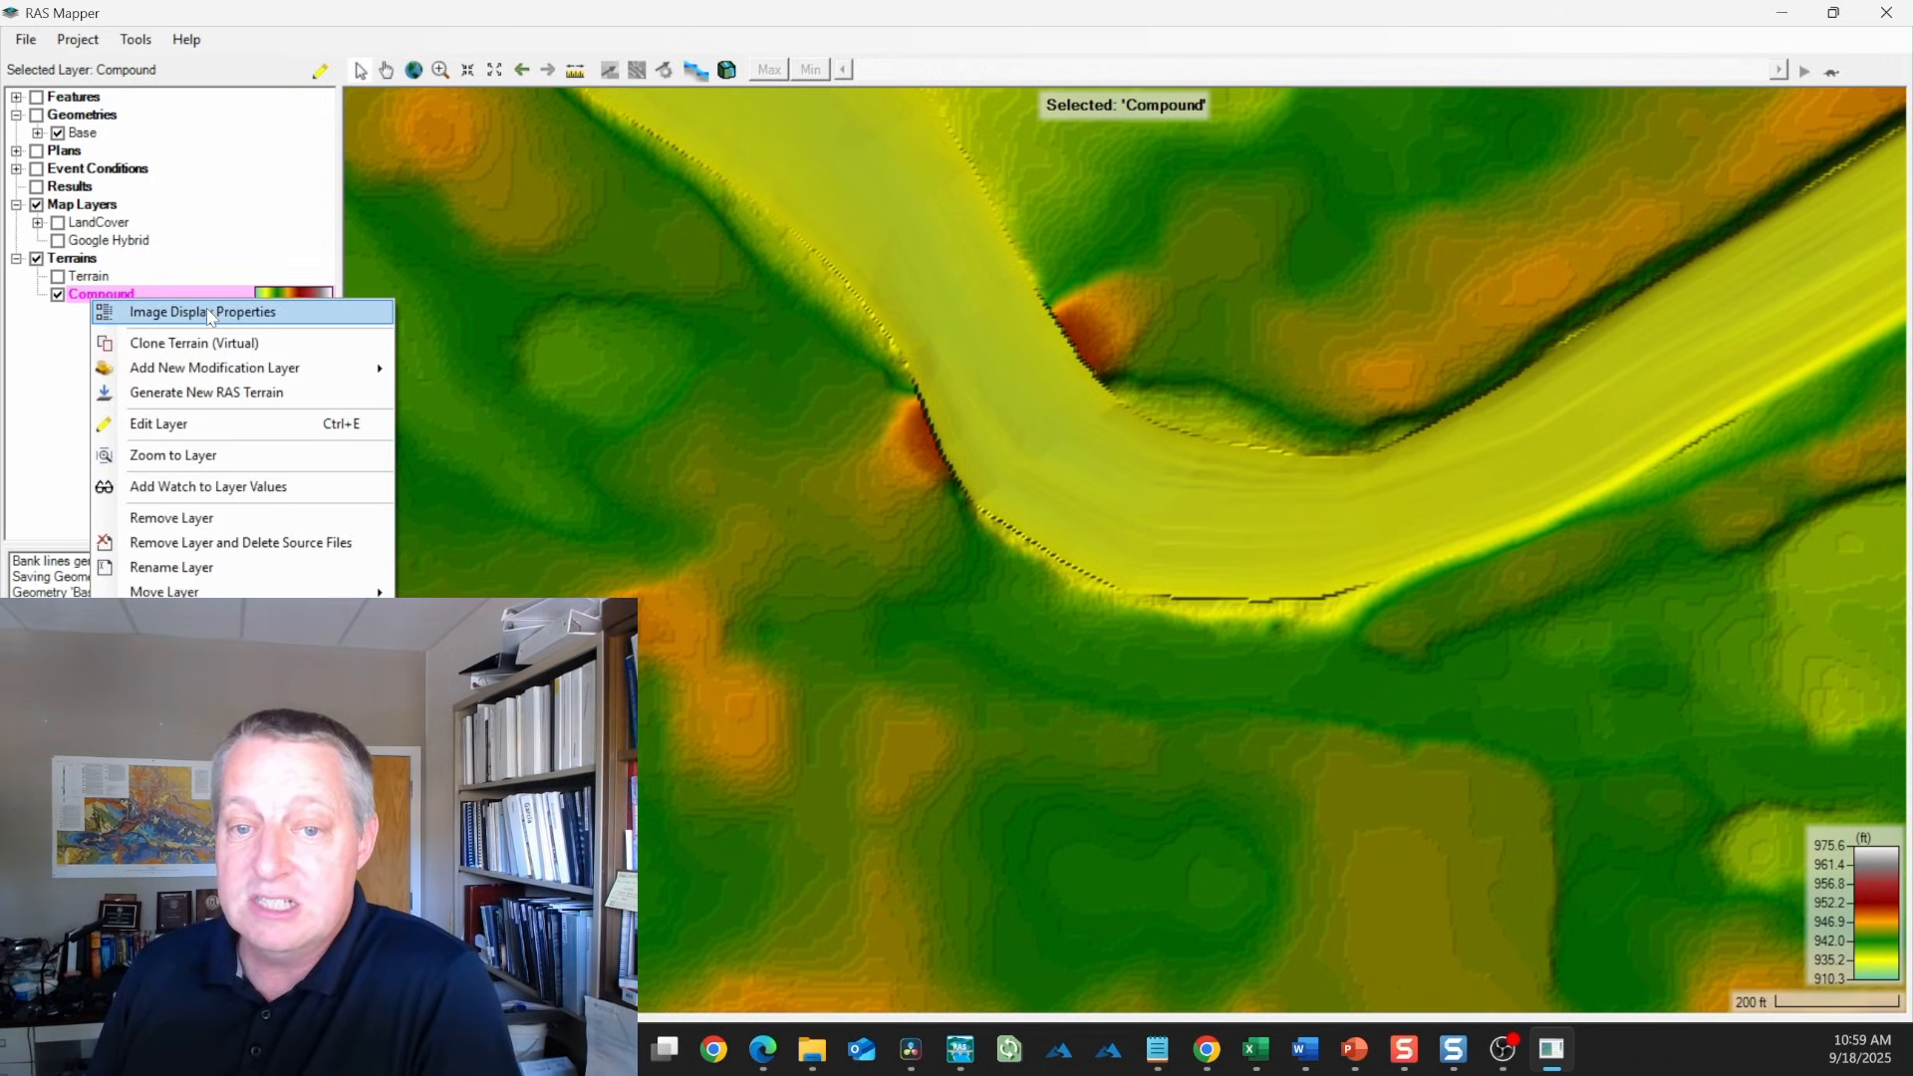
left_click(200, 311)
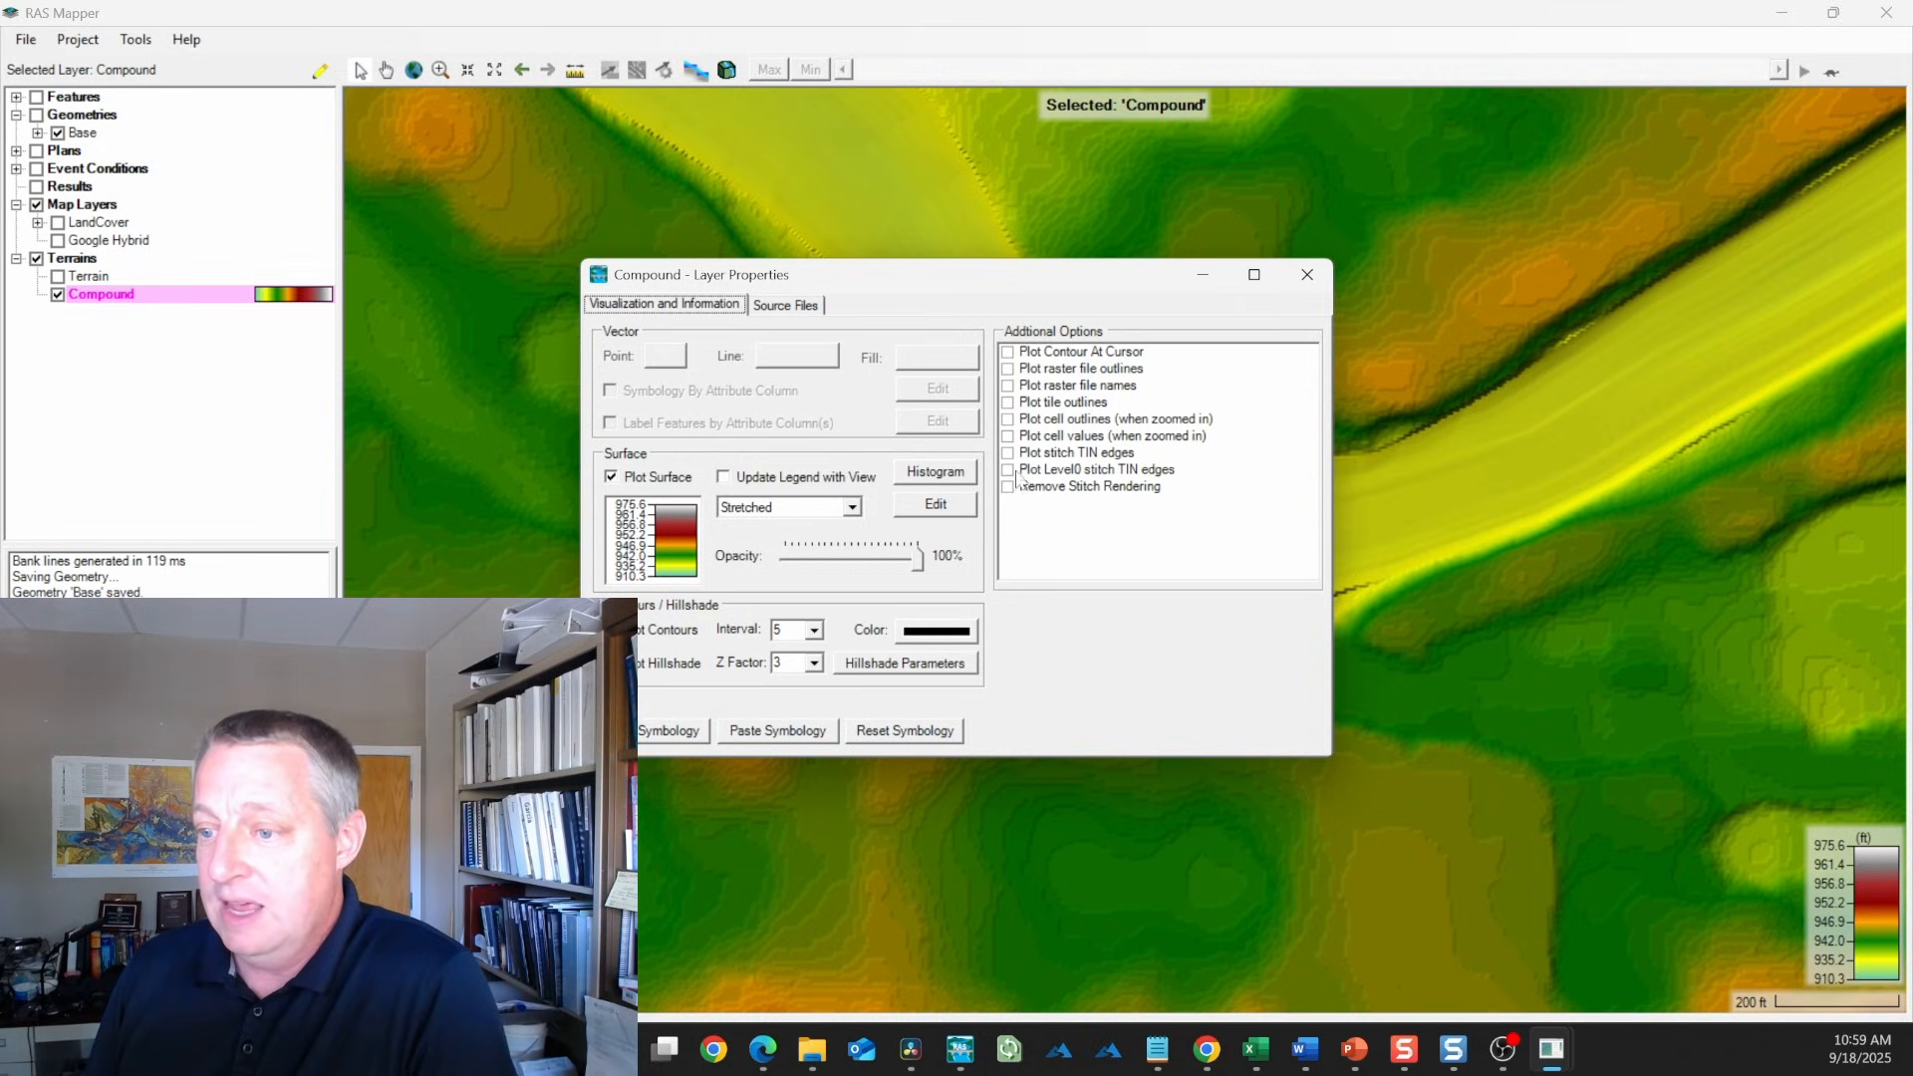
left_click(1007, 452)
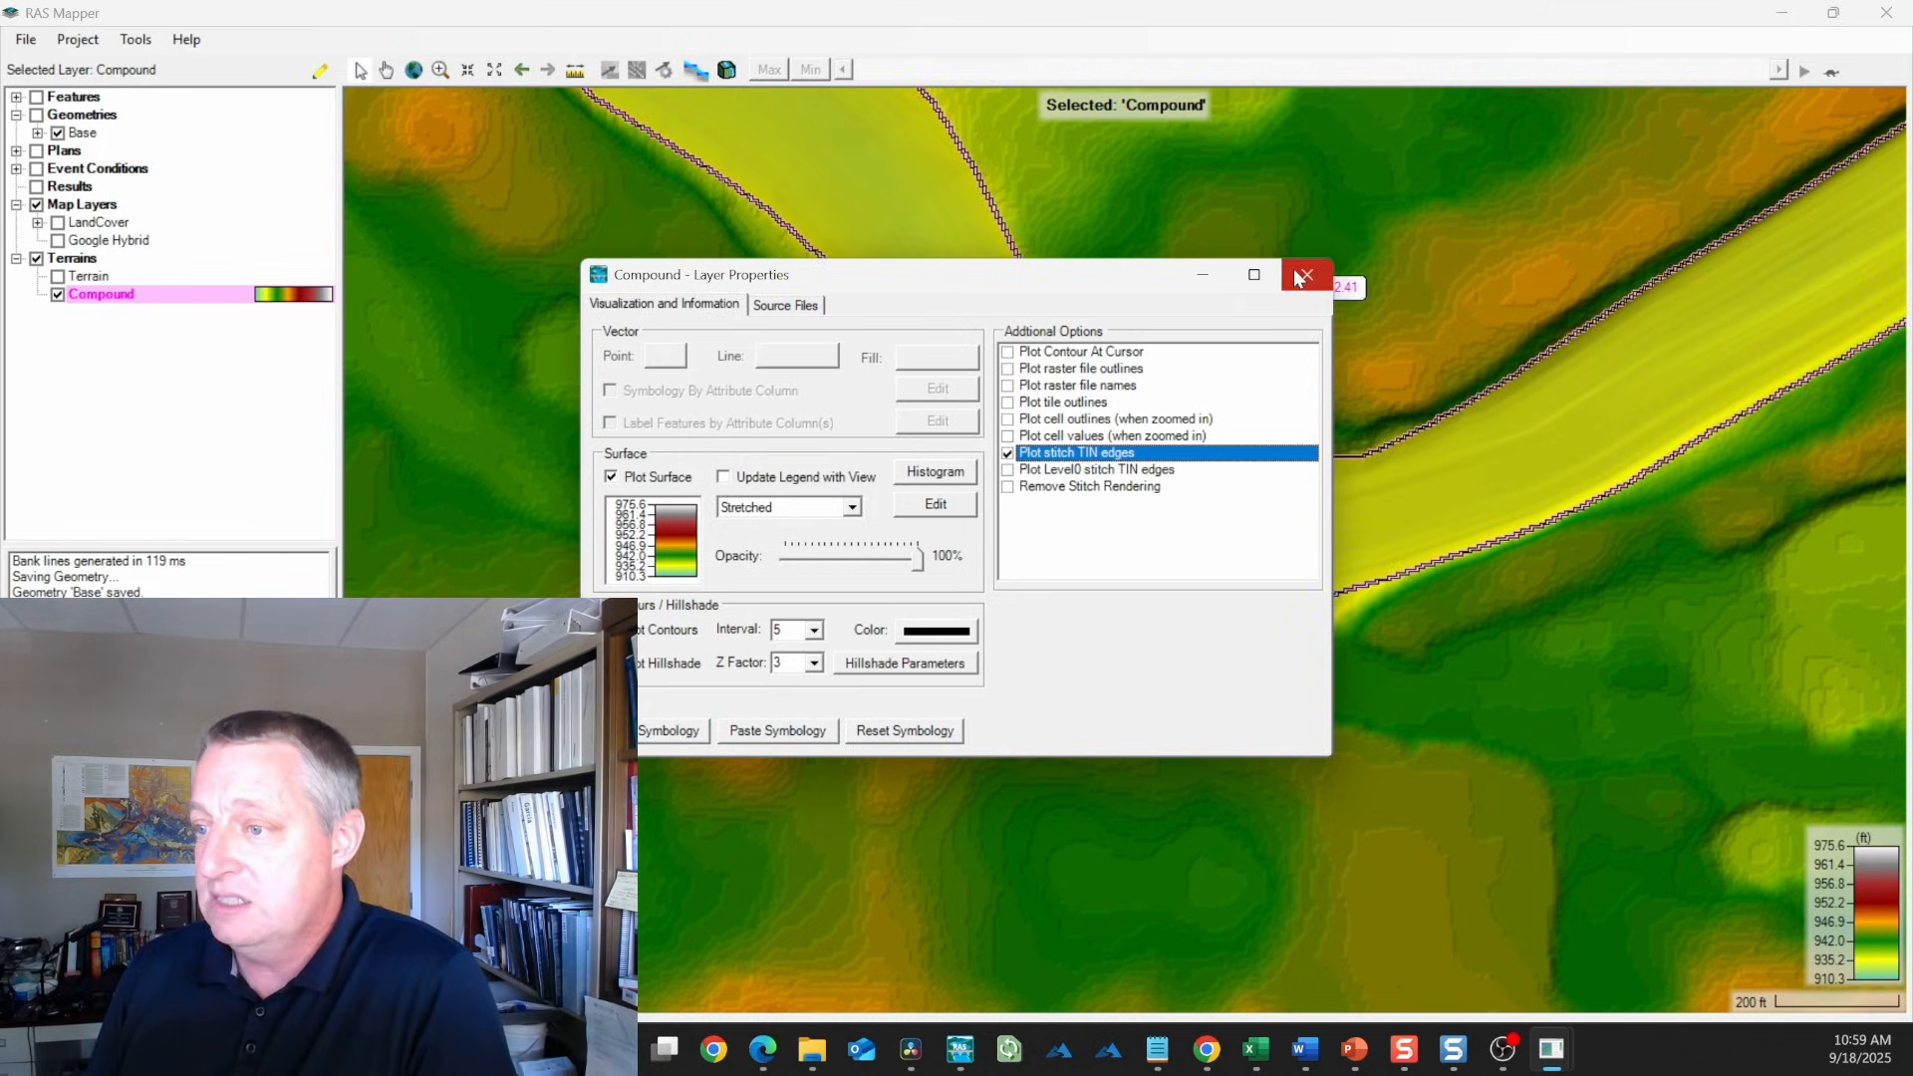
left_click(1304, 275)
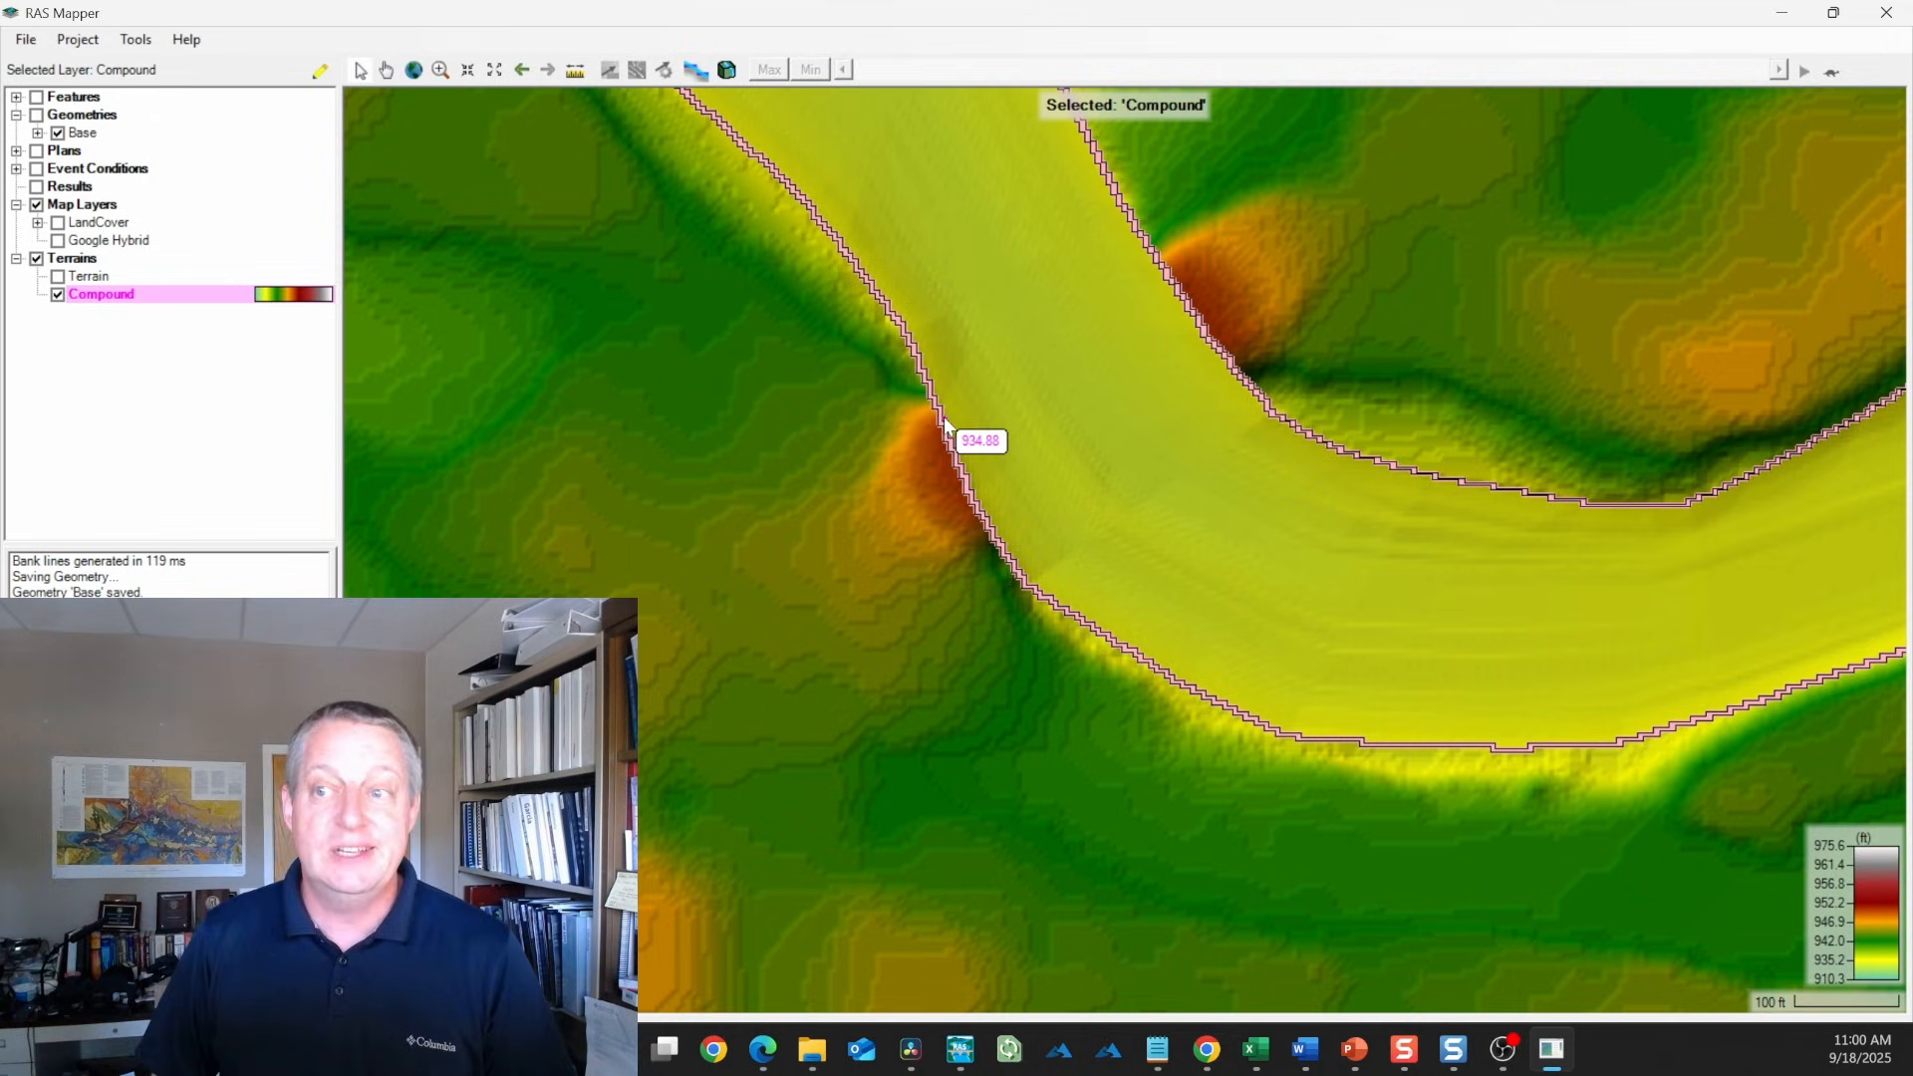
mouse_move(1159, 252)
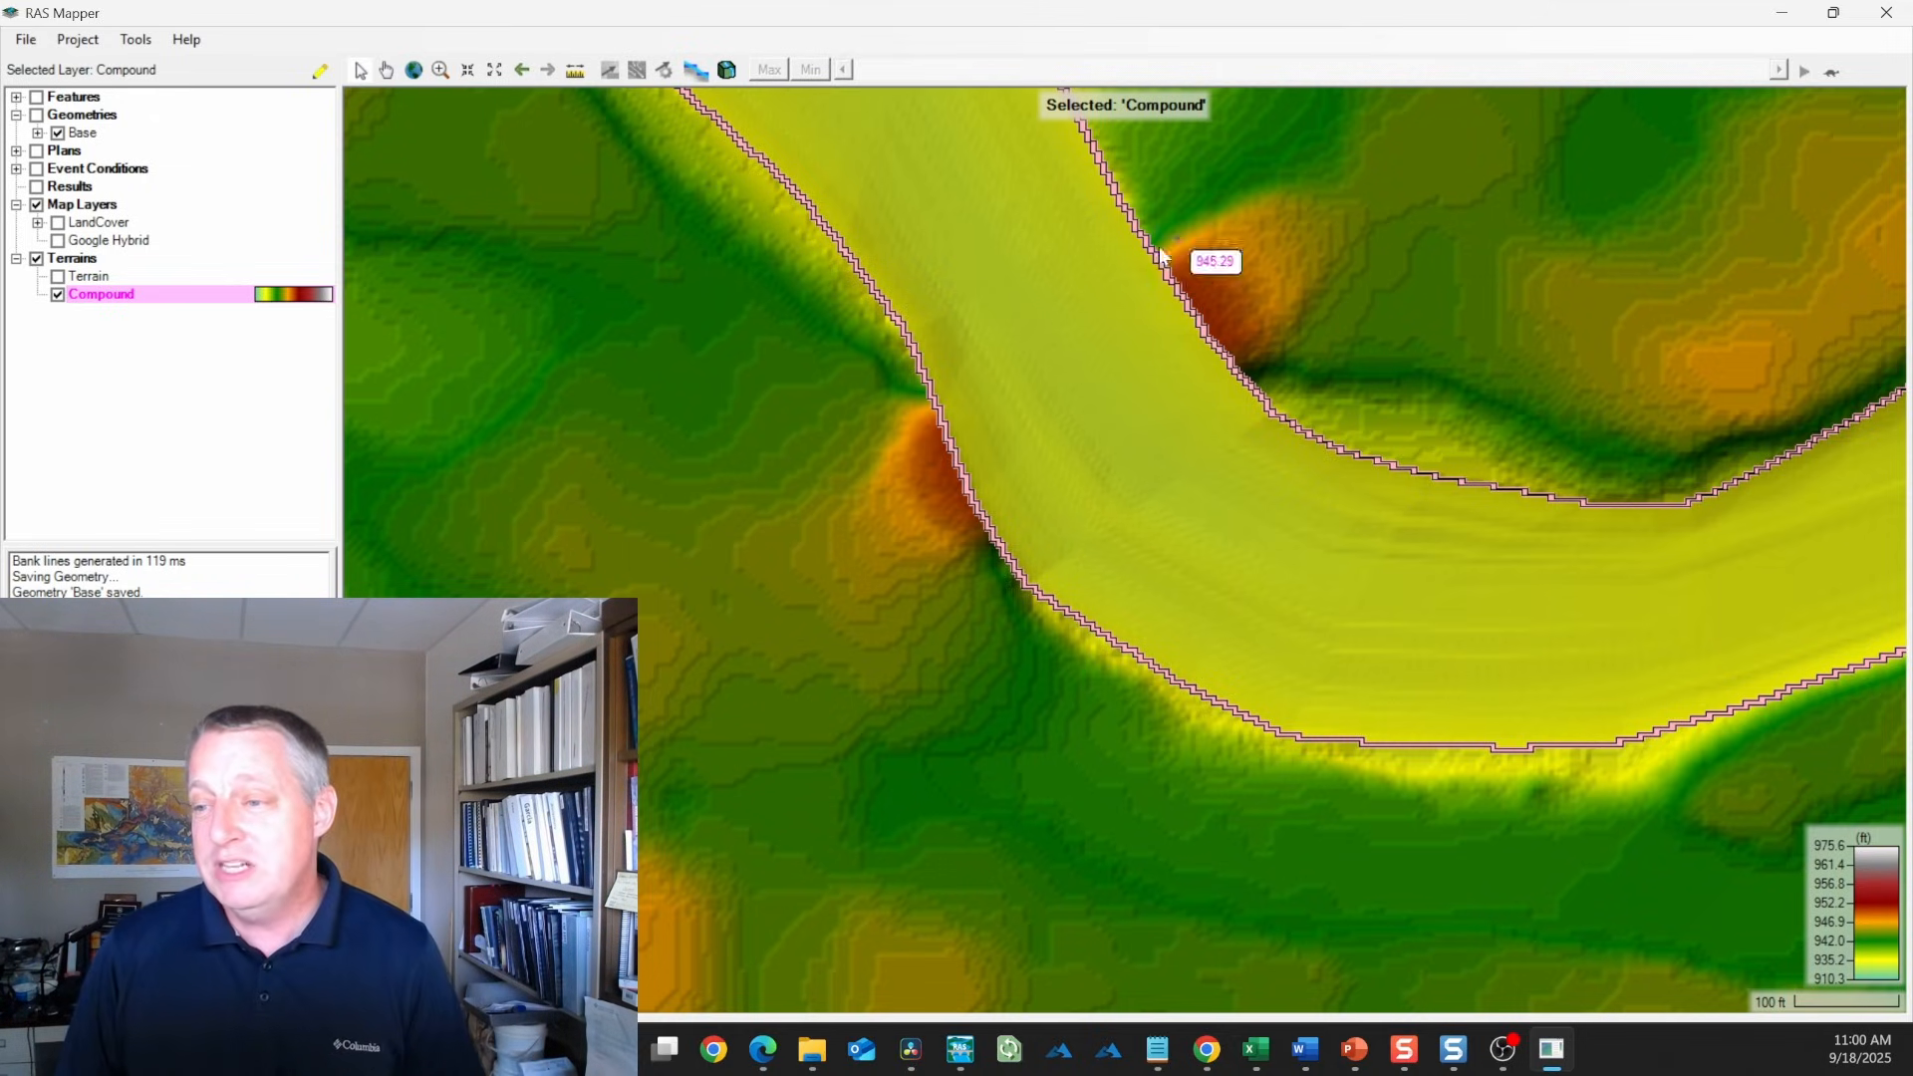
mouse_move(1168, 467)
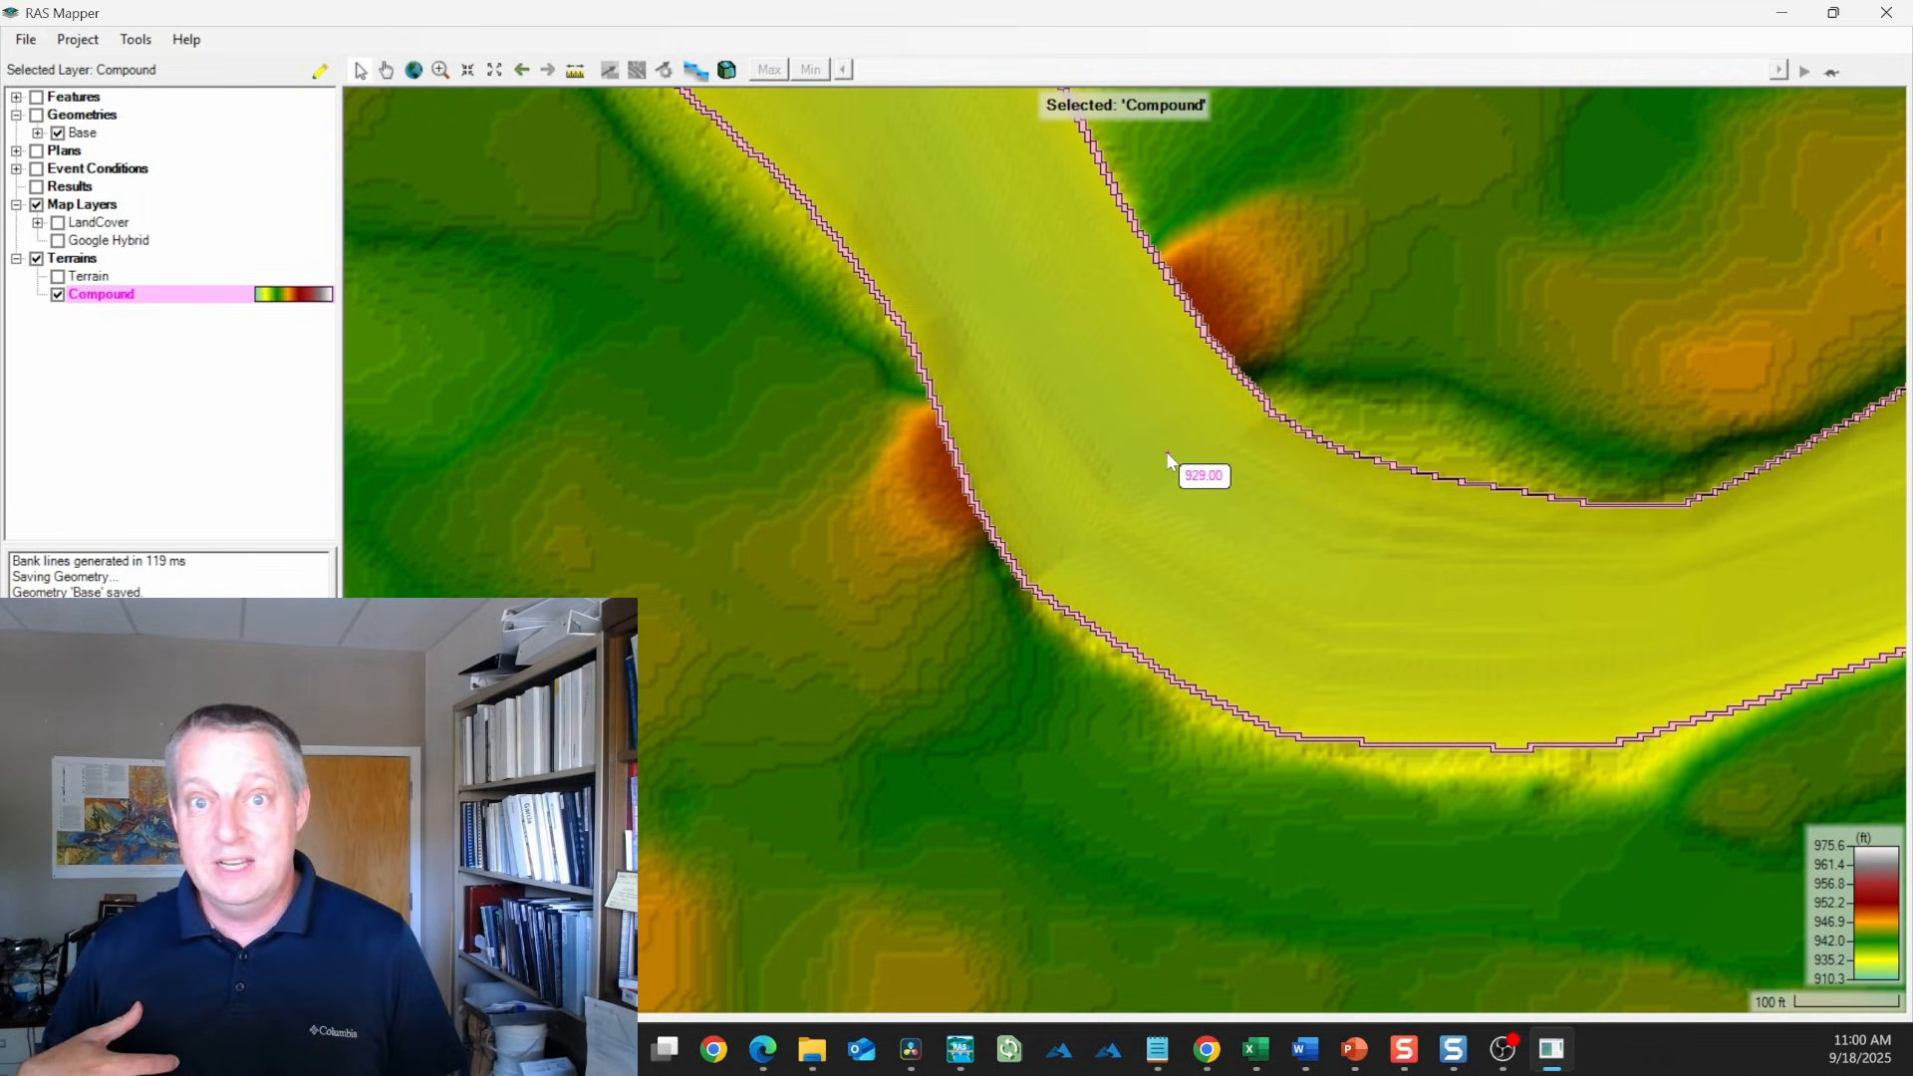
mouse_move(1235, 156)
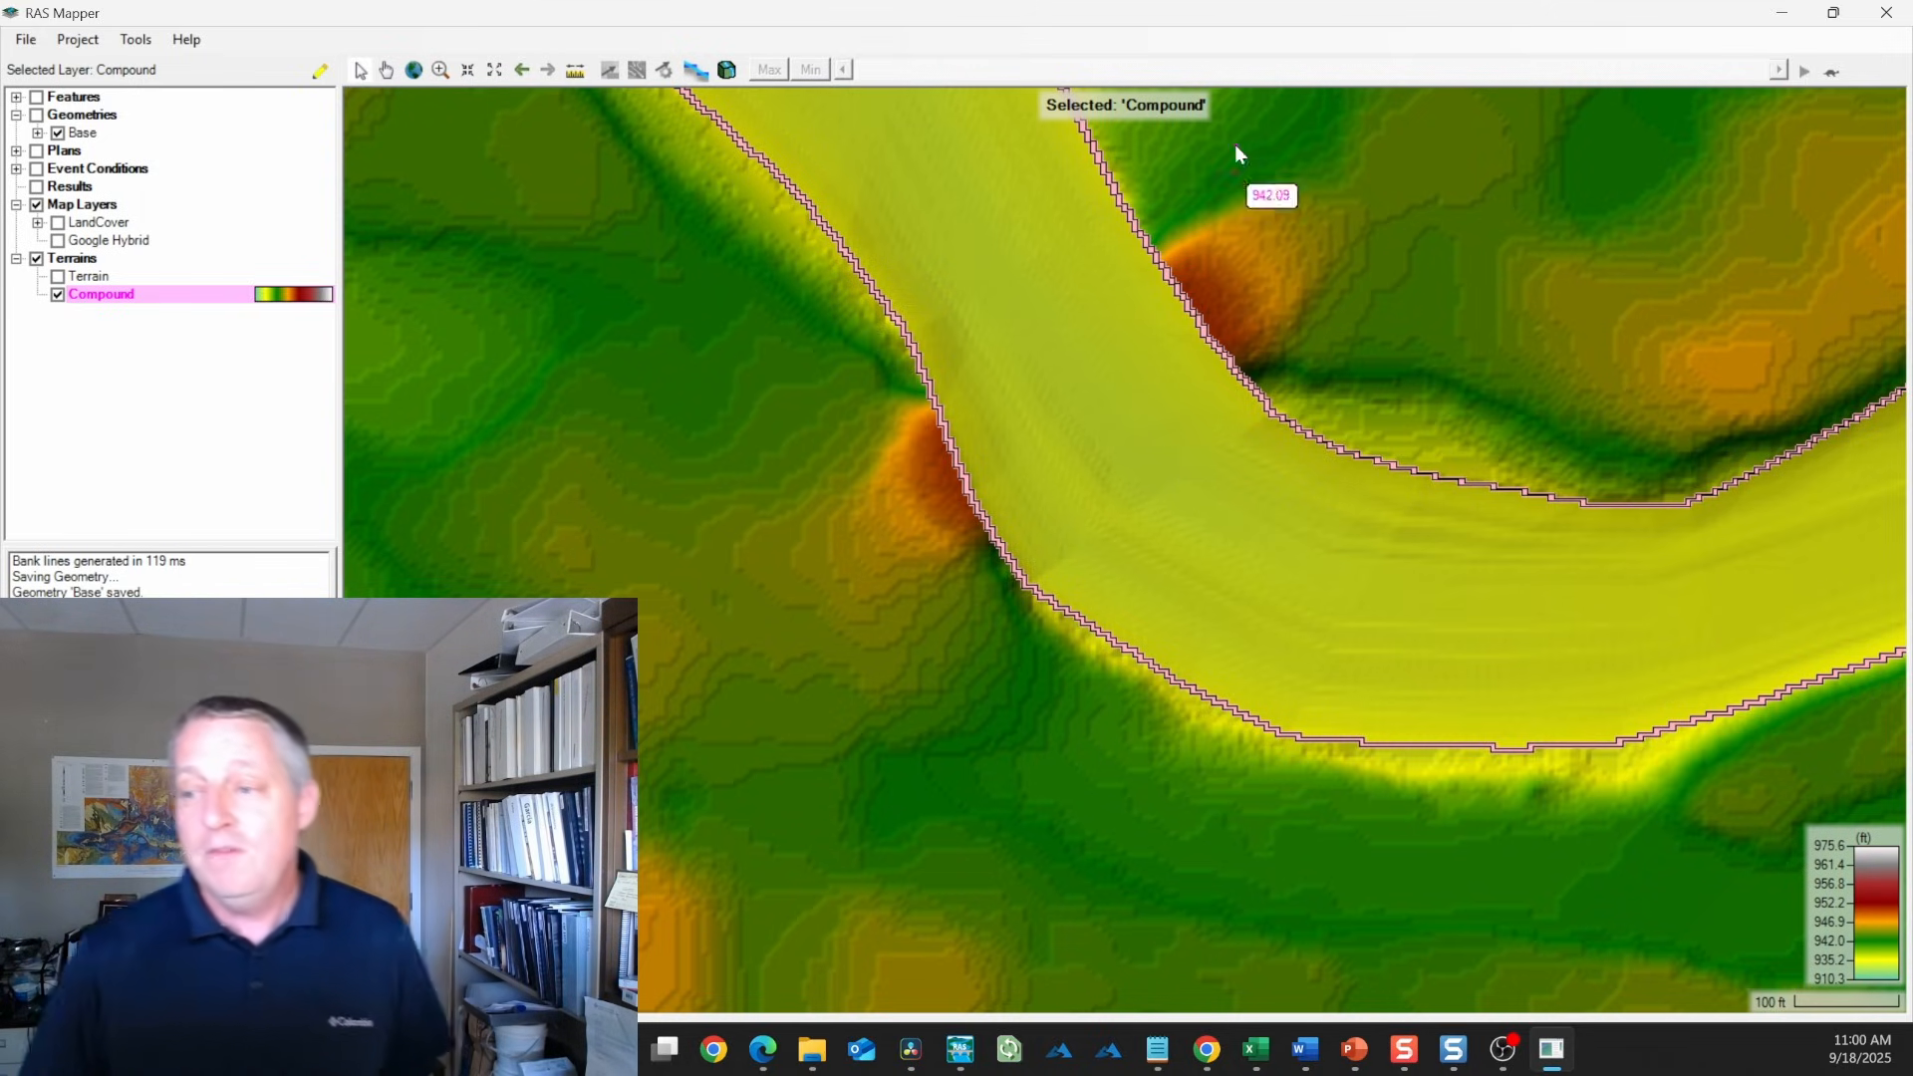